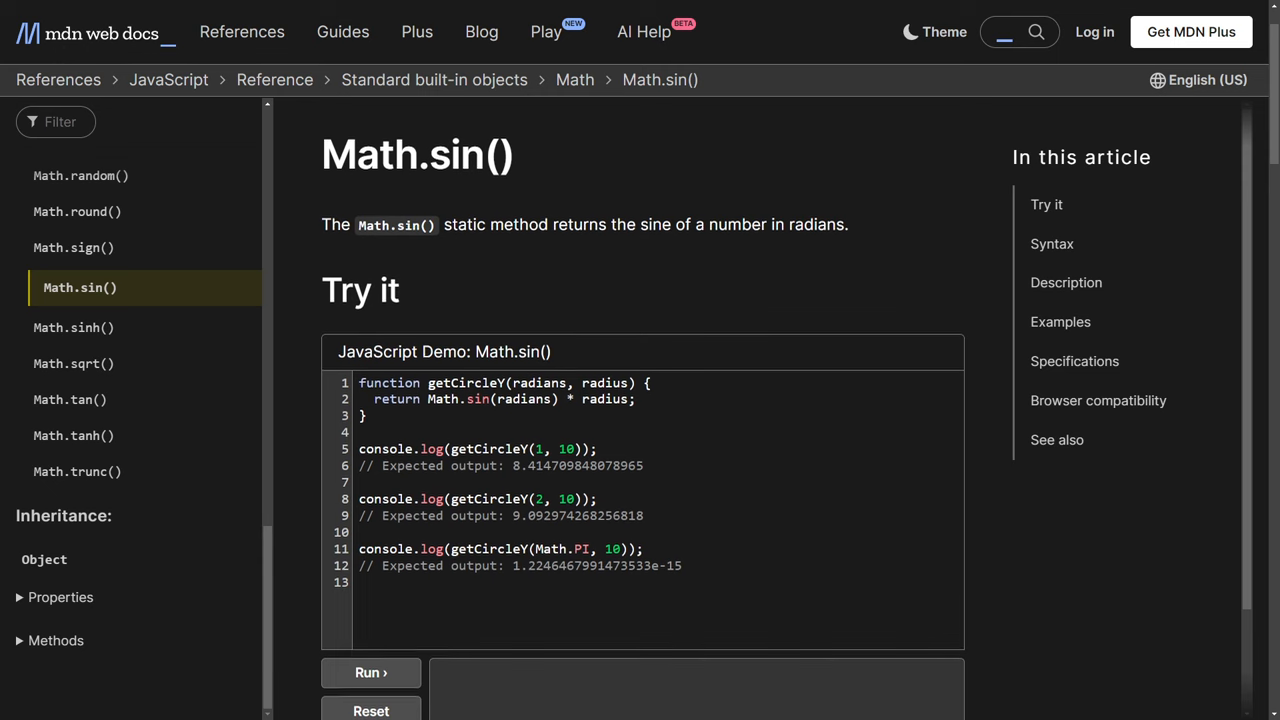
Write stroke(181, 230, 29), fill(0), ellipse(47, 68, 138, 132) and an orange stroke(255, 174, 20) in draw
scroll(down, 3)
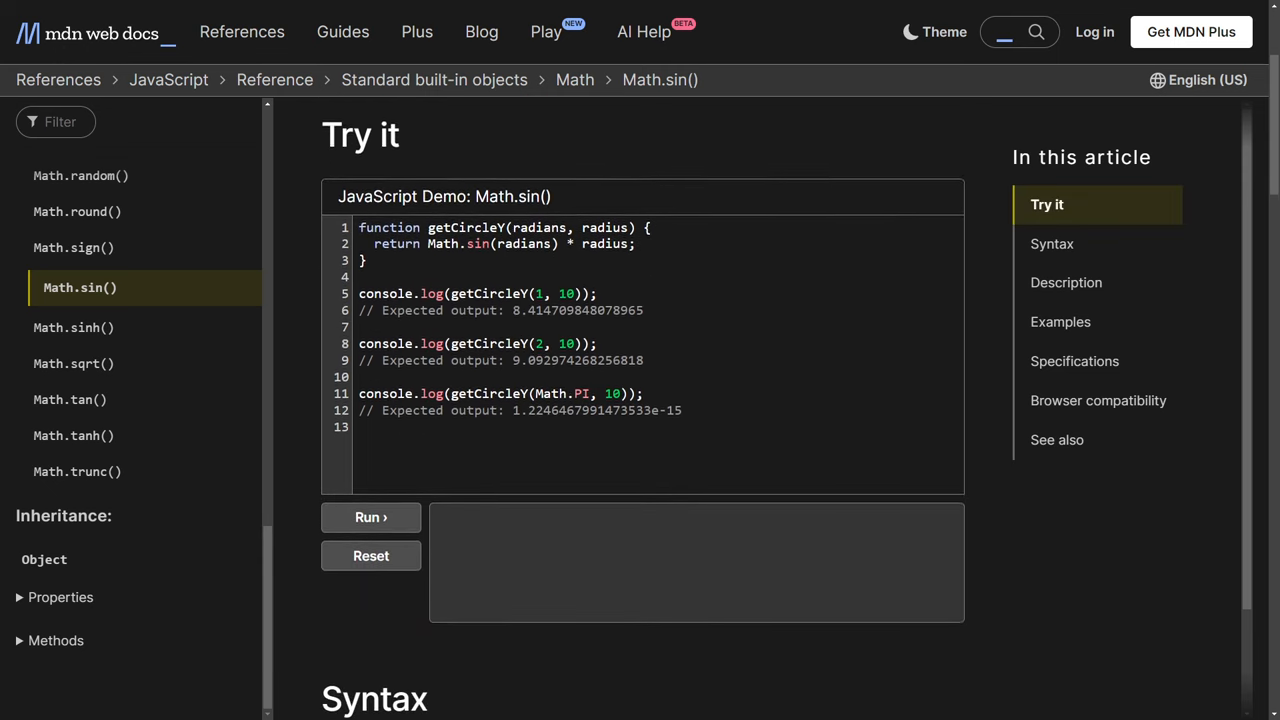
scroll(down, 3)
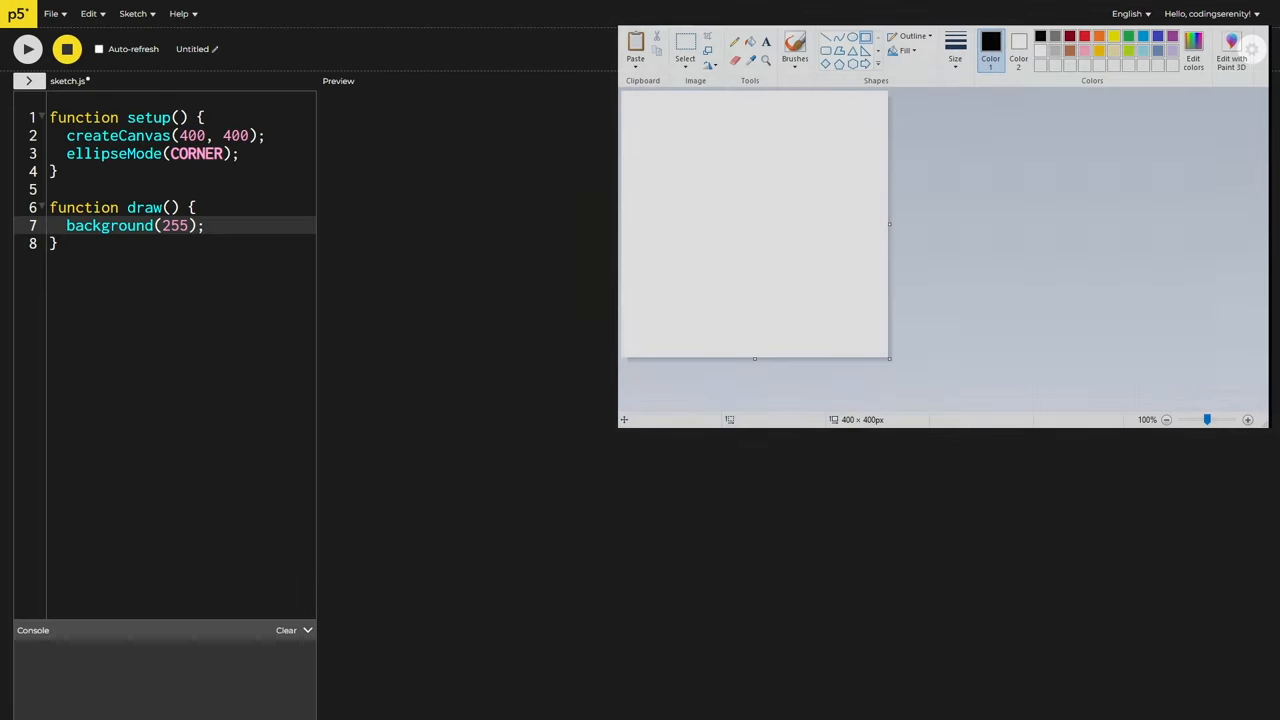
text(stroke(181,))
text(strokeWeight(8);)
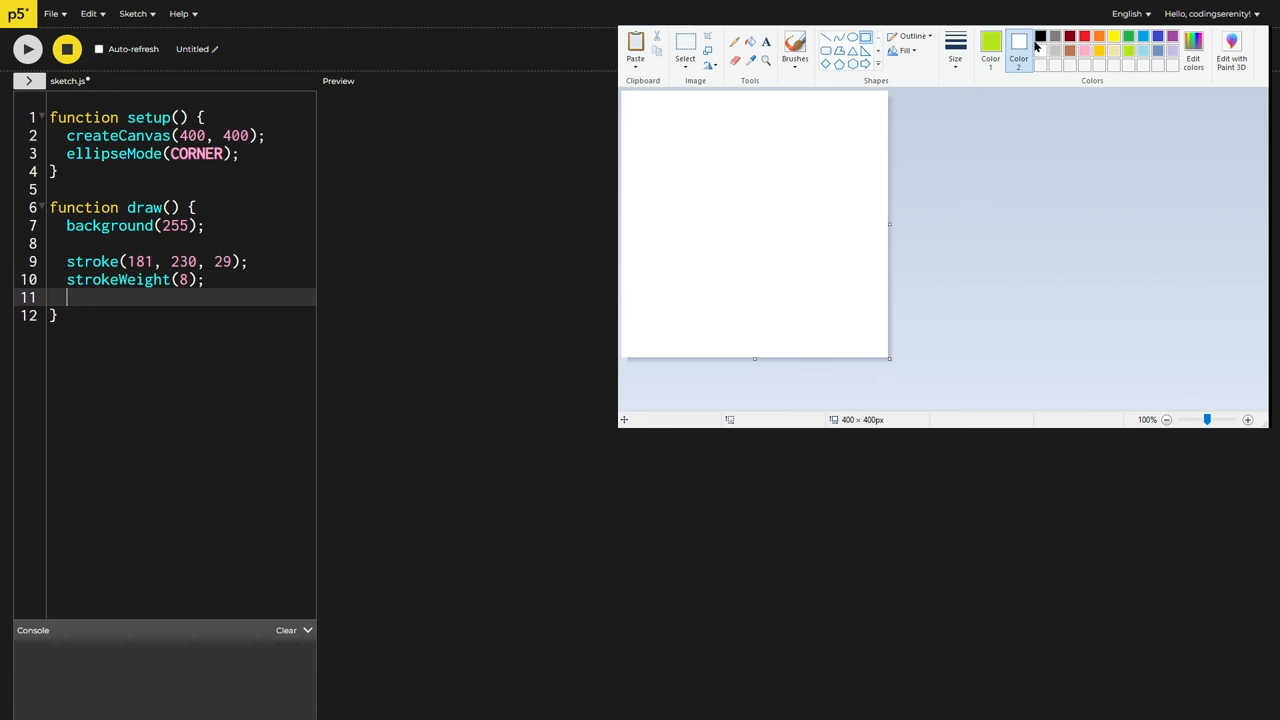
text(fill(0);)
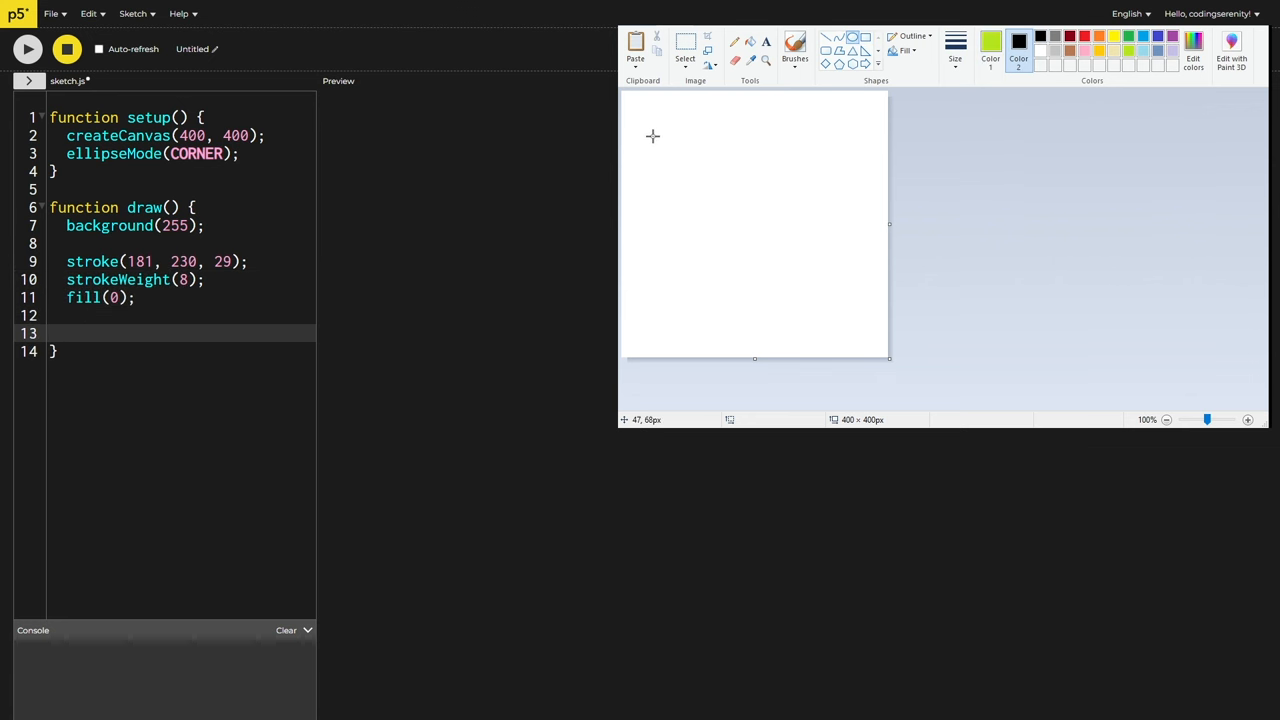
text(ellipse(47, 68, 138, 132);)
text(rect(110, 150, 216, 119);)
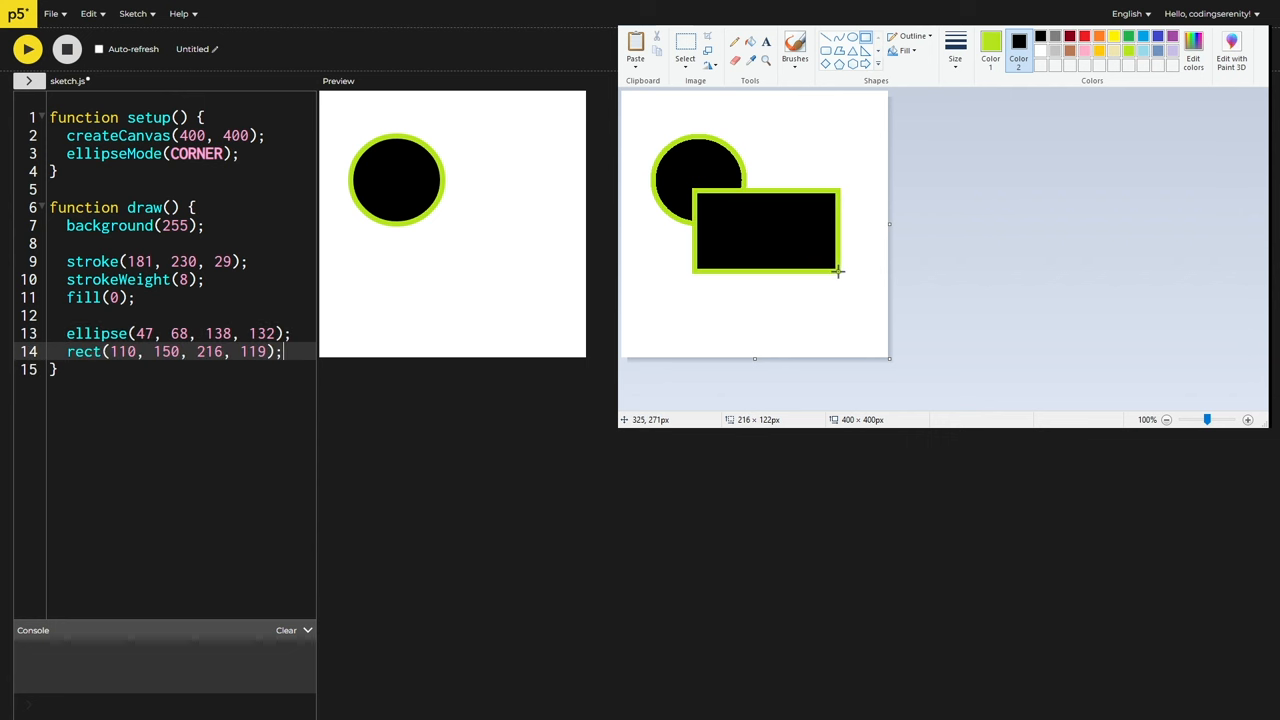
text(stroke(255, 174, 20))
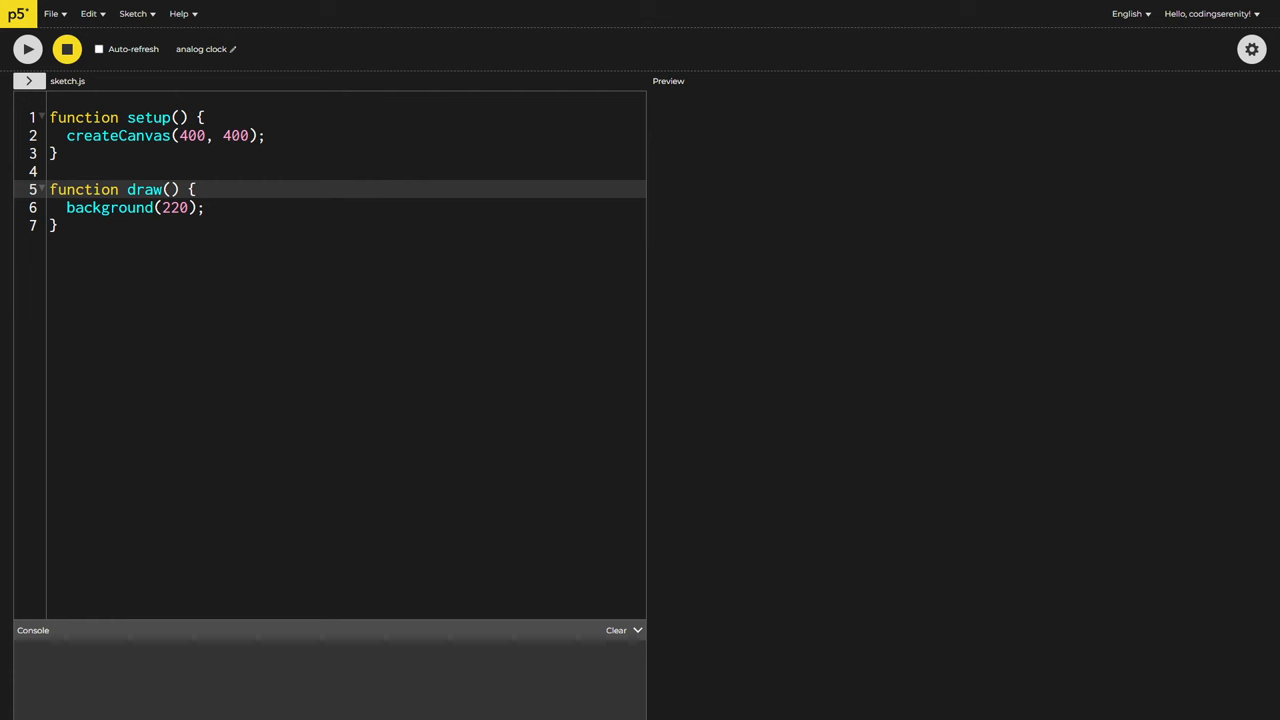
text(console.log())
text(console.log(`draw ${frameCount}`);)
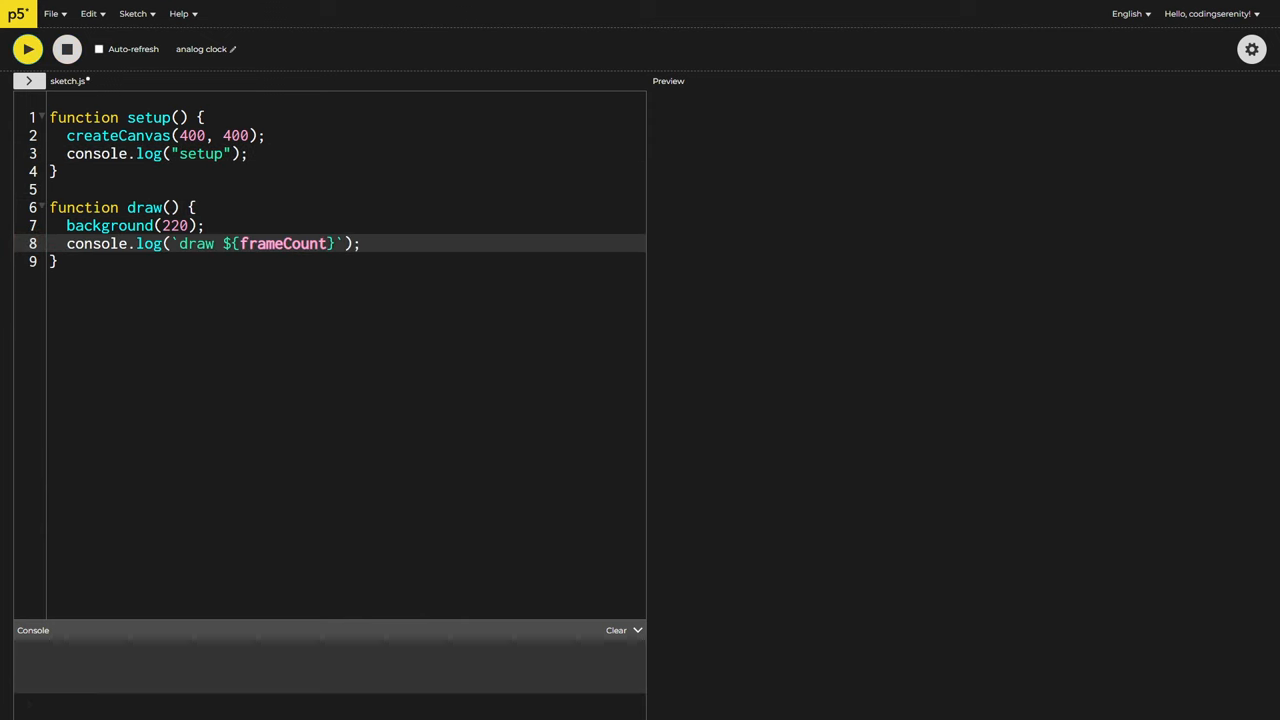
click(28, 48)
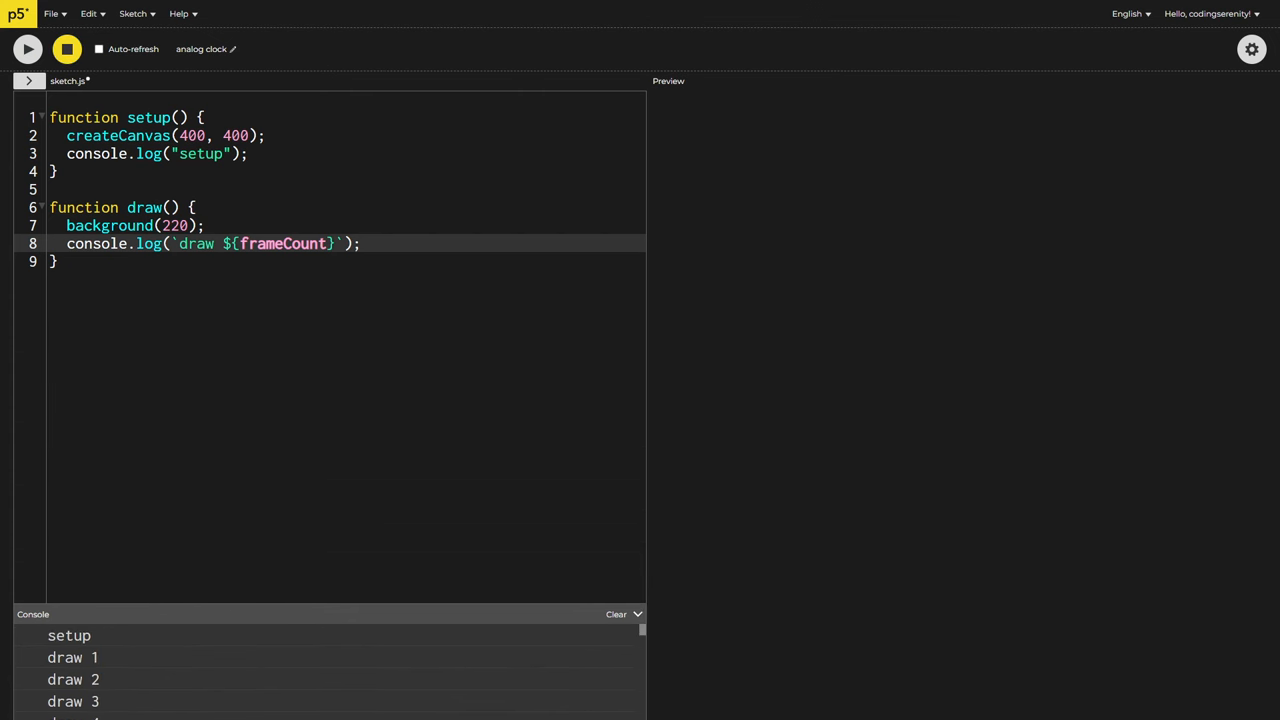
click(616, 614)
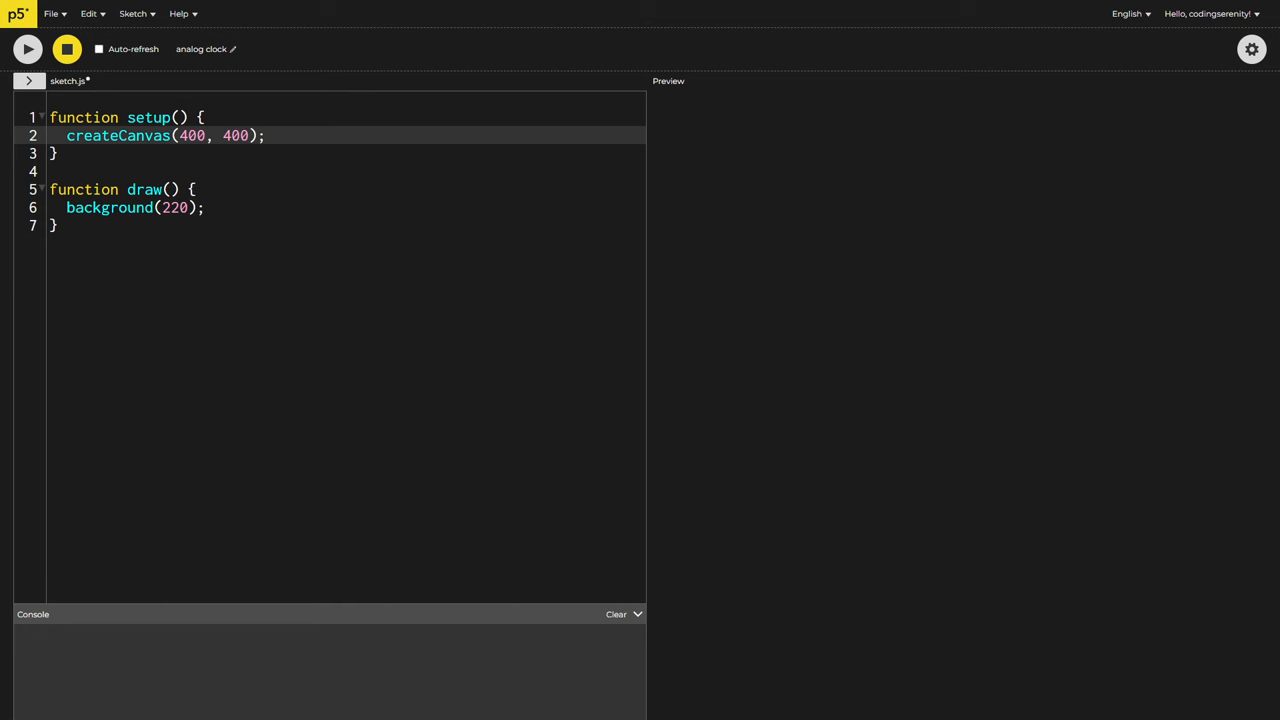
Declare const [w, h] = [800, 800] and use w, h as the createCanvas size
text(const)
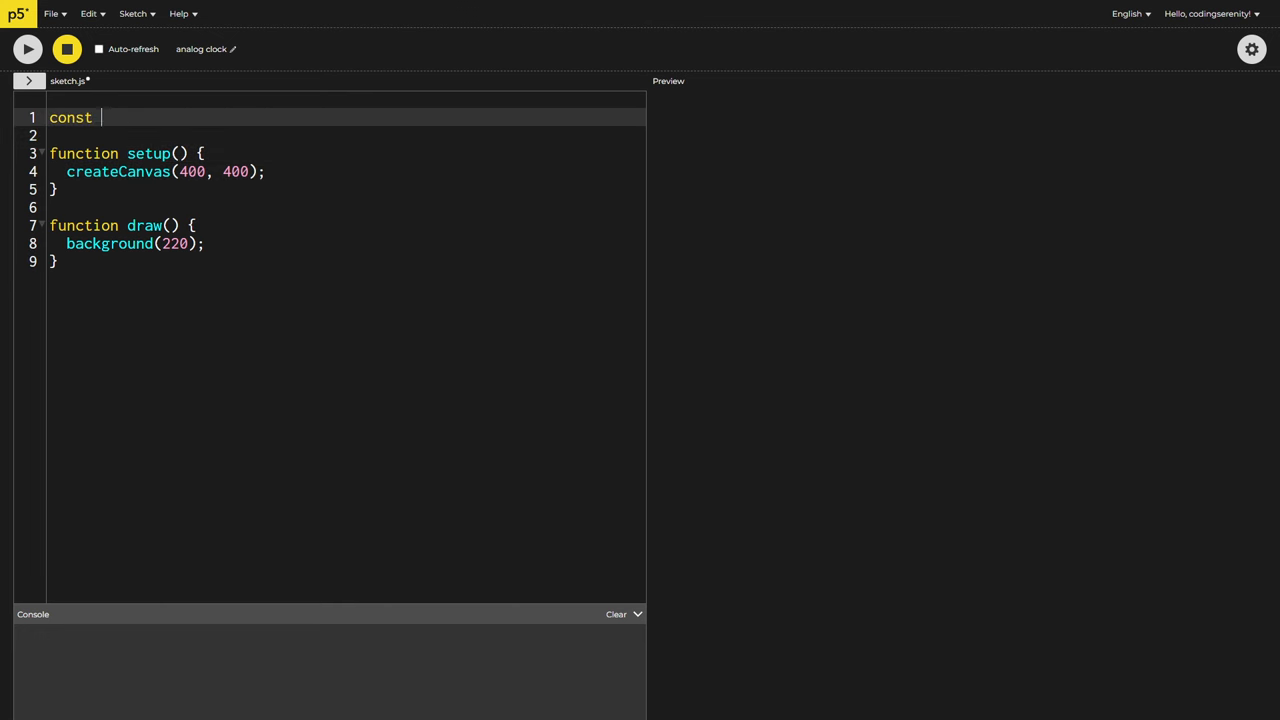
text([w, h] = [800, 800];)
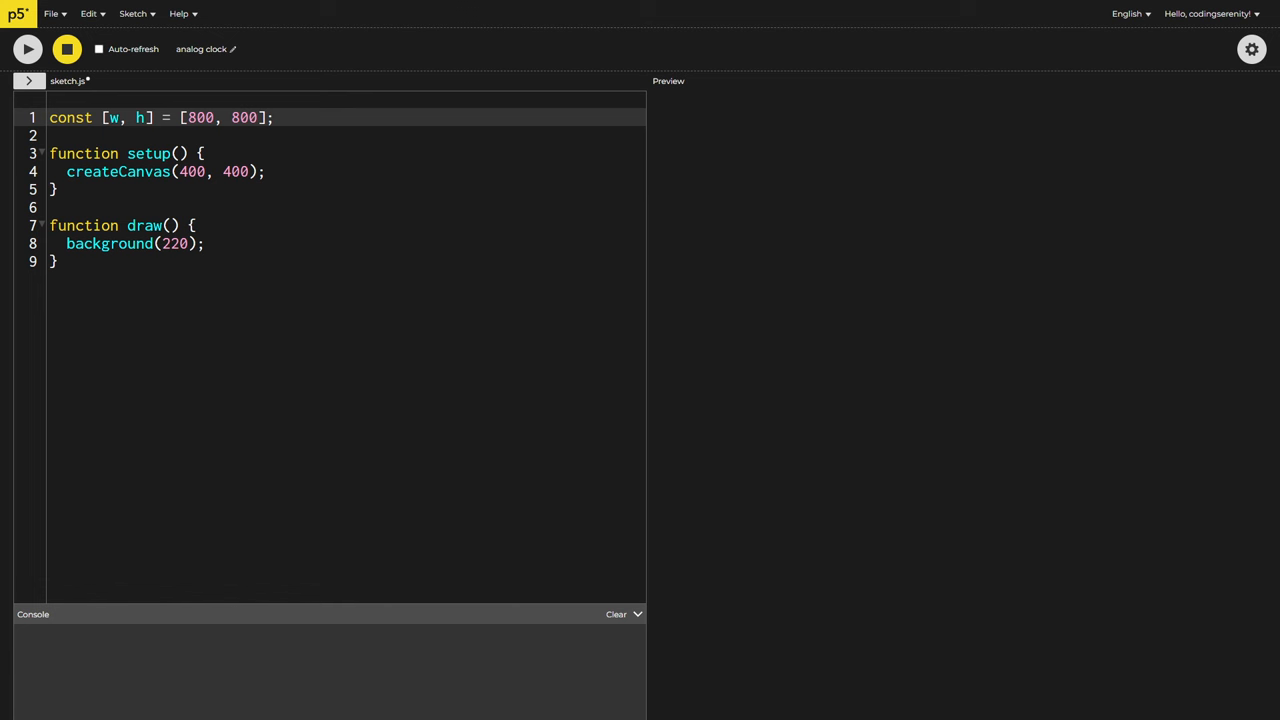
double_click(190, 172)
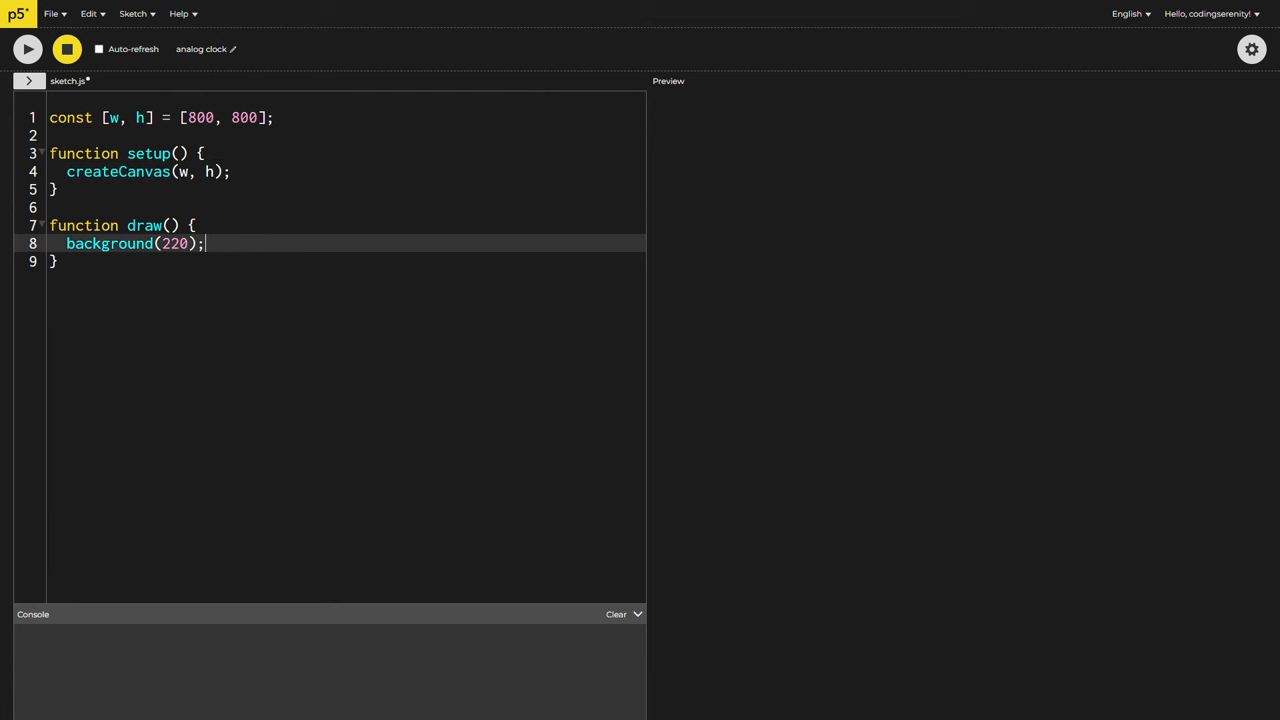
click(28, 48)
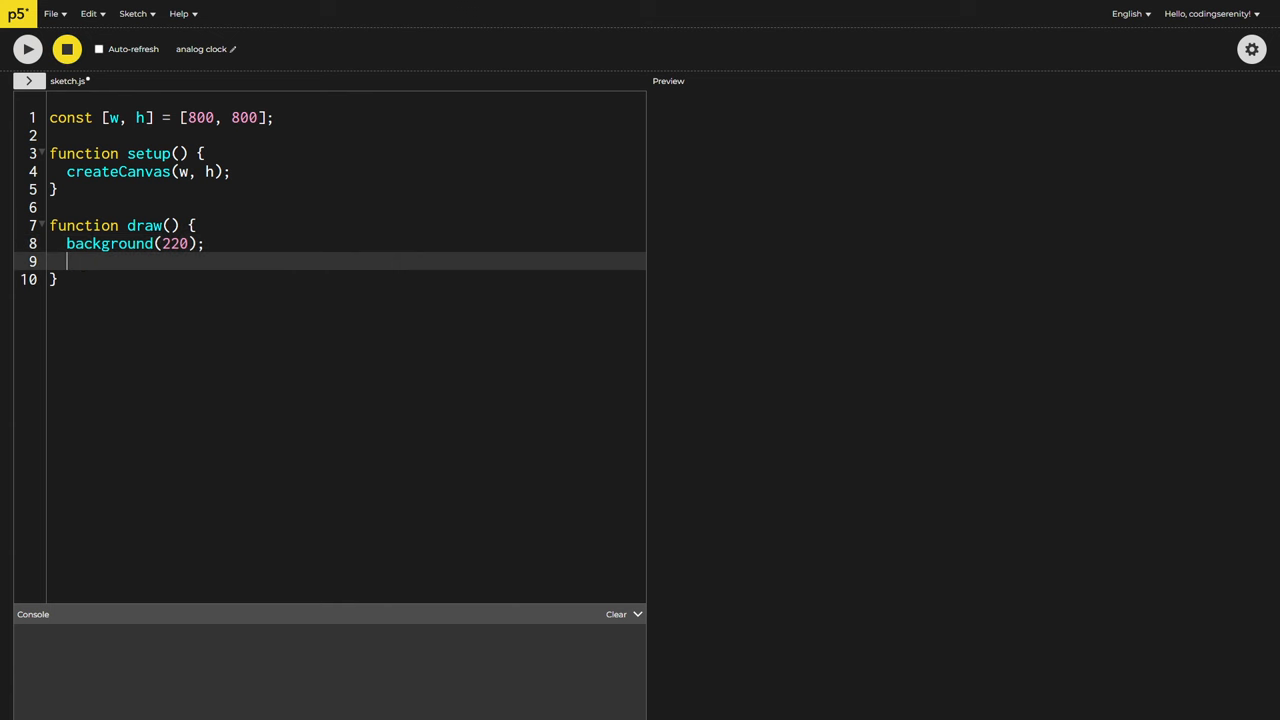
Draw circle(w / 2, h / 2, 600) in draw and run the sketch to see the clock face
text(circle)
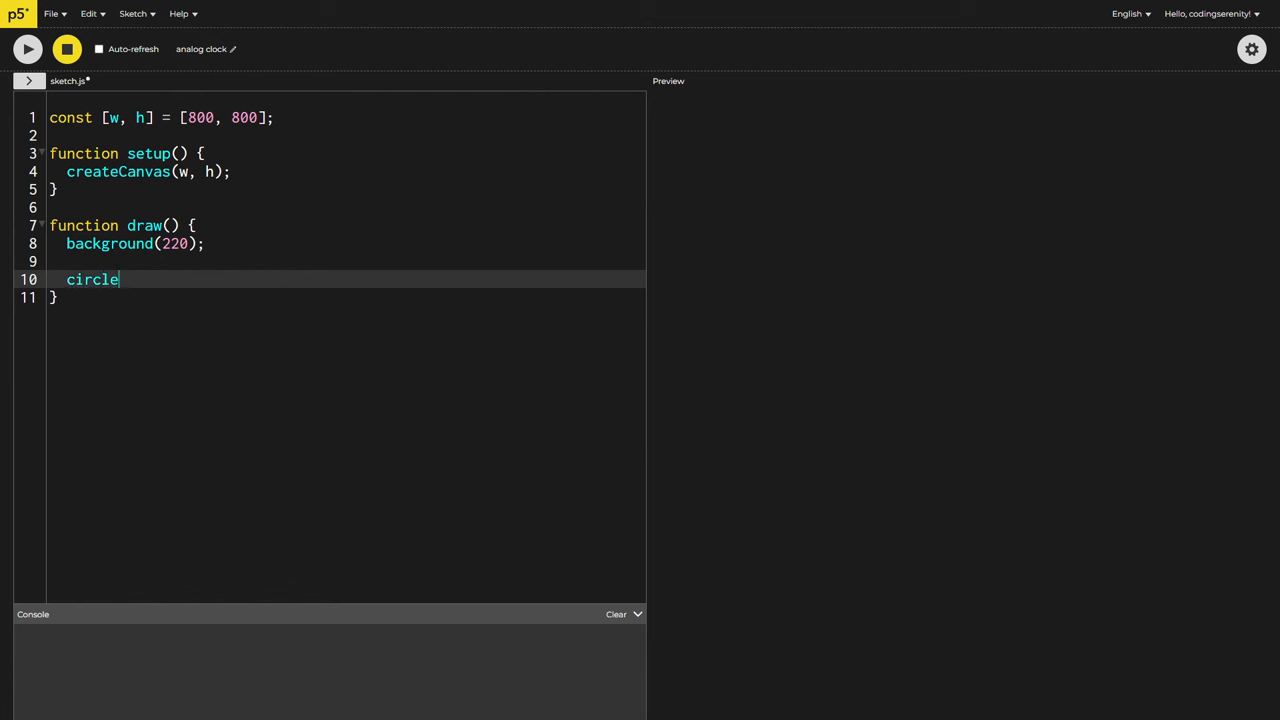
text((w / 2, h / 2, 600)
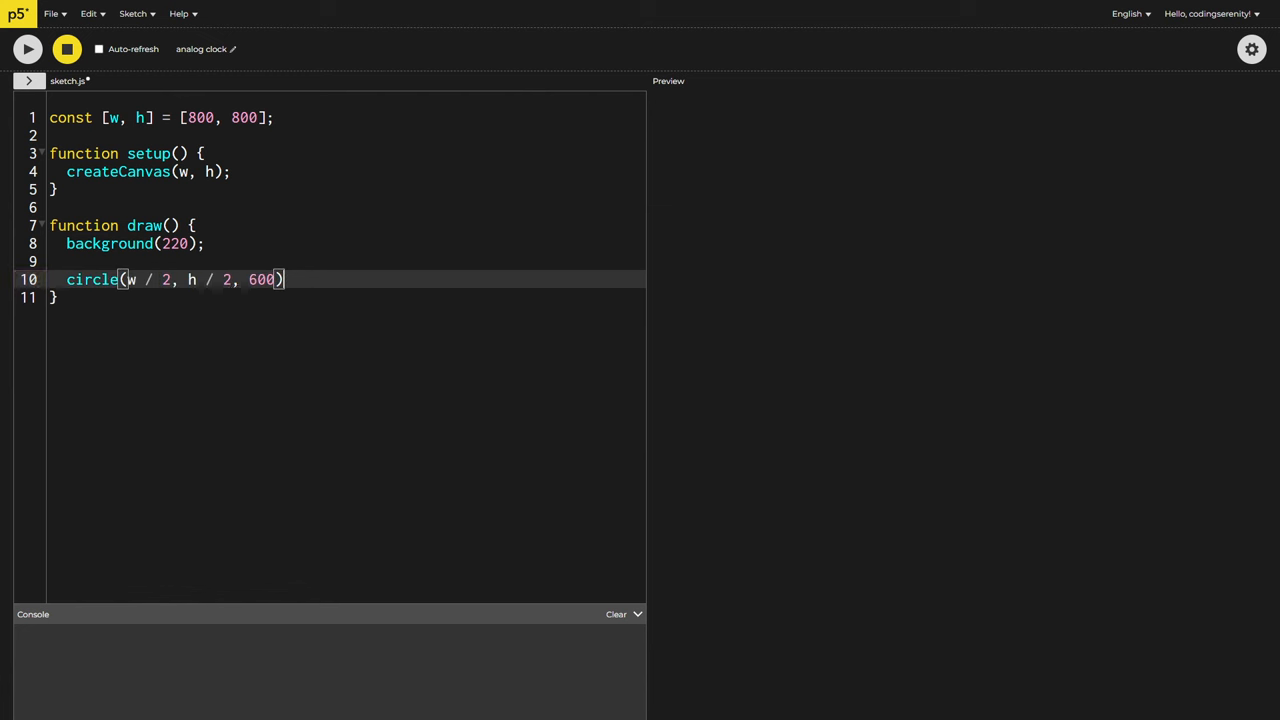
click(28, 48)
text(// draw the hour markers)
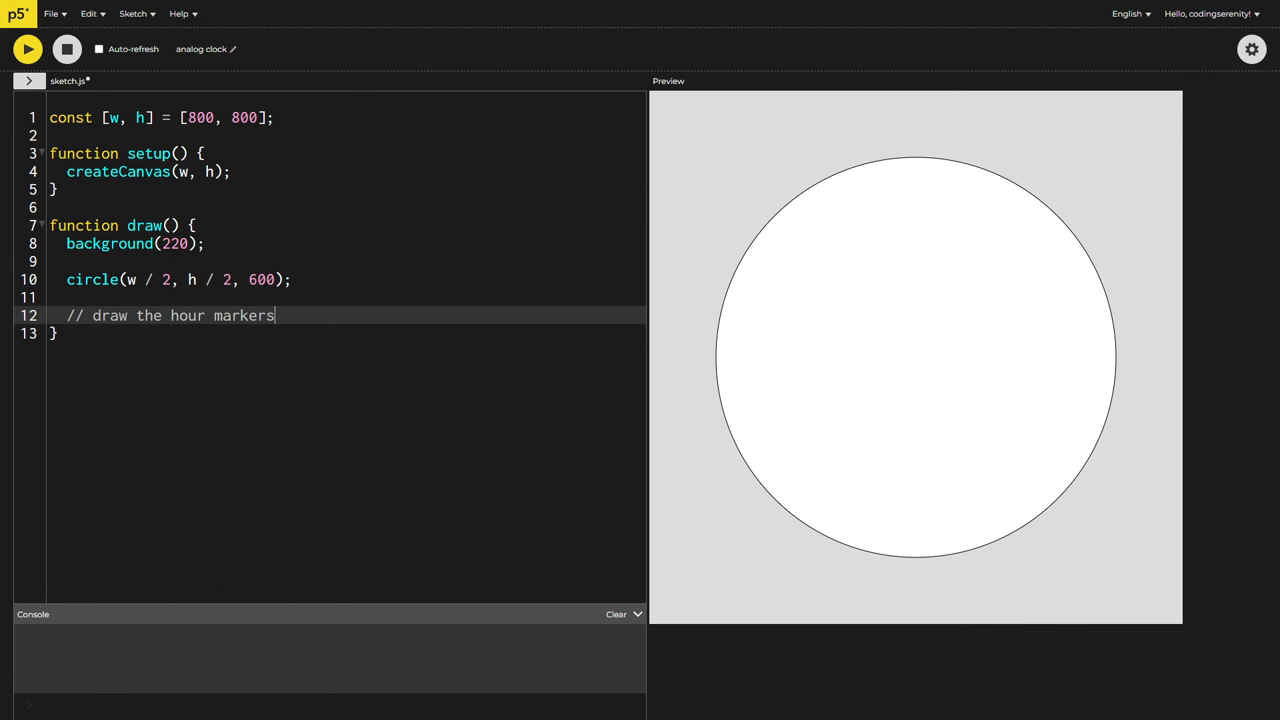
Add a for loop from a = 0 to 360 stepping by 30 degrees
text(for(let a)
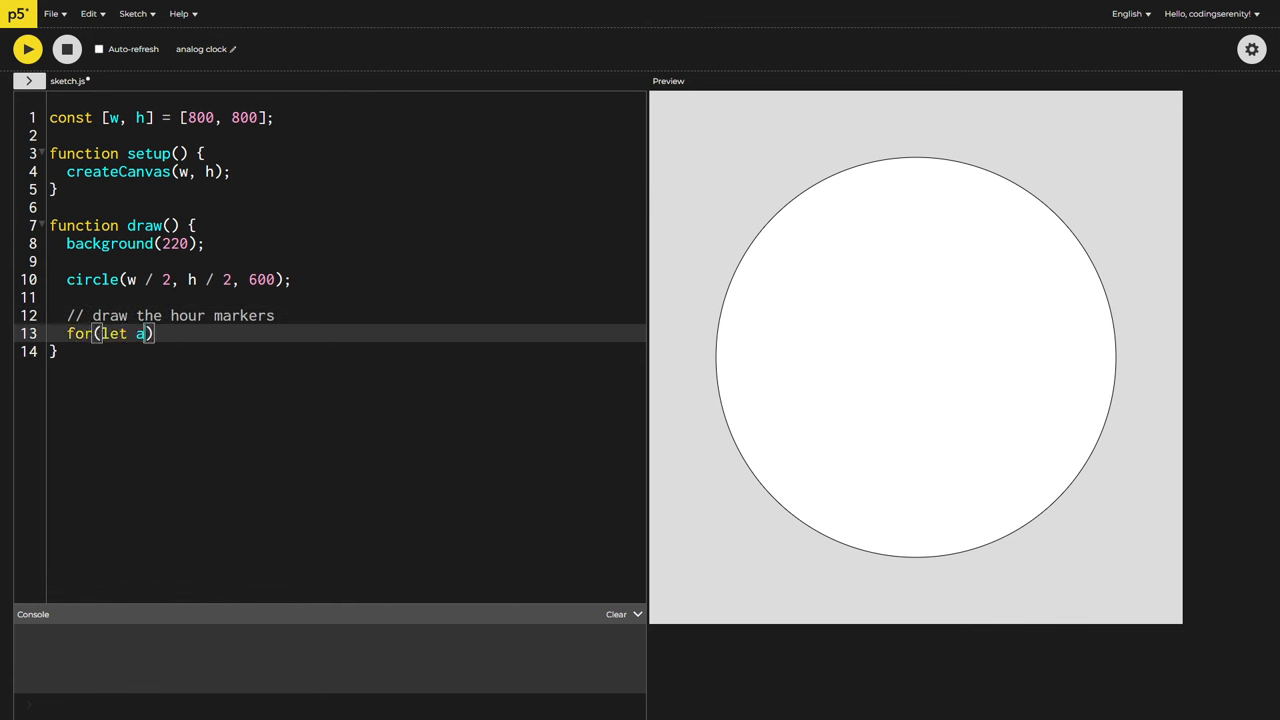
text(= 0; a < 360)
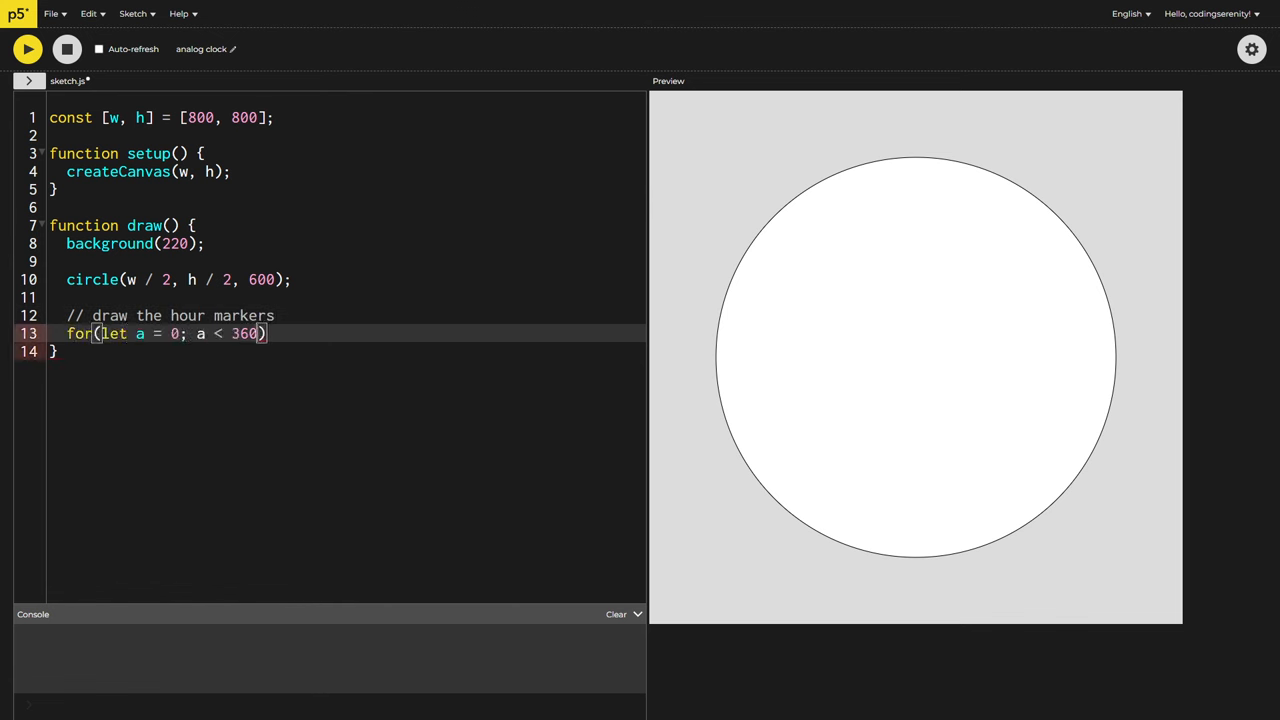
text(; a += 30) {})
text(const x = w / 2 +)
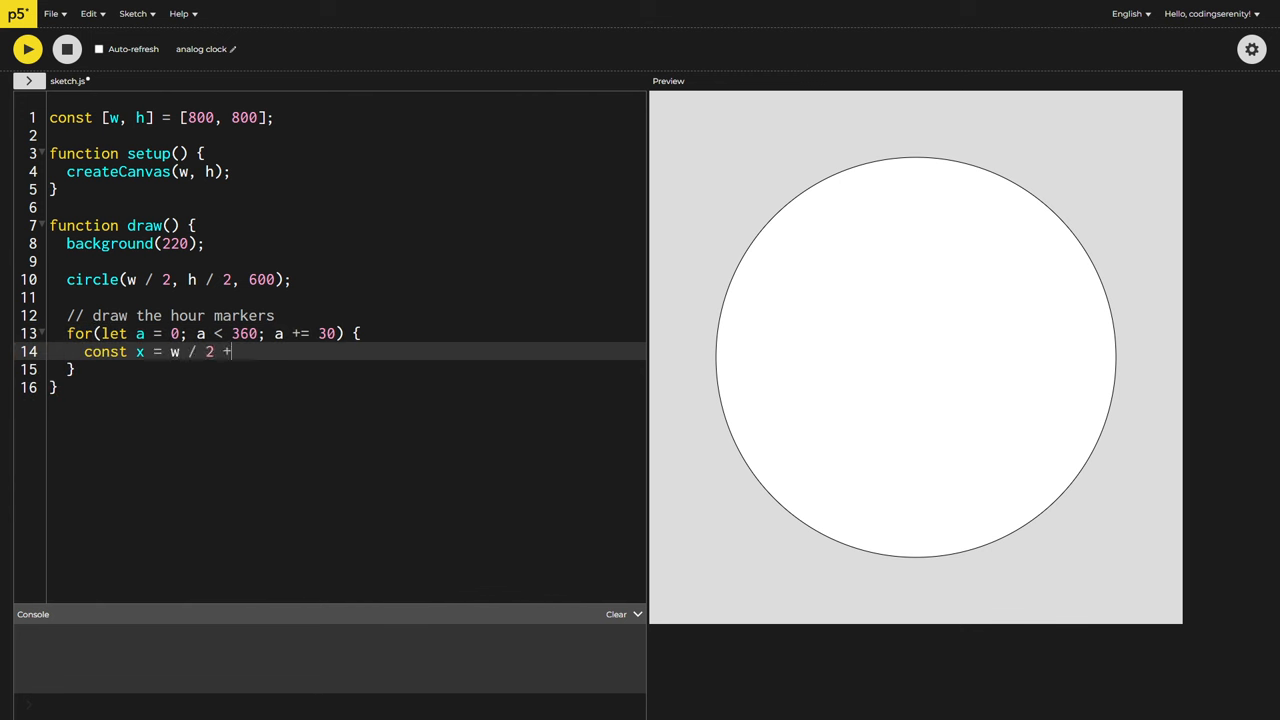
Compute x, y from clockRadius with sin/cos of a and draw circle(x, y, 30) at each marker
text(clockRadius *)
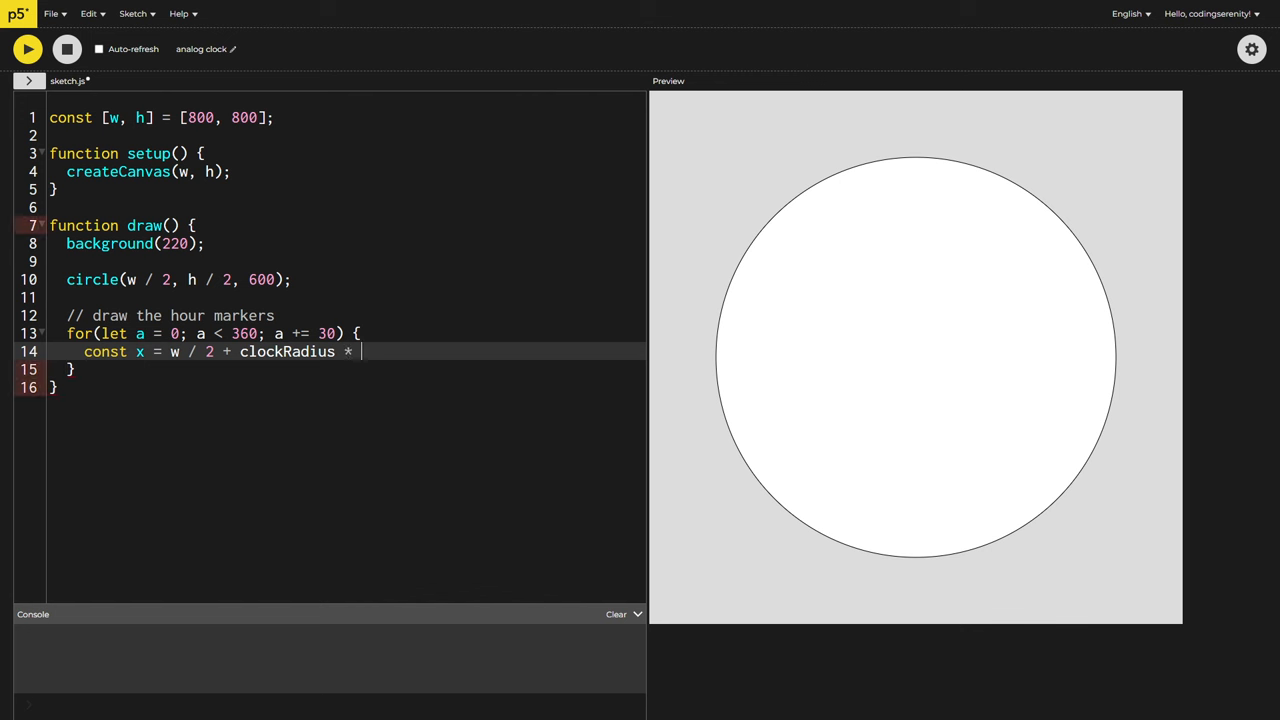
text(sin(a);)
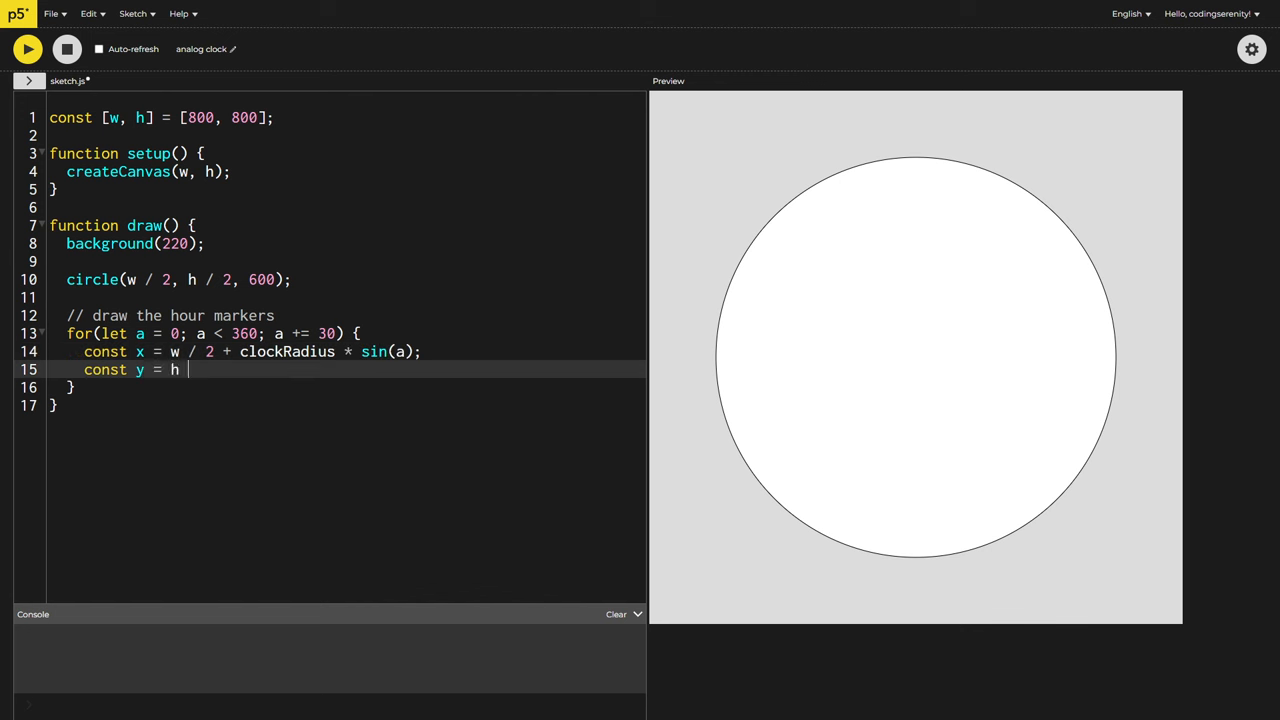
text(/ 2 - clockRadius * cos(a))
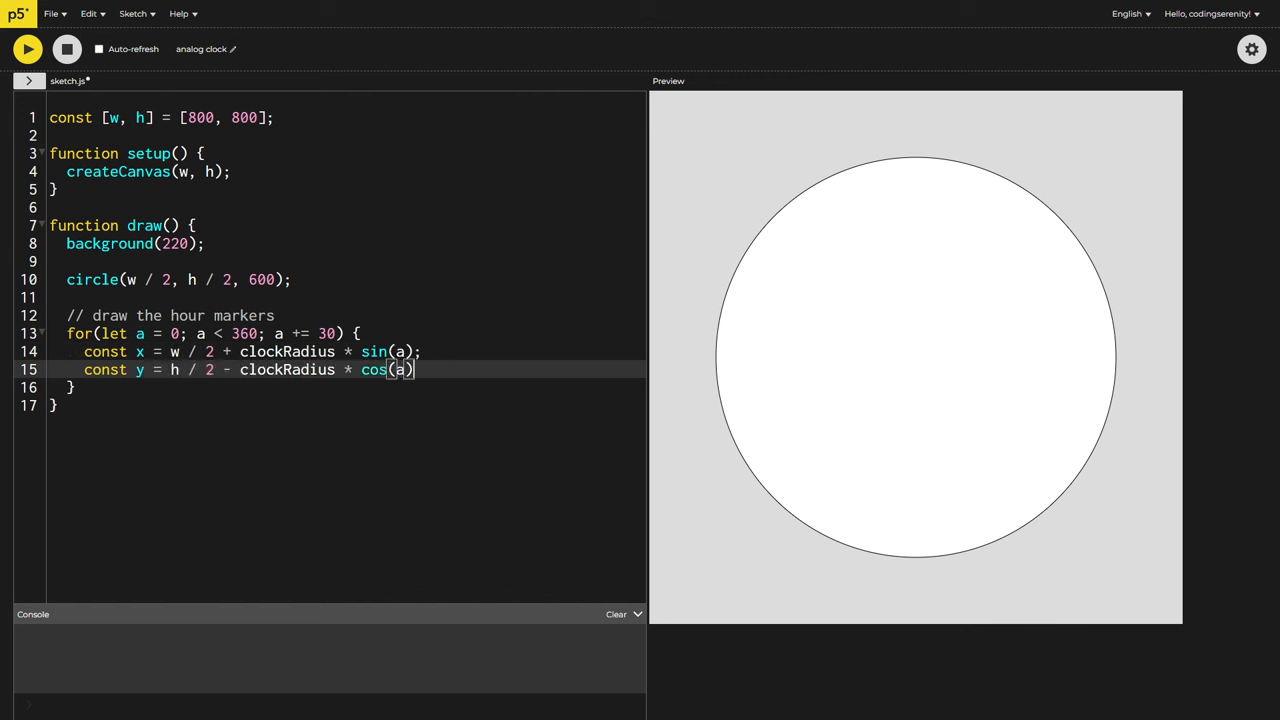
text(;)
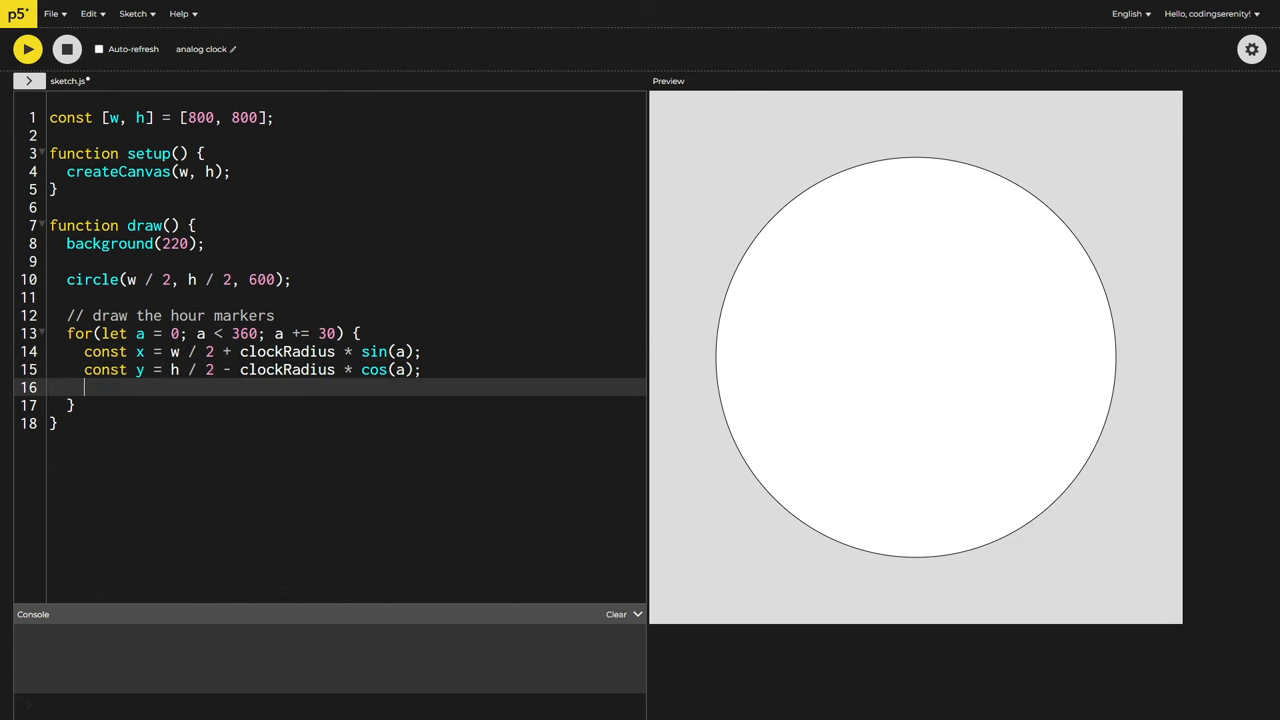
text(circle(x, y))
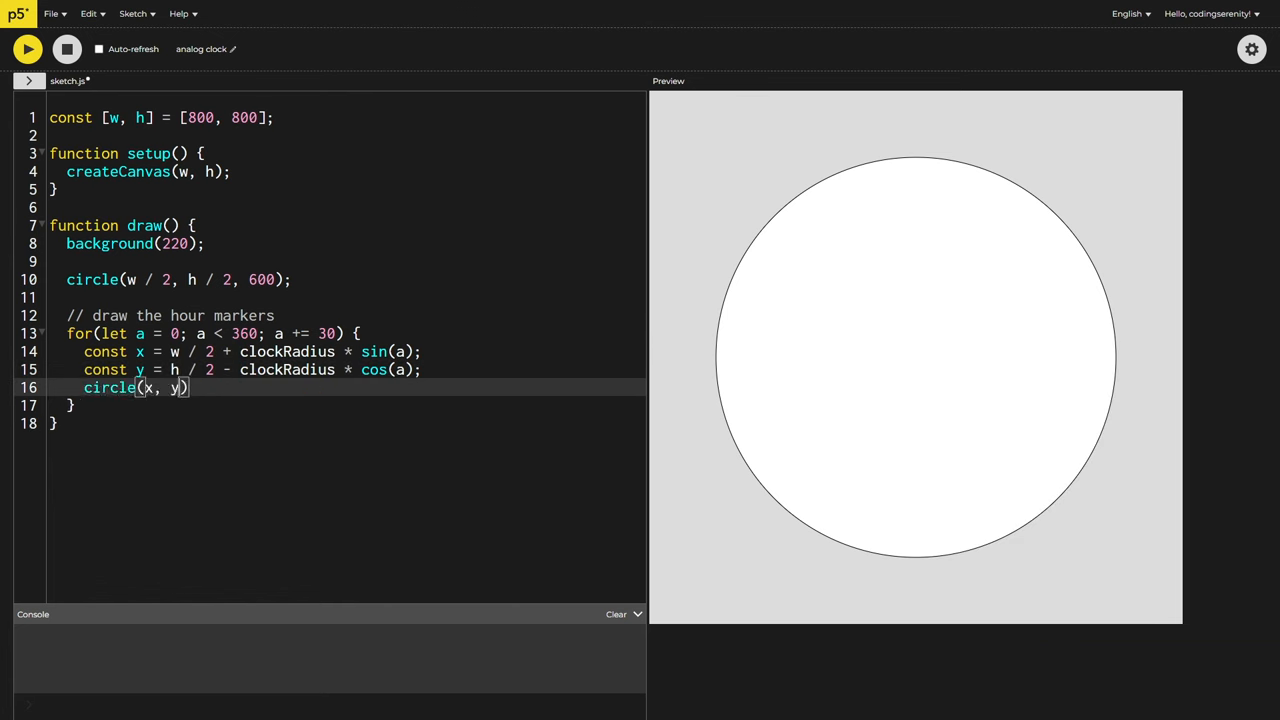
text(, 30);)
click(346, 136)
text(const clockRadius = 300;)
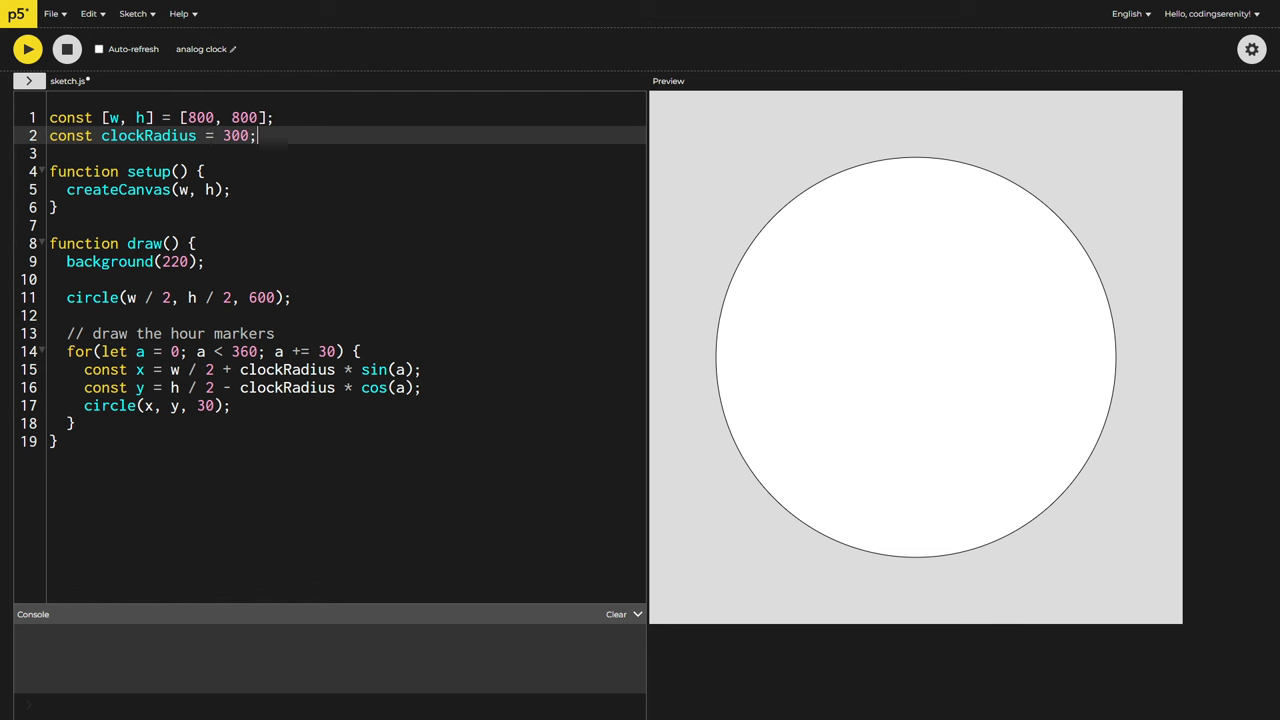
Run the sketch, then add angleMode(DEGREES) so the twelve markers space evenly
click(28, 48)
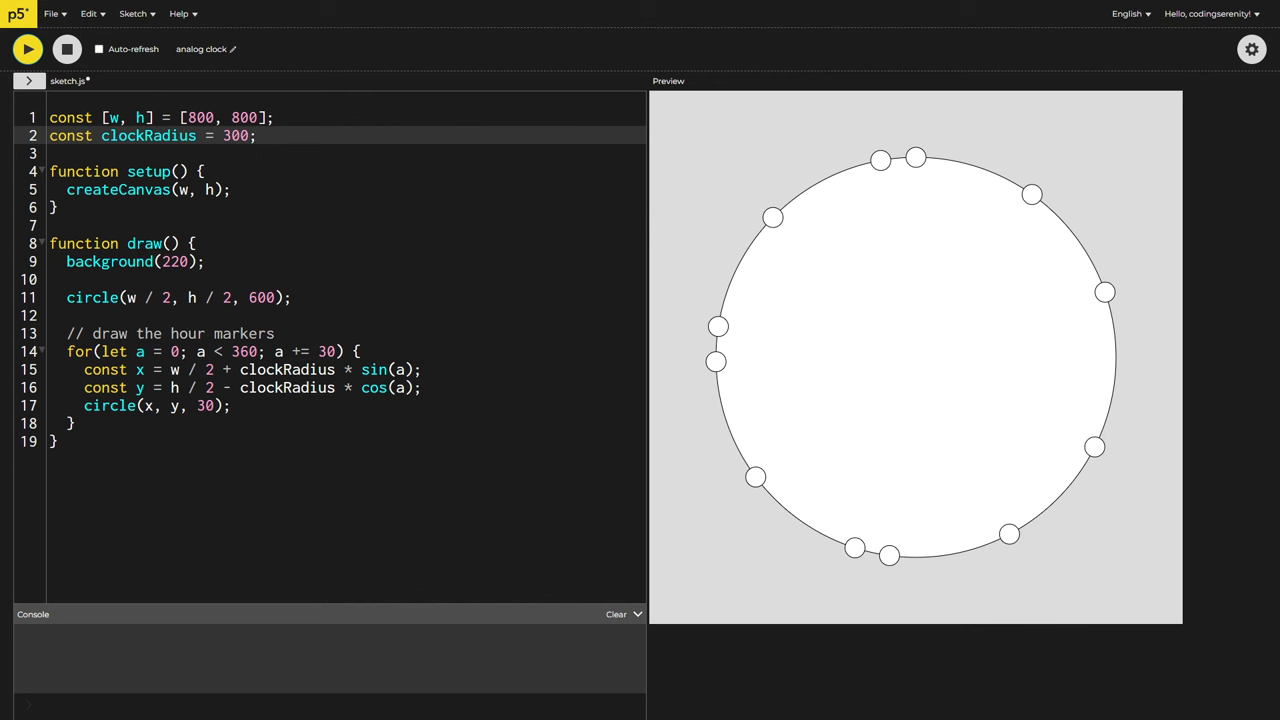
text(angle)
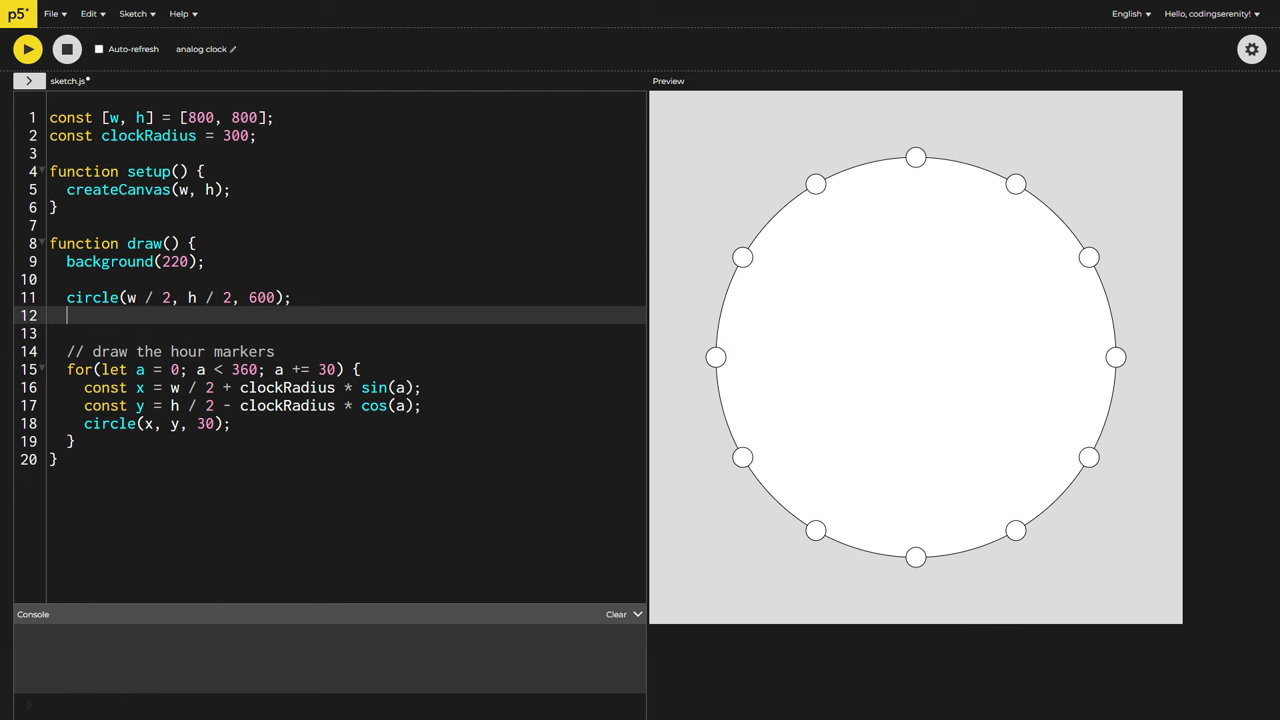
text(angleMode(DEGREES);)
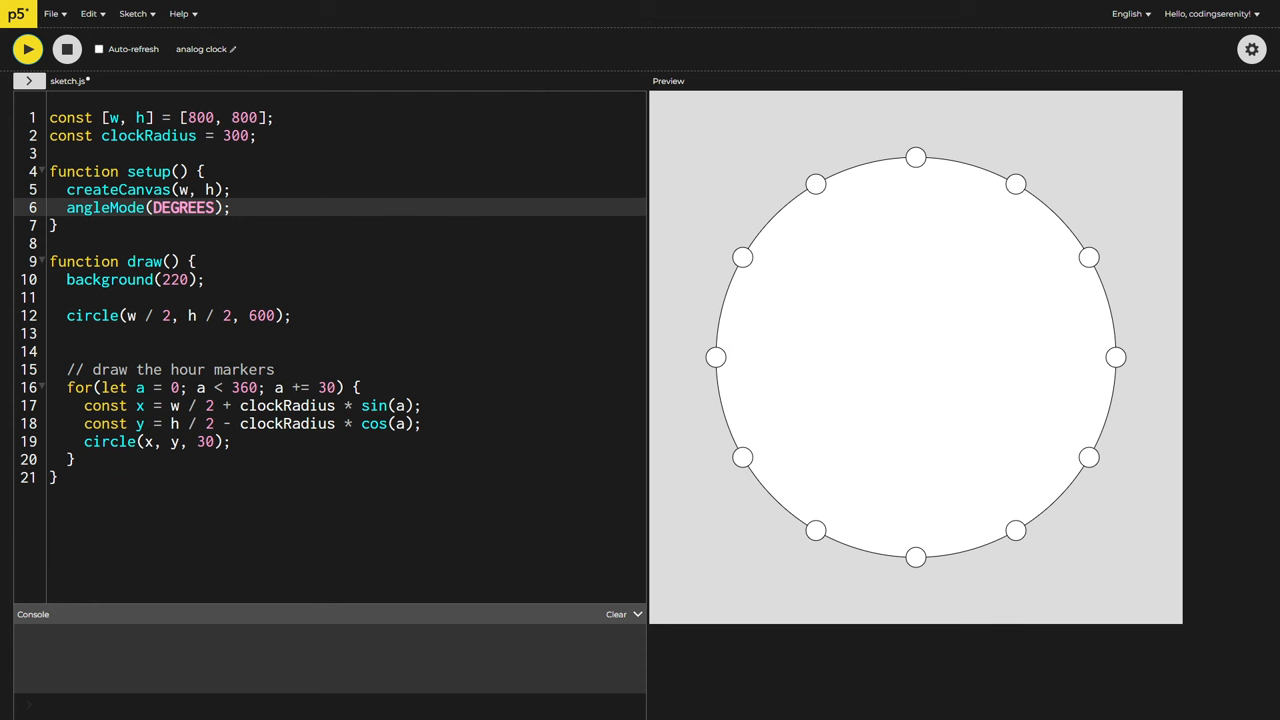
Define drawHand(handAngle, handRadius) computing xHand, yHand from the centre with sin/cos
text(const dr)
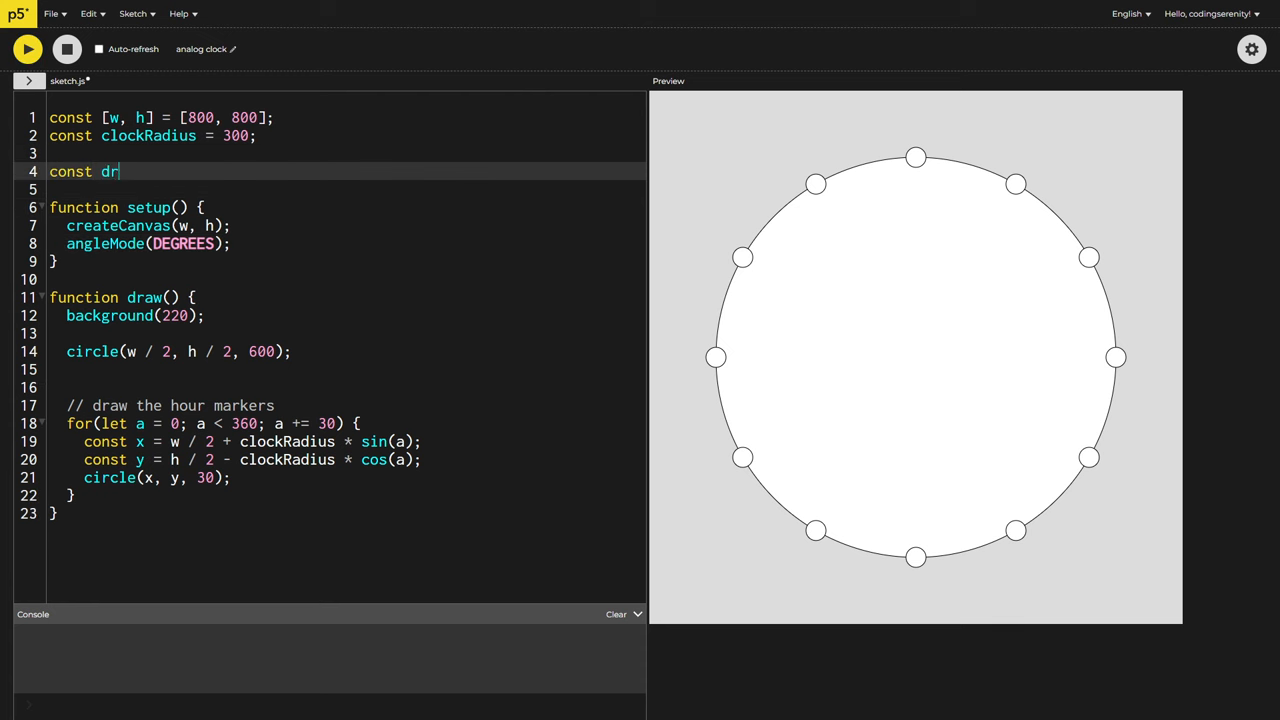
text(awHand = (hand))
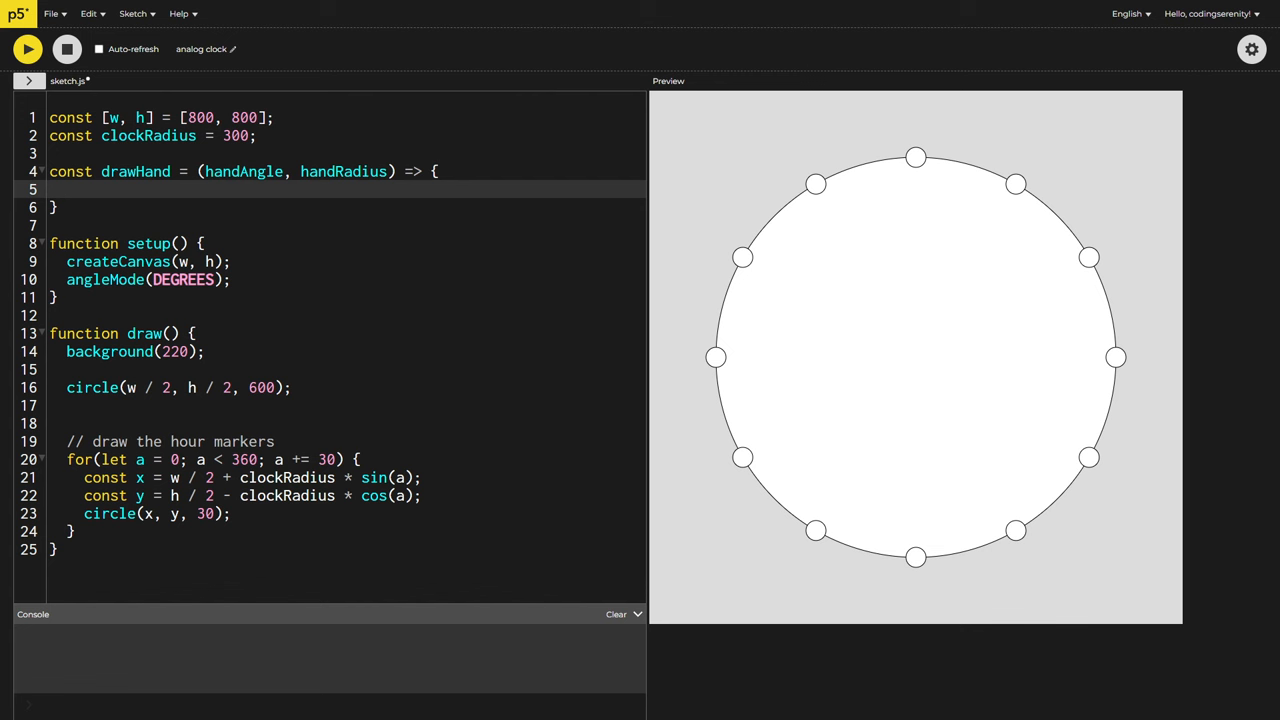
text(const xHand = w / 2)
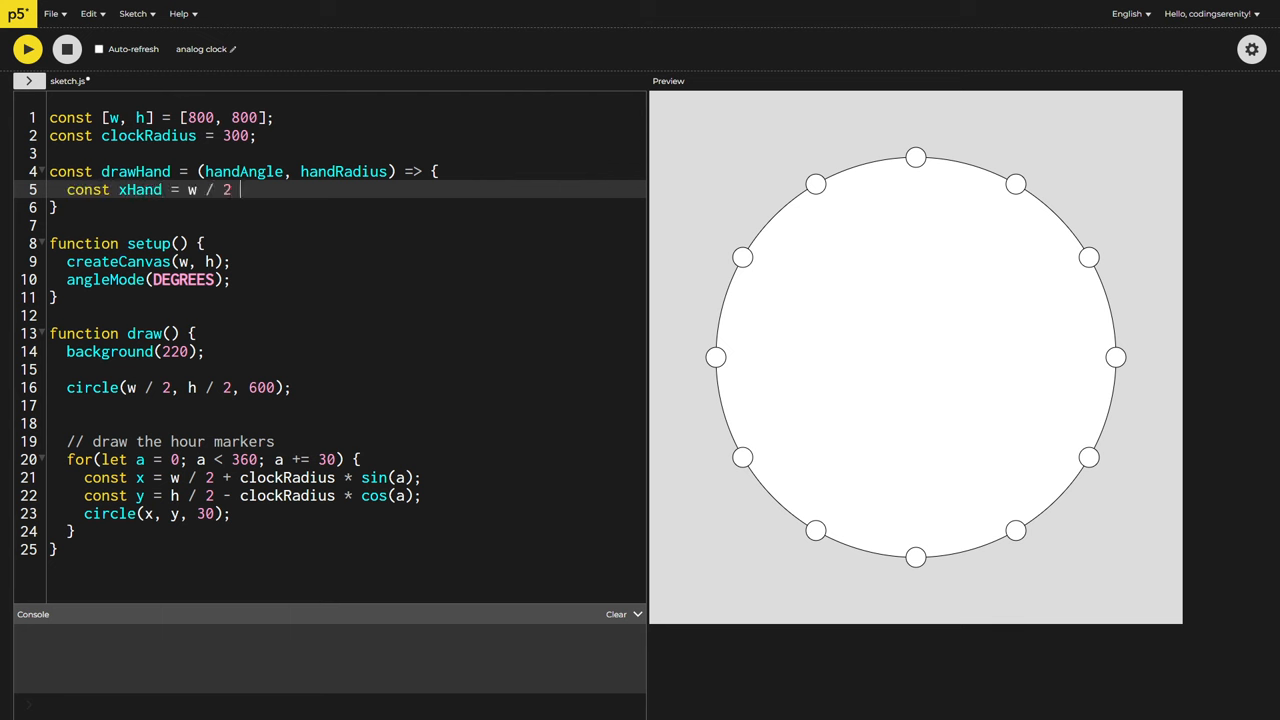
text(+ handRadius * sin)
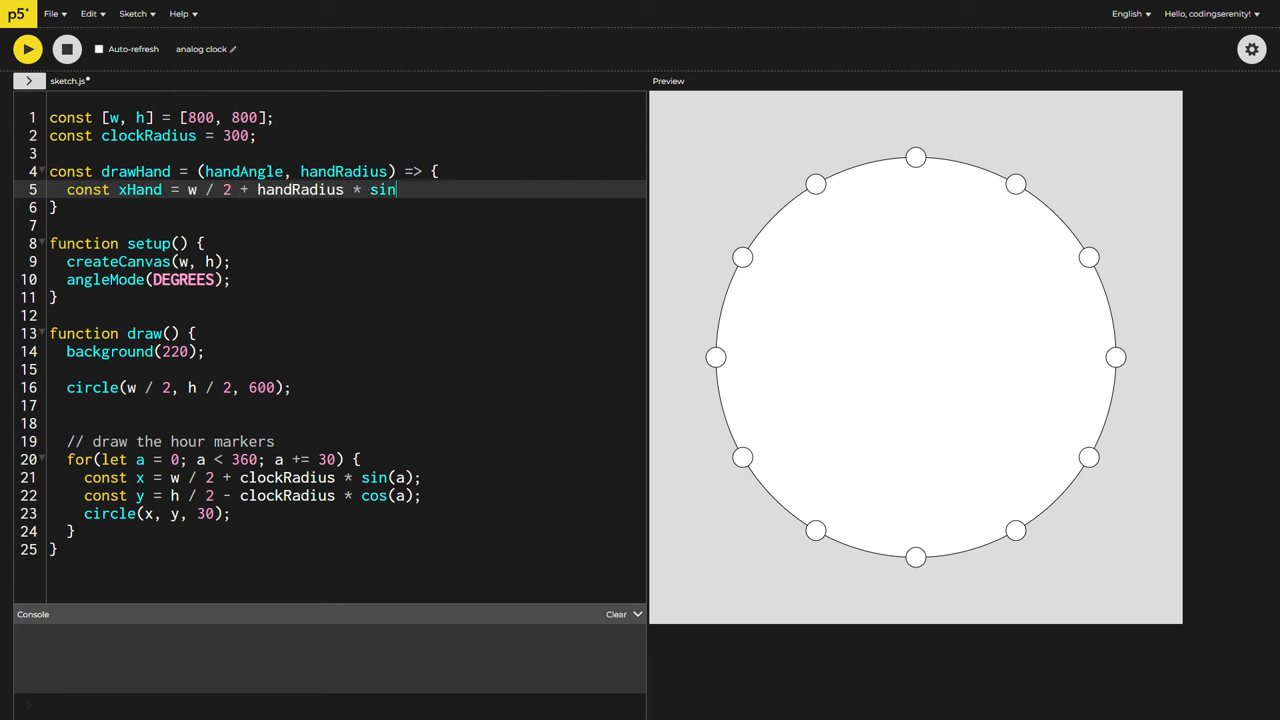
text((handAngle);)
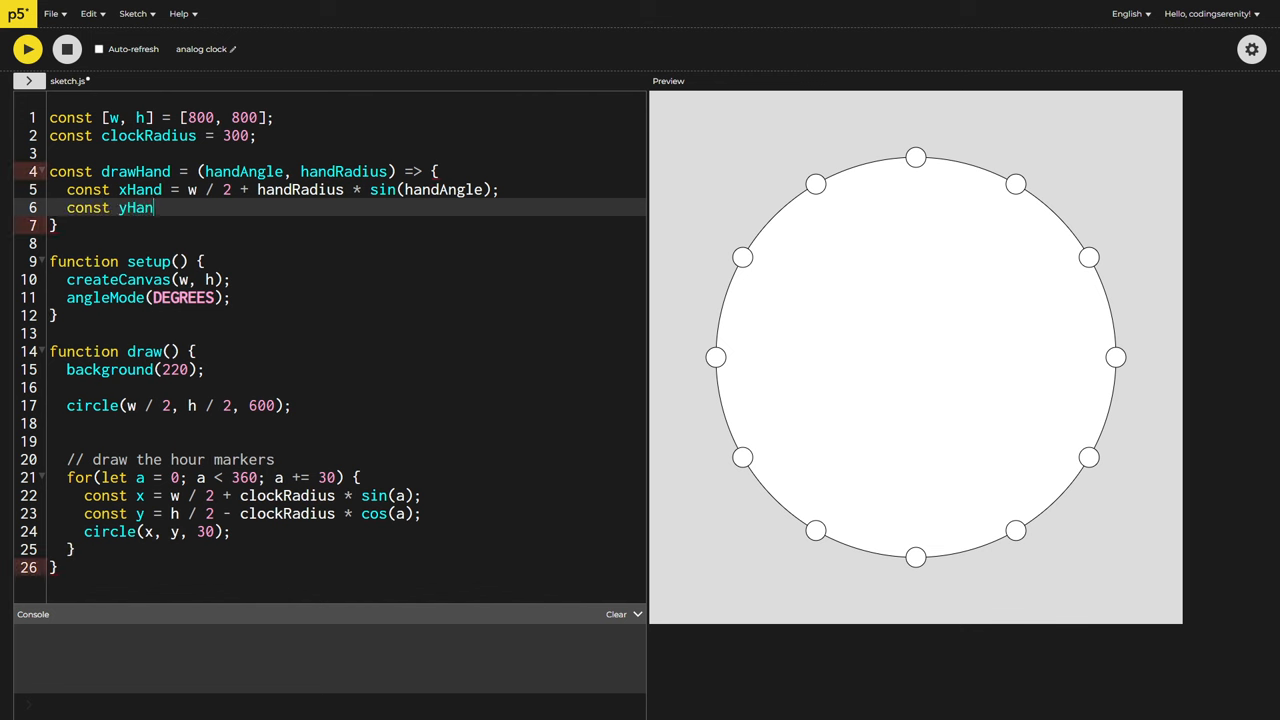
text(d = h / 2 - handRadius * c)
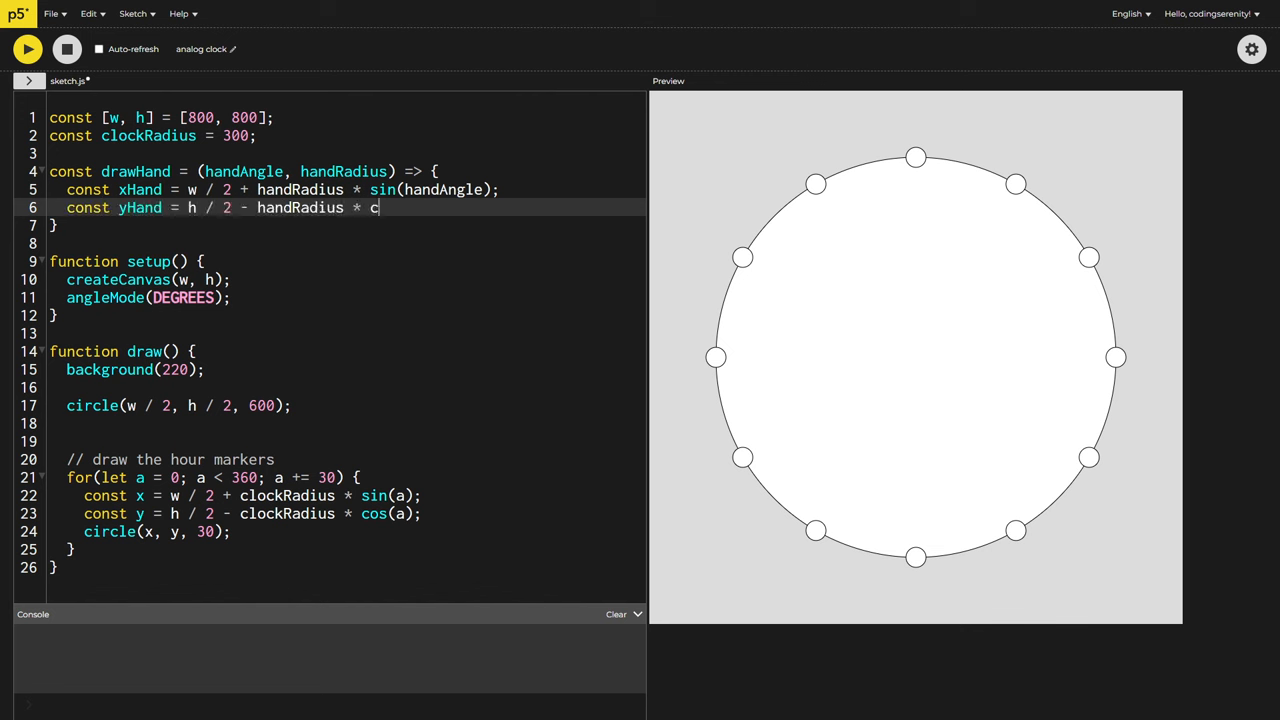
text(os(handAngle);)
text(line(w / 2, )
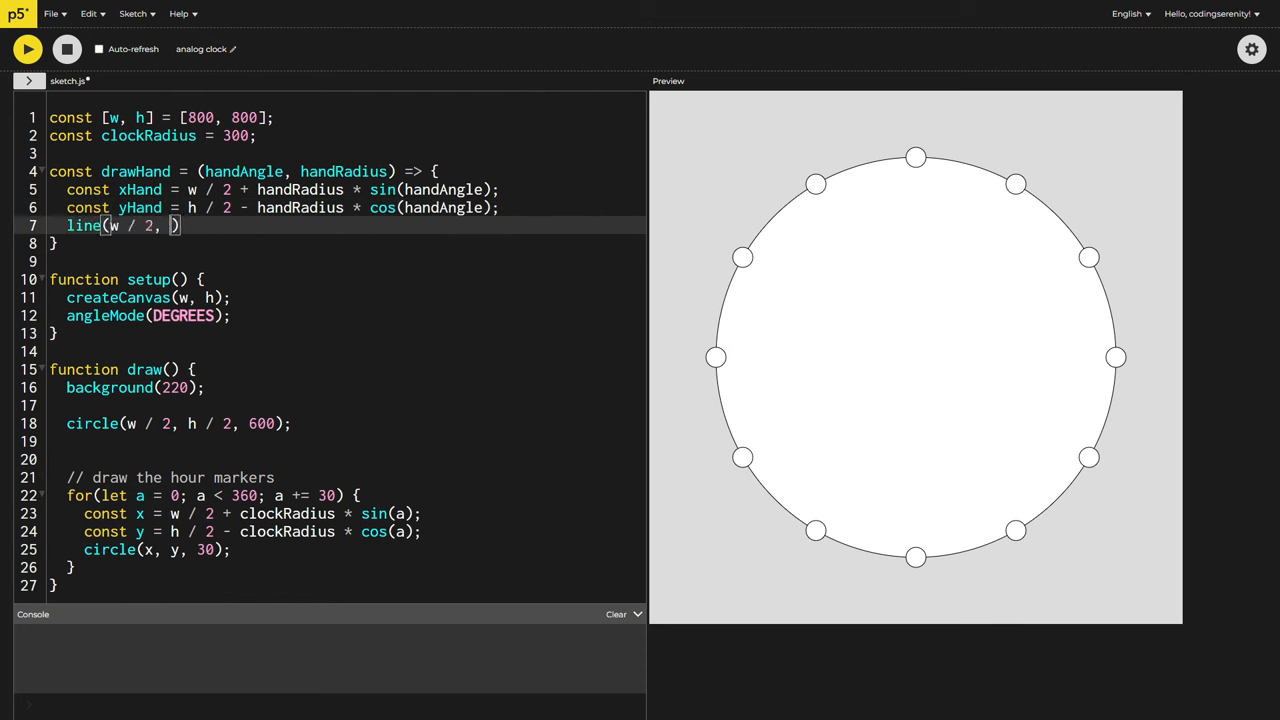
Draw line from the centre to xHand, yHand, call drawHand(60, 200) and run the sketch
text(h / 2, xHand, yH)
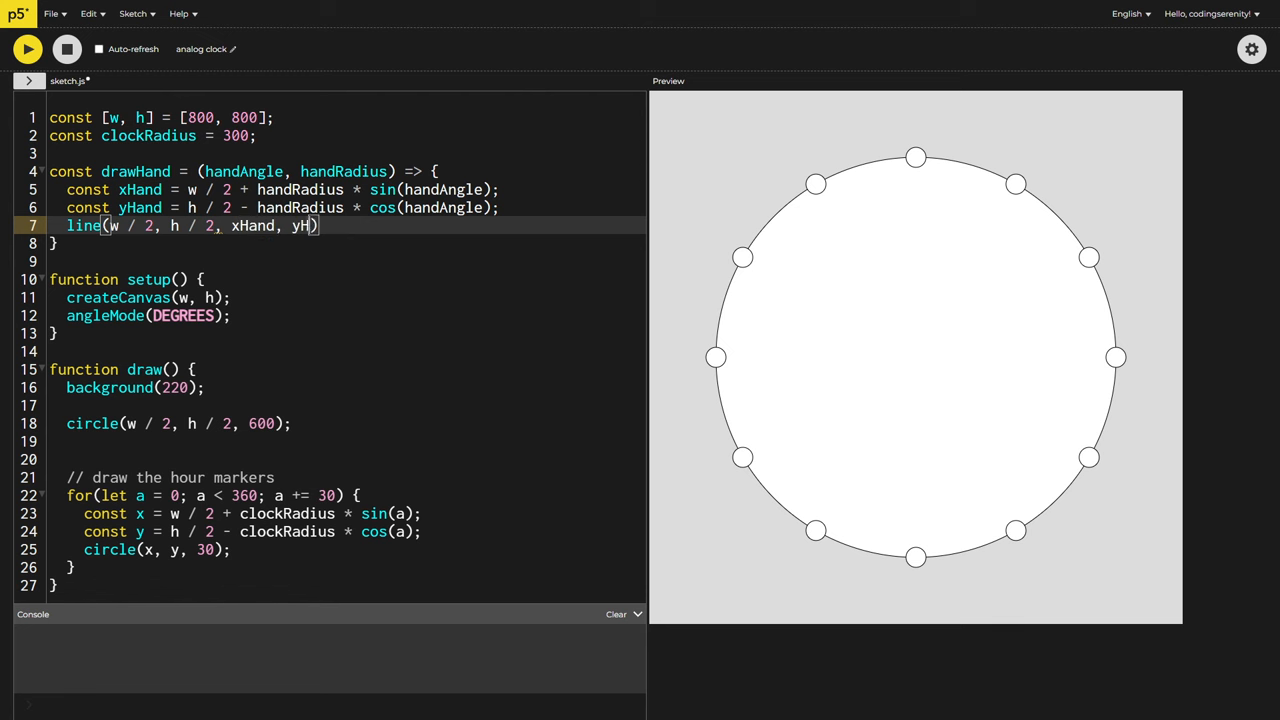
text(and);)
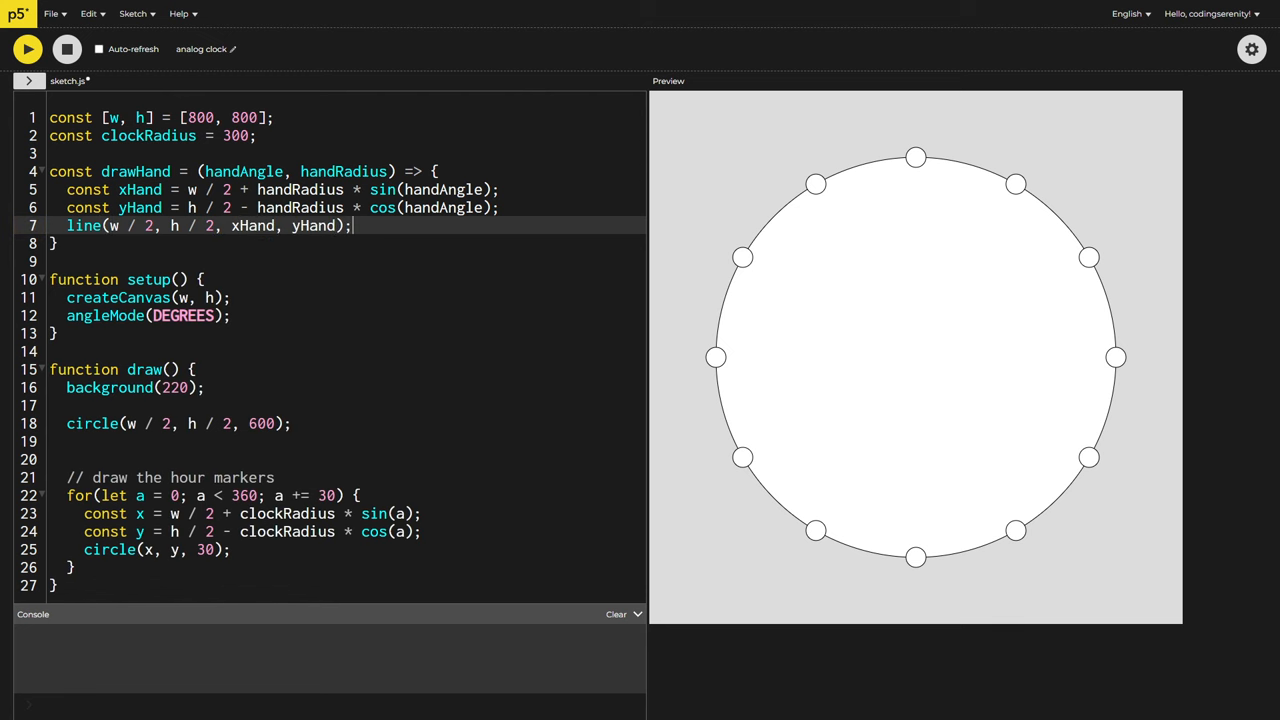
text(d)
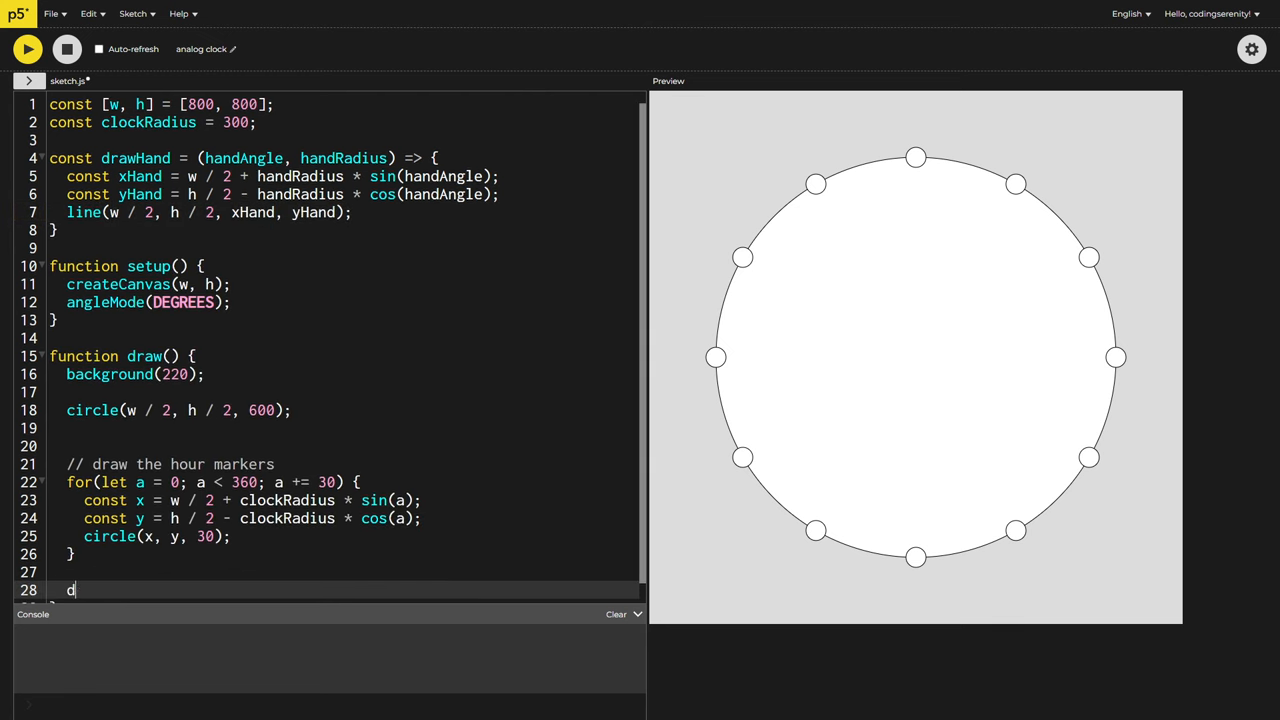
text(rawHand(60))
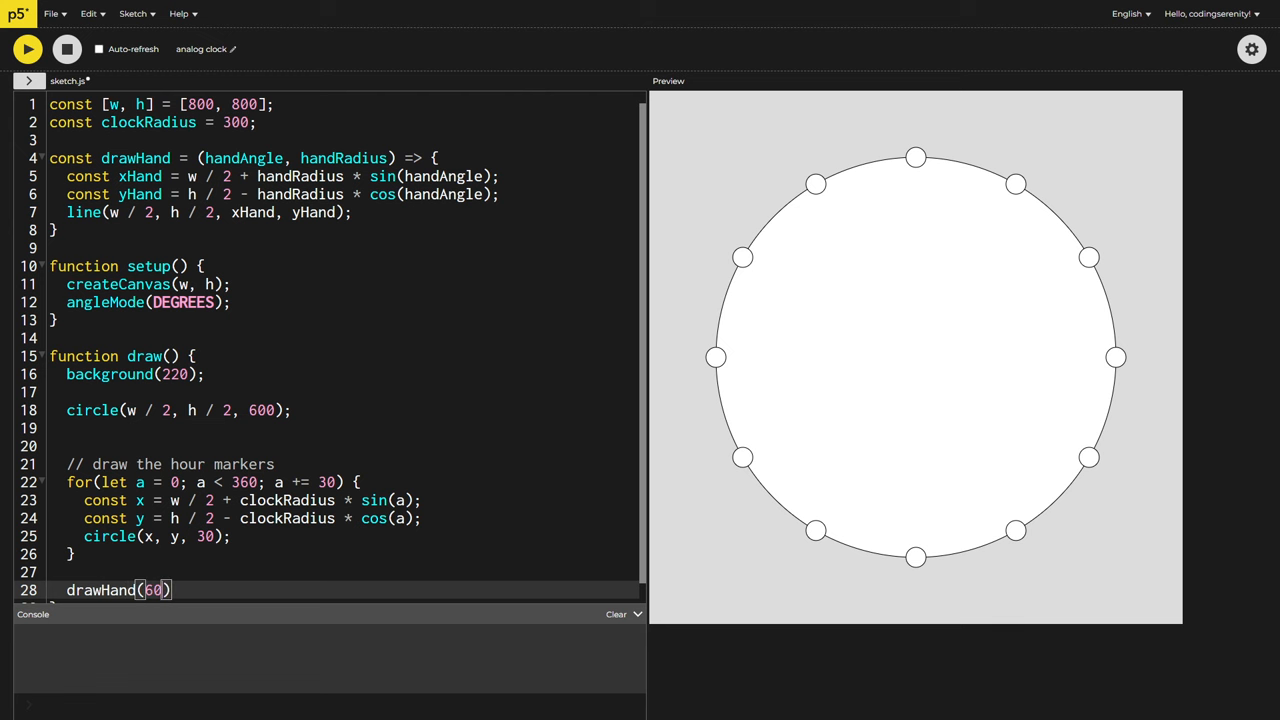
text(, 200);)
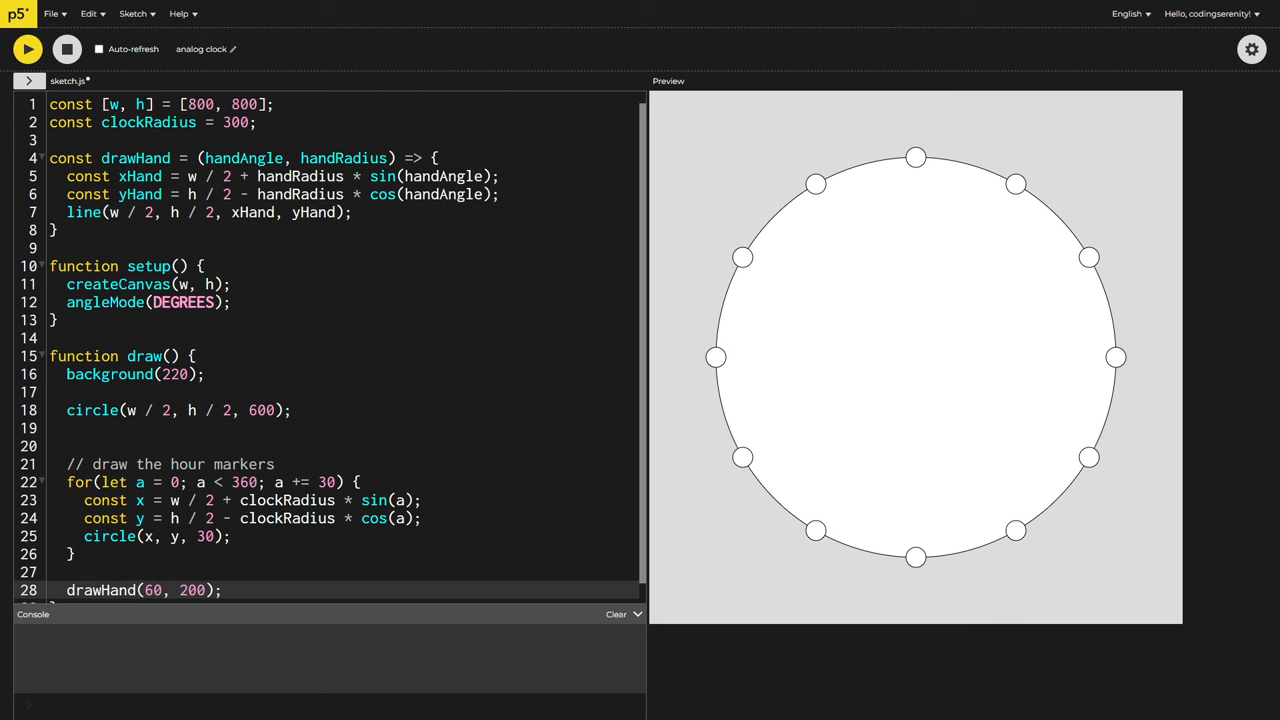
click(28, 48)
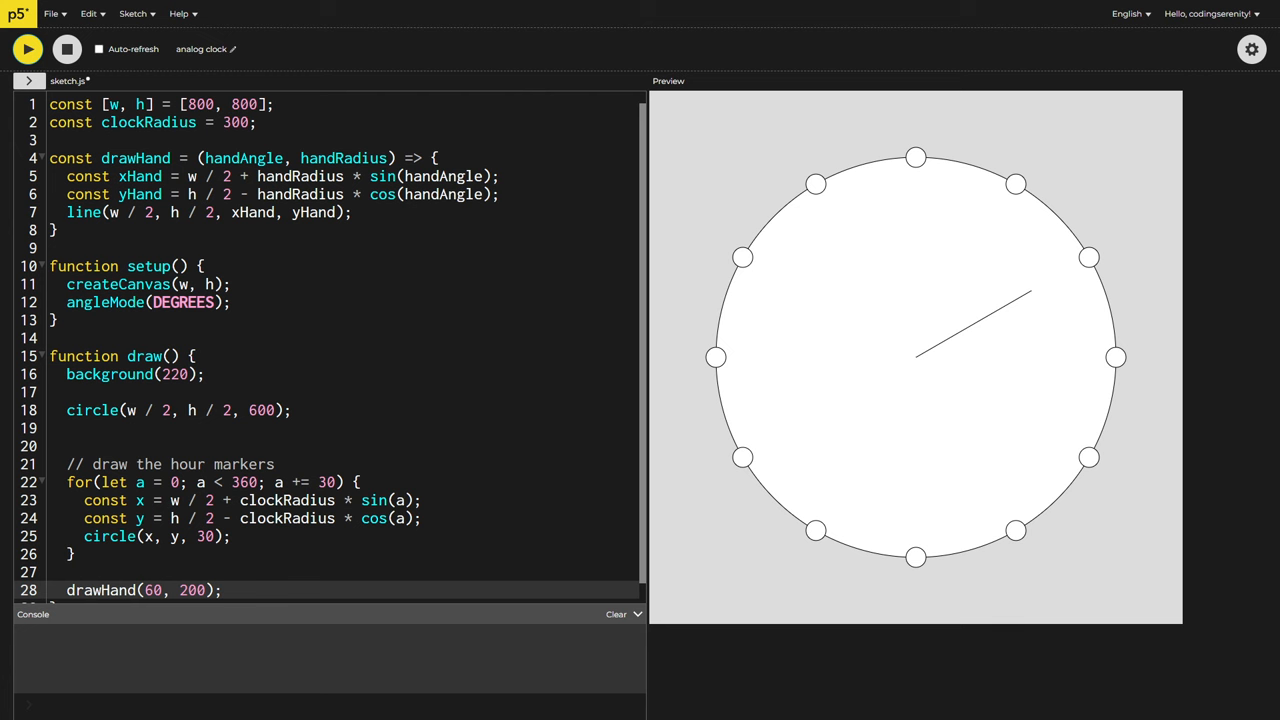
Add a second test hand with drawHand(0, 250)
scroll(down, 3)
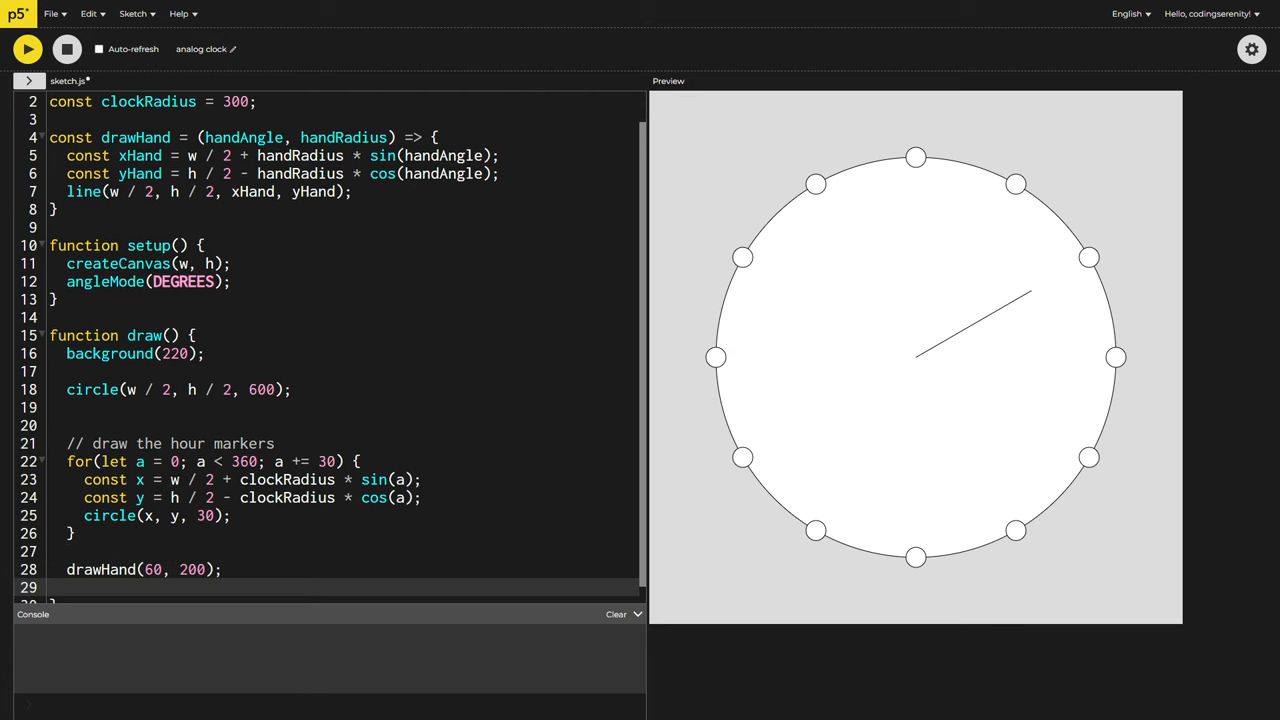
text(drawHand(0, 250);)
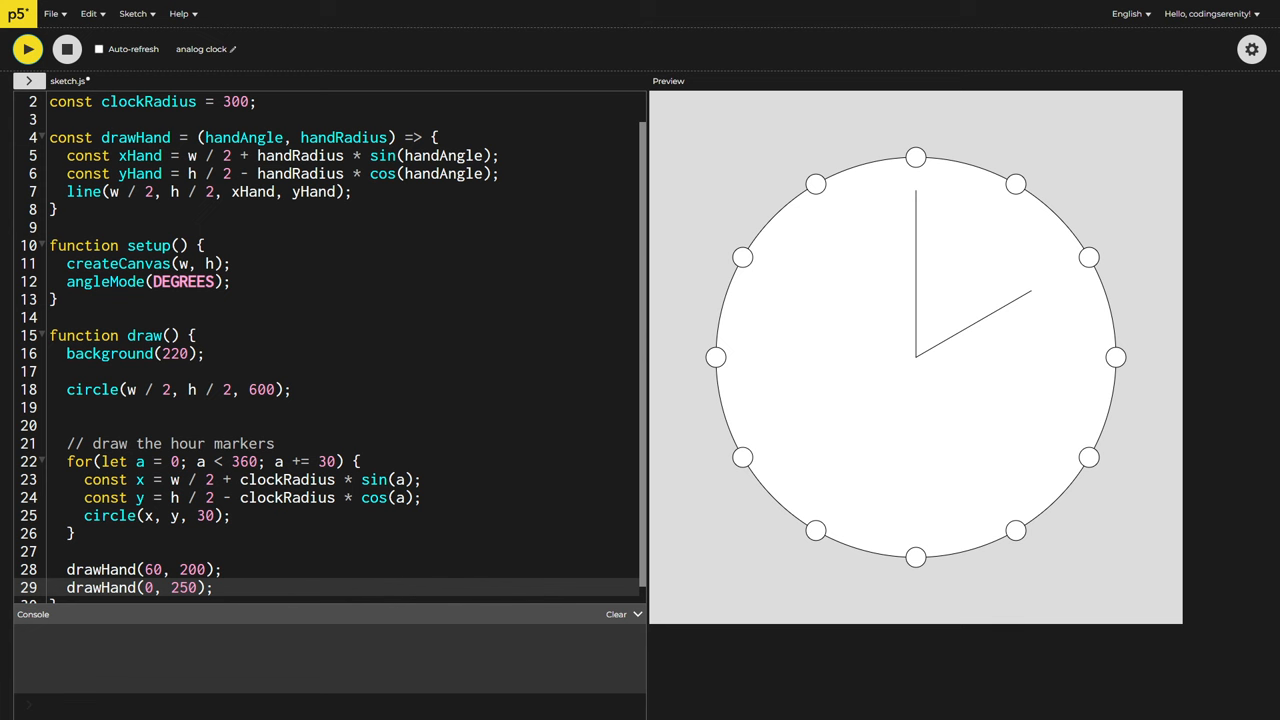
scroll(down, 3)
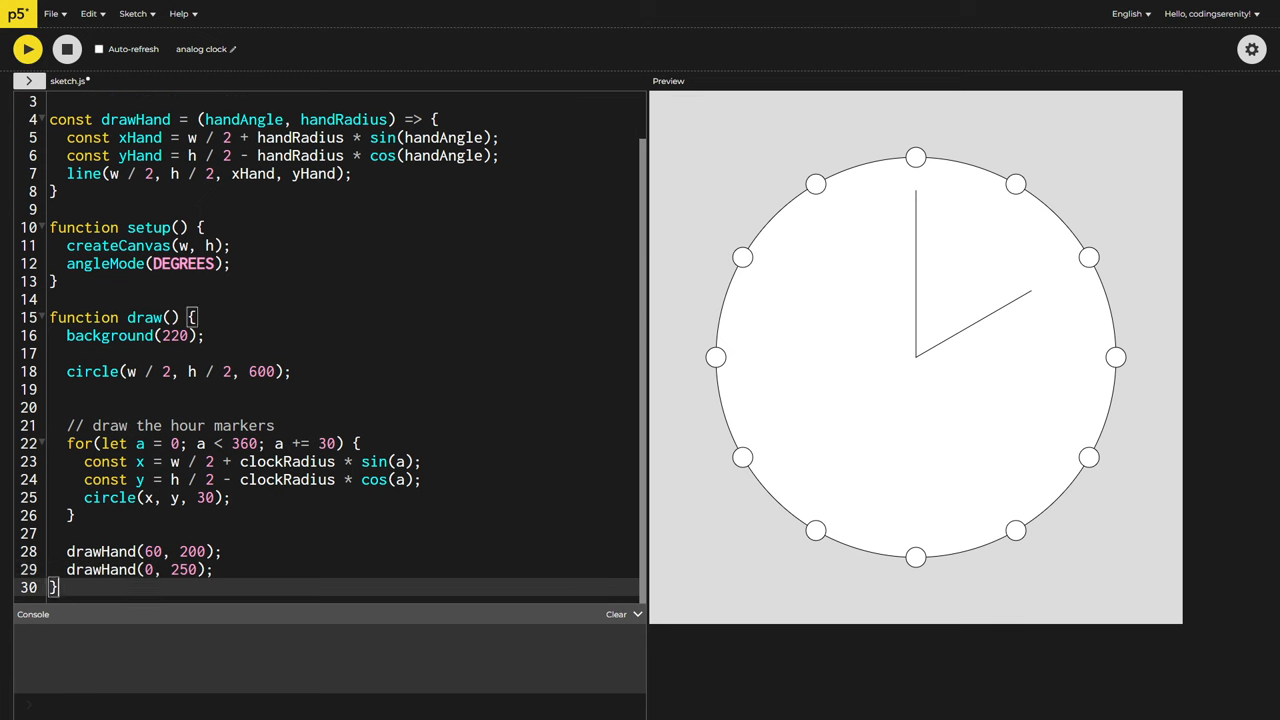
Log hour(), minute(), second() in draw, run to check the console, then select the line to replace it
text(console.log(hour(), minute(), second());)
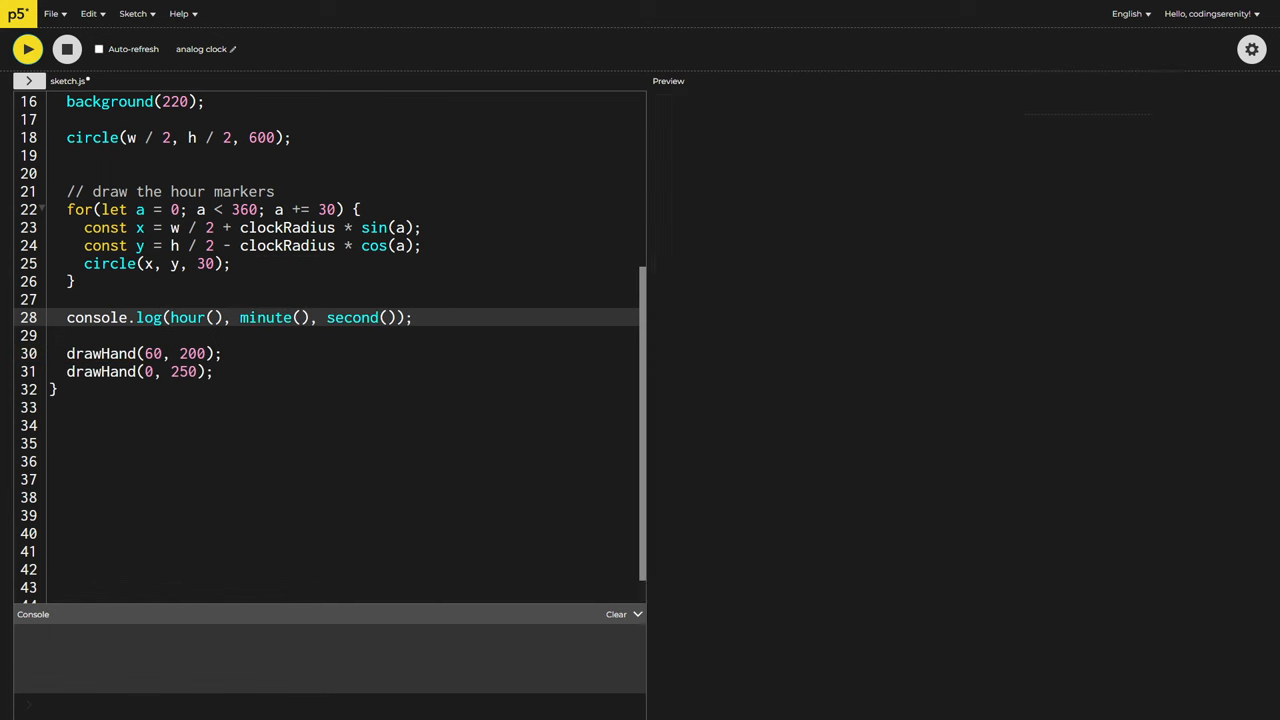
click(28, 48)
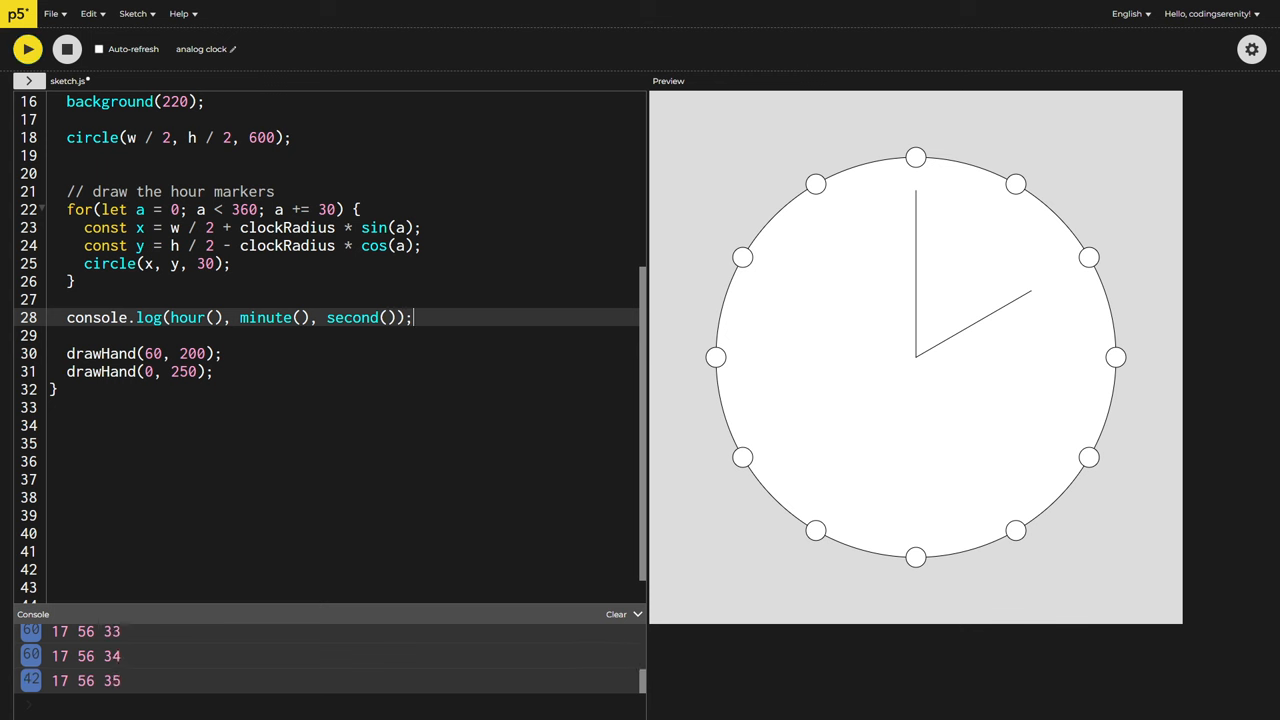
click(66, 48)
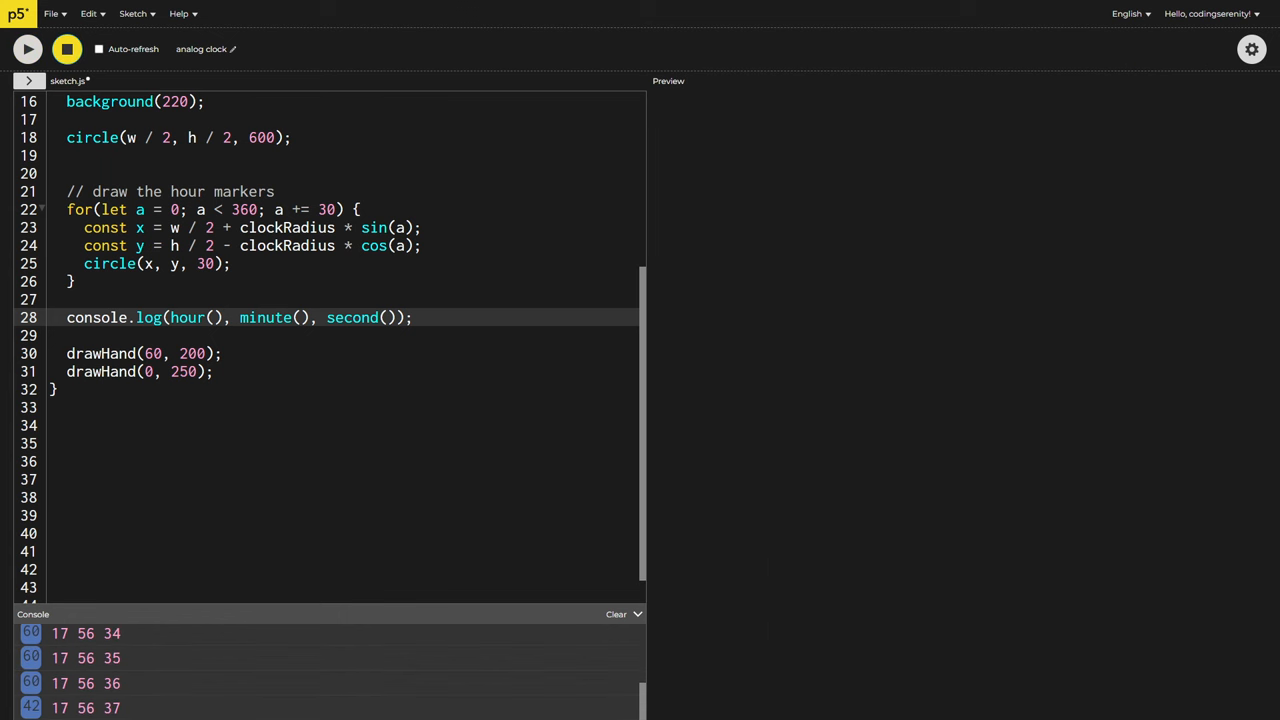
triple_click(240, 316)
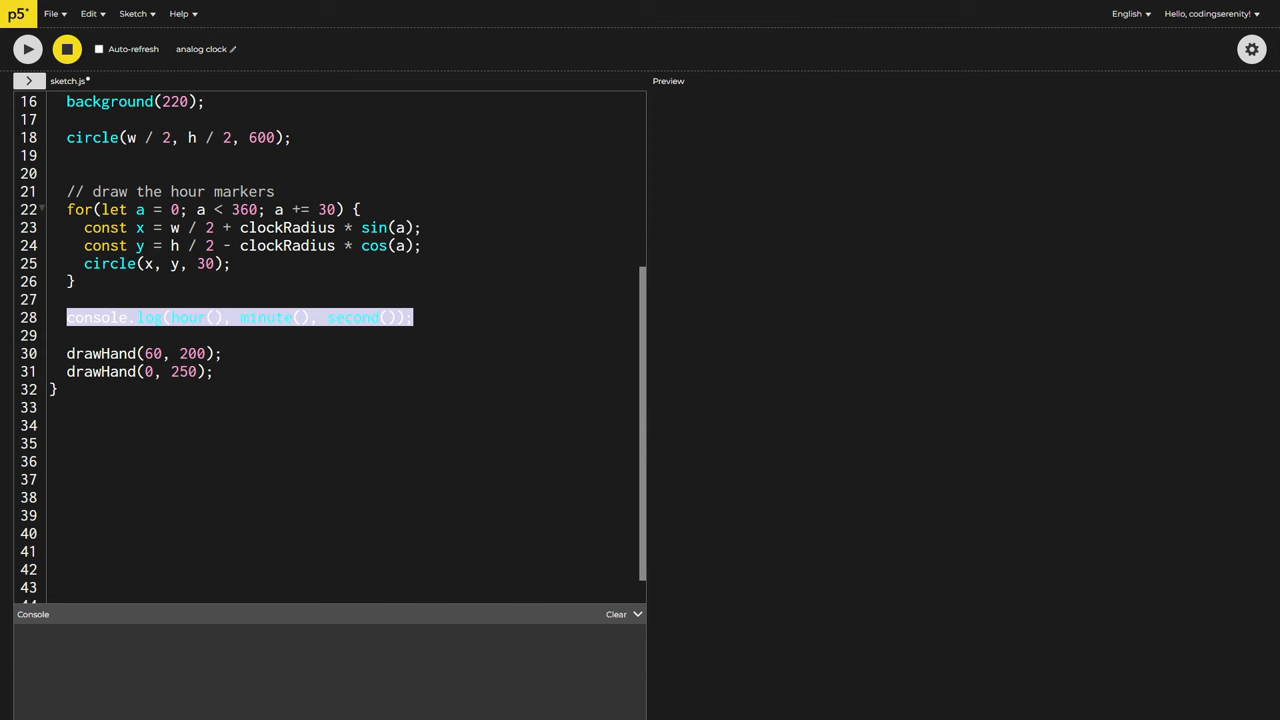
Map hour() from 0-24 to 0-720 degrees as hourAngle
text(const hourAngle = map(hour(), 0,)
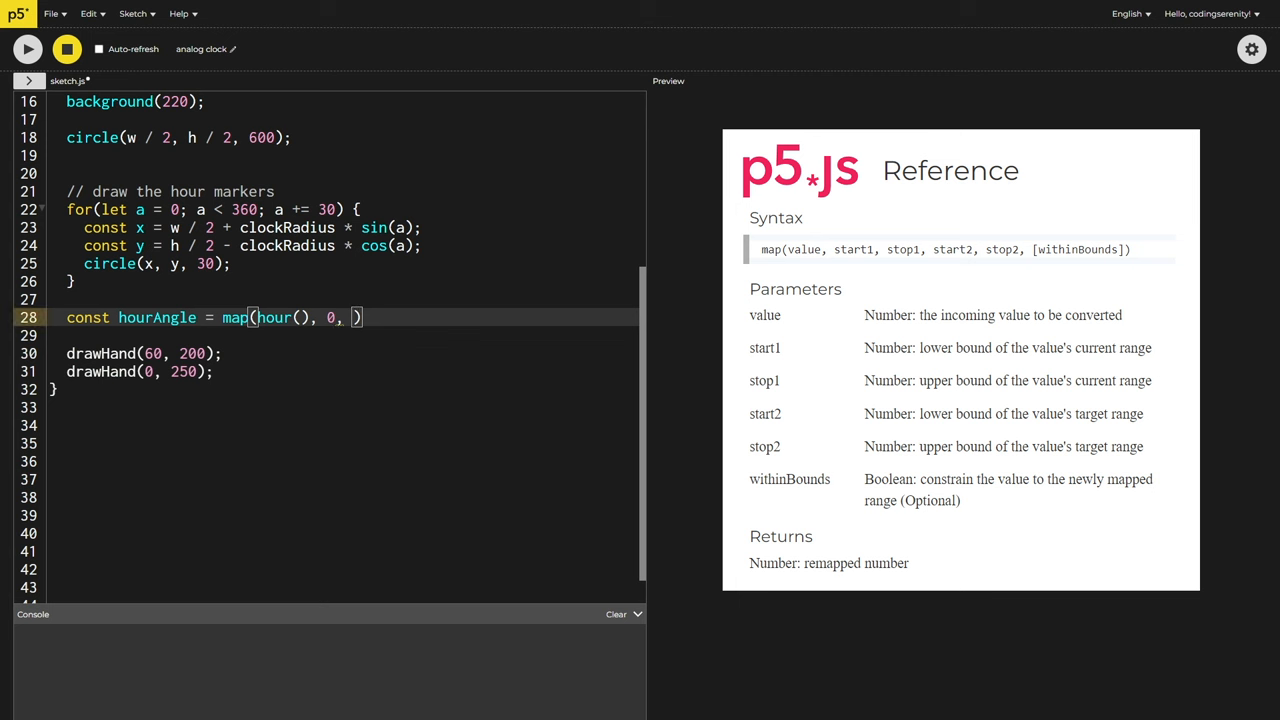
text(24,)
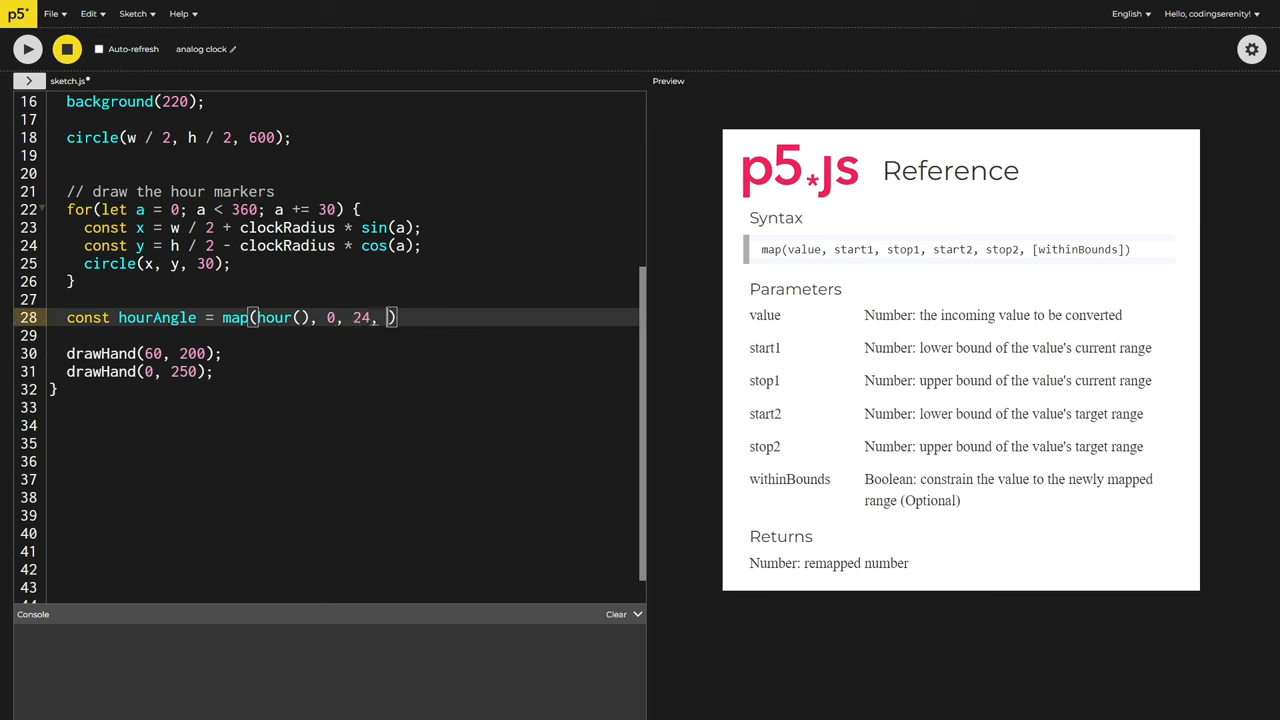
text(0, 720)
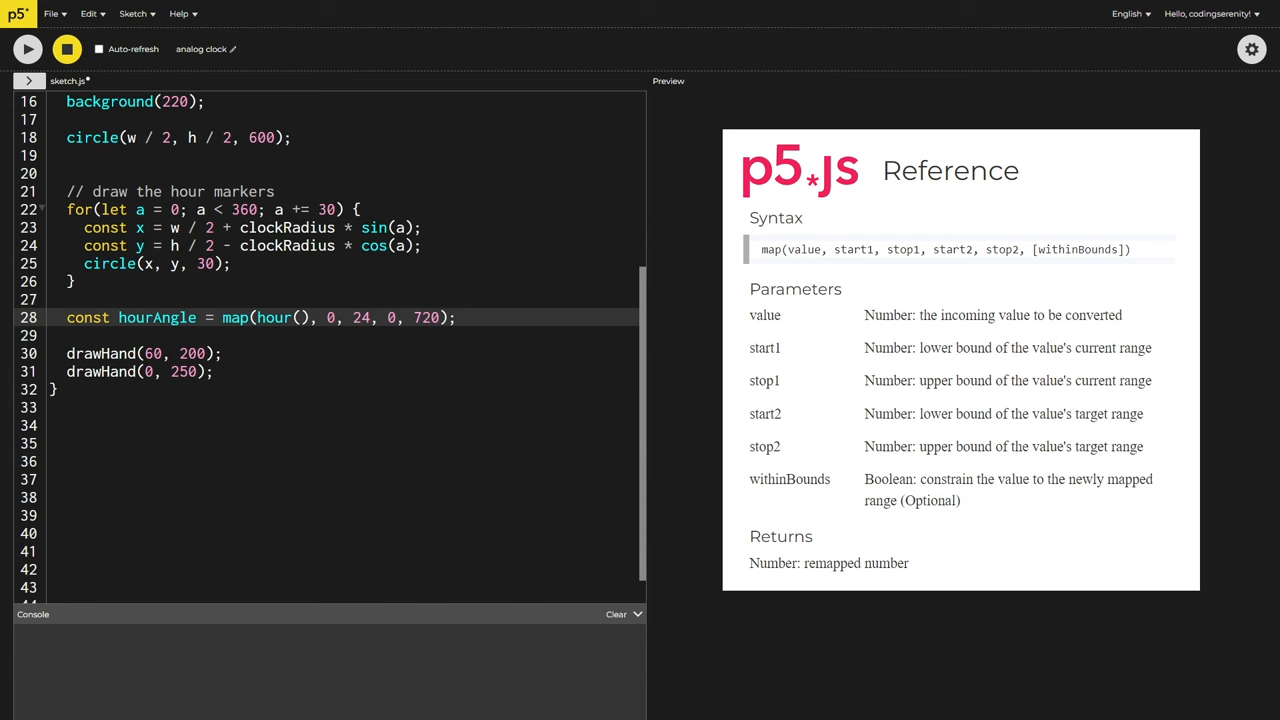
Map minute() and second() from 0-60 to 0-360 as minuteAngle and secondAngle for the hands
text(const minuteAngle = map(minu)
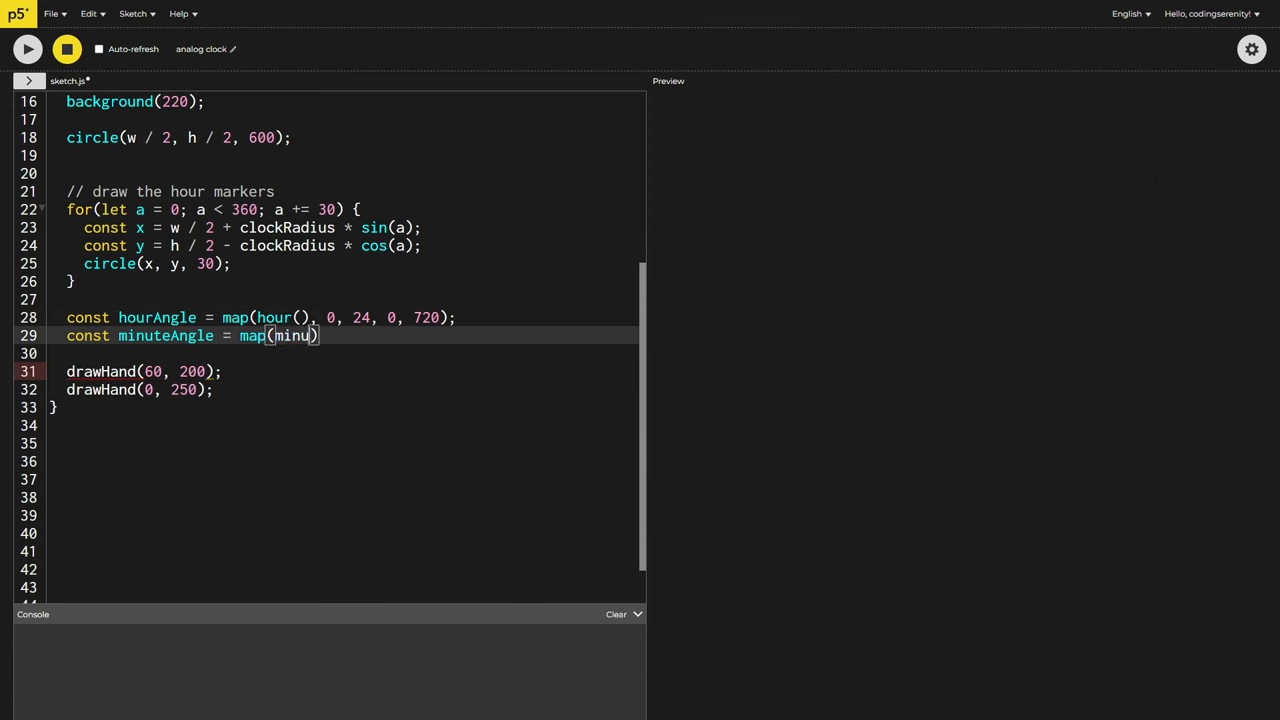
text(te(), 0, 60, 0, 3))
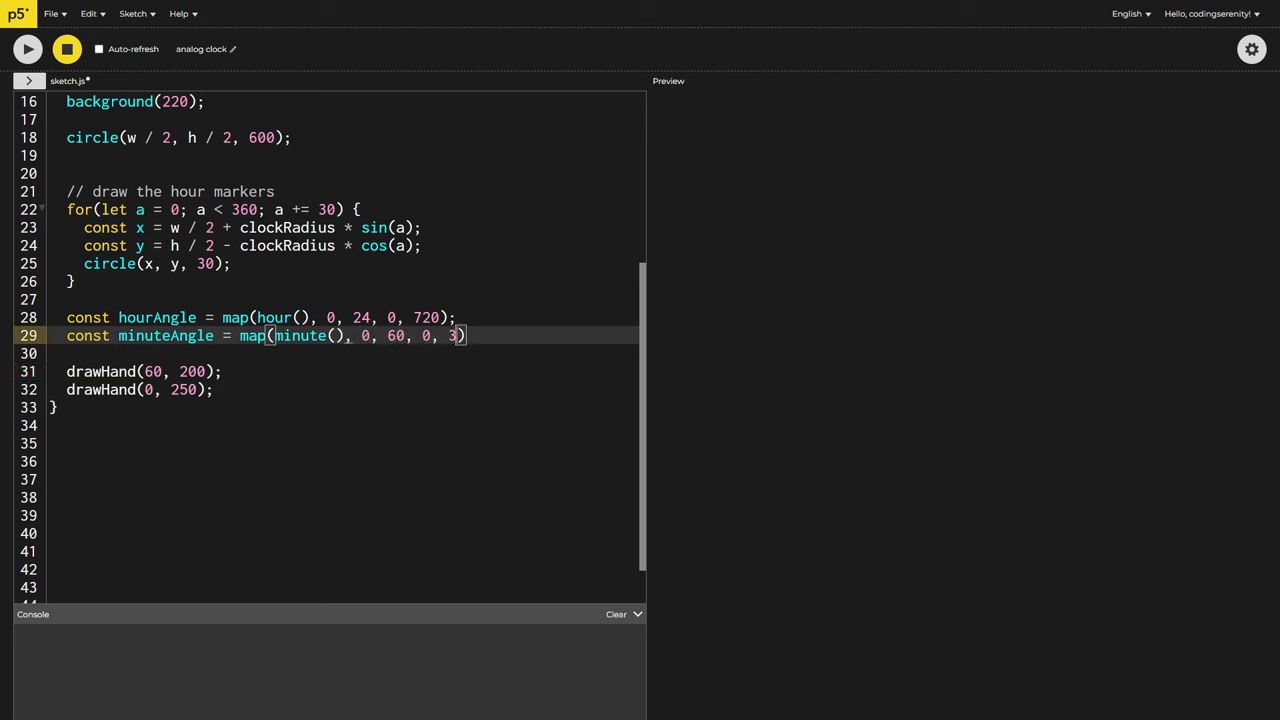
text(60);)
text(const secondAngle = map(second()
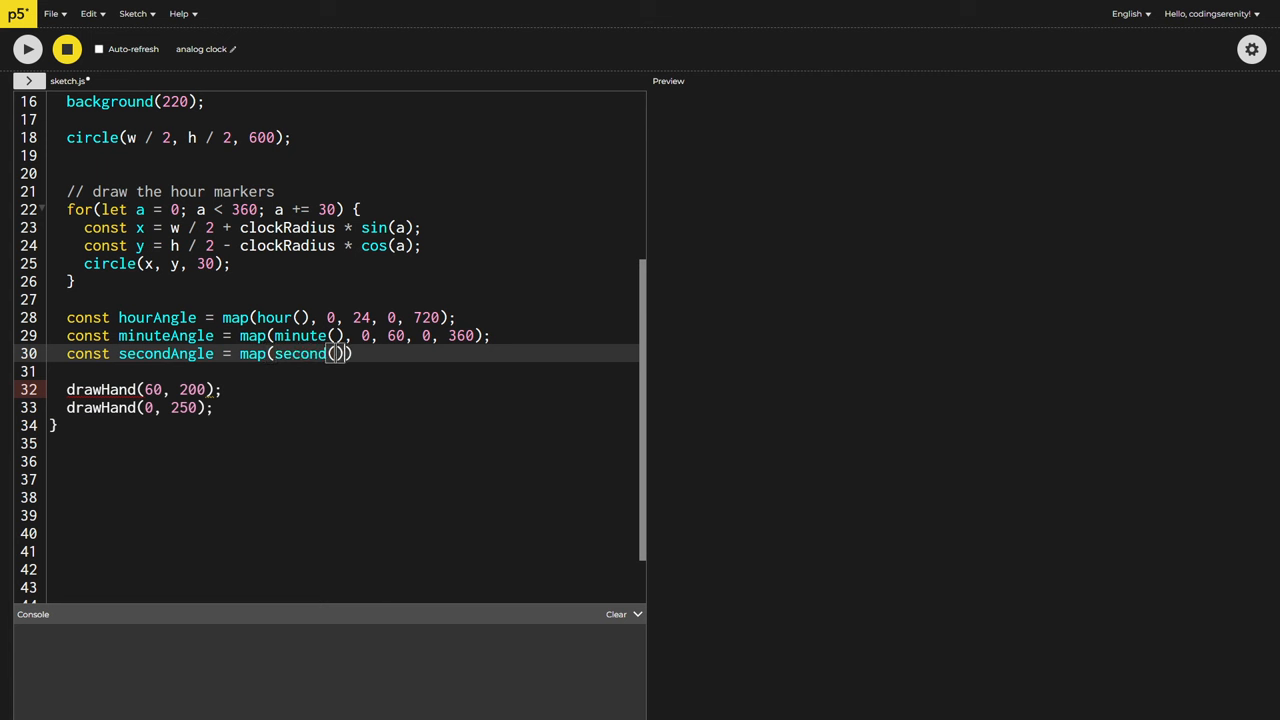
text(, 0, 60, 0, 360)
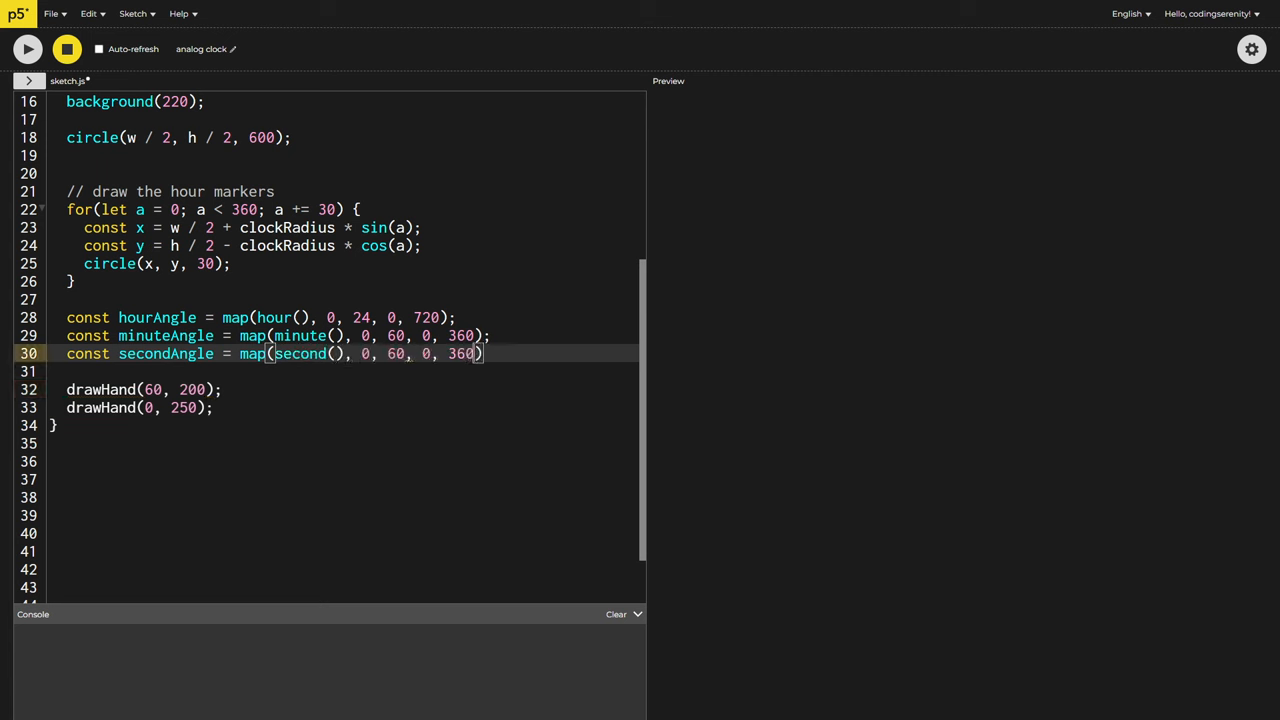
text(;)
text(drawHand(secondAngle, 280);)
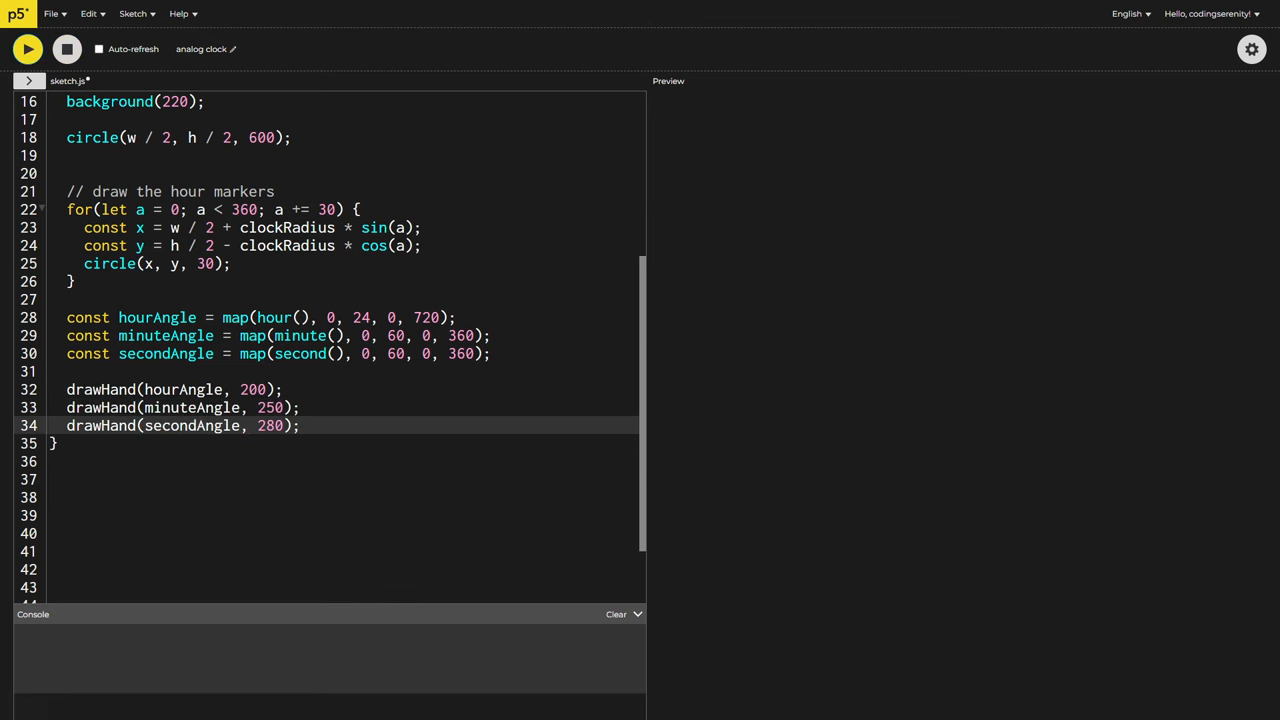
Delete the circle(w / 2, h / 2, 600) clock-face line from draw
click(28, 48)
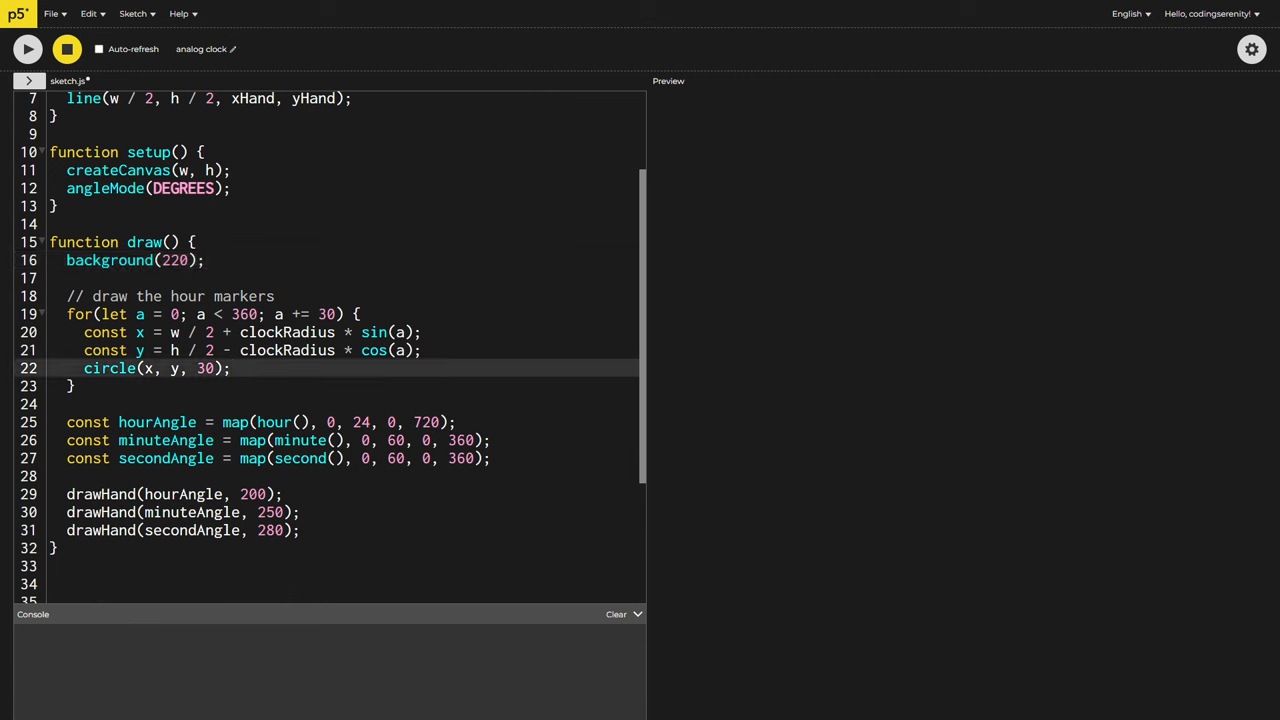
Duplicate marker coordinates as xInner/yInner and xOuter/yOuter at clockRadius + 60, draw circles at inner points, remove label code
click(144, 332)
text(Inner)
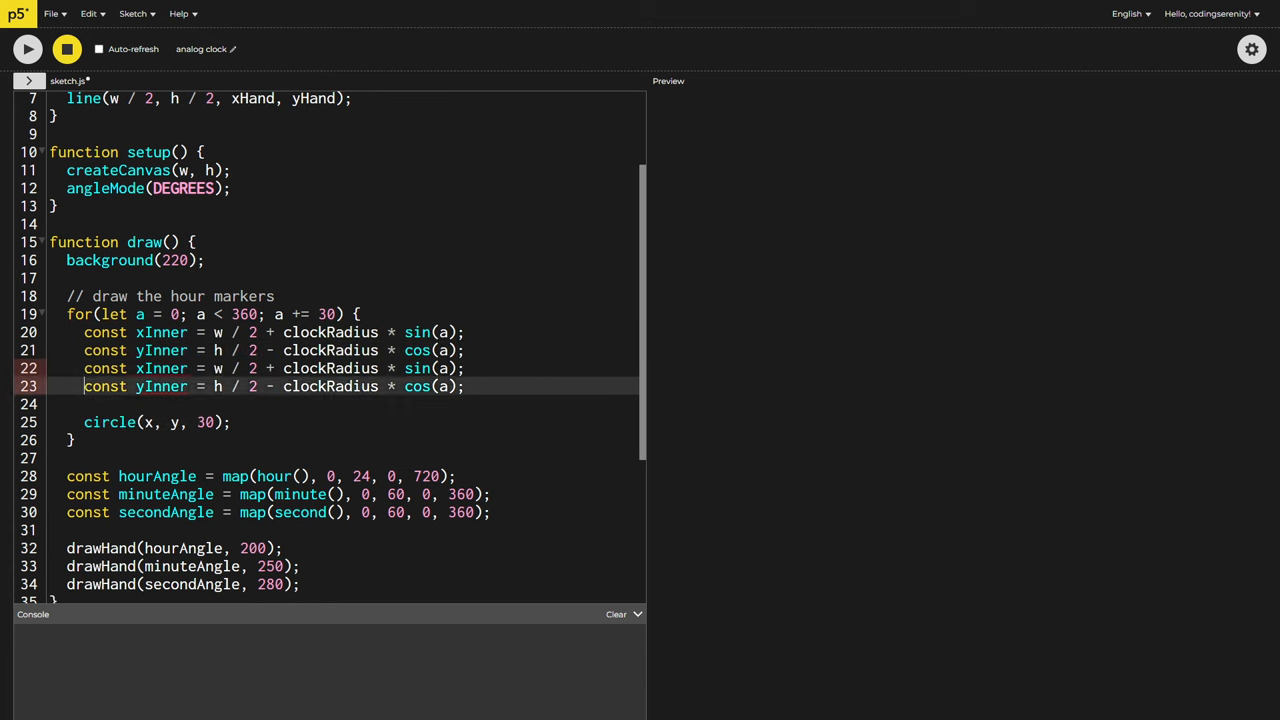
double_click(330, 368)
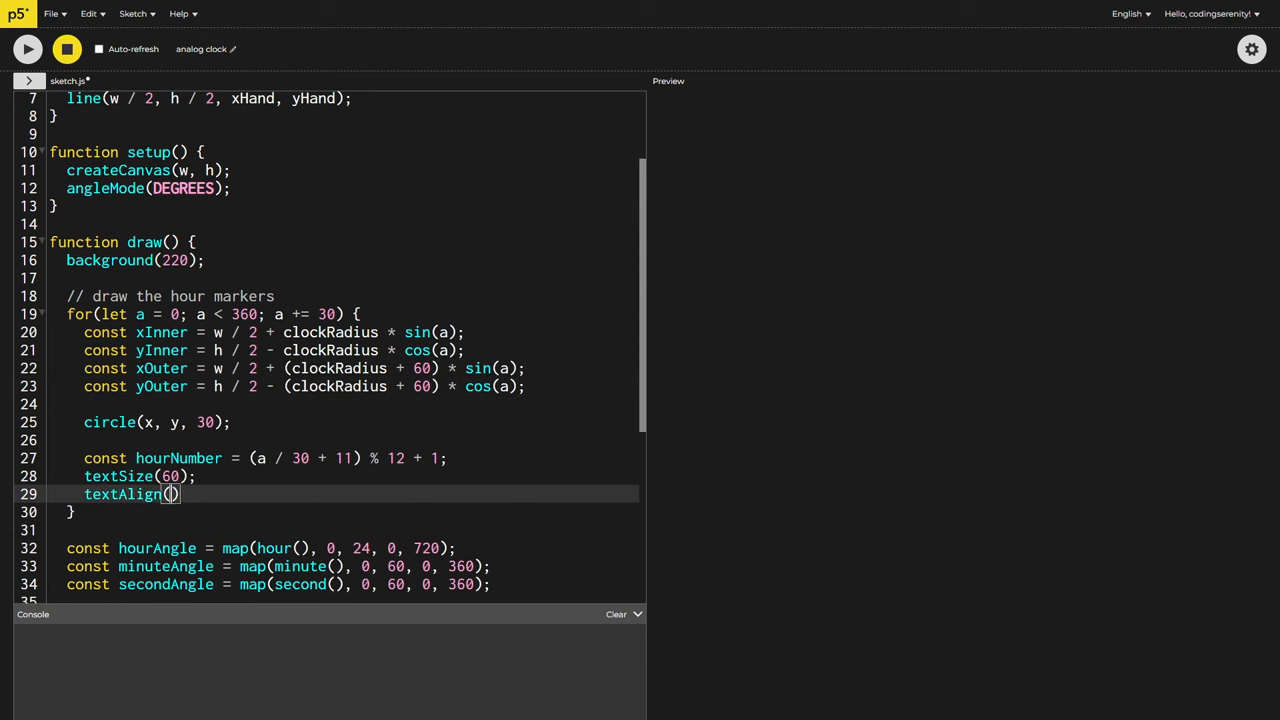
click(28, 48)
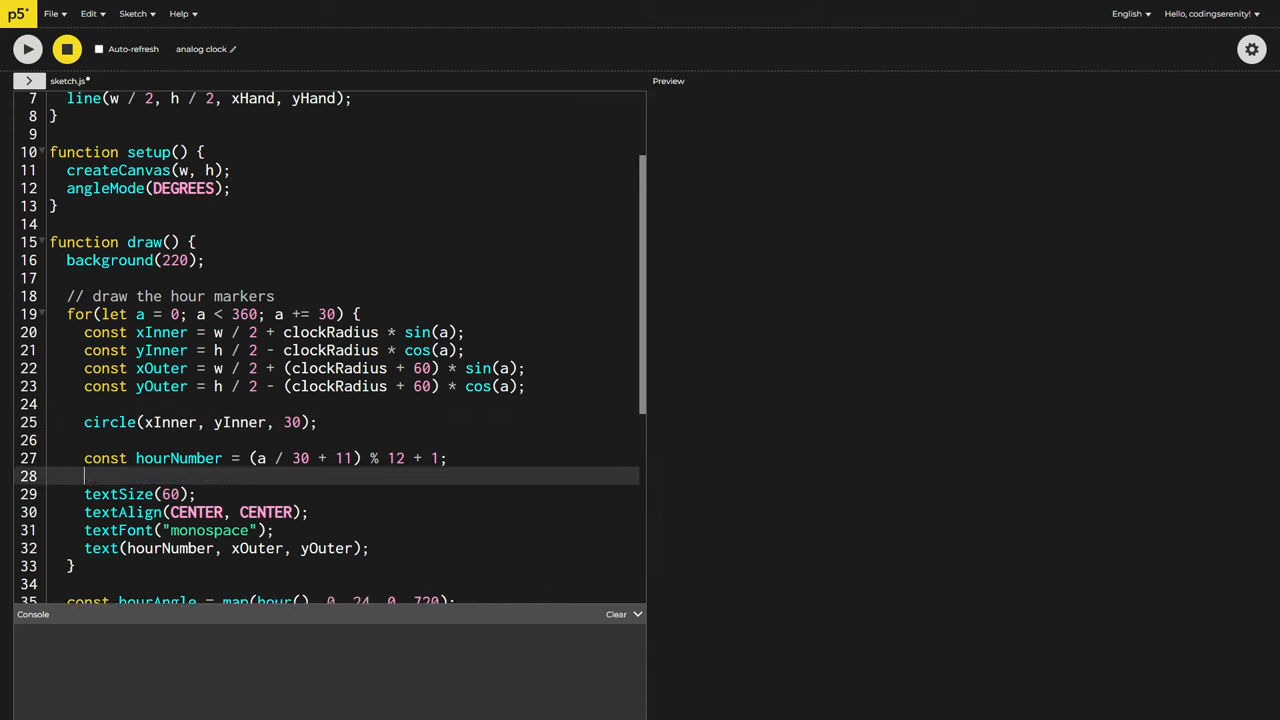
click(28, 48)
text(if(hourNumber % 3 === 0) {)
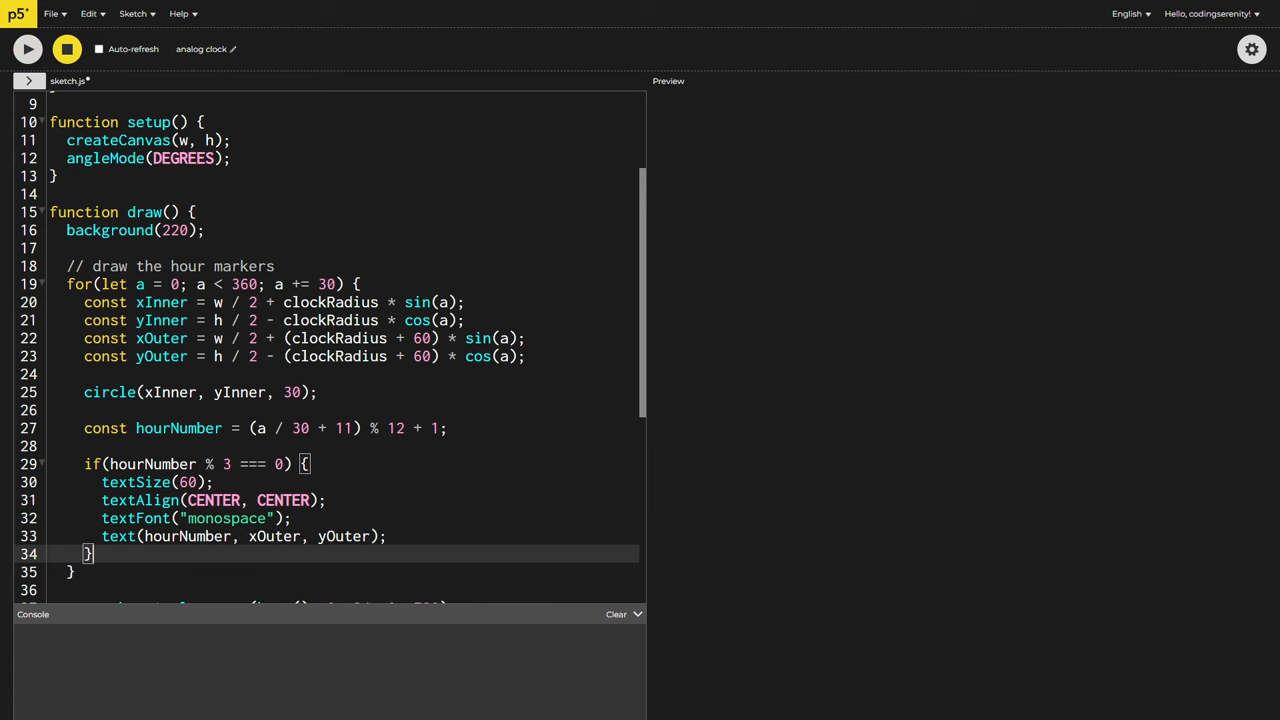
click(28, 48)
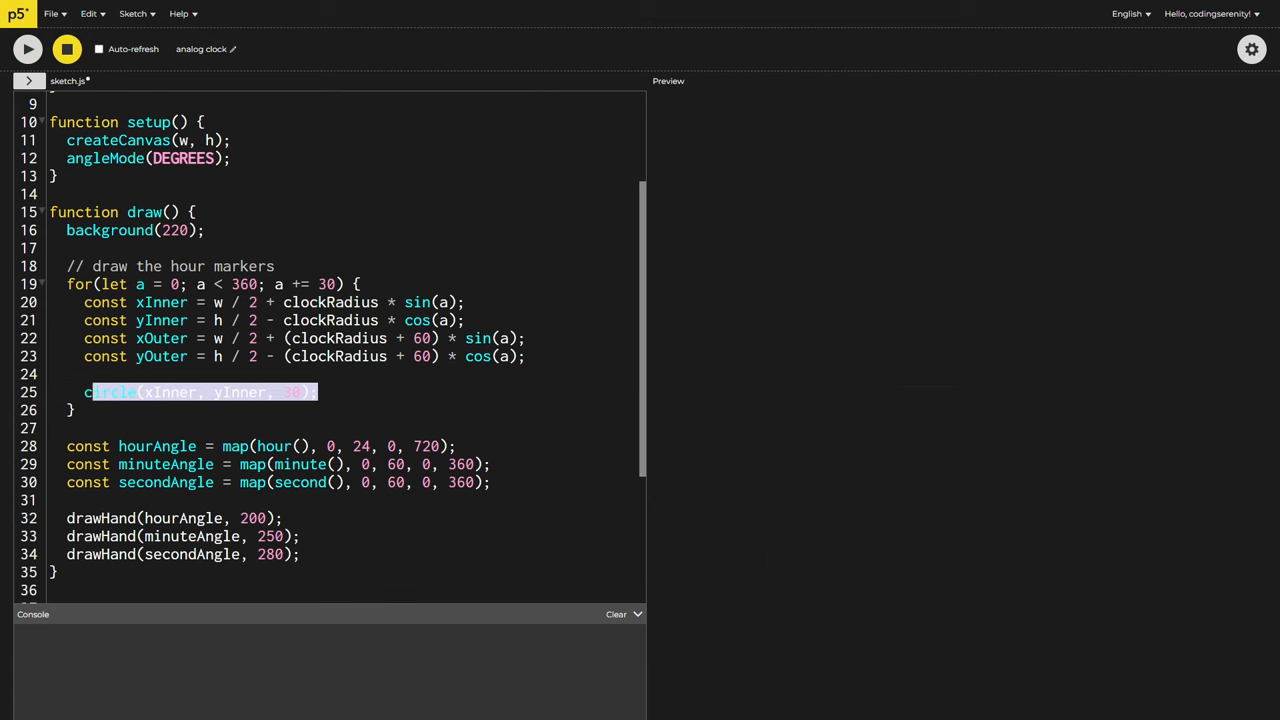
Draw line(xInner, yInner, xOuter, yOuter) for each marker and run the sketch to preview
text(line(xInner))
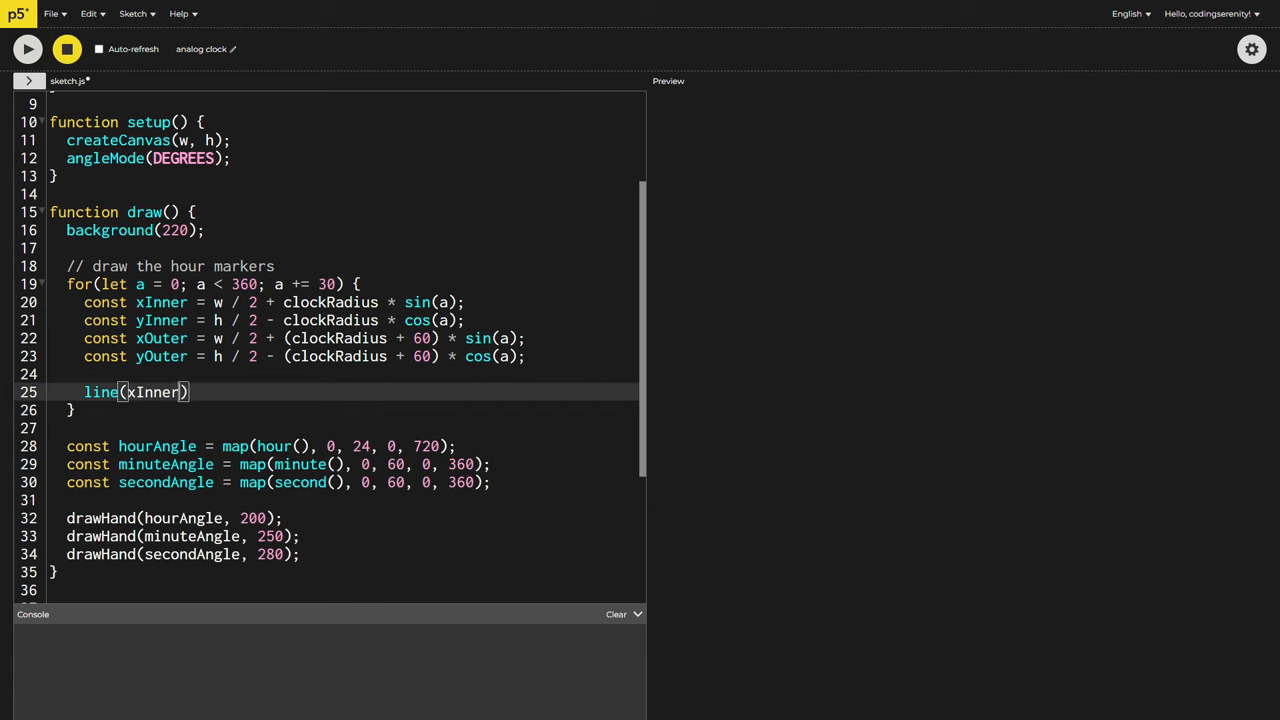
text(, yInner, xOuter, y)
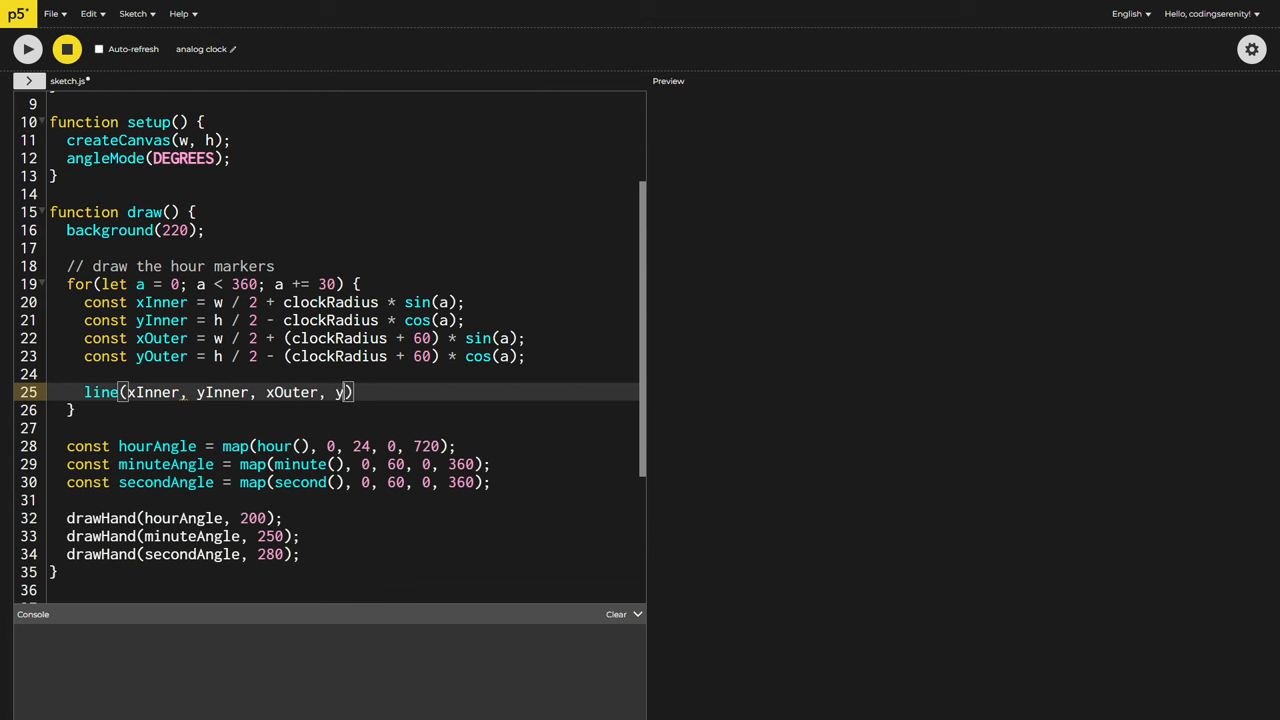
text(Outer);)
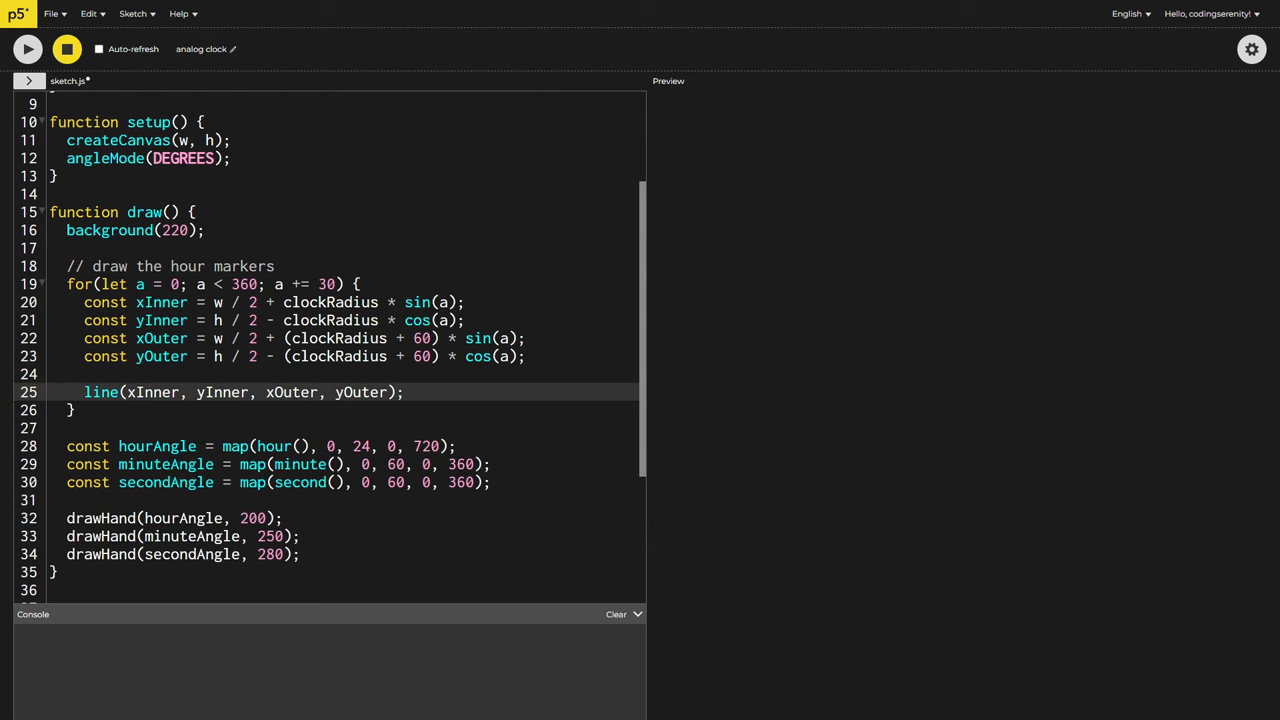
click(28, 48)
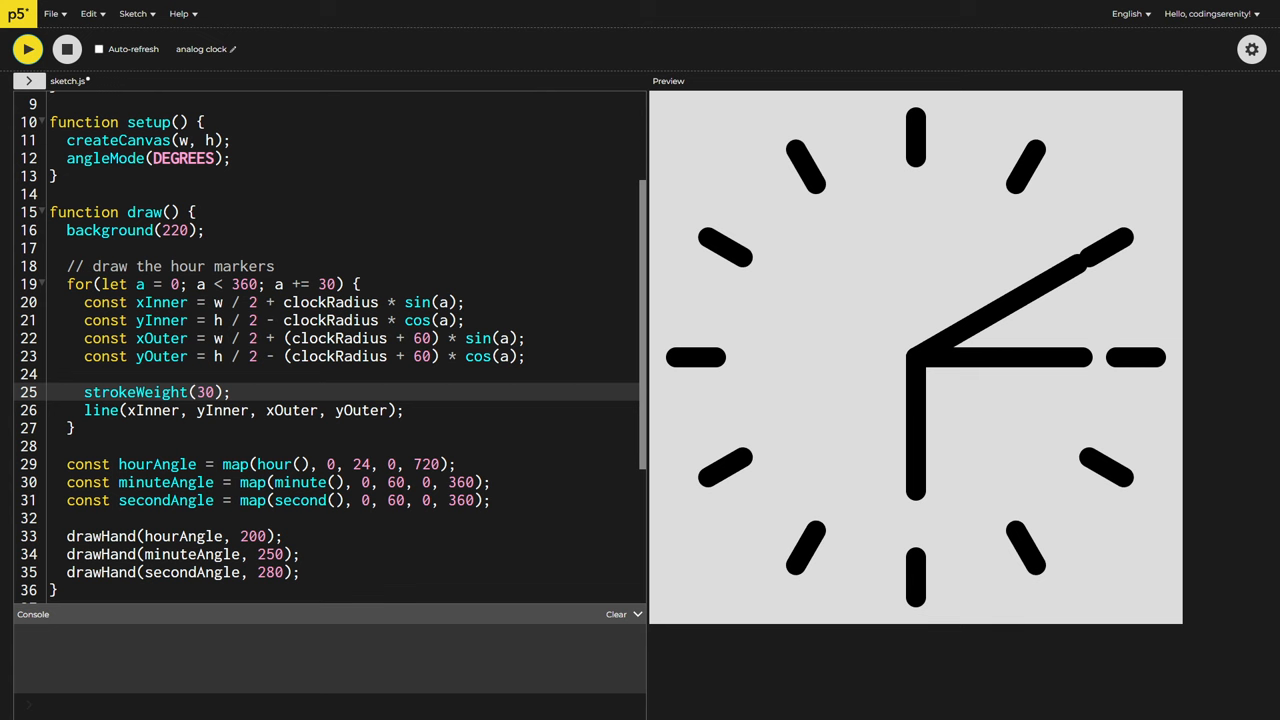
click(66, 48)
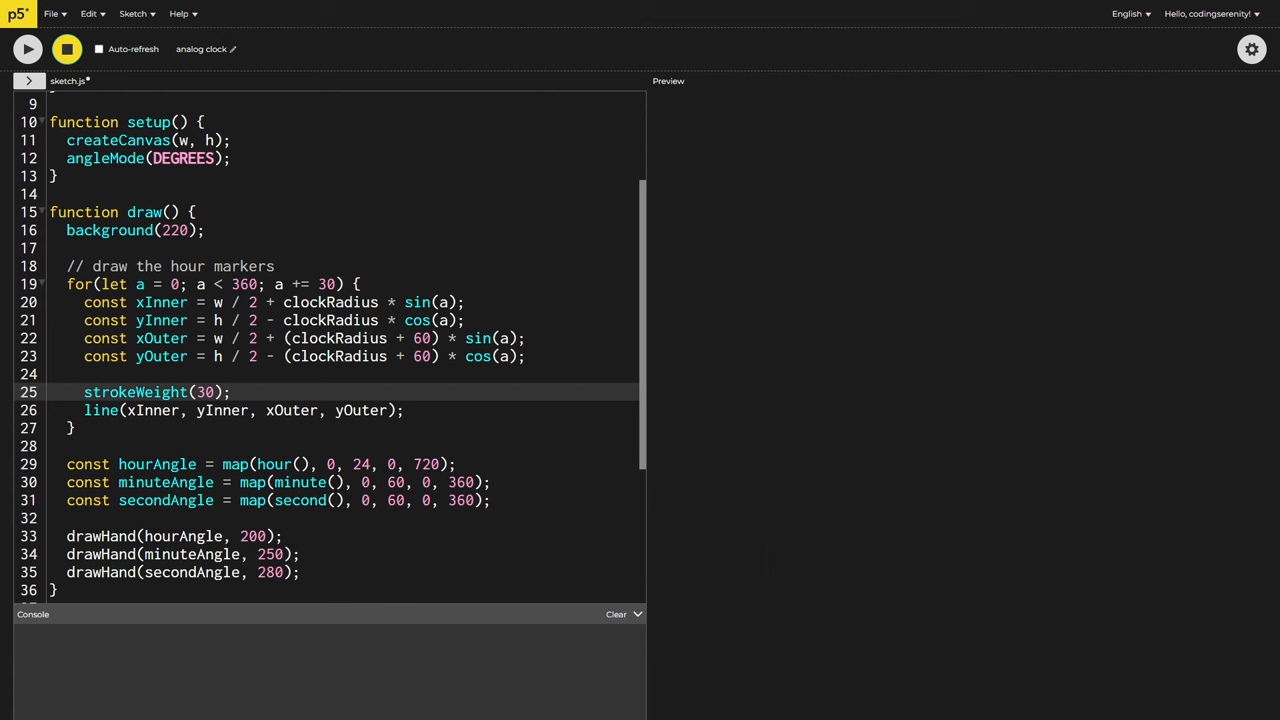
Add strokeCap(SQUARE) so the thick hour markers have square ends, then check the preview
text(strokeCap(SQUARE);)
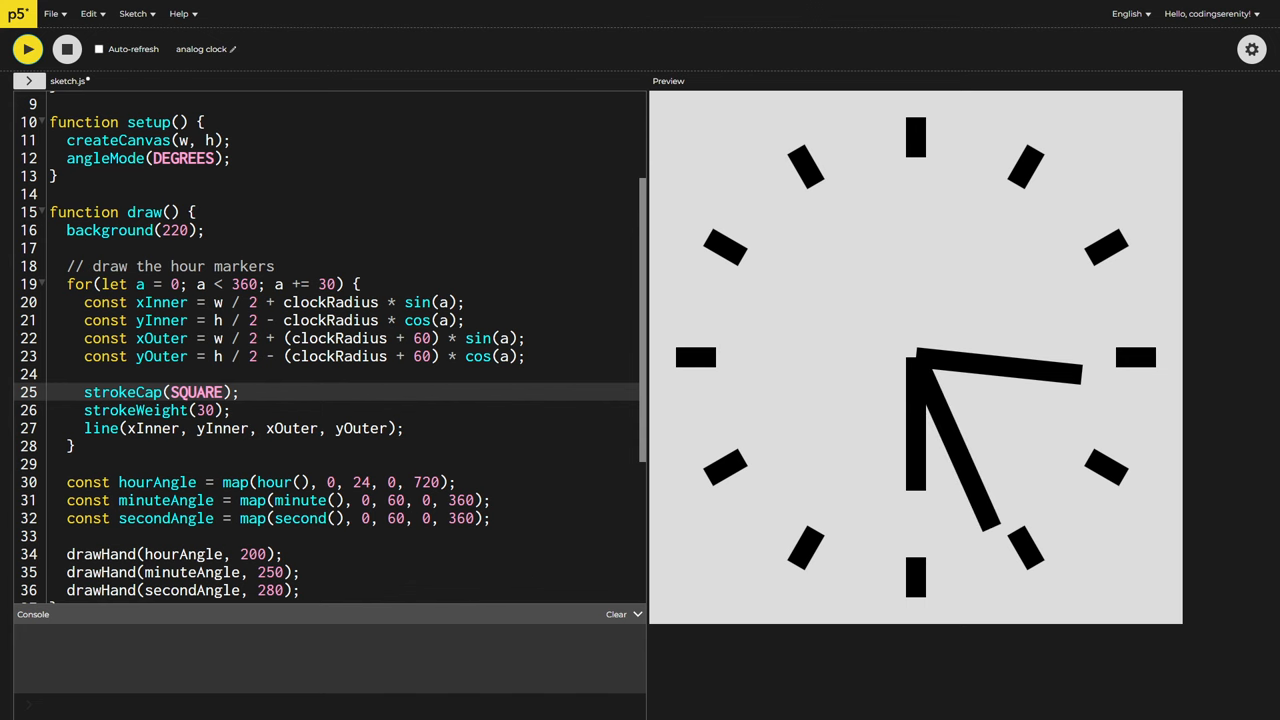
click(66, 48)
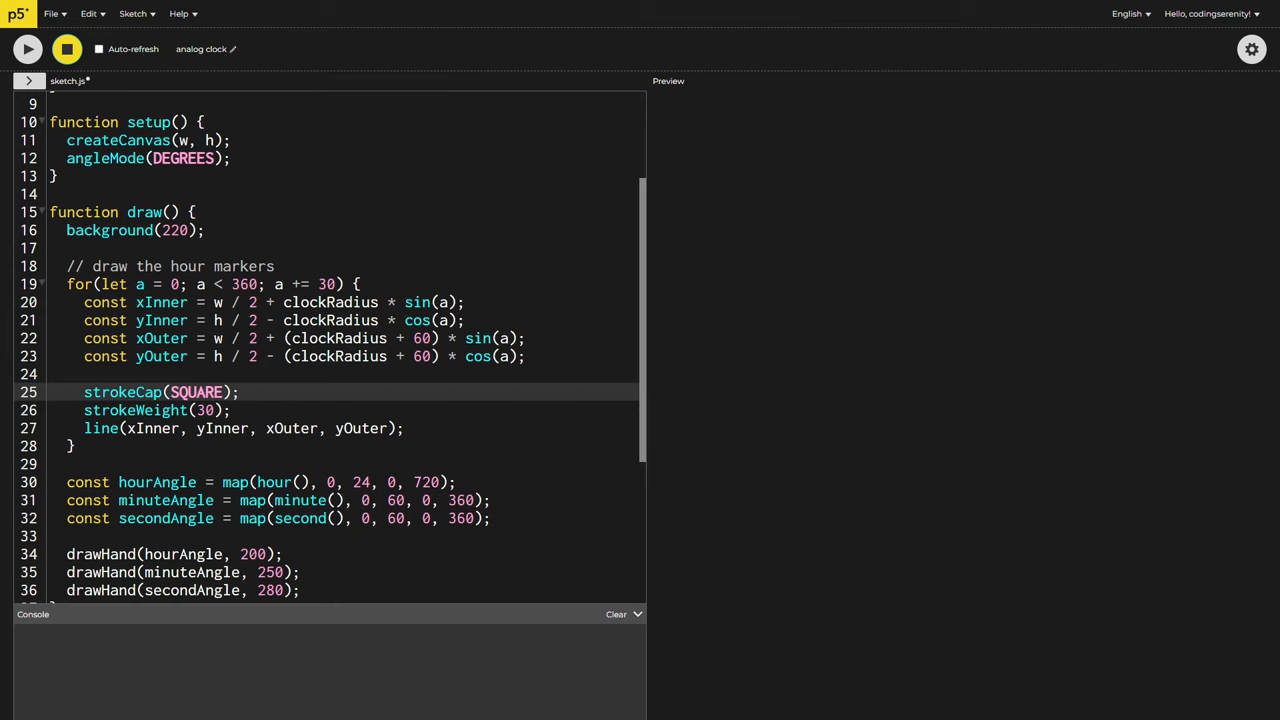
Loop i from 0 to 1 in 0.01 steps, interpolating x and y from centre to tip, with strokeWeight(1)
scroll(up, 3)
text(for(let i = )
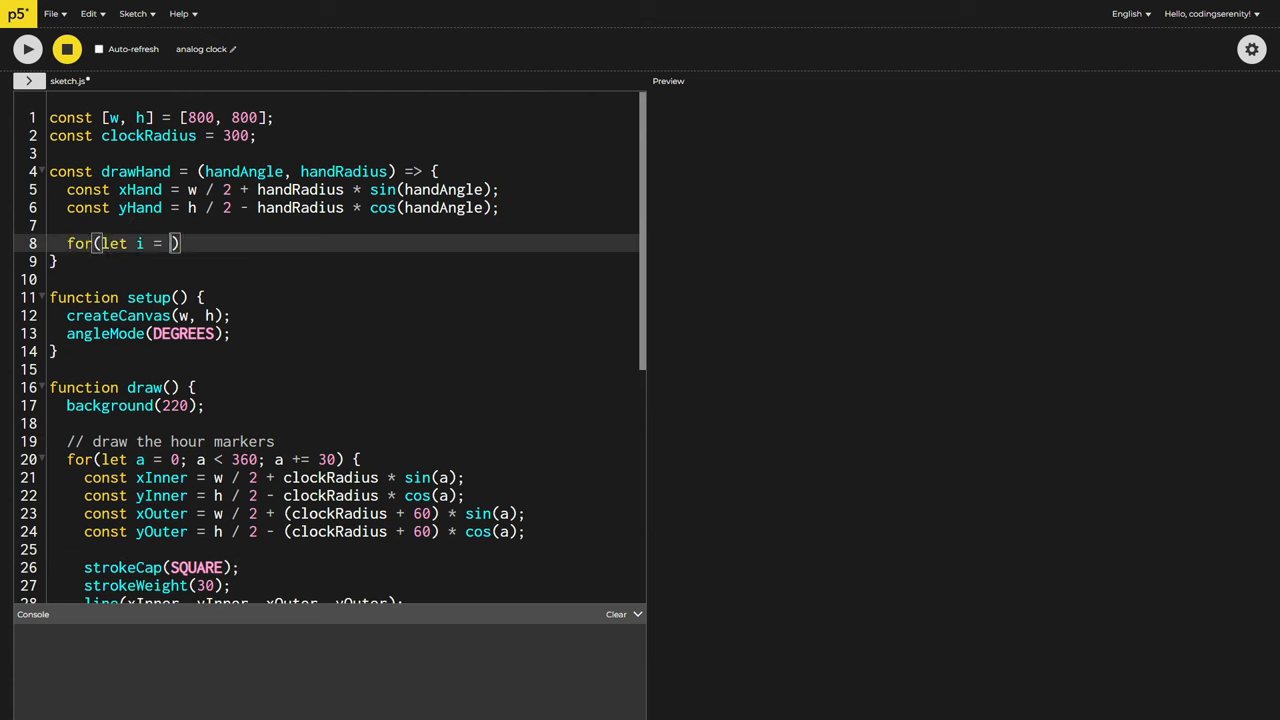
text(0; i <= 1; i += 0.01)
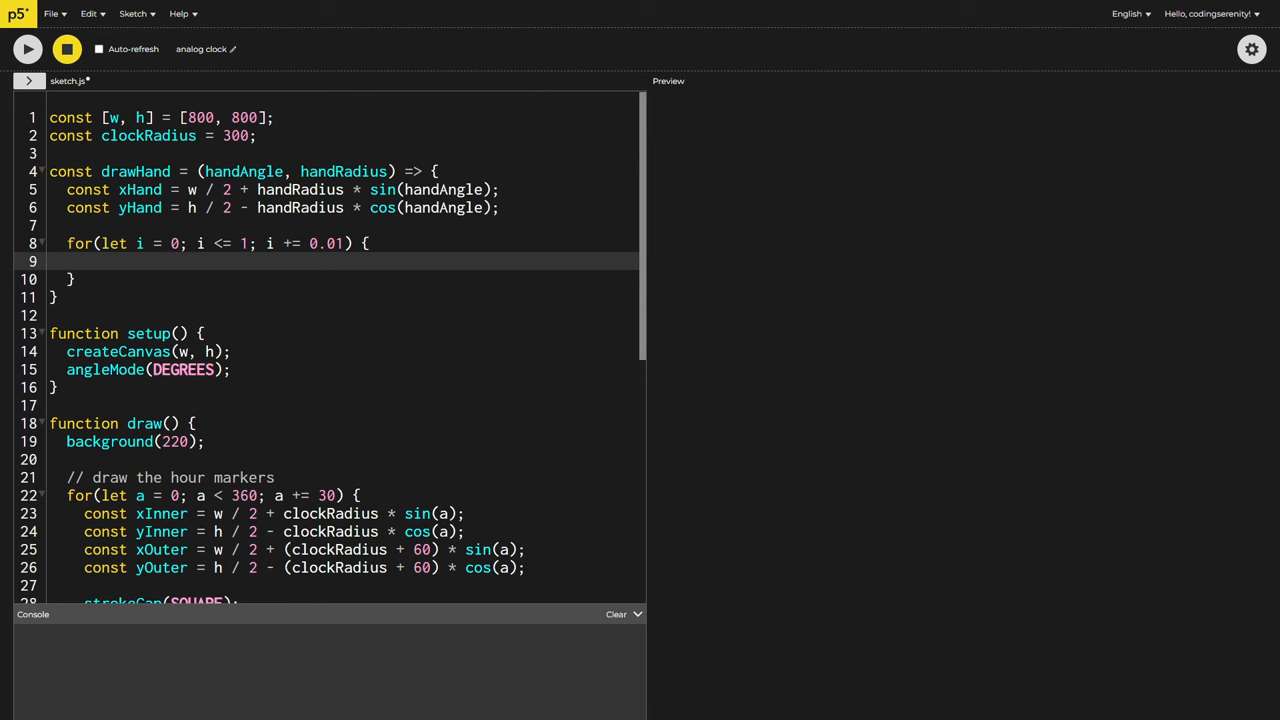
text(const x = i * xHand + (1 - i) *)
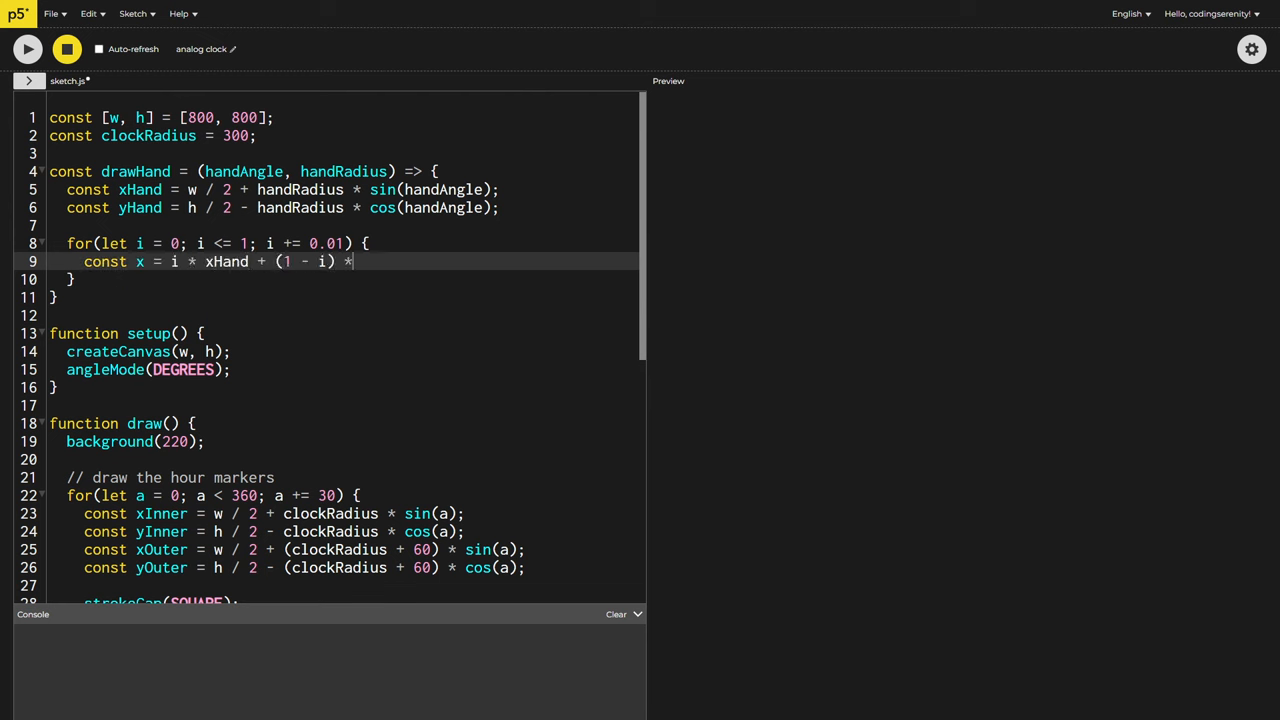
text((w / 2);)
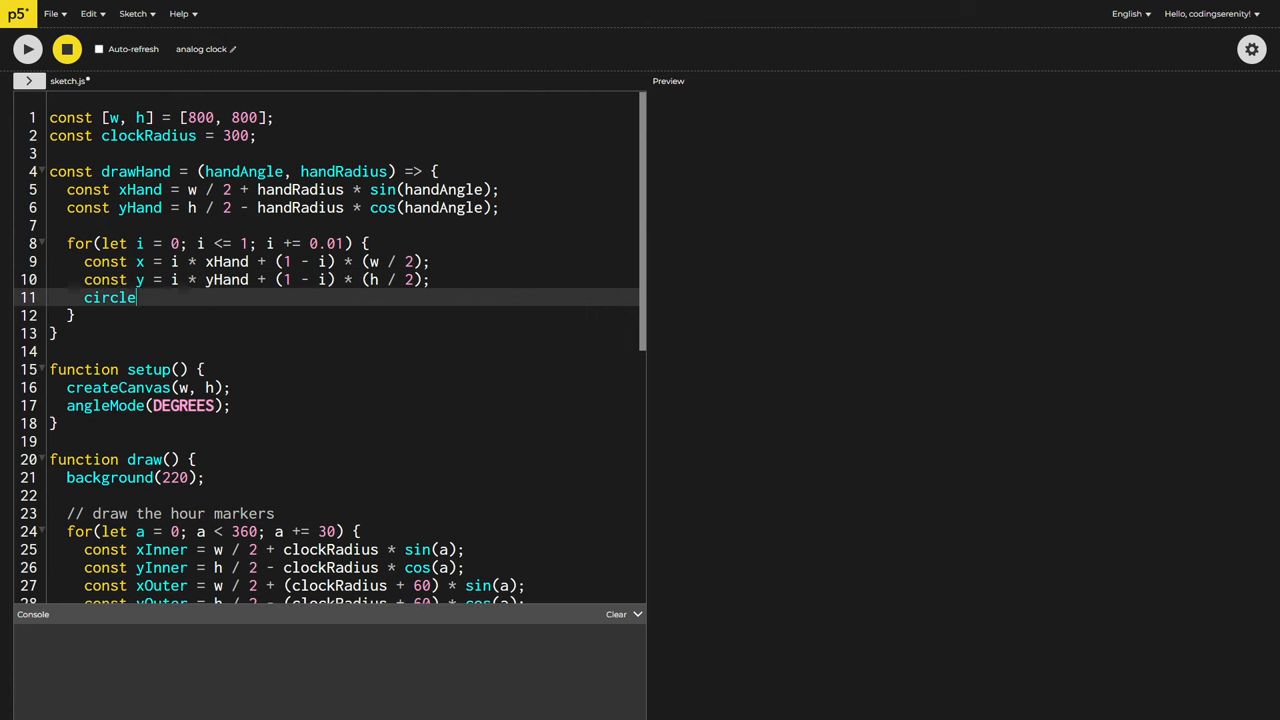
text(st)
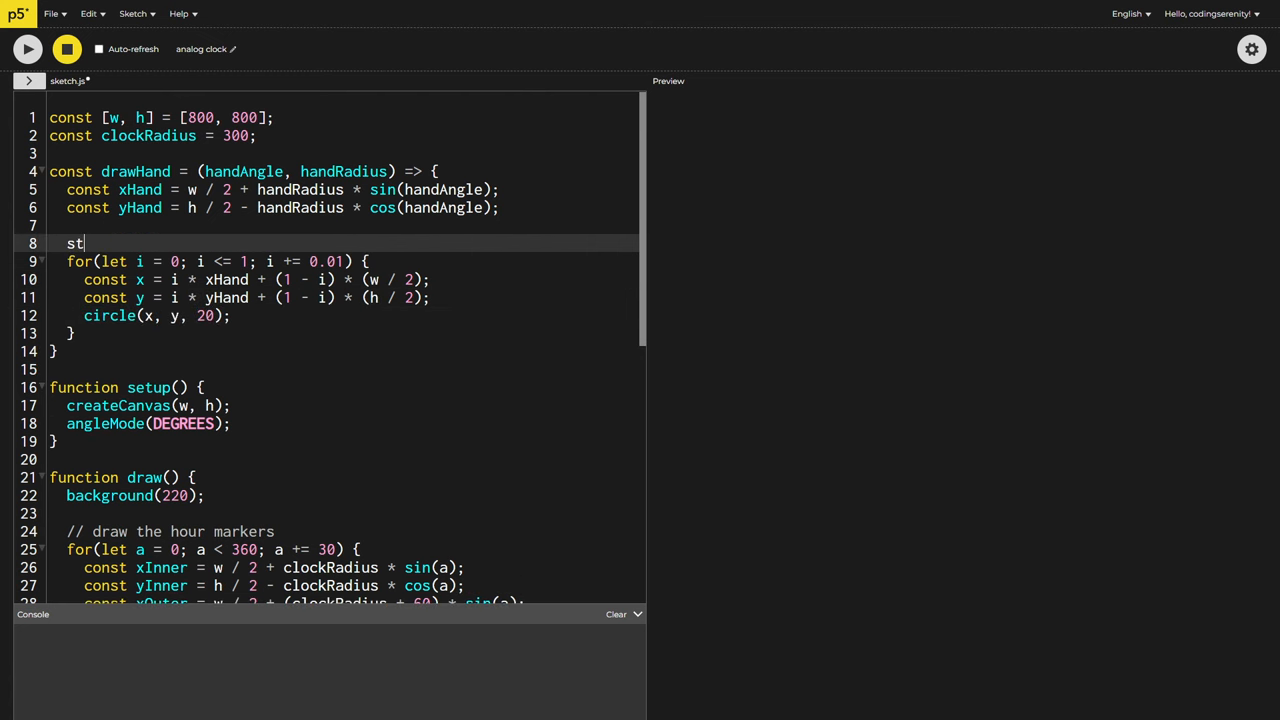
text(rokeWeight(1);)
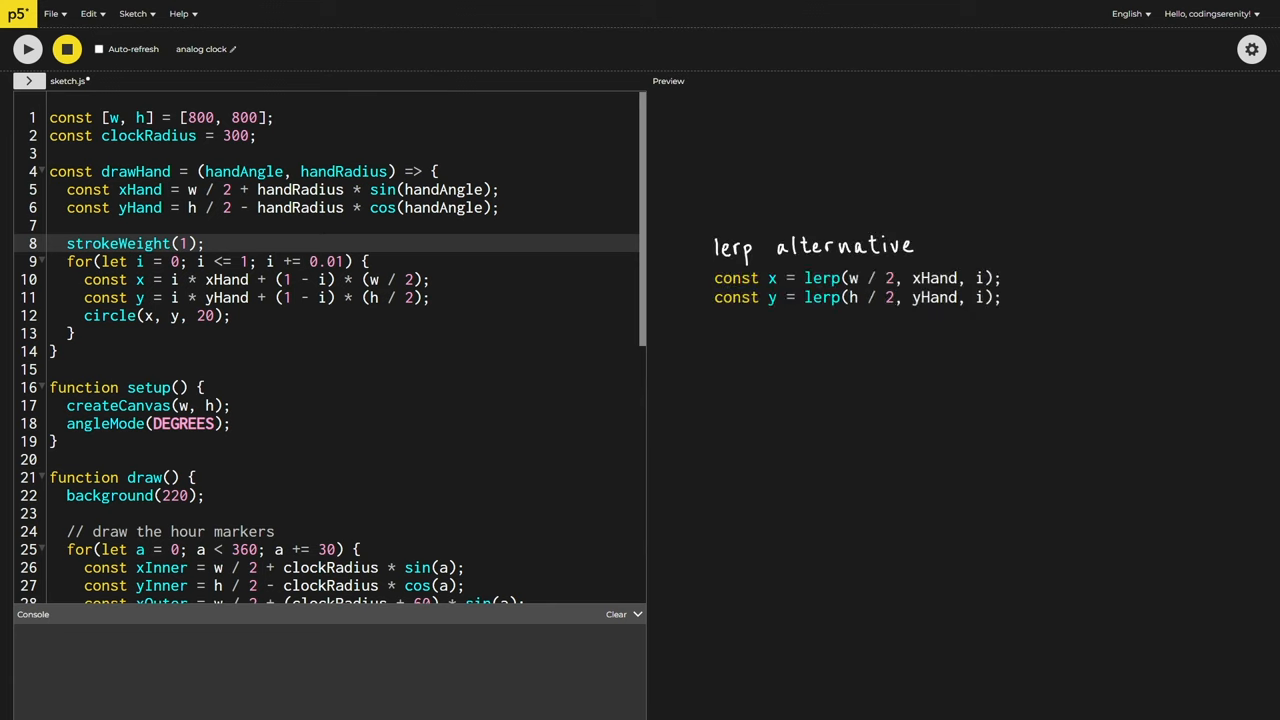
Add const d = i * 5 + (1 - i) * 20 so circle diameter shrinks toward the tip
click(28, 48)
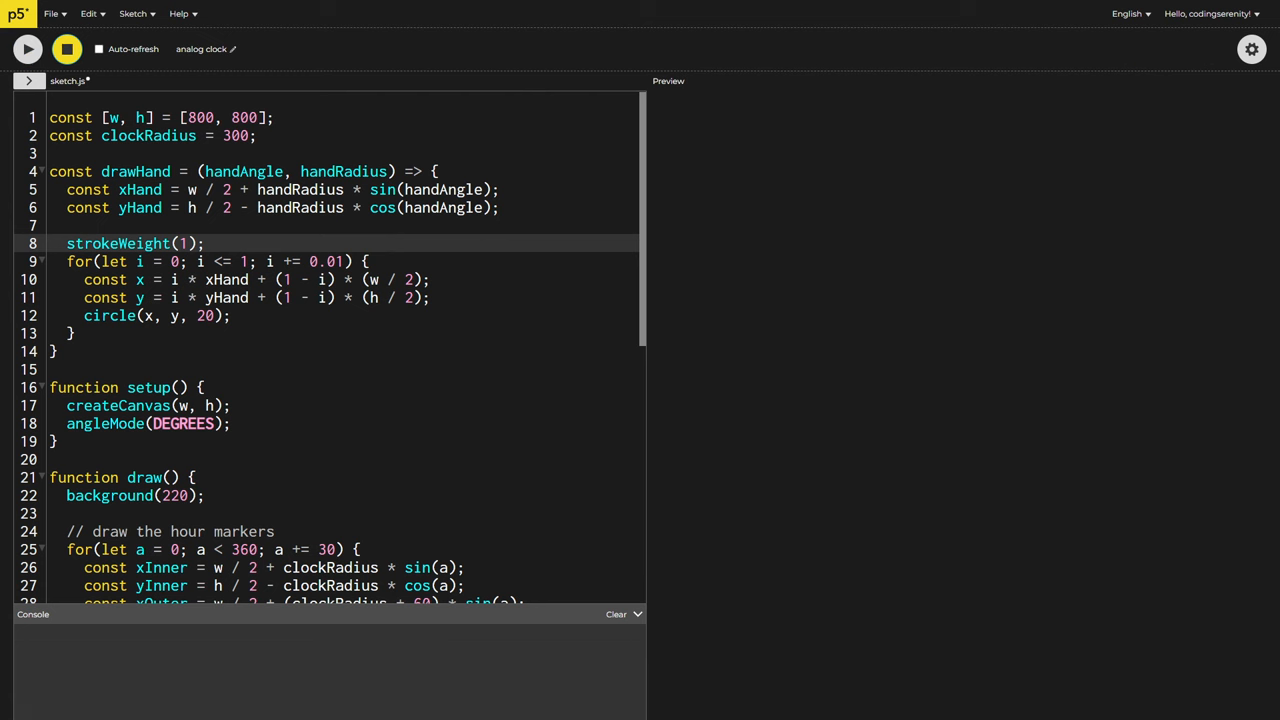
text(const d = i * 5 +)
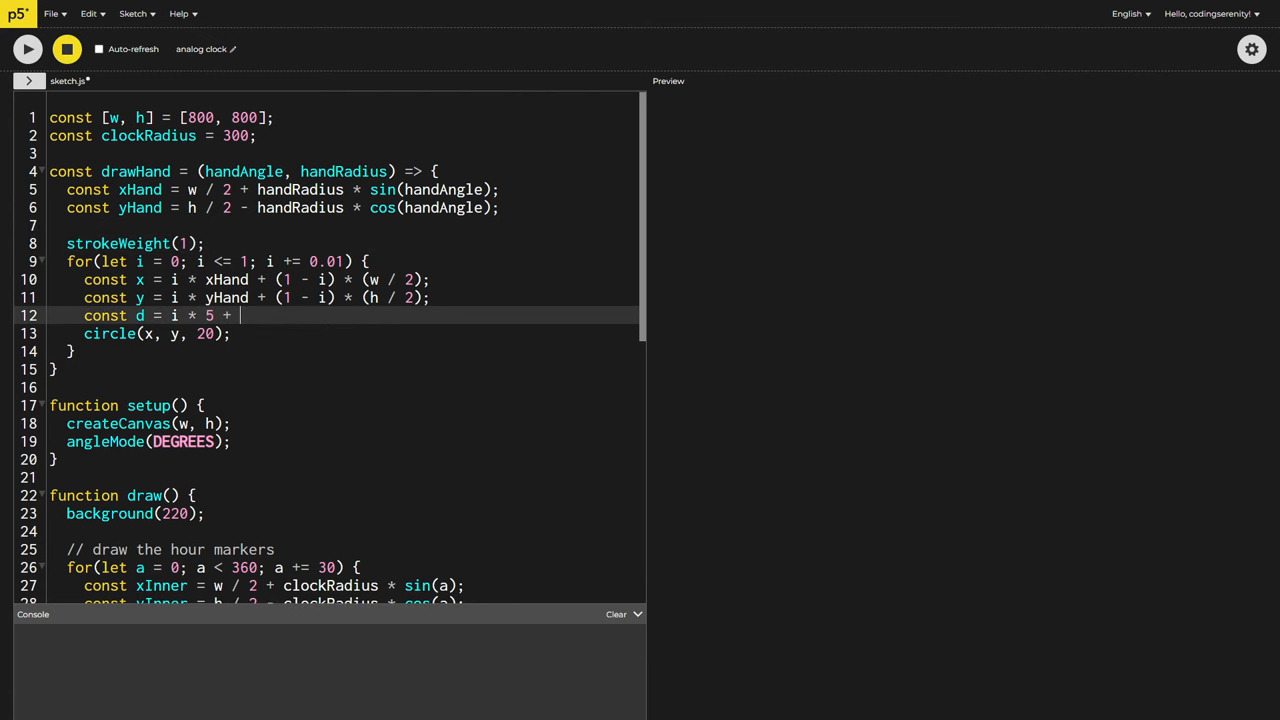
text((1 - i) * 20;)
click(342, 332)
text(d)
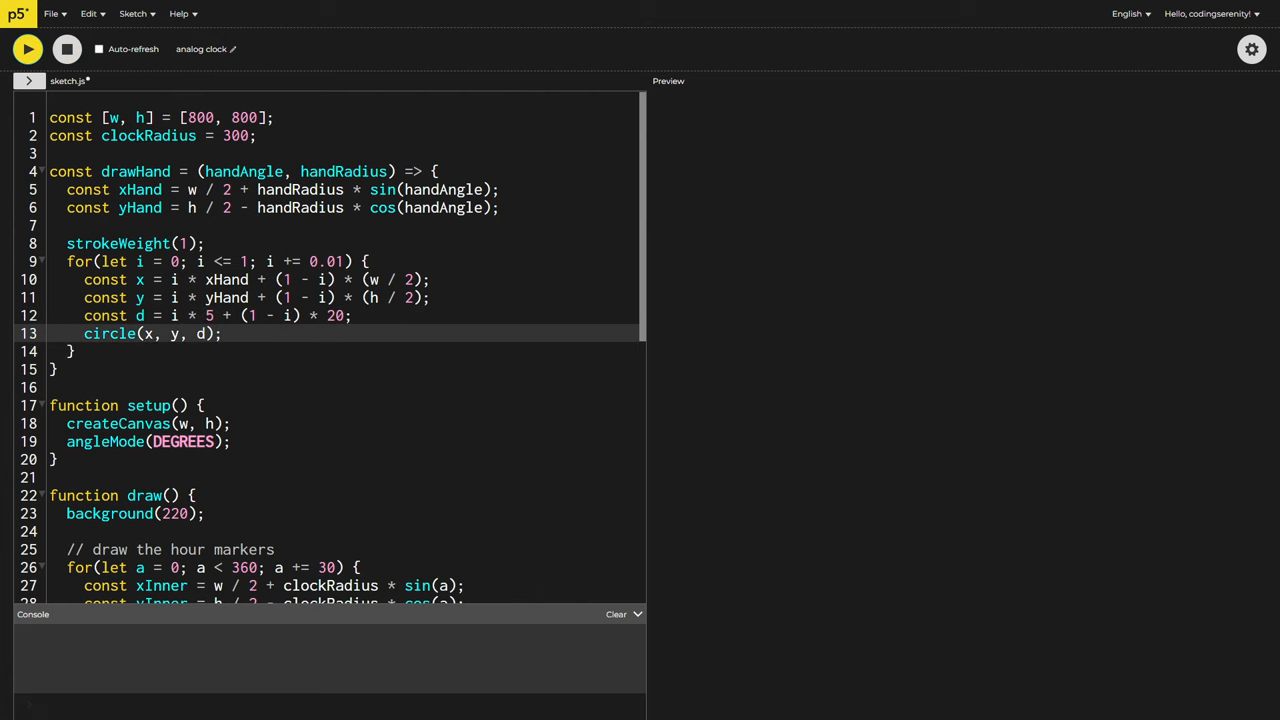
Replace strokeWeight with noStroke() and fill(), then preview the tapered black hands
click(28, 48)
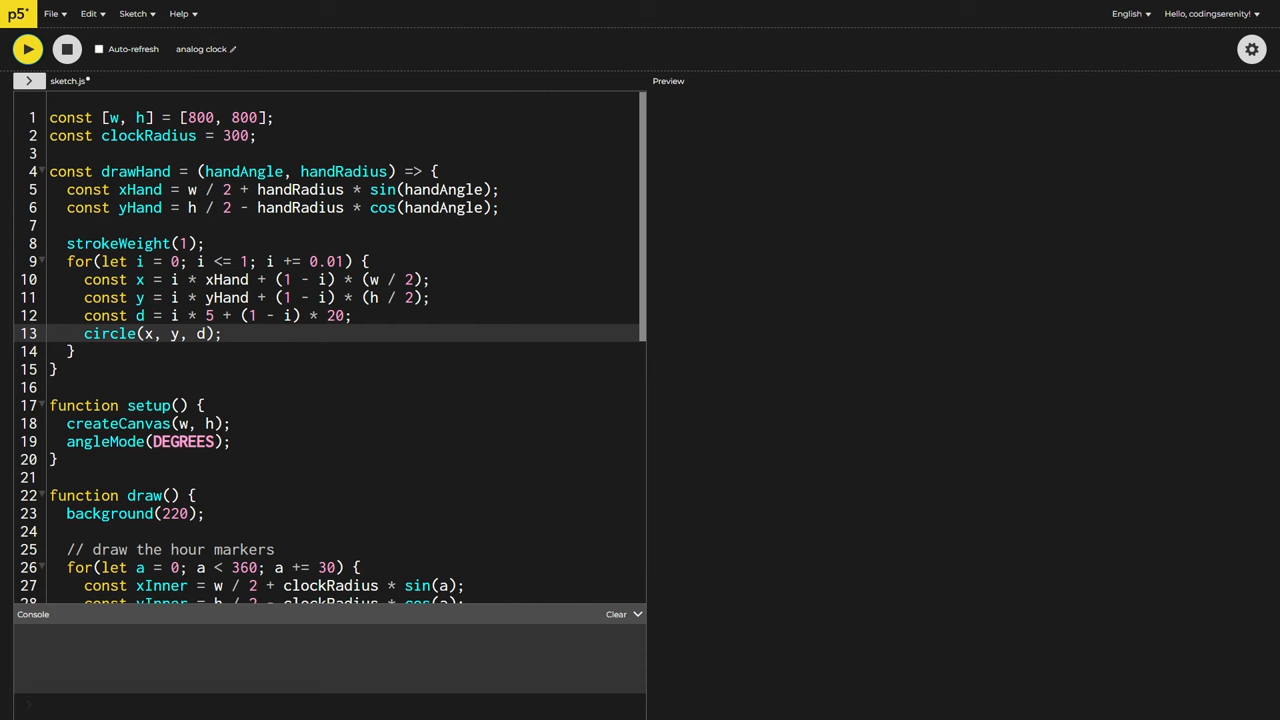
double_click(118, 244)
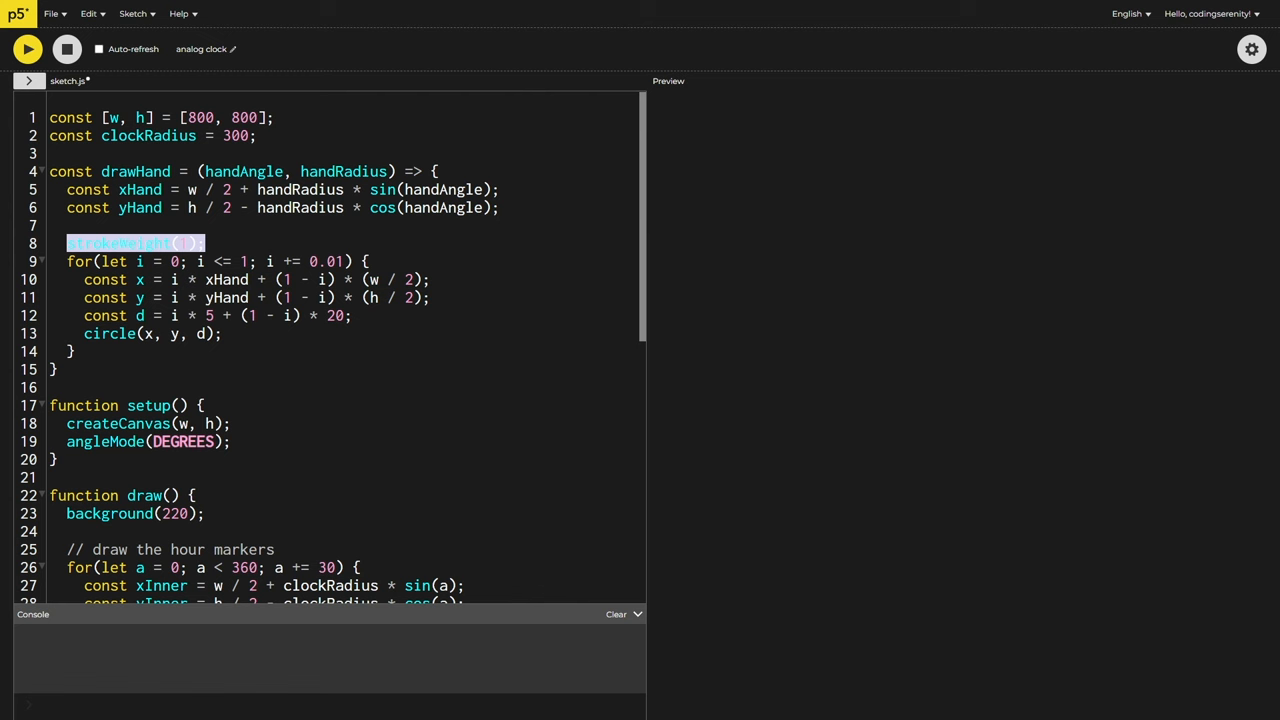
text(noStroke)
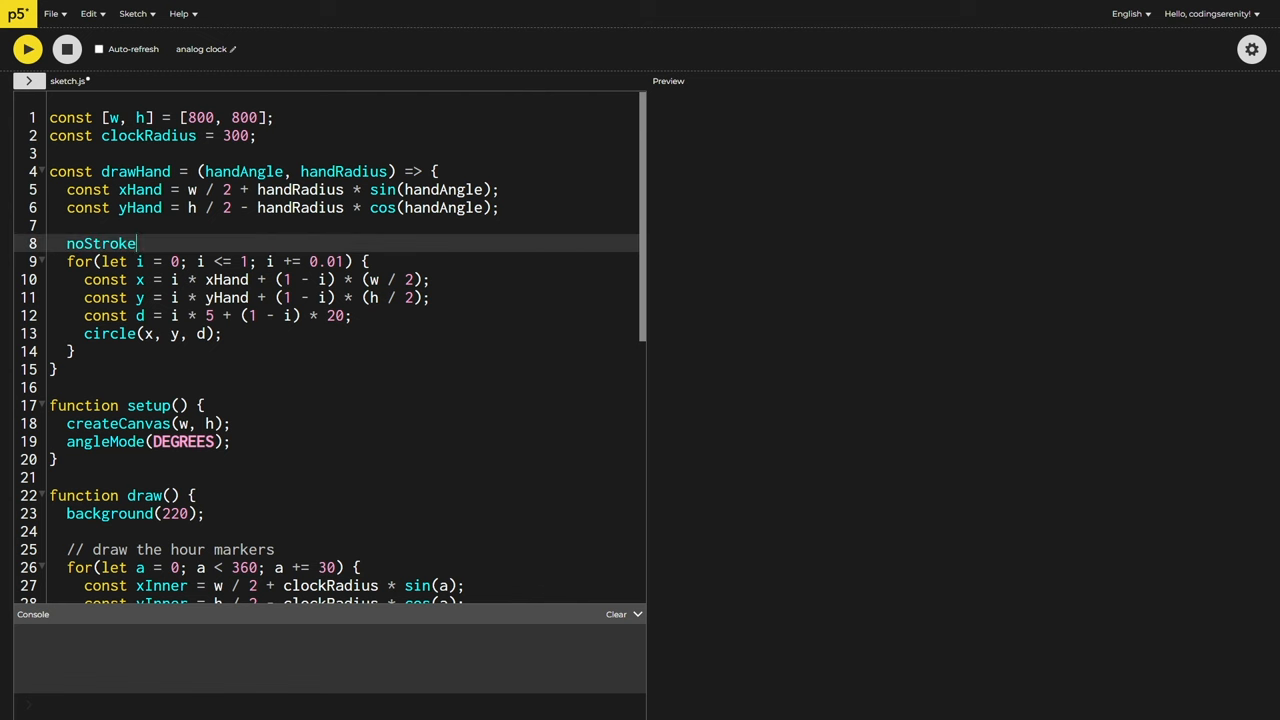
text(();)
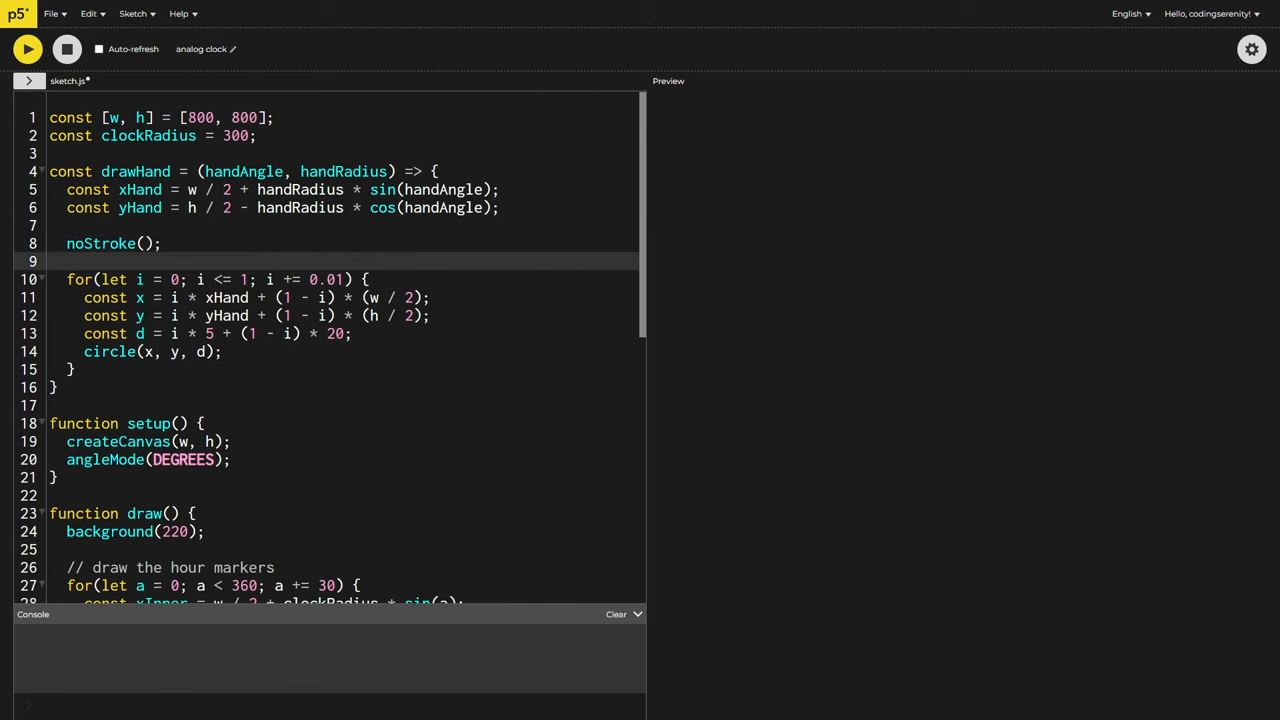
text(fill())
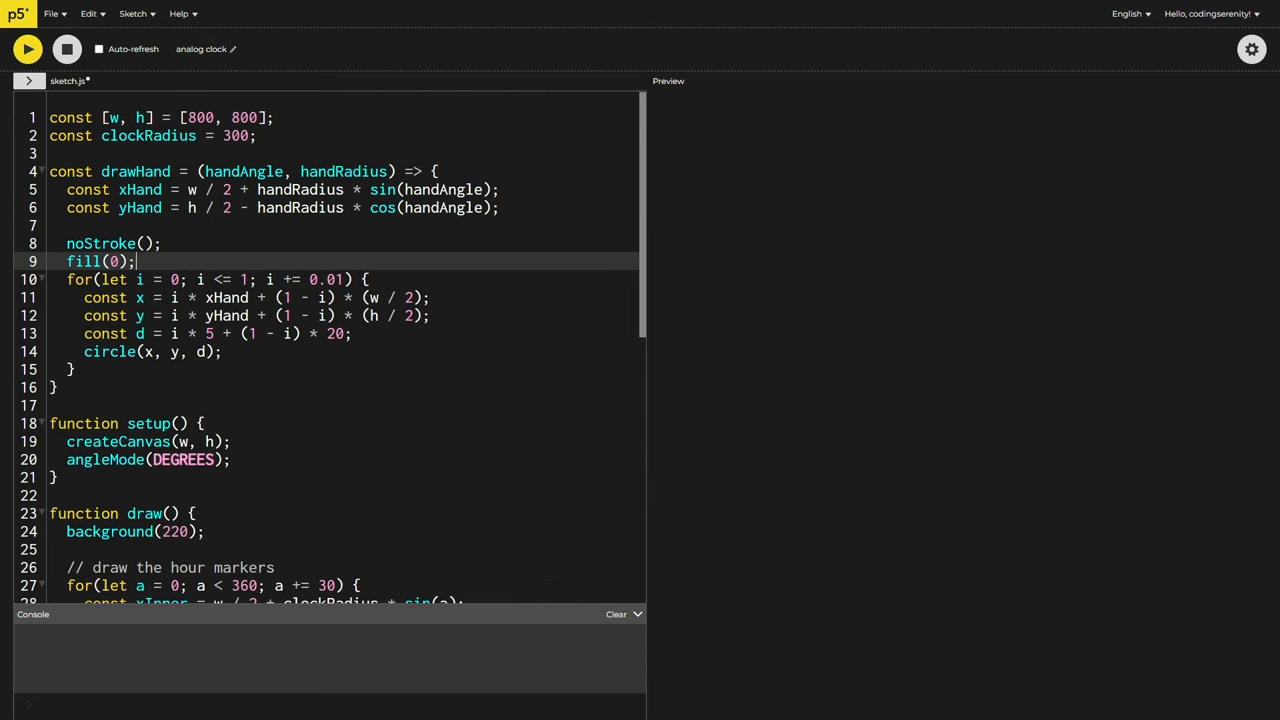
click(28, 48)
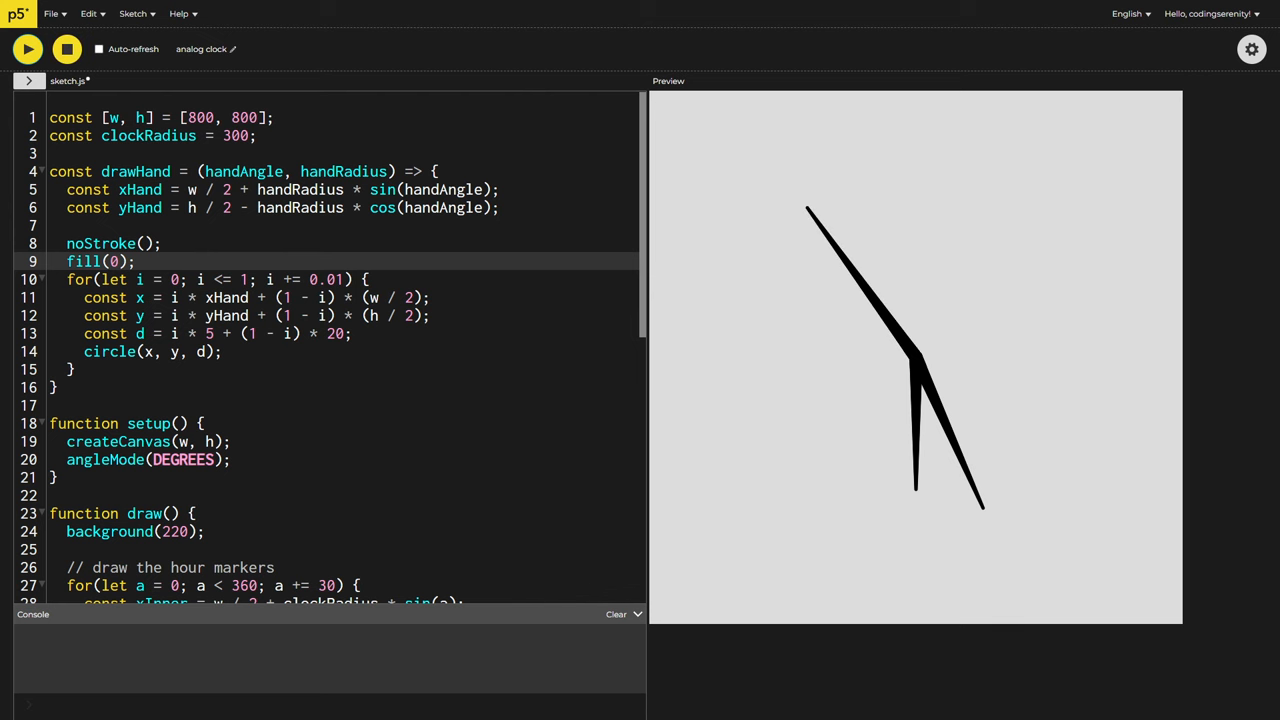
click(66, 48)
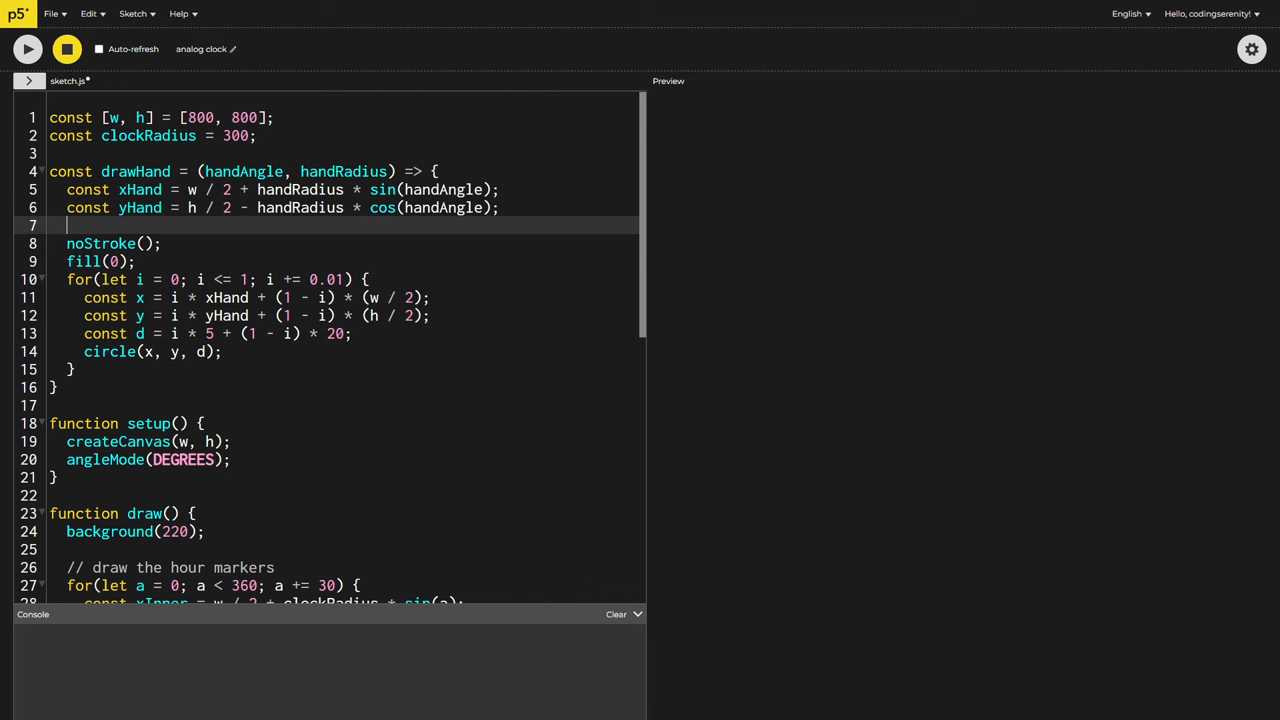
Wrap the drawHand drawing code in push() and pop()
text(pu)
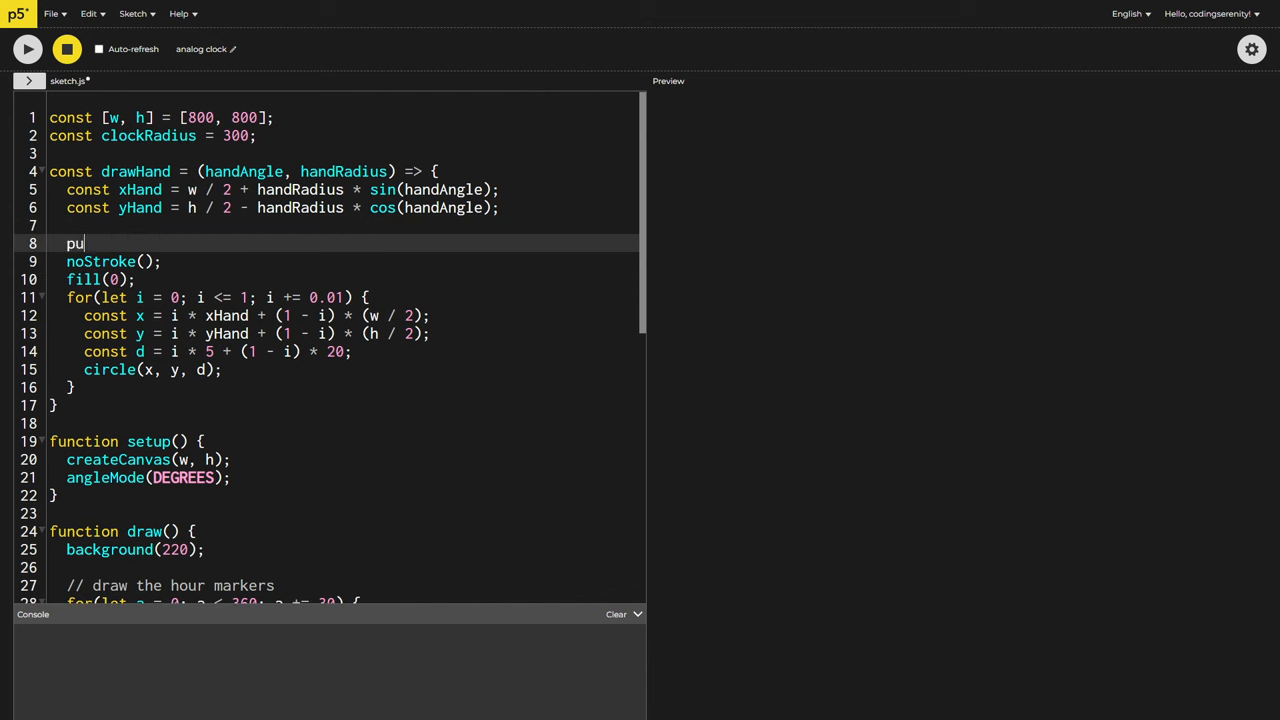
text(sh();)
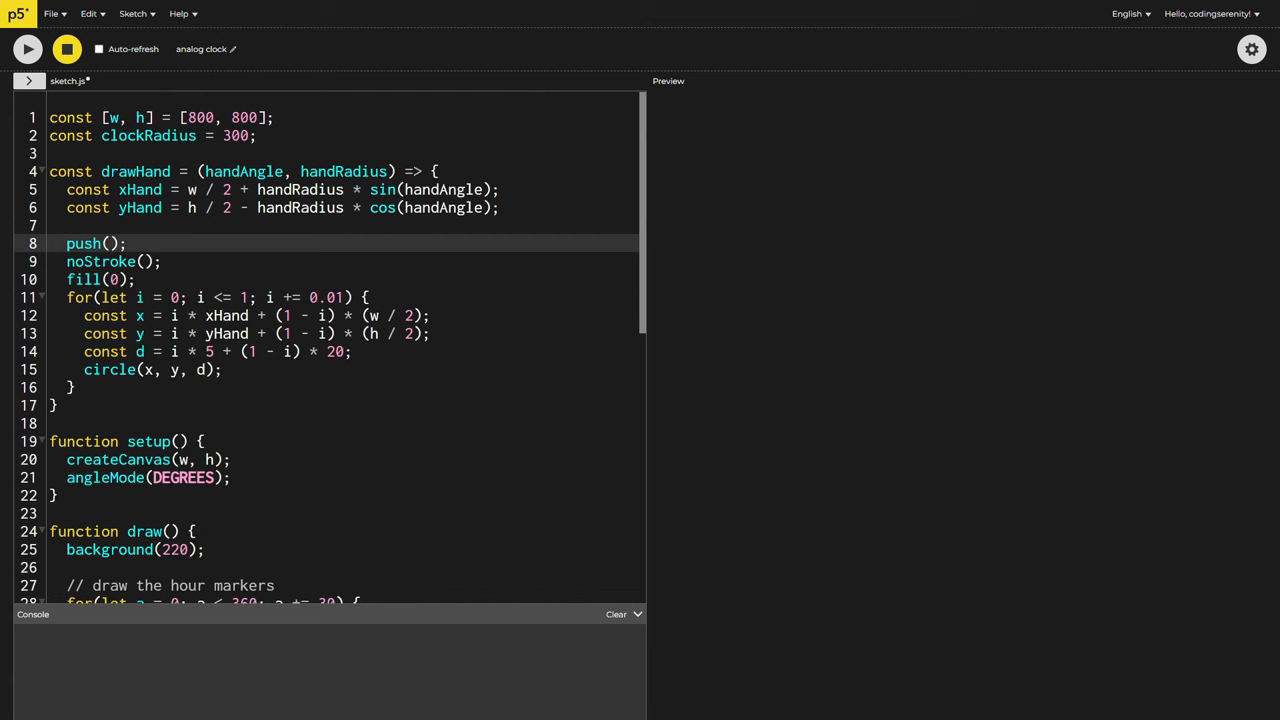
text(pop();)
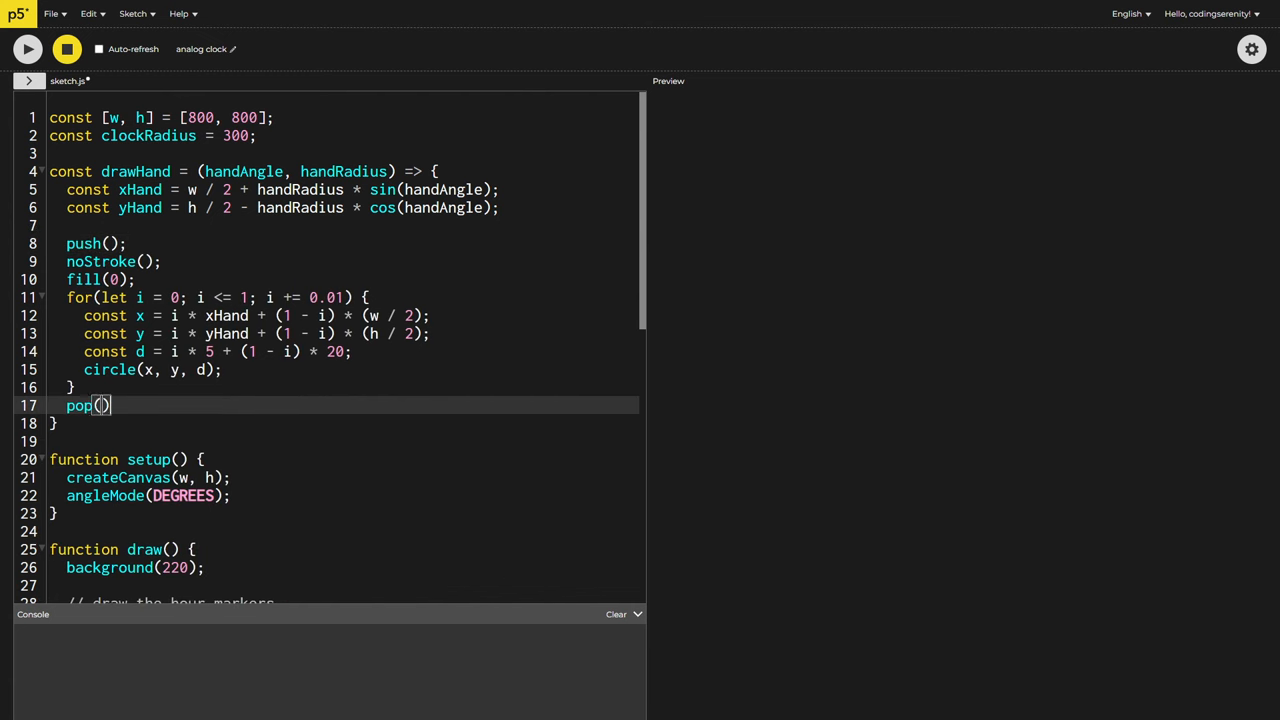
click(28, 48)
text(, handColour)
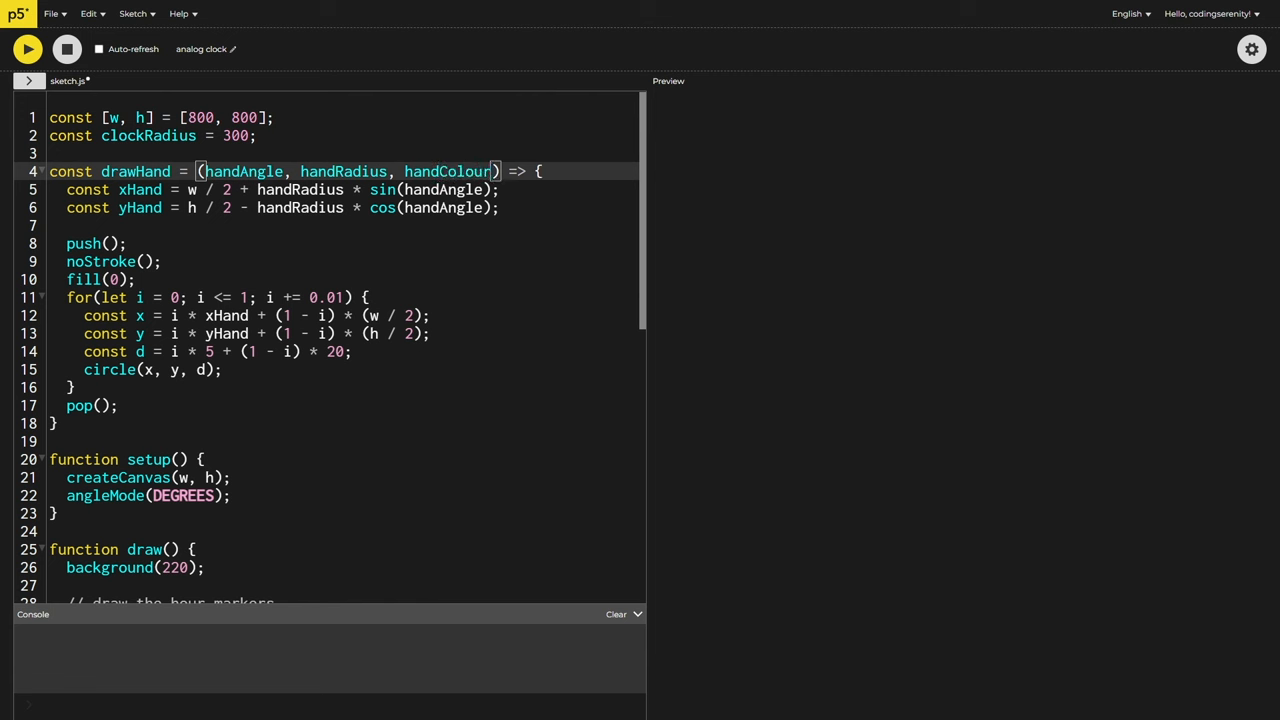
Add handColour = 0 parameter used in fill, and pass "red" for the second hand
text(= 0)
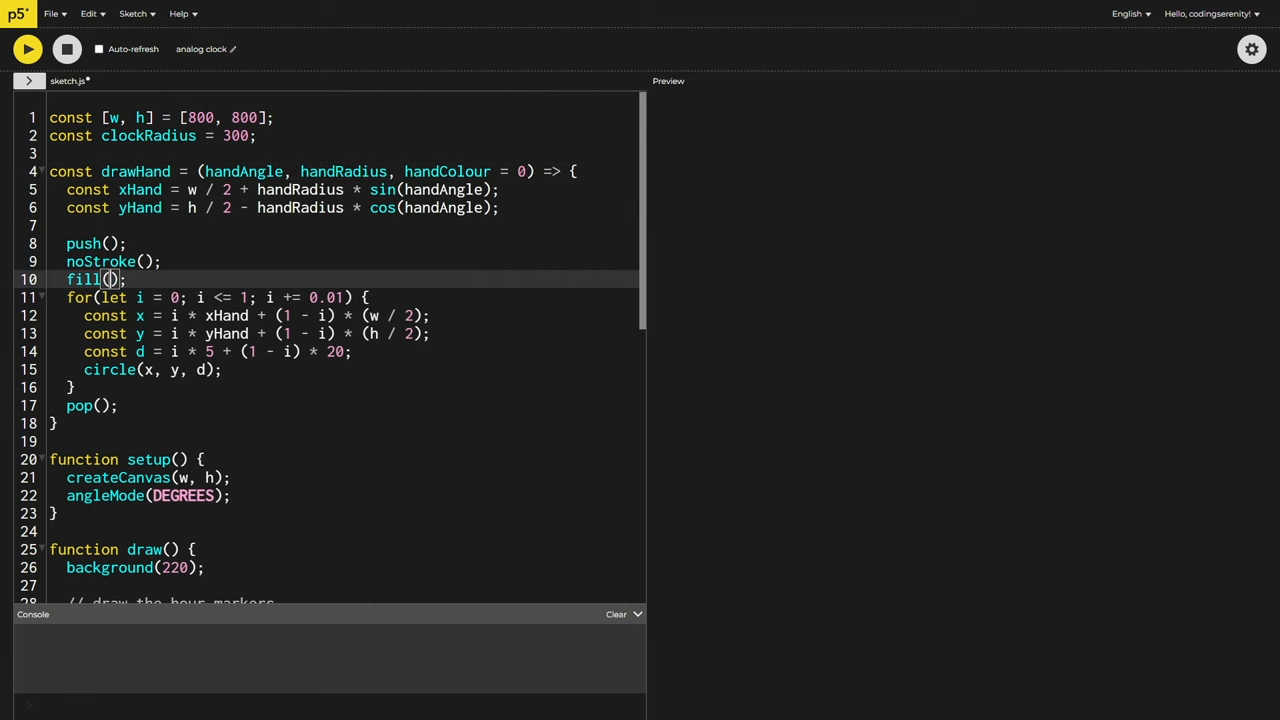
text(handColour)
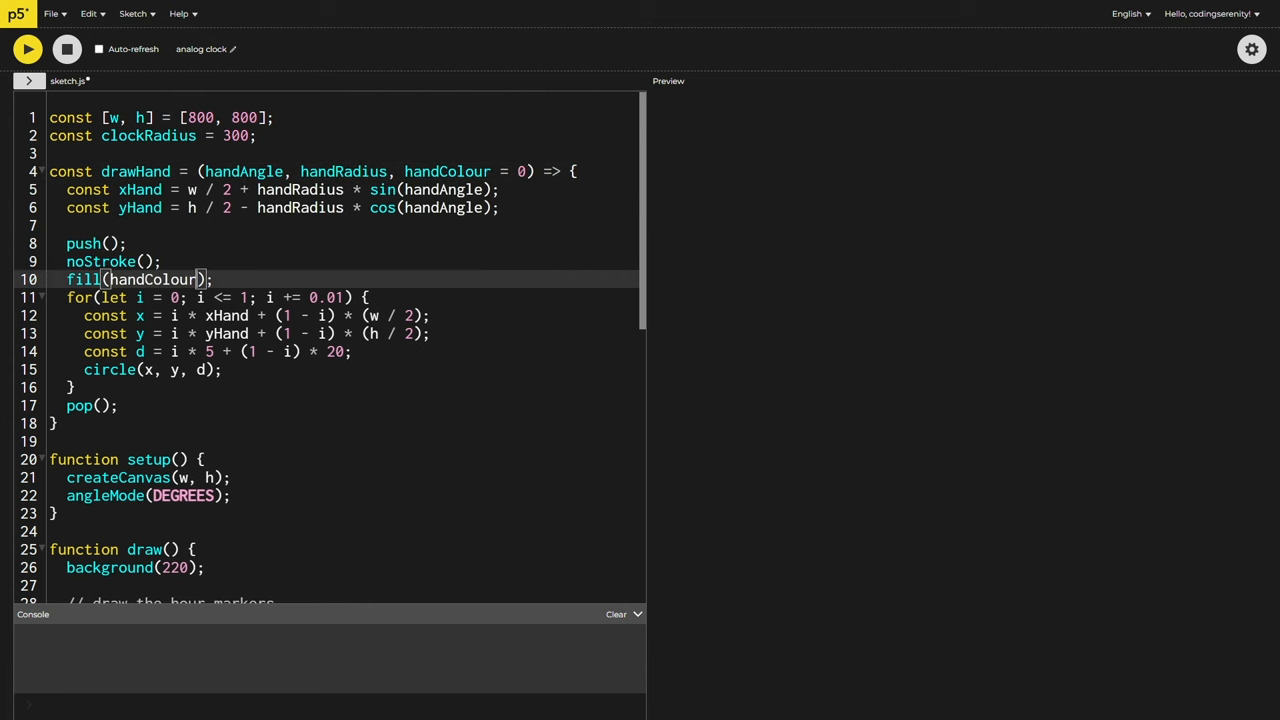
scroll(down, 3)
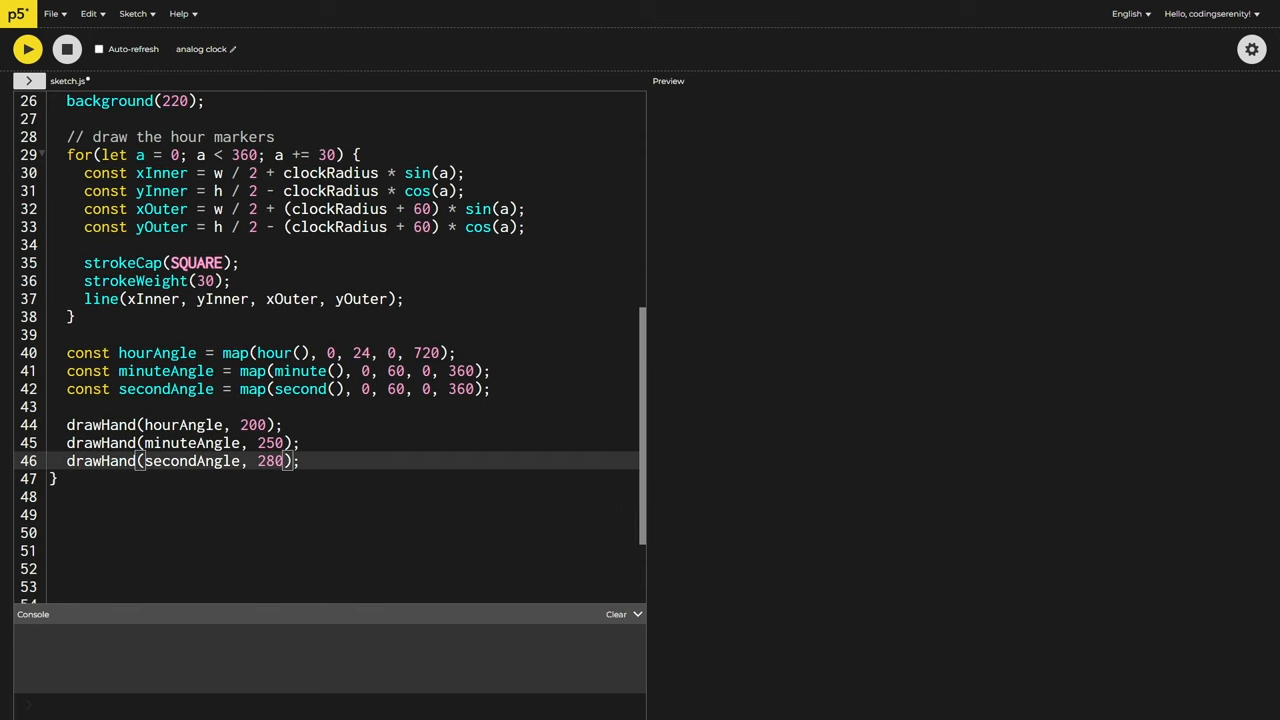
text(, "red")
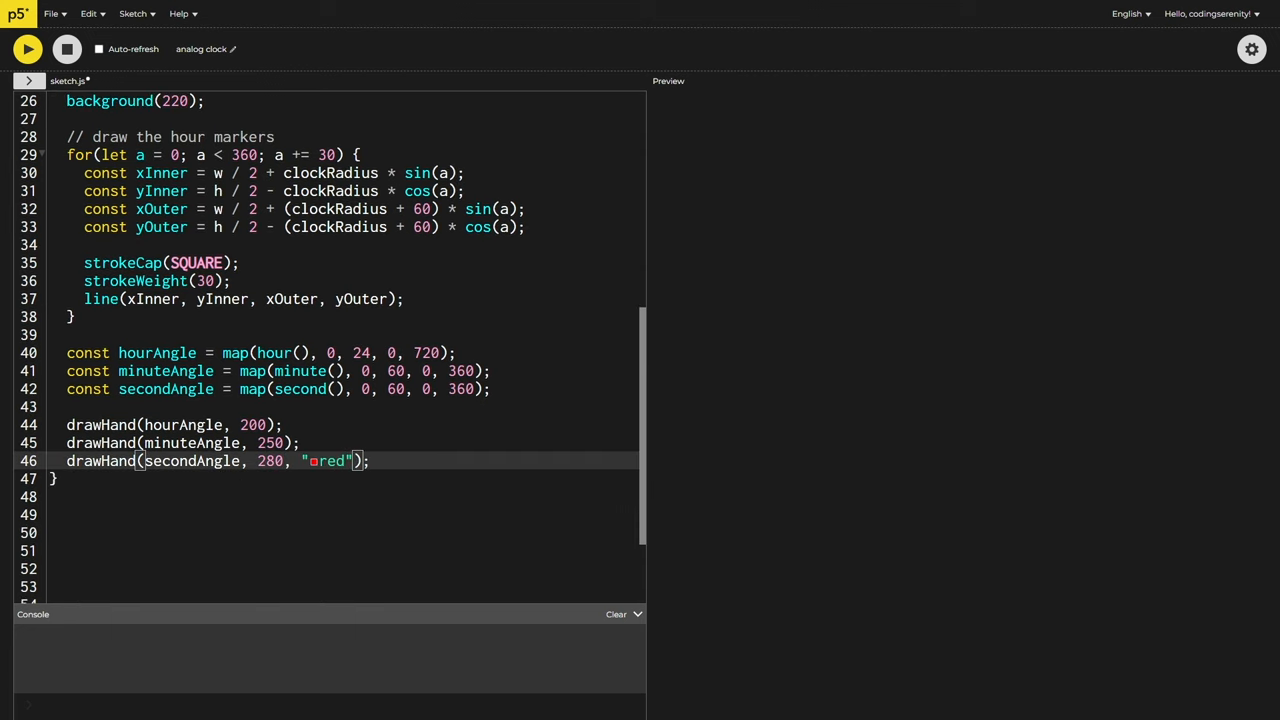
click(28, 48)
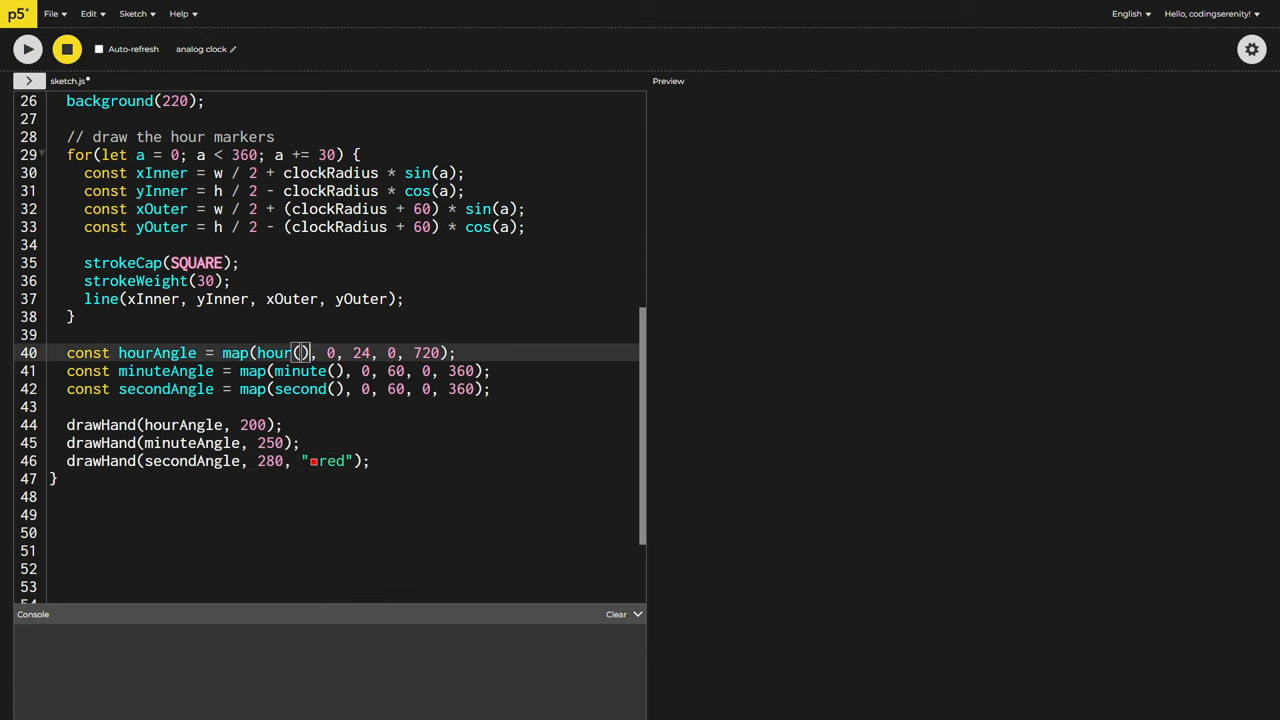
Add minute() / 60 to the hour angle and second() / 60 to the minute angle
text(+ mi)
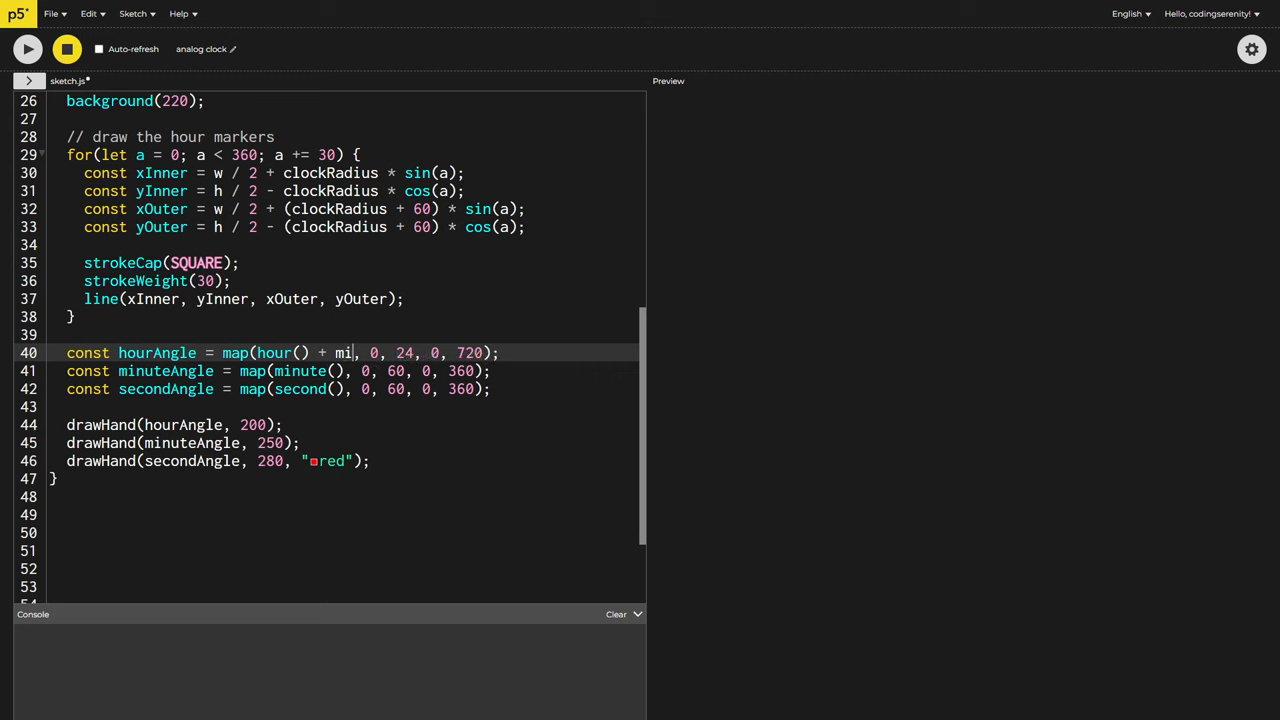
text(nute() / 60)
click(342, 370)
text( + )
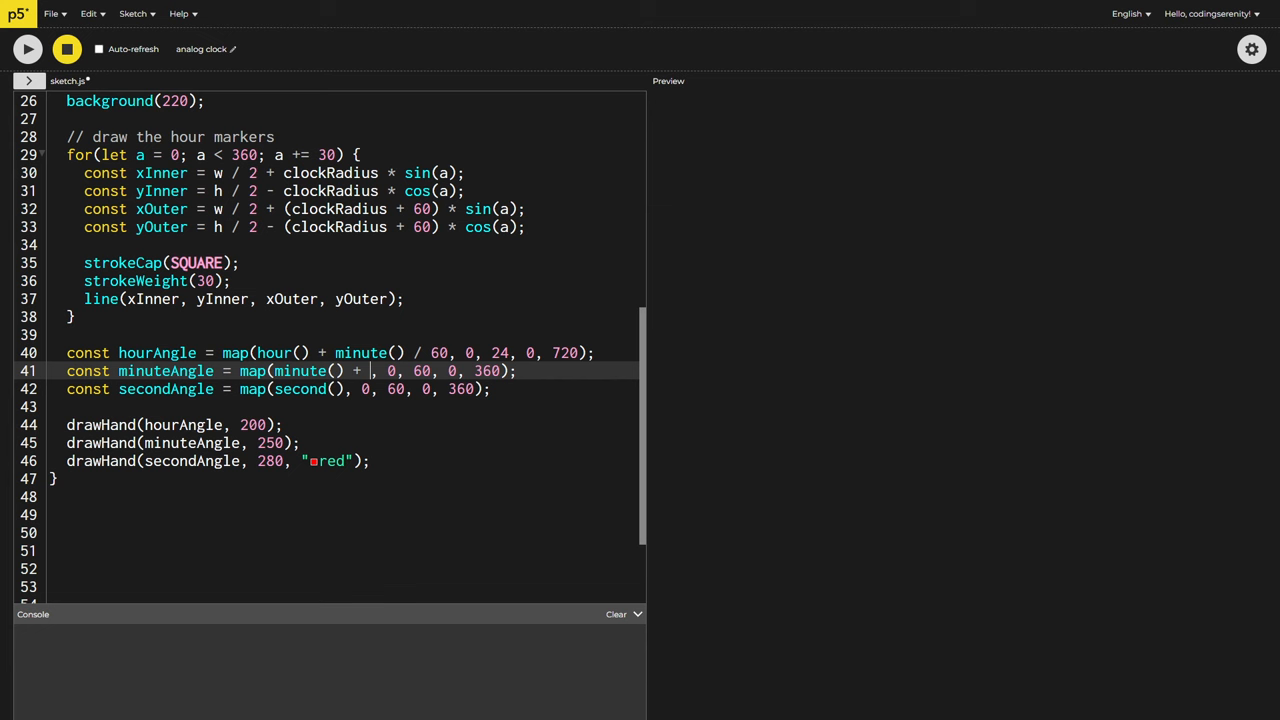
text(second() / 60)
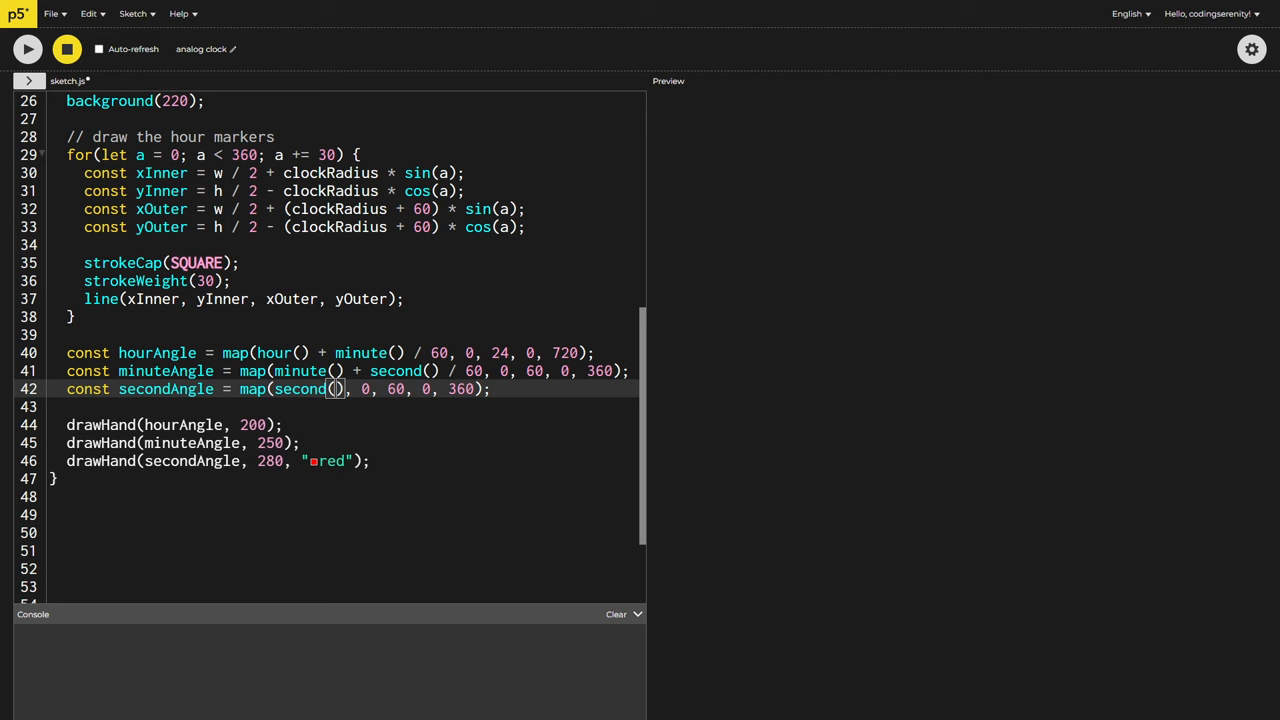
text(+ millis() / 1000)
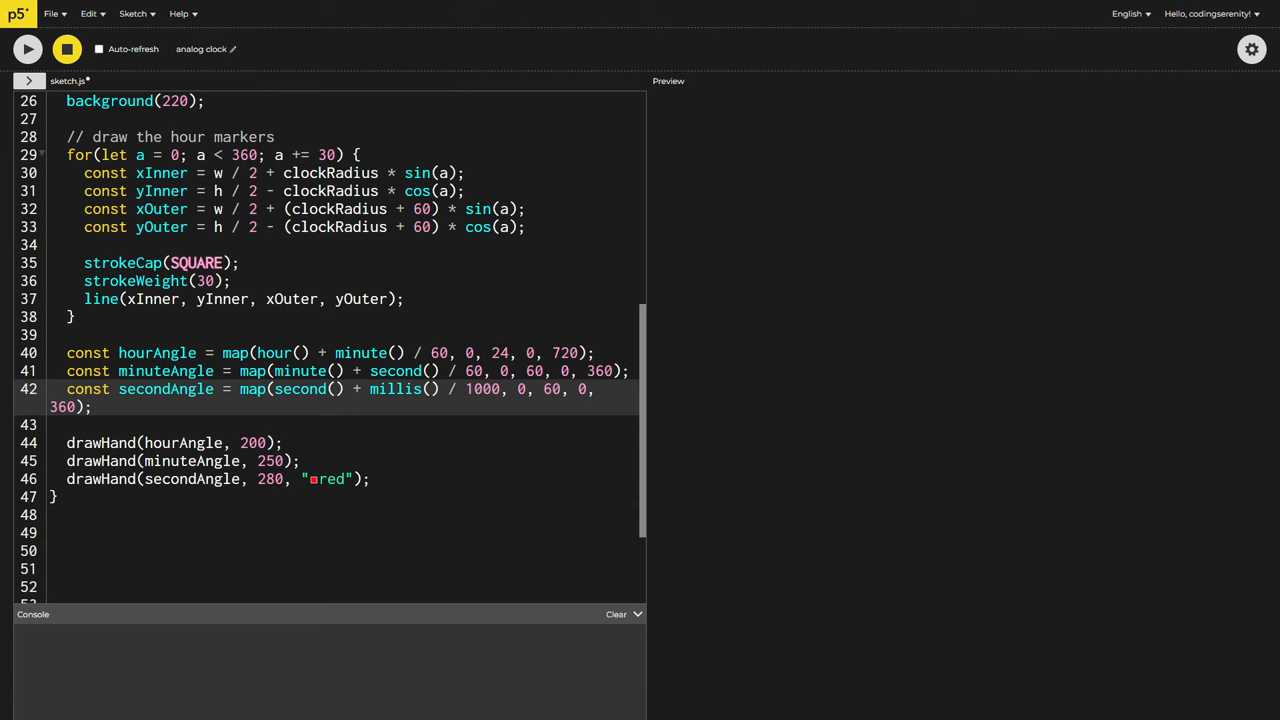
click(28, 48)
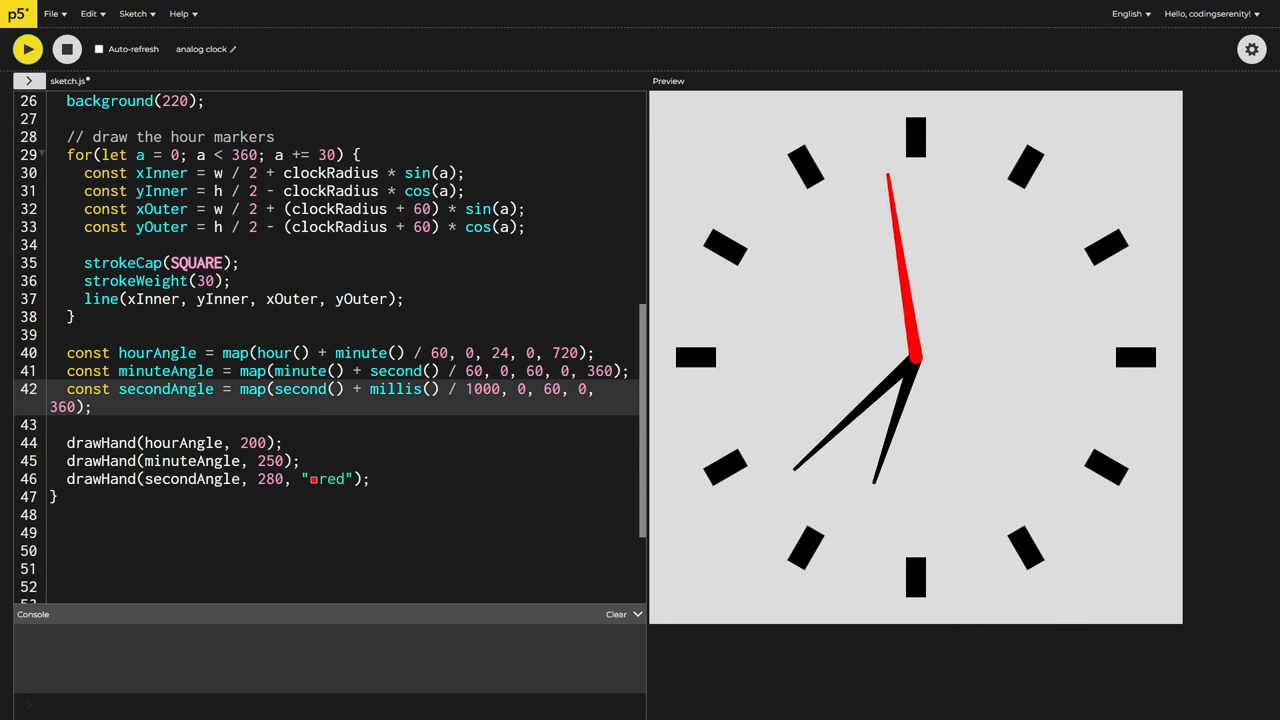
double_click(396, 388)
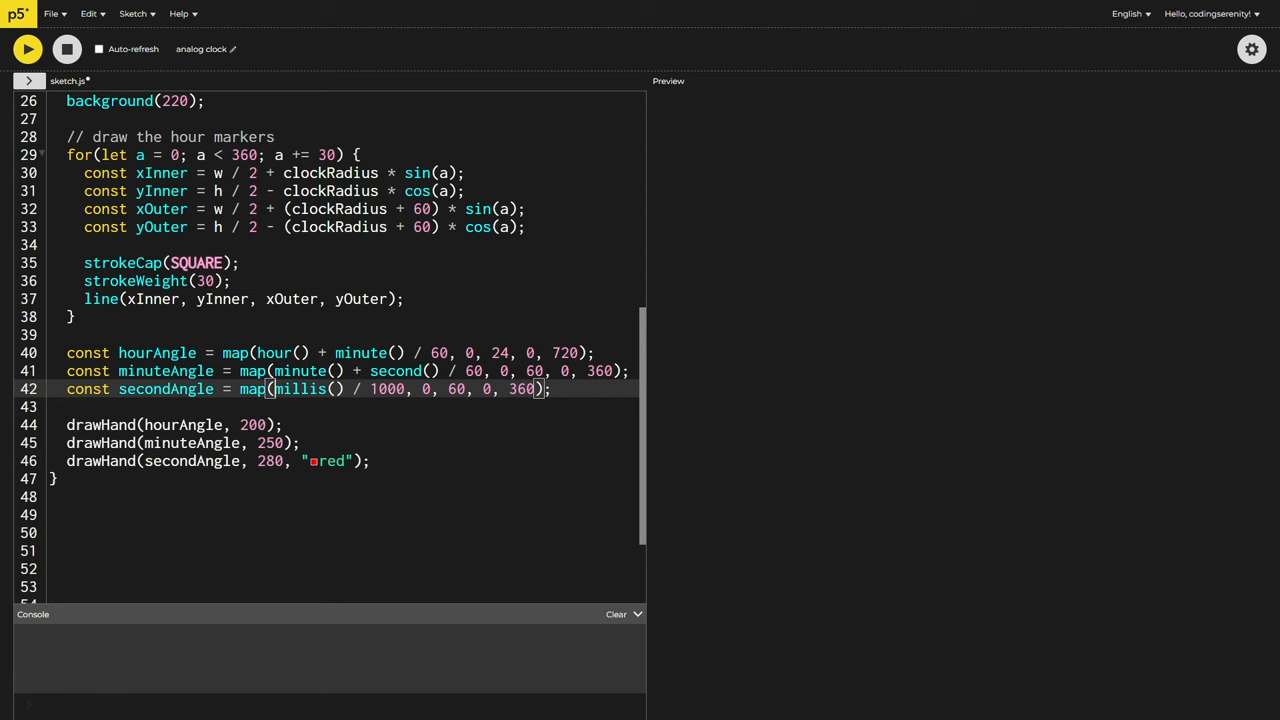
click(28, 48)
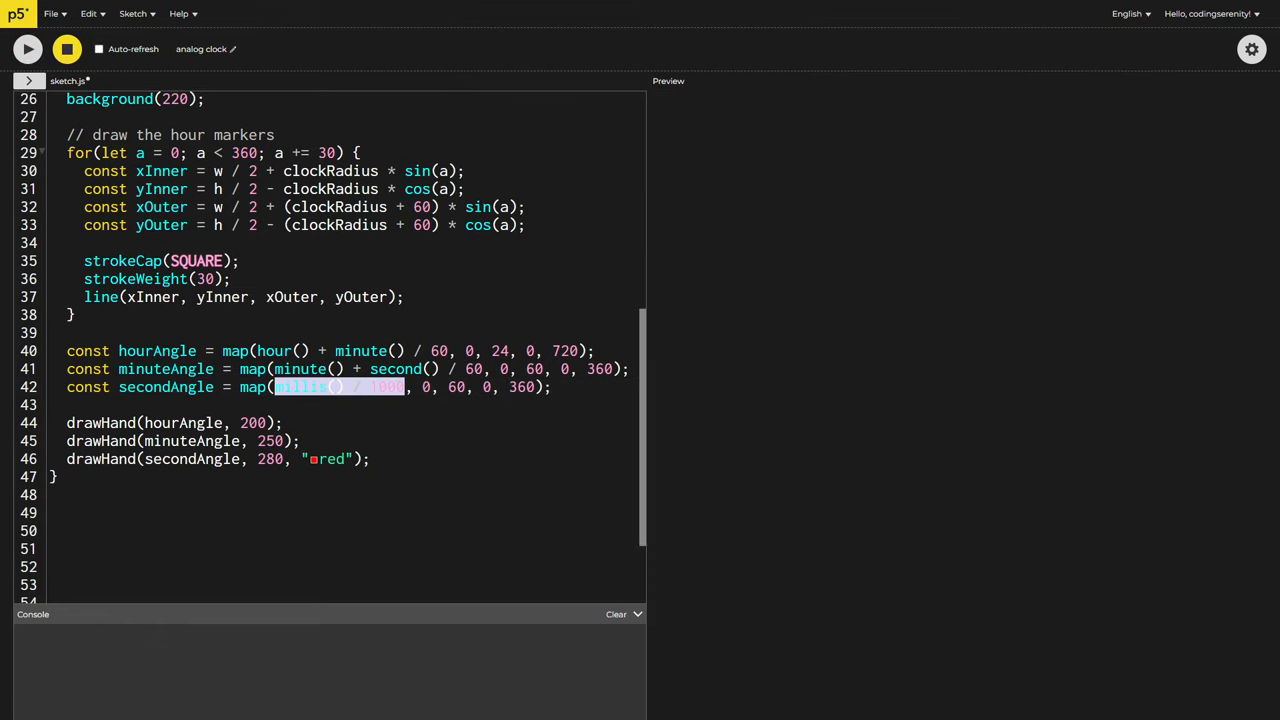
text(second())
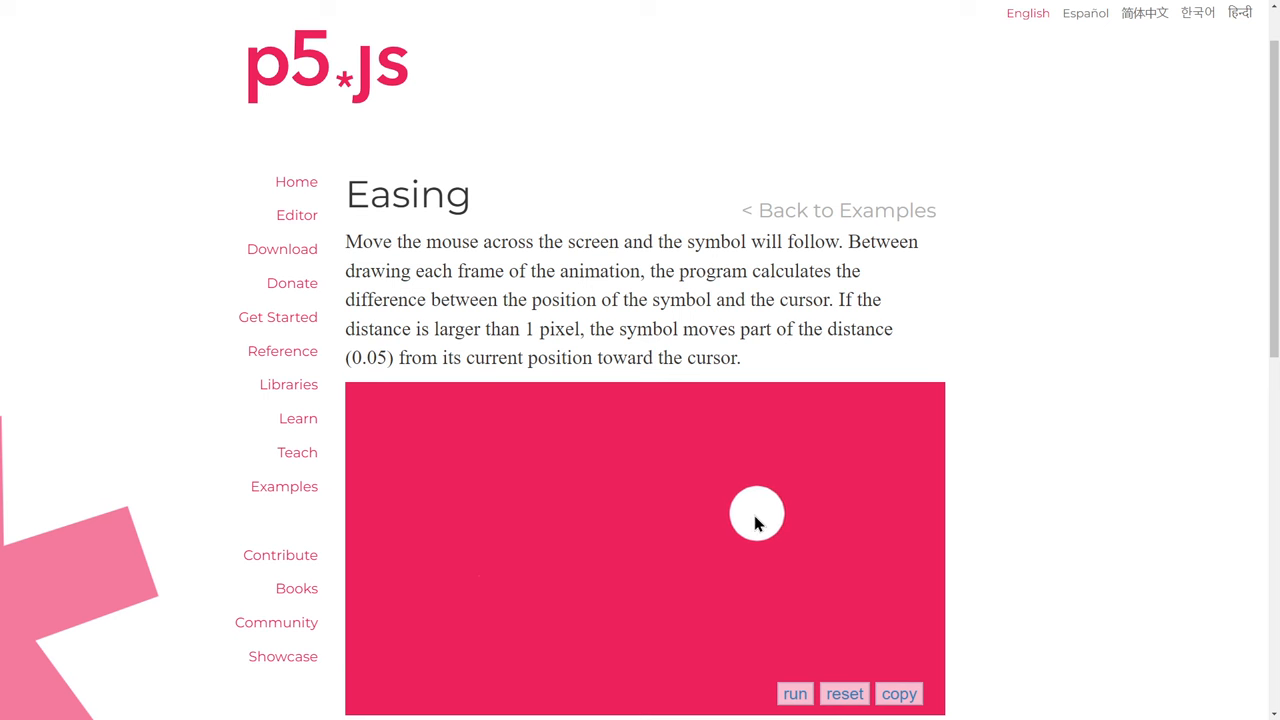
mouse_move(836, 464)
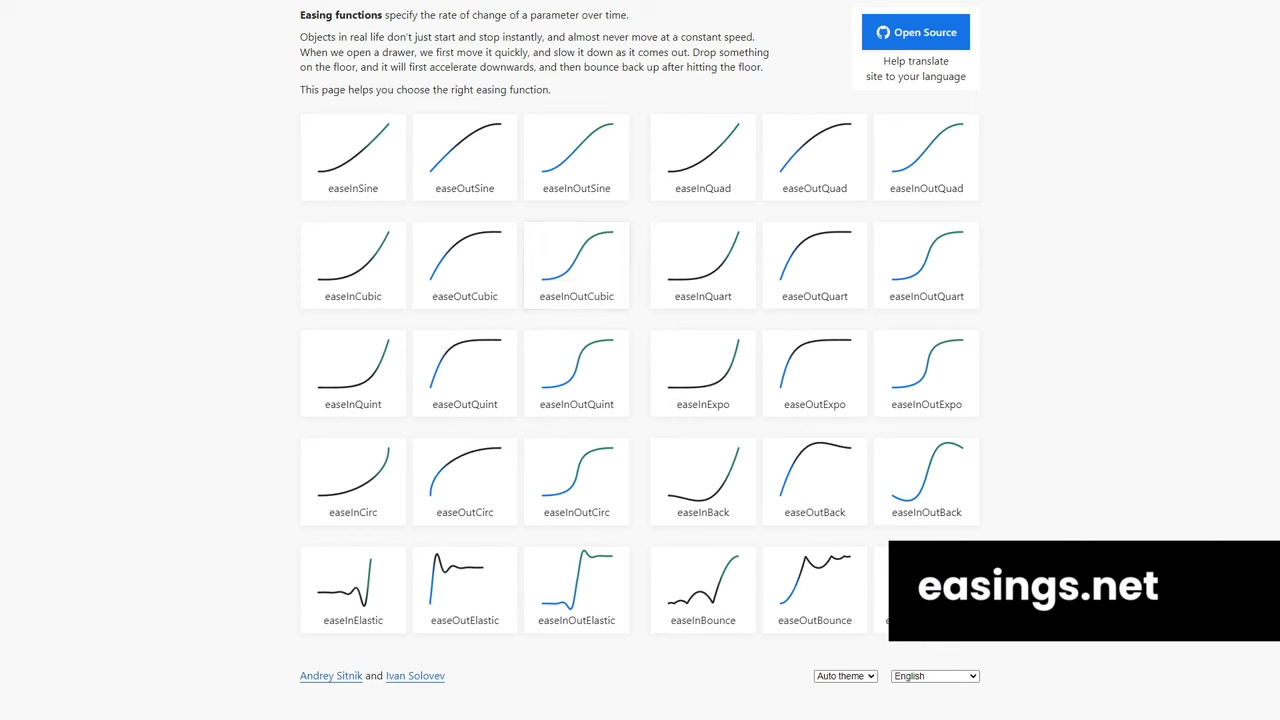
mouse_move(926, 480)
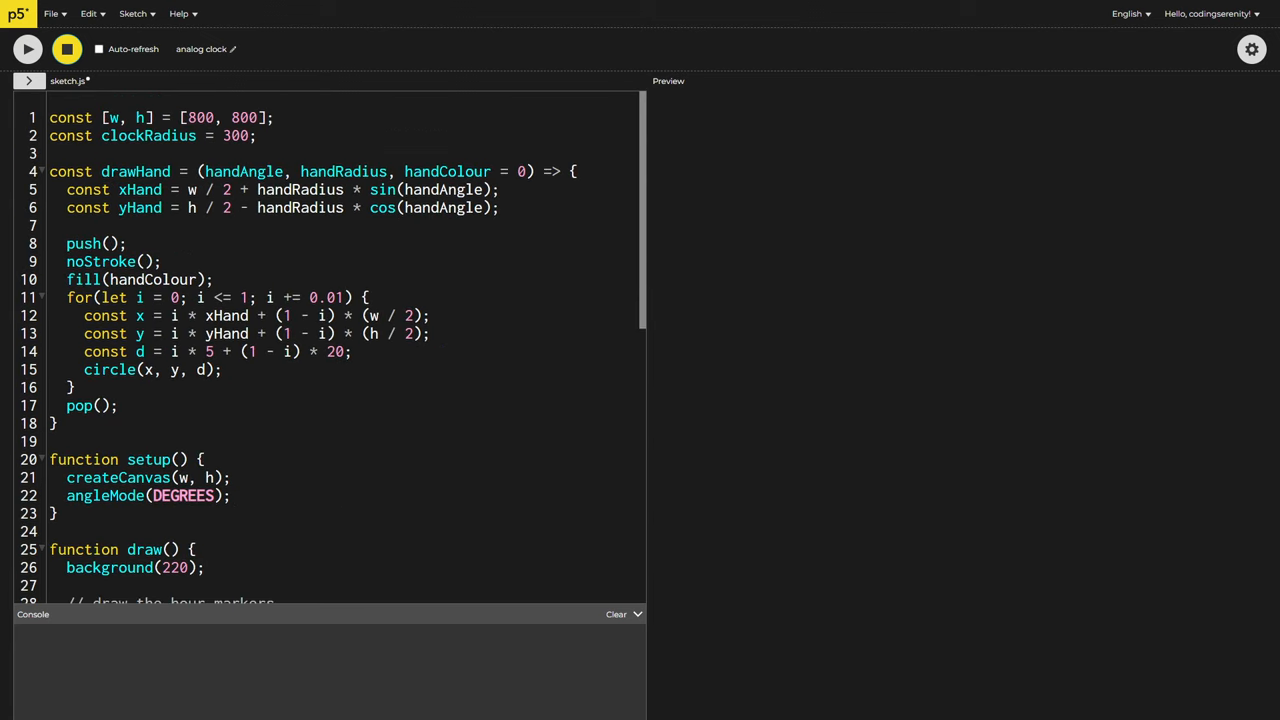
Declare let secondAngle = 0 and const easingWeight = 0.3 at the top
text(let se)
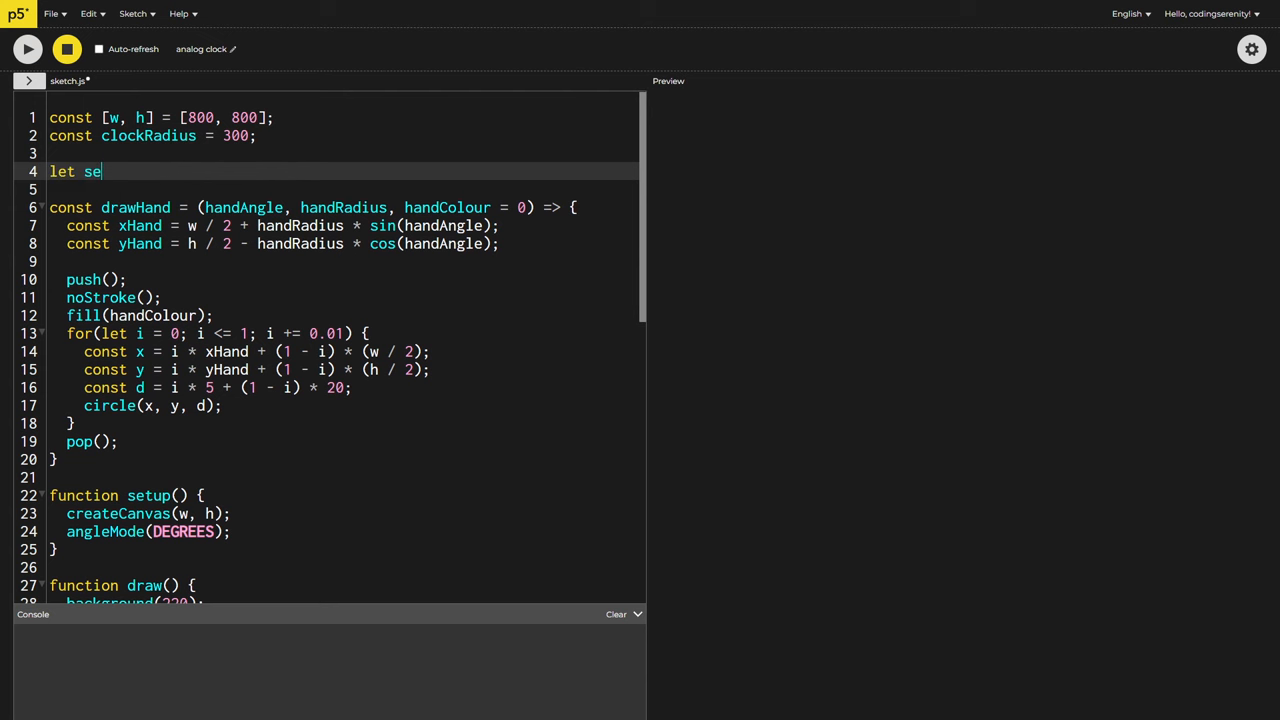
text(condAngle = 0)
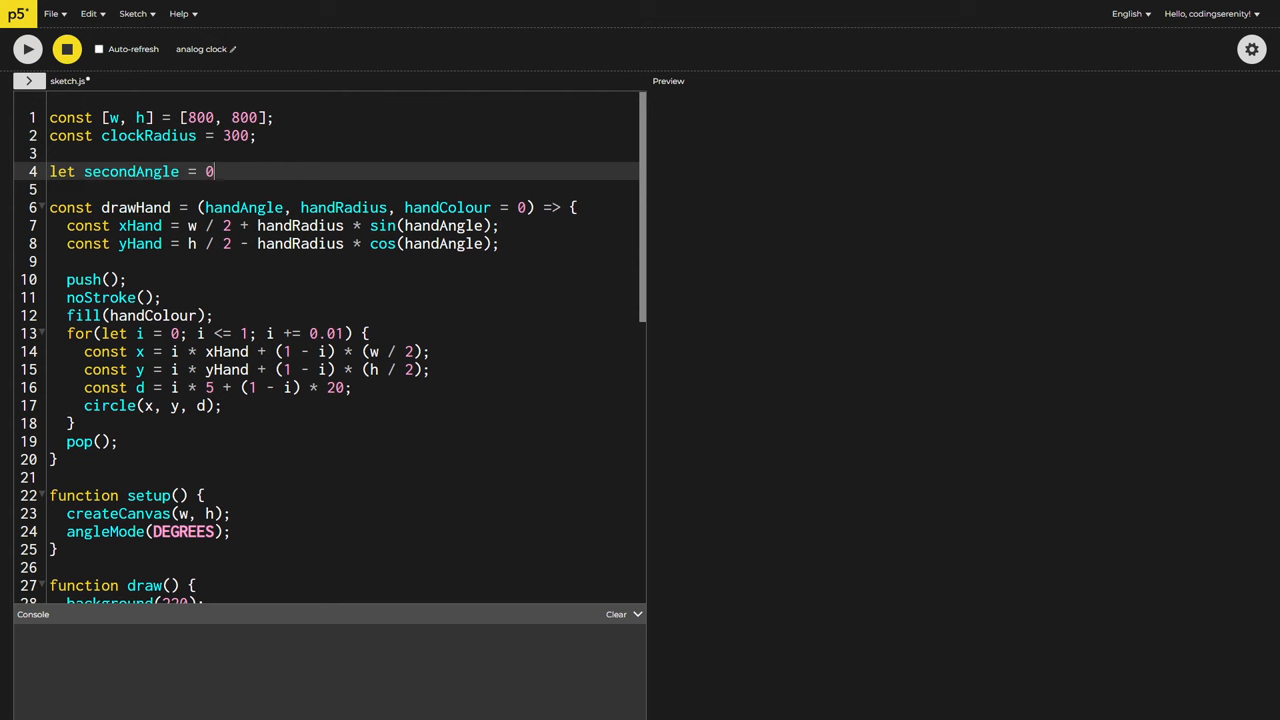
text(;)
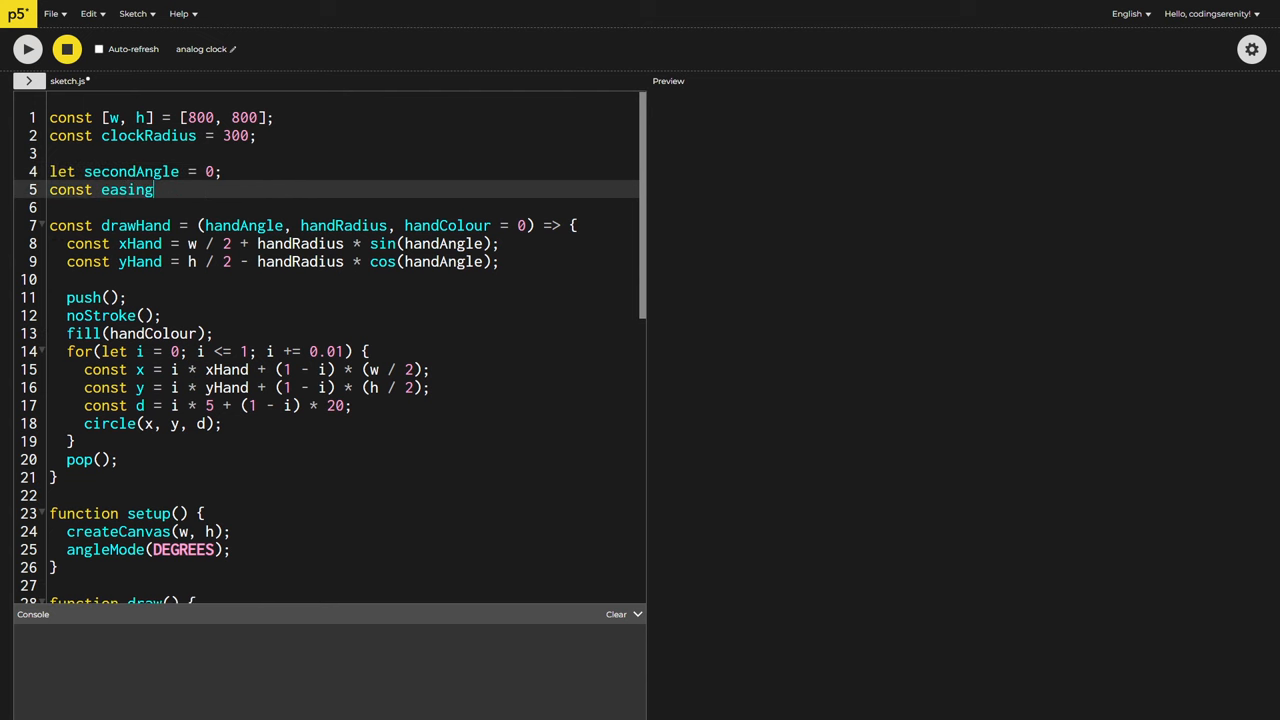
text(Weight = 0.)
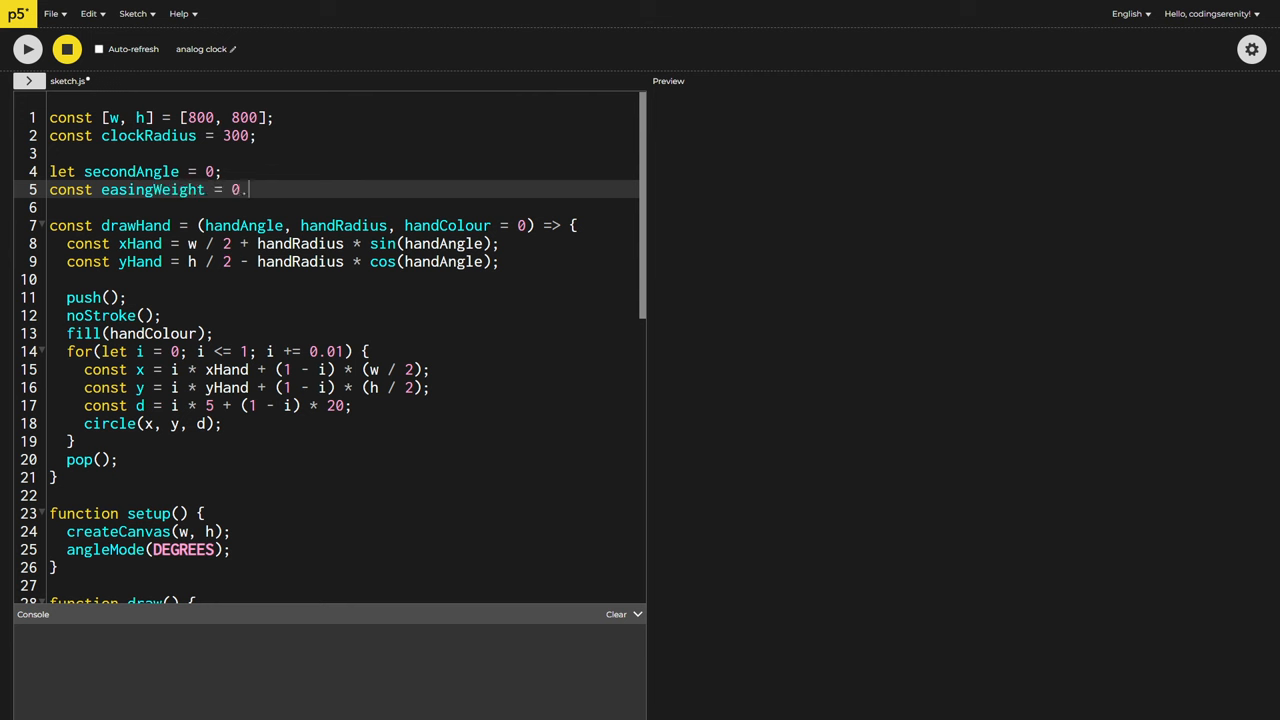
text(3;)
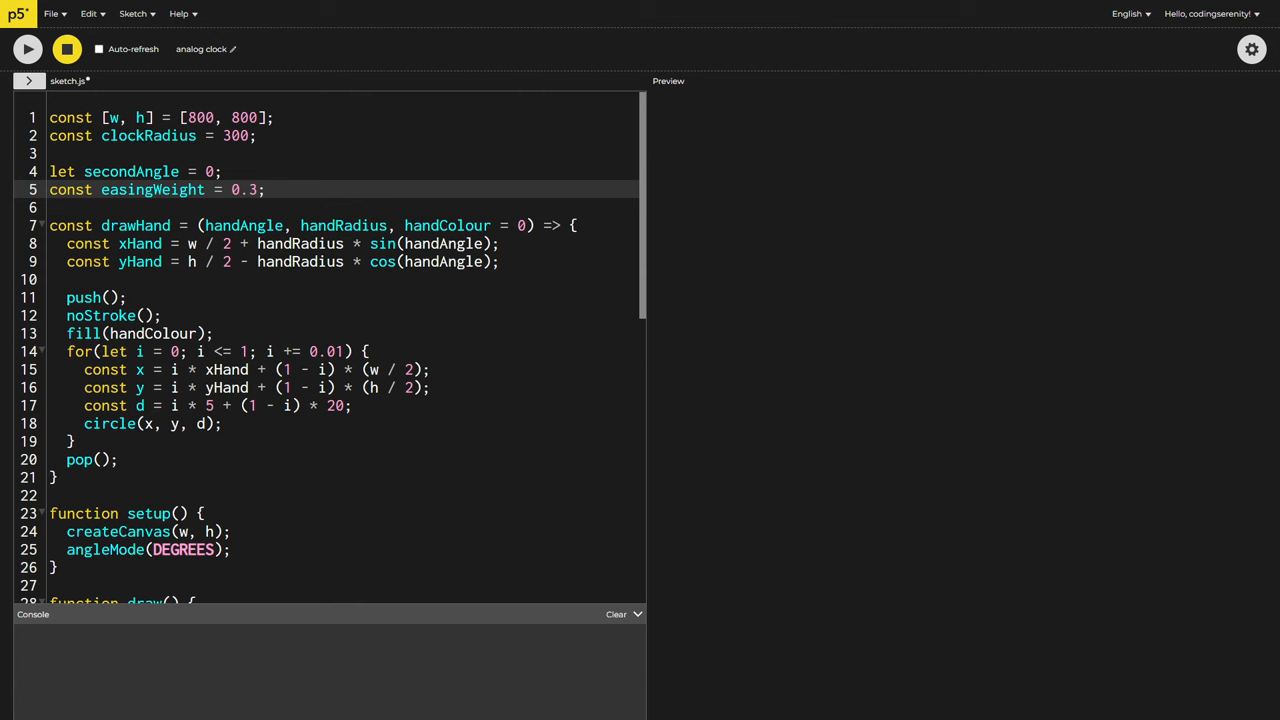
Rename to secondGoal and ease secondAngle toward it with the easingWeight formula, then preview
scroll(down, 3)
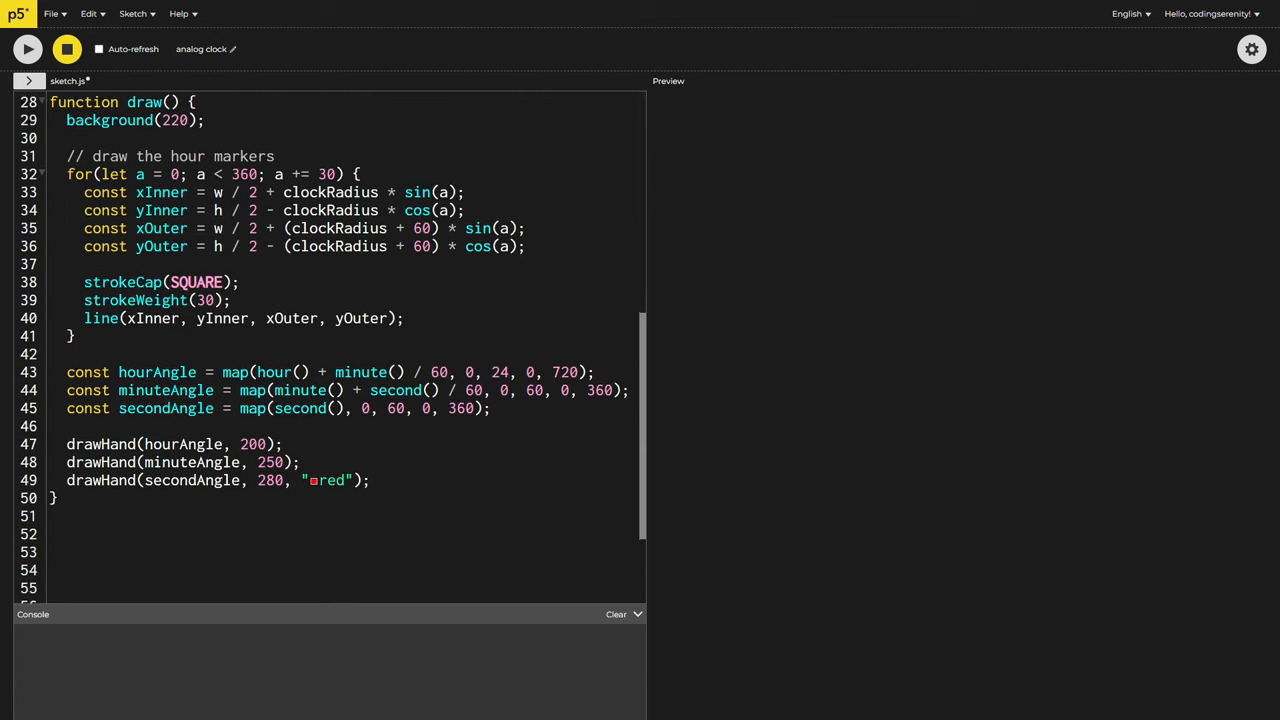
double_click(196, 376)
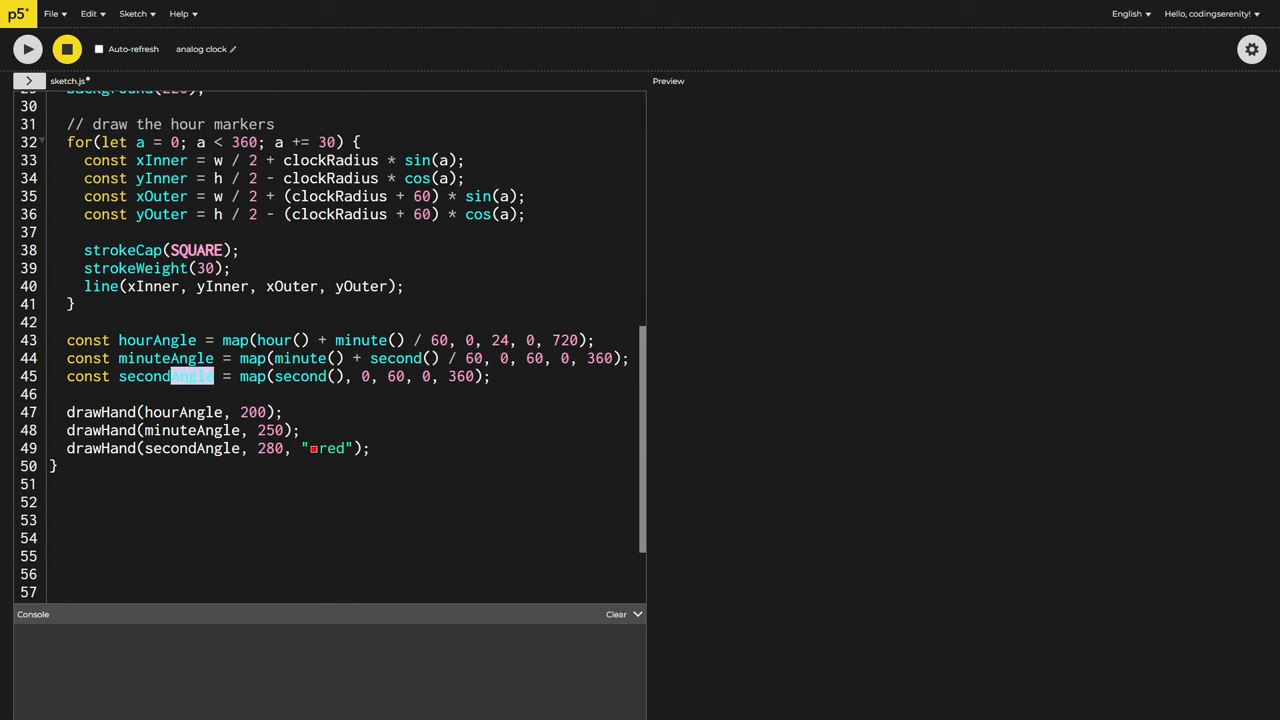
text(Goal)
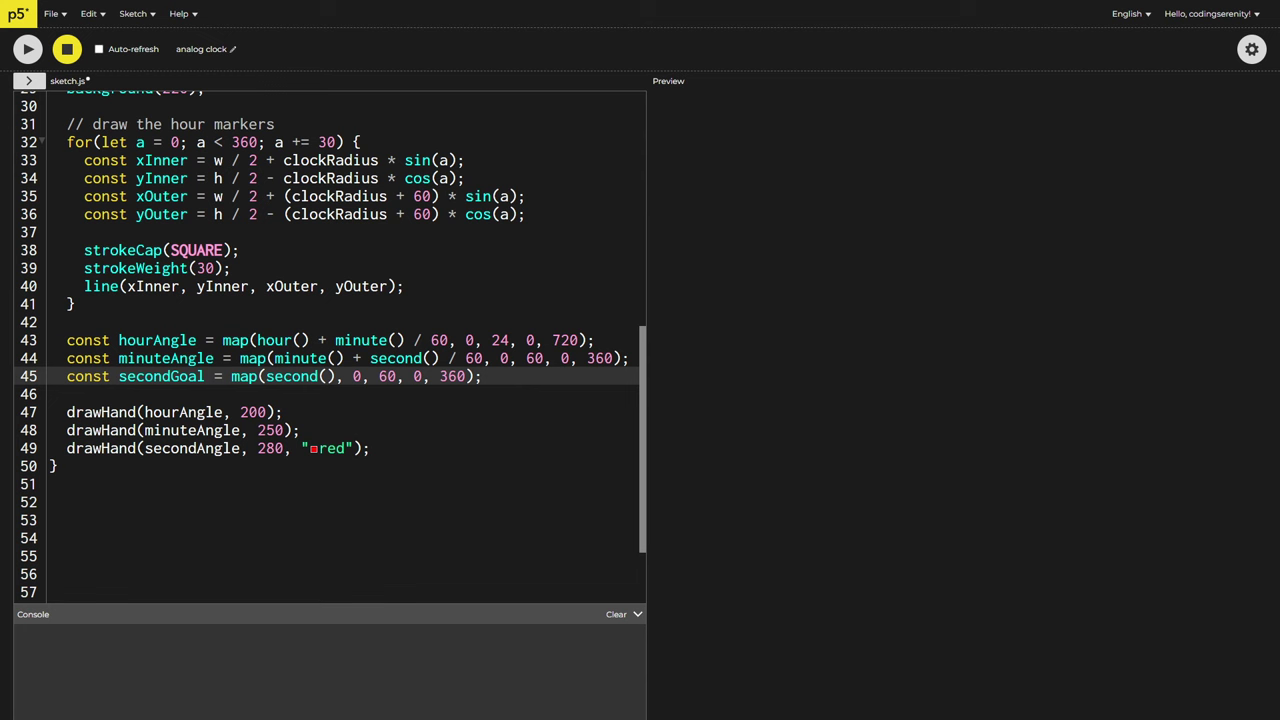
text(secondAngle = easingWeight)
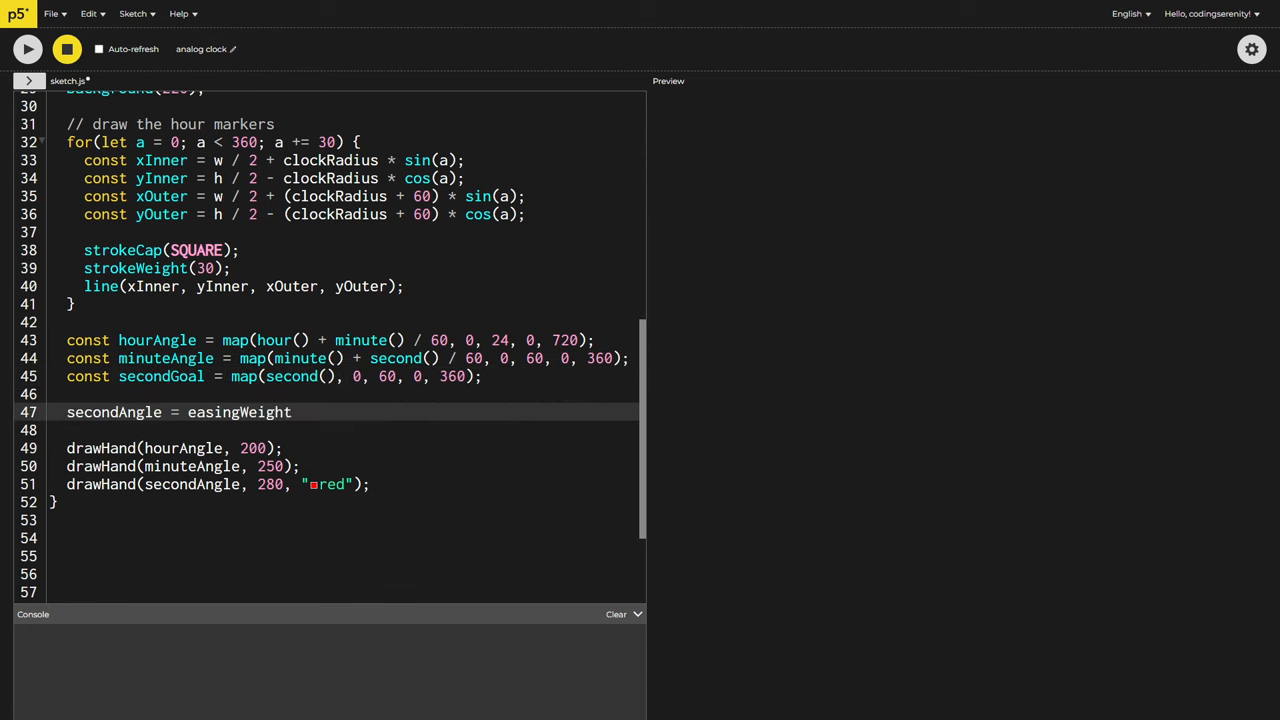
text(* secondGoal + (1 - easingWeight) * secondAngle;)
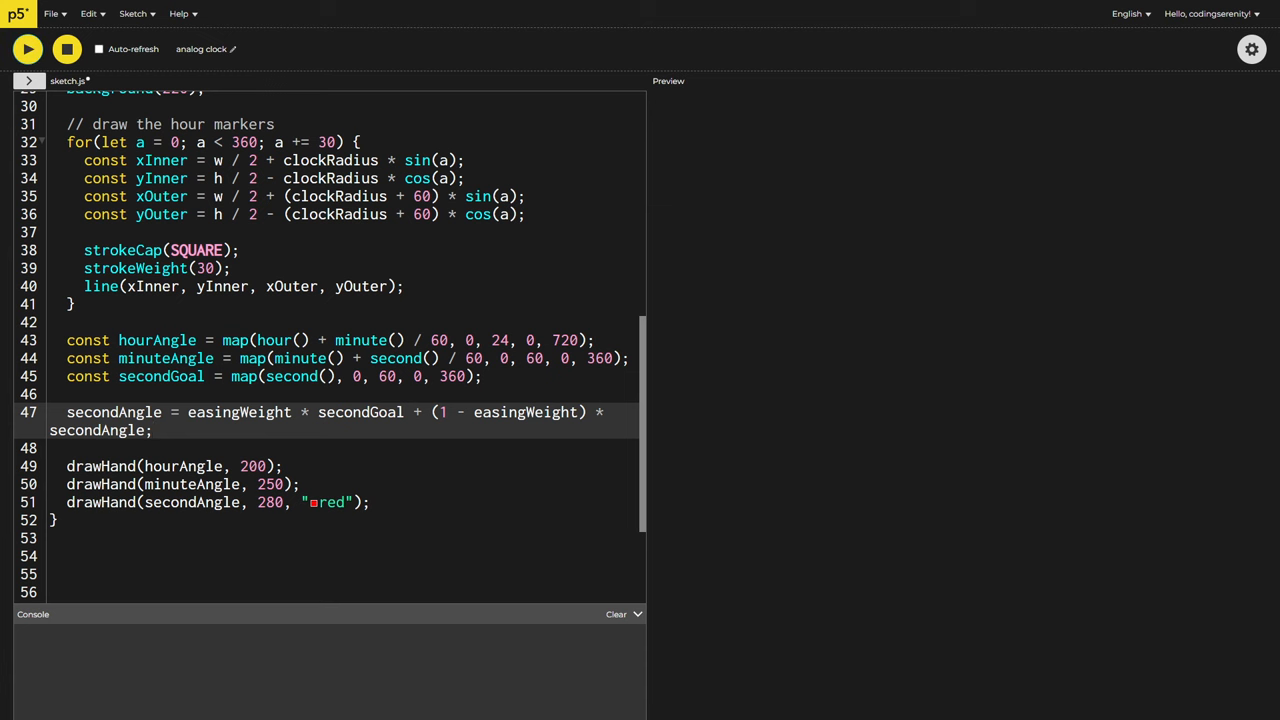
click(28, 48)
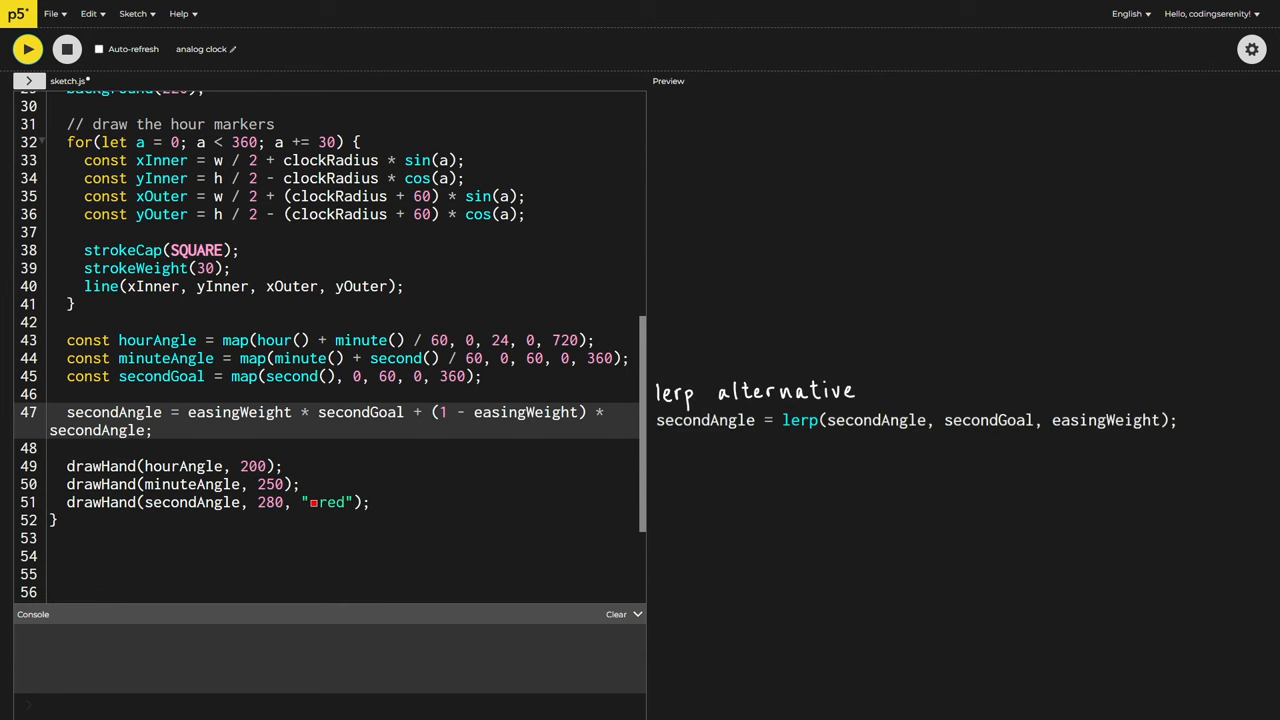
scroll(up, 3)
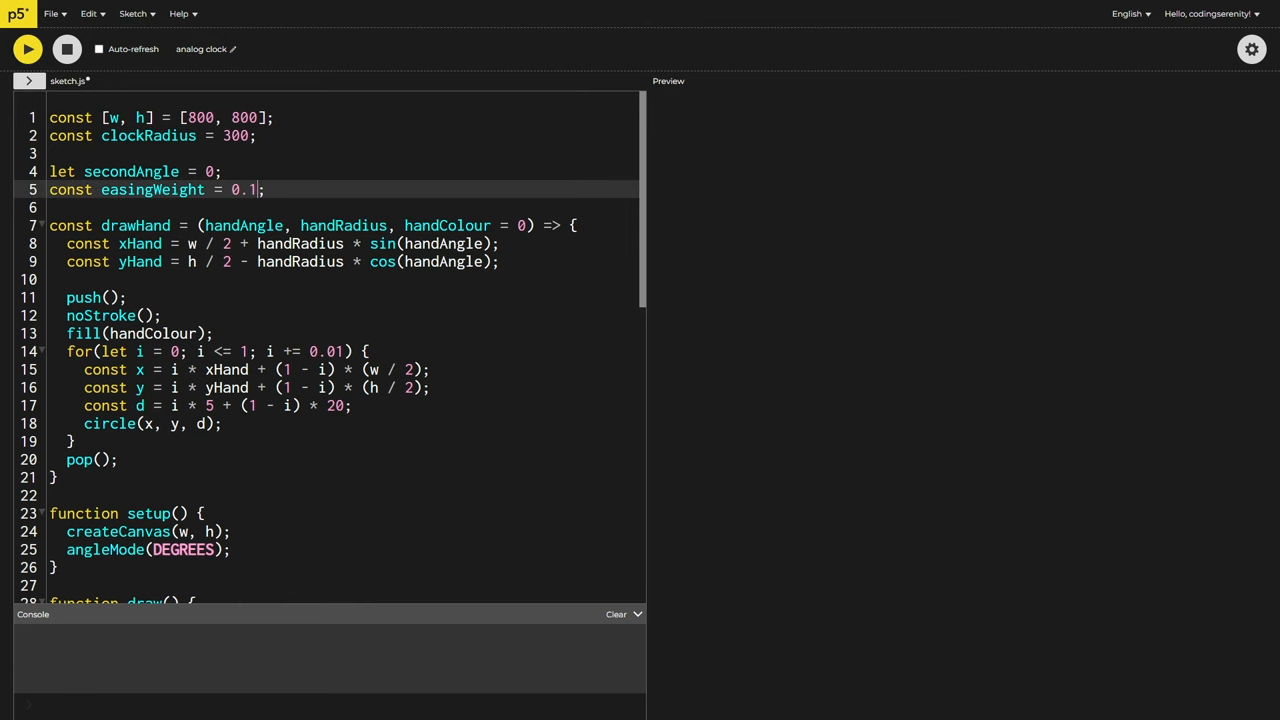
click(28, 48)
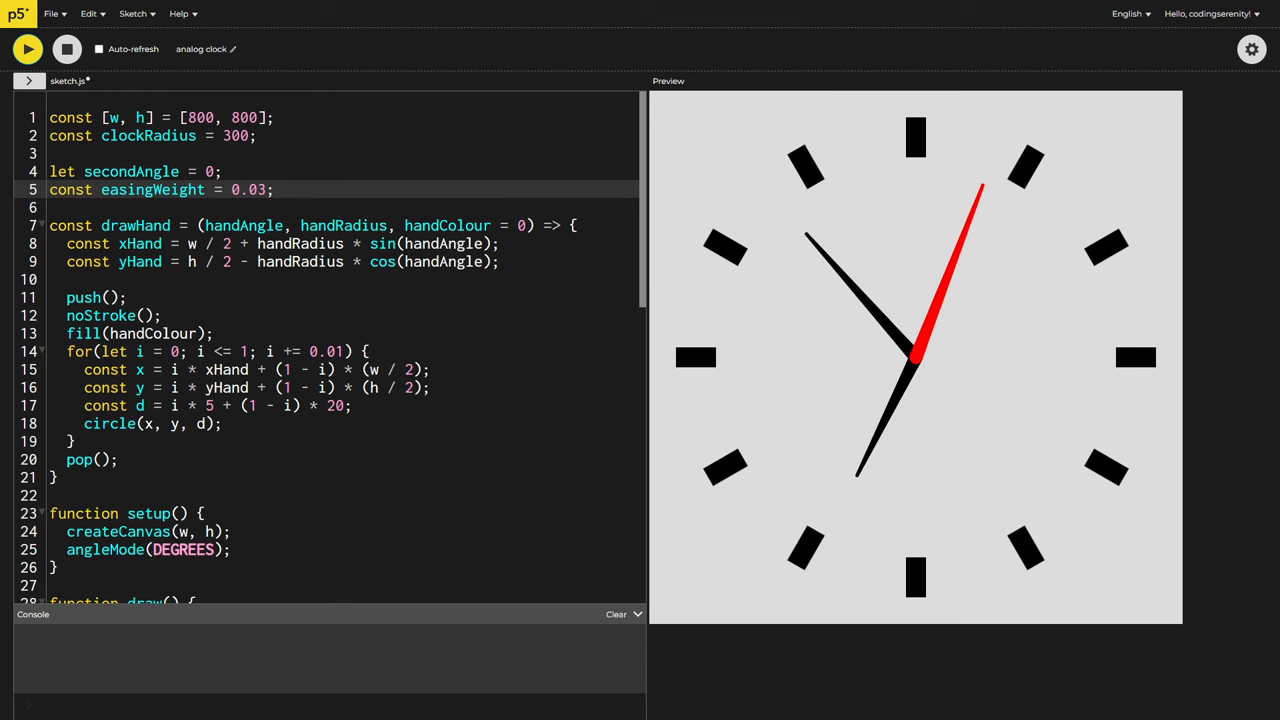
click(66, 48)
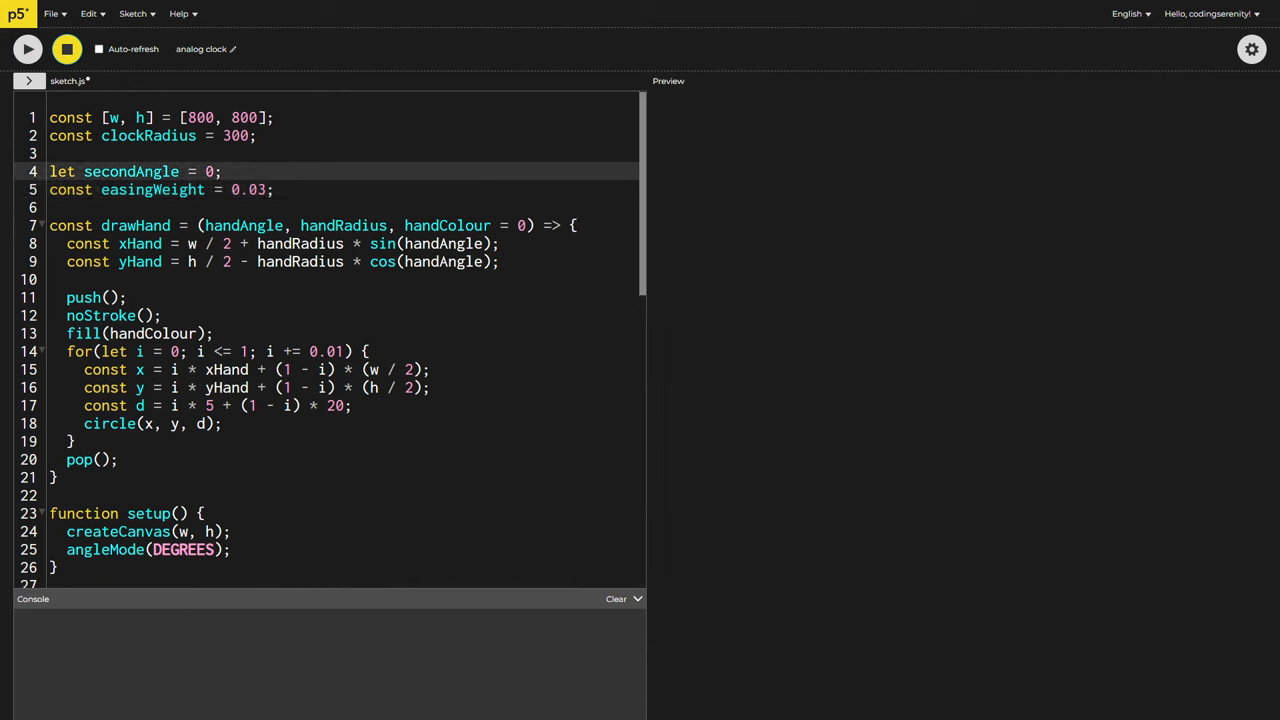
Initialise secondAngle in setup from map(second(), 0, 60, 0, 360) instead of the declaration
scroll(down, 3)
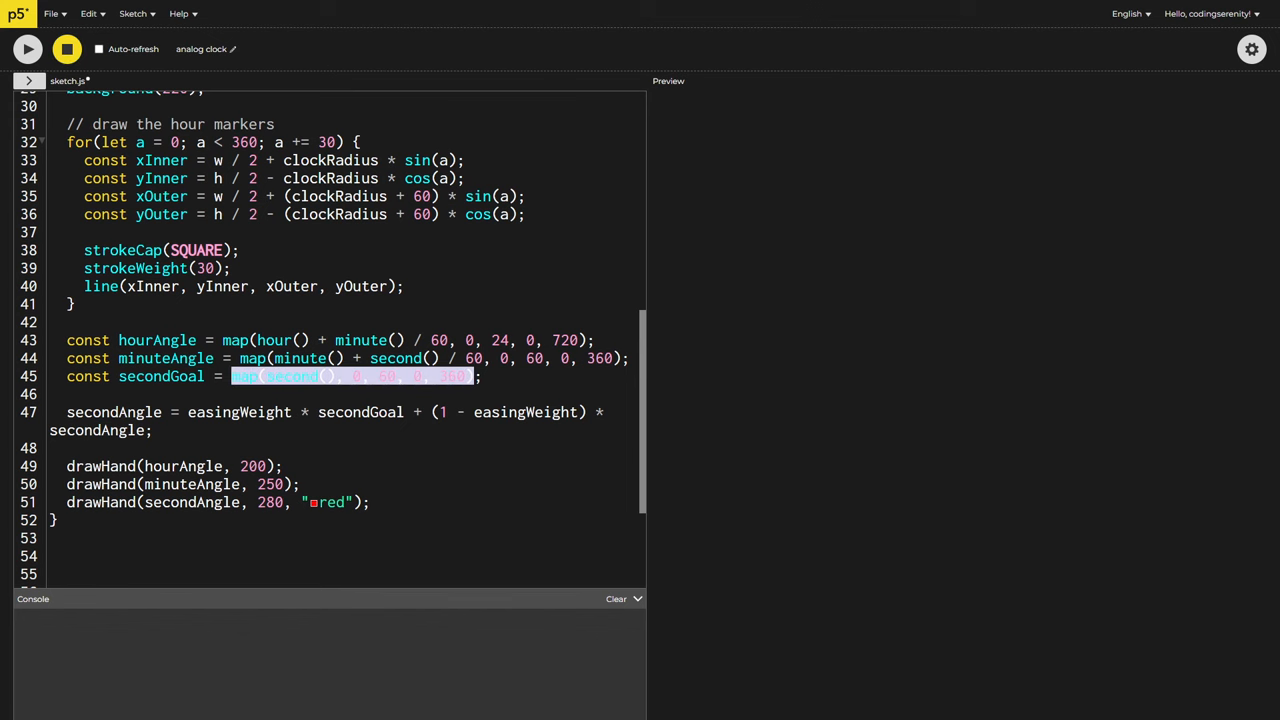
scroll(up, 3)
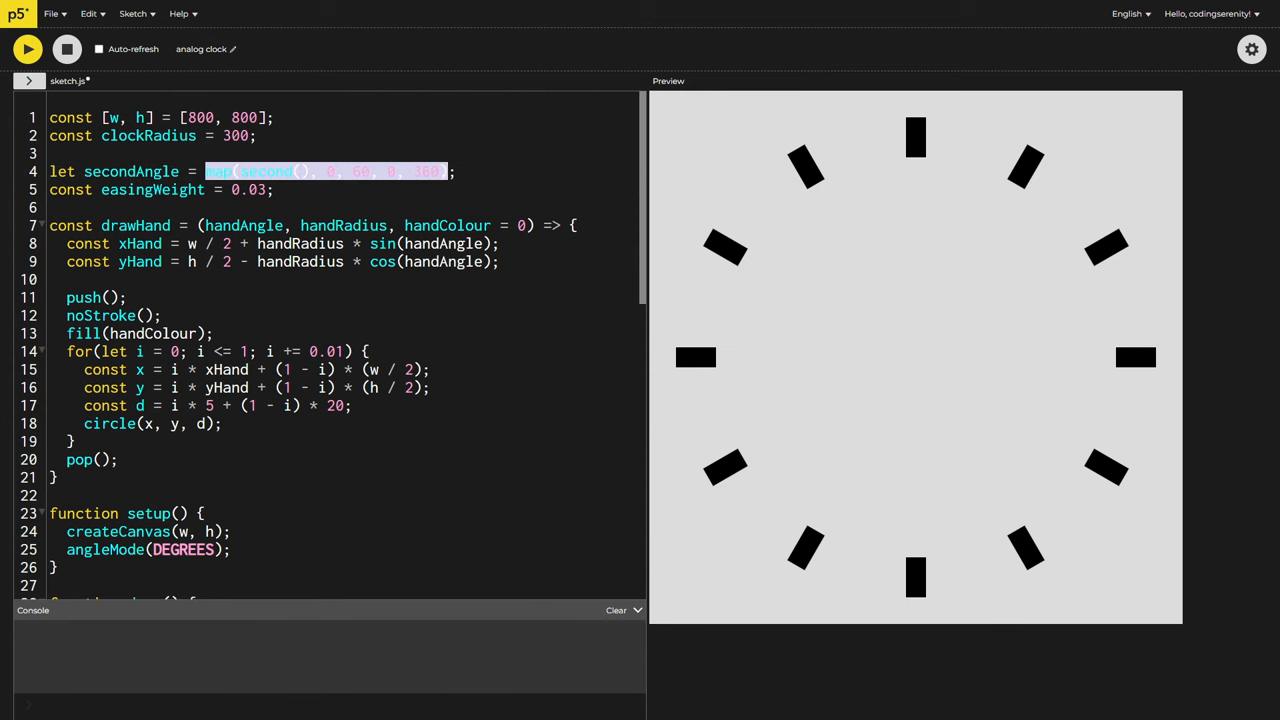
key(Delete)
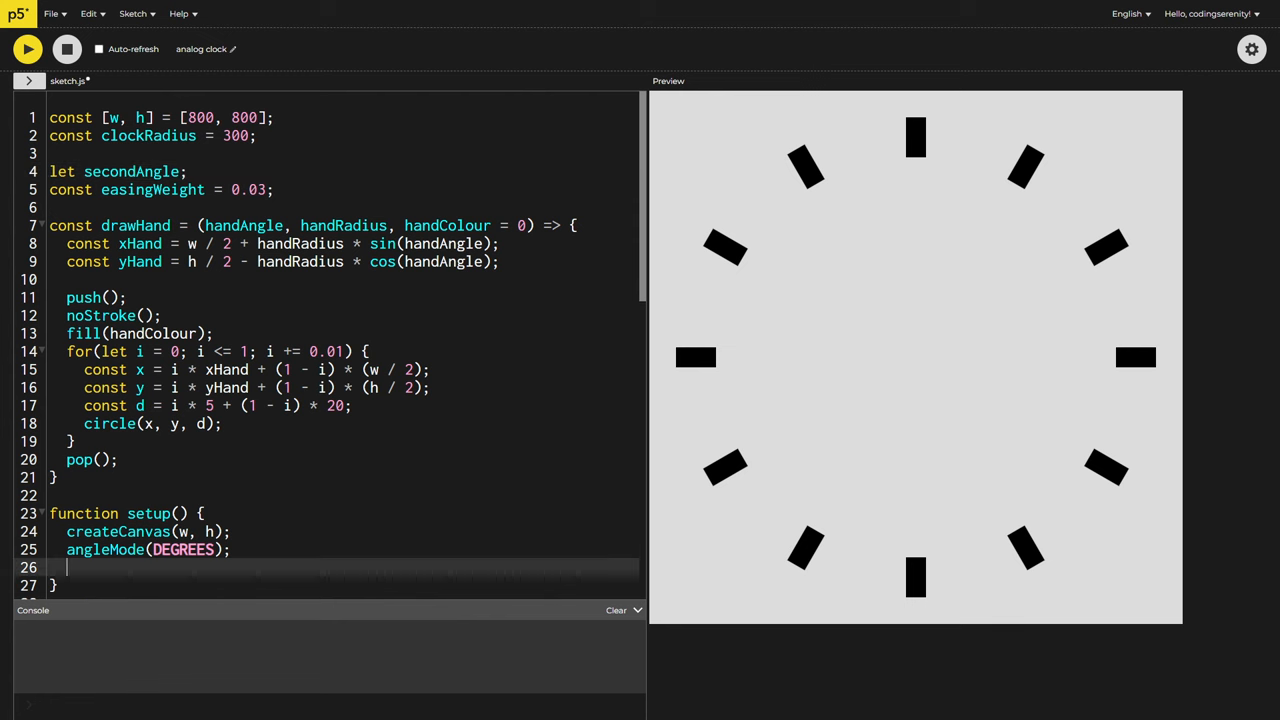
text(secondAngle = map(second(), 0, 60, 0, 360);)
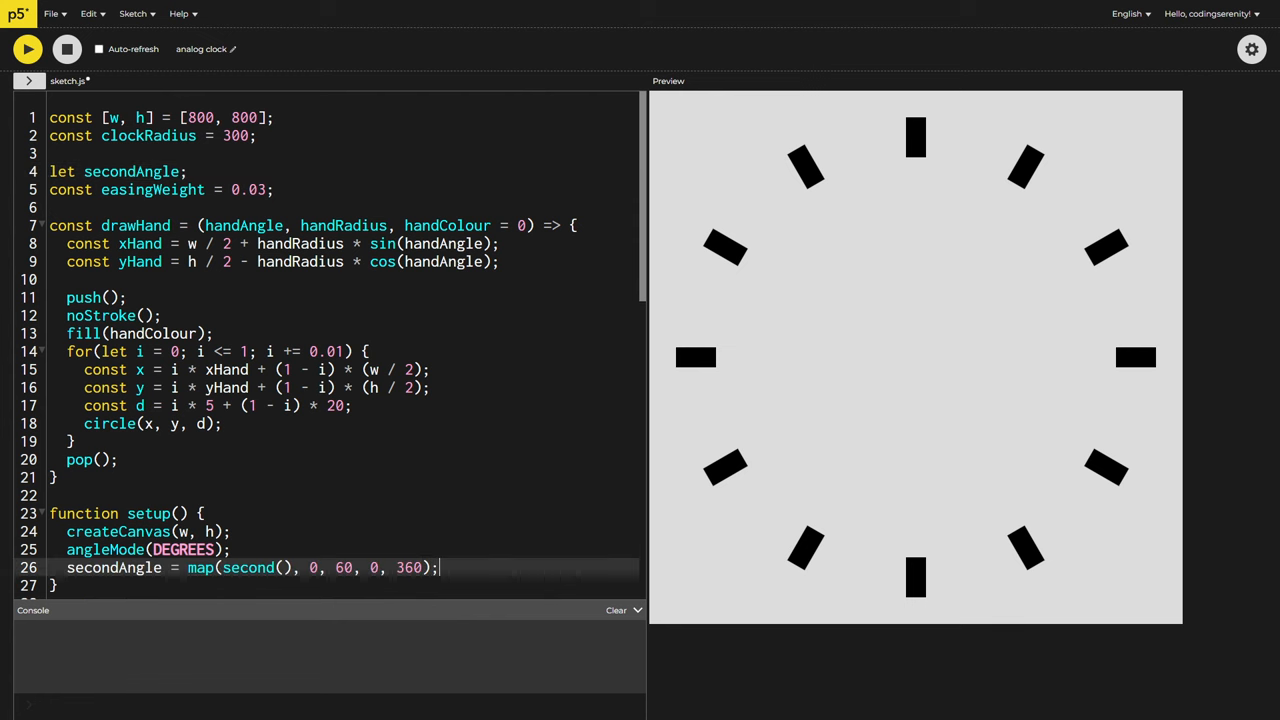
click(28, 48)
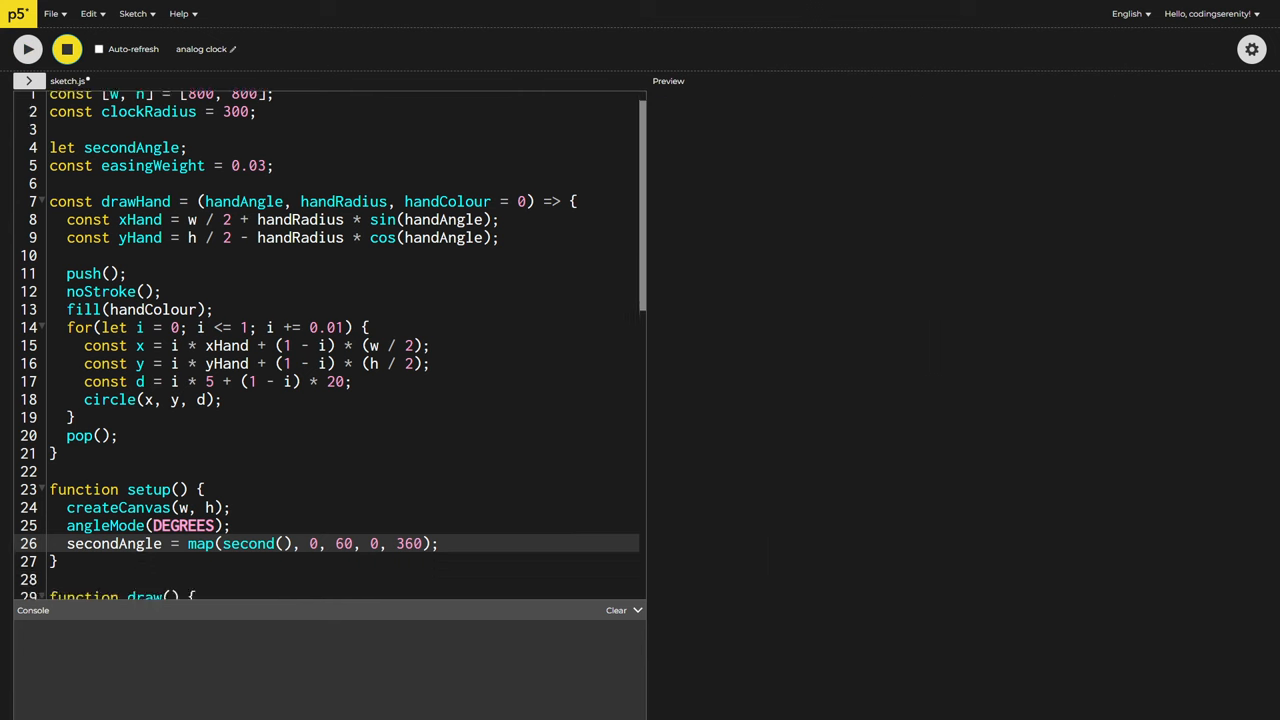
Make secondGoal map second() + minute() * 60 and preview the running clock
scroll(down, 3)
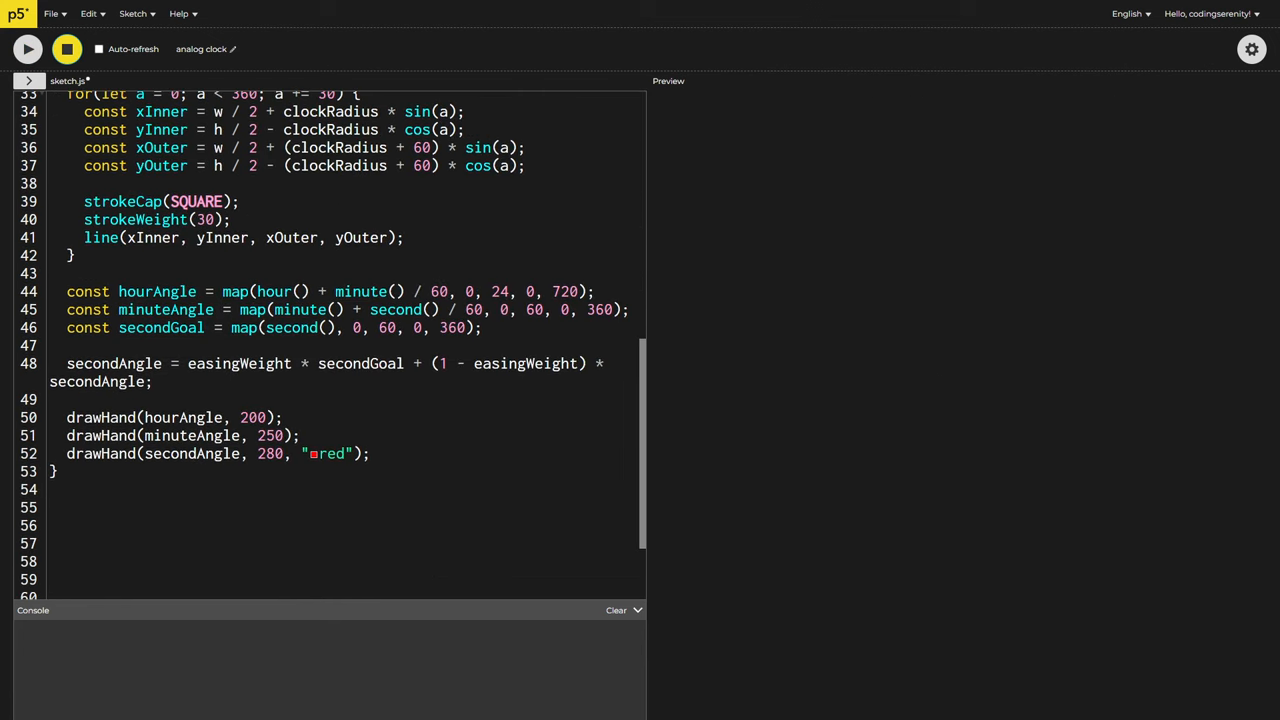
click(328, 328)
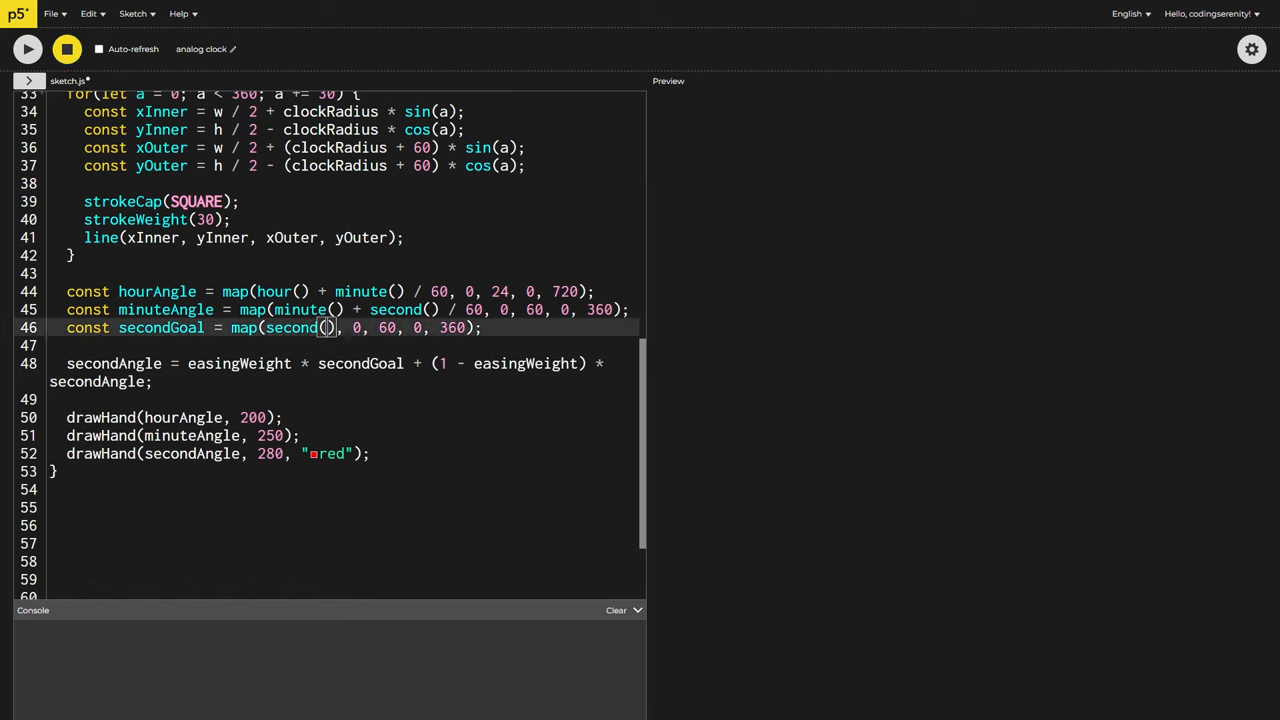
text(+ minute() * 60)
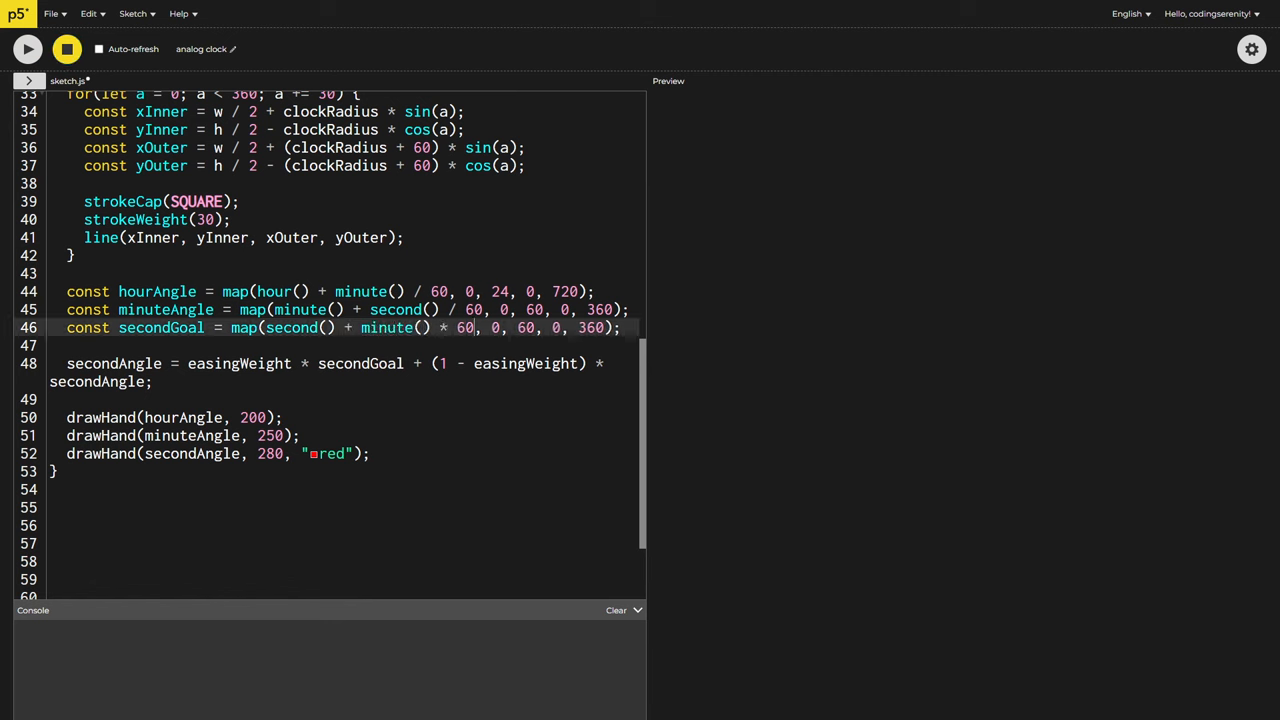
click(28, 48)
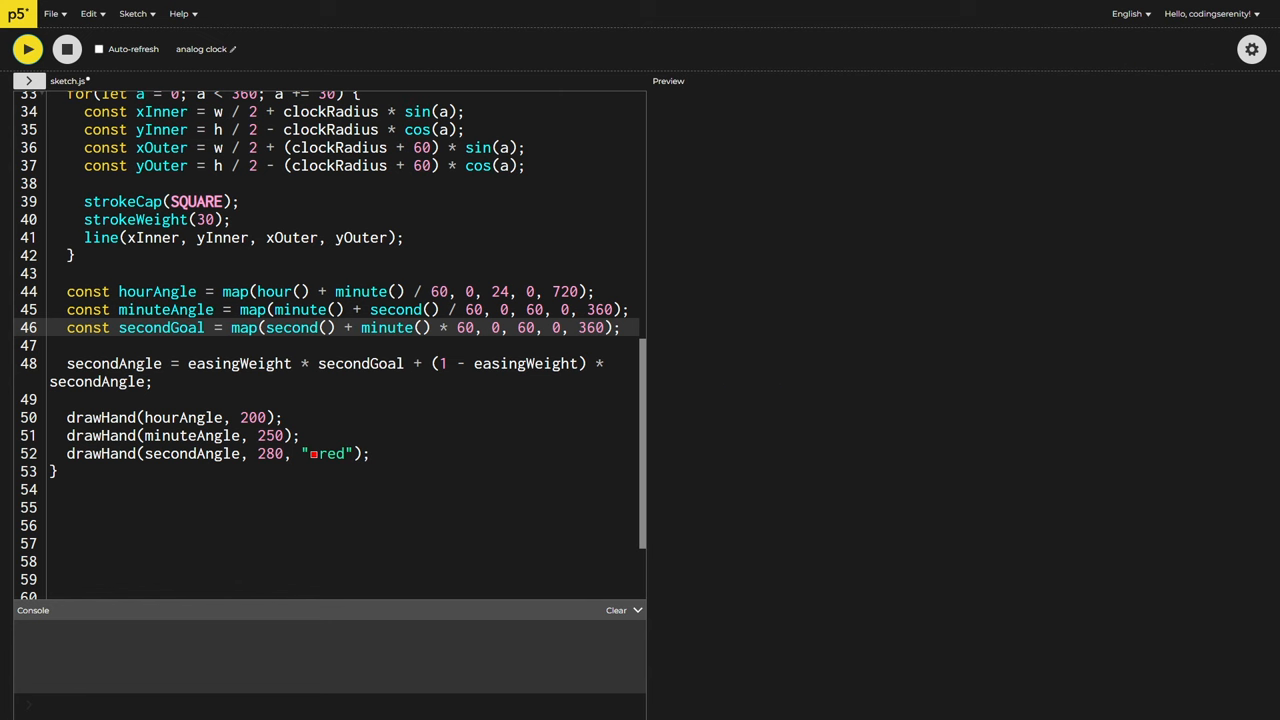
click(28, 48)
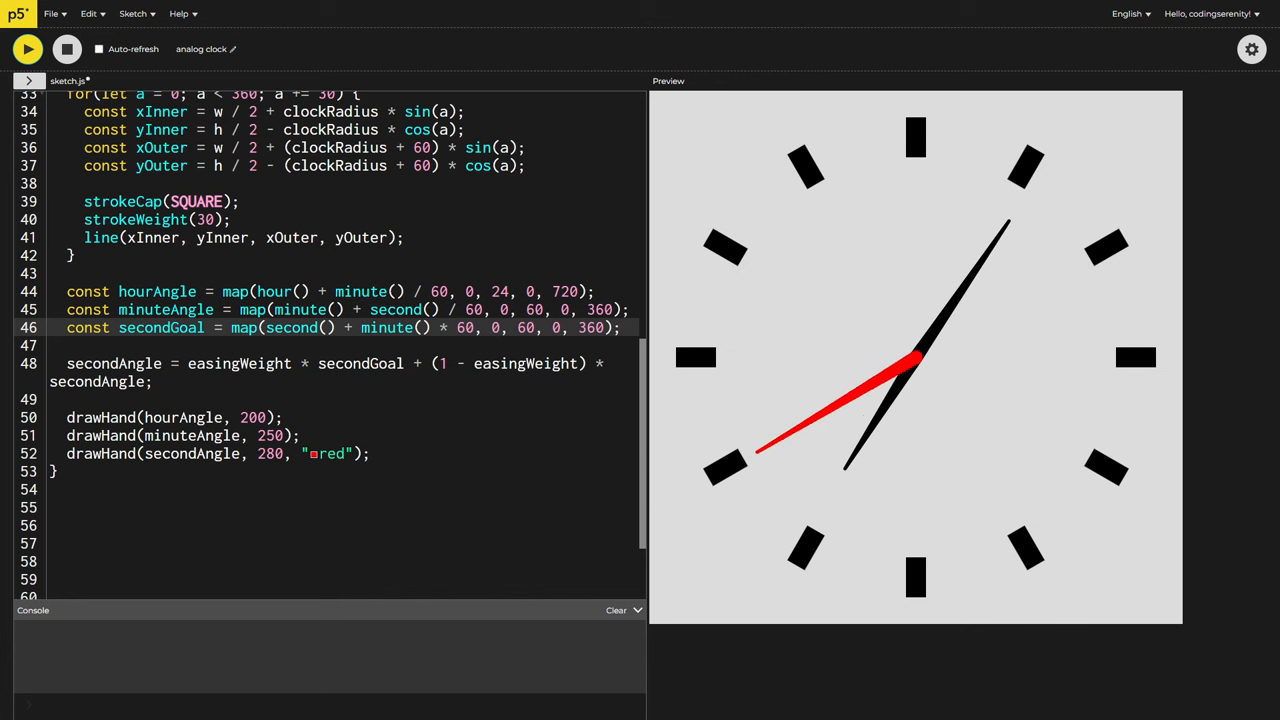
scroll(up, 3)
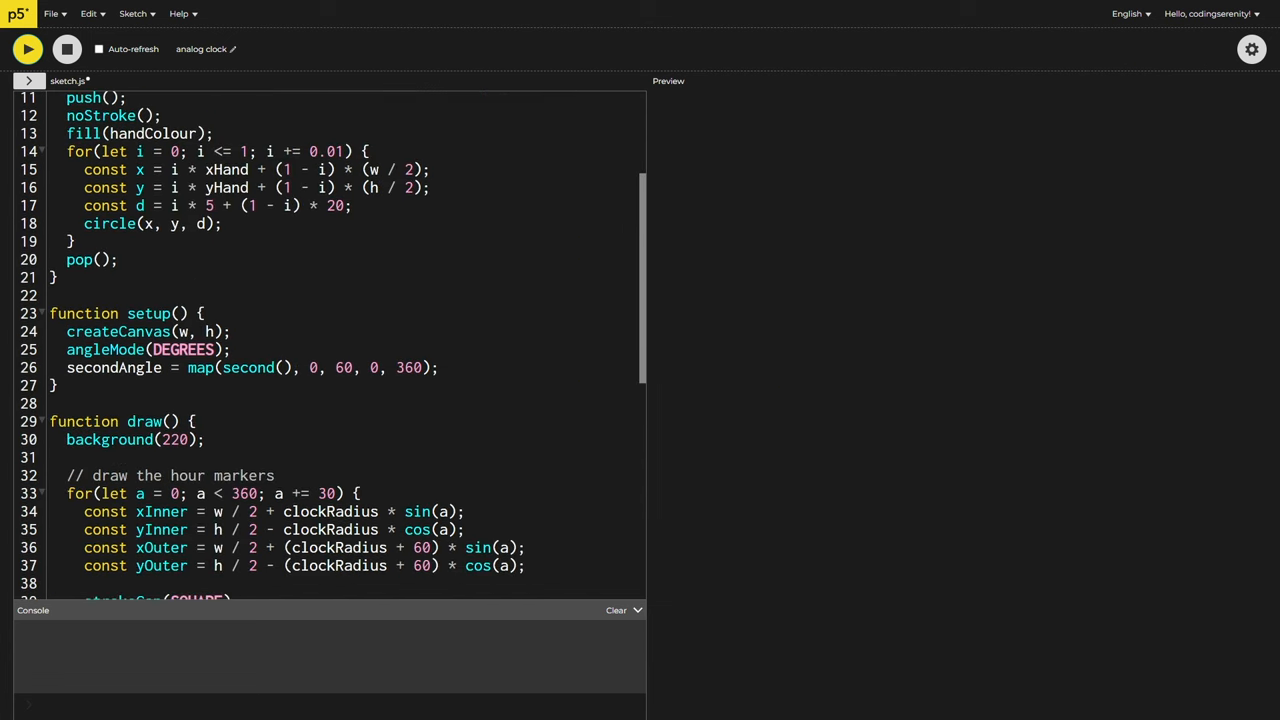
Define getSecond mapping second() + minute() * 60 and call it in setup and for secondGoal
text(const g)
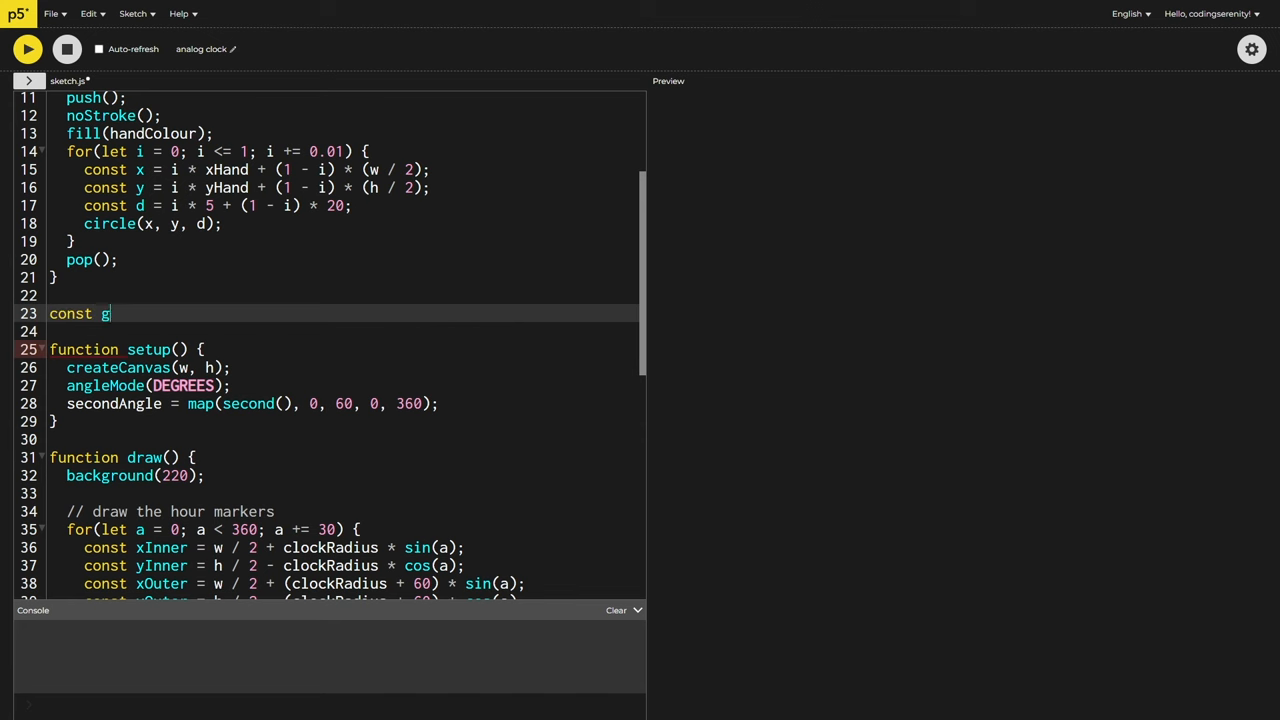
scroll(down, 3)
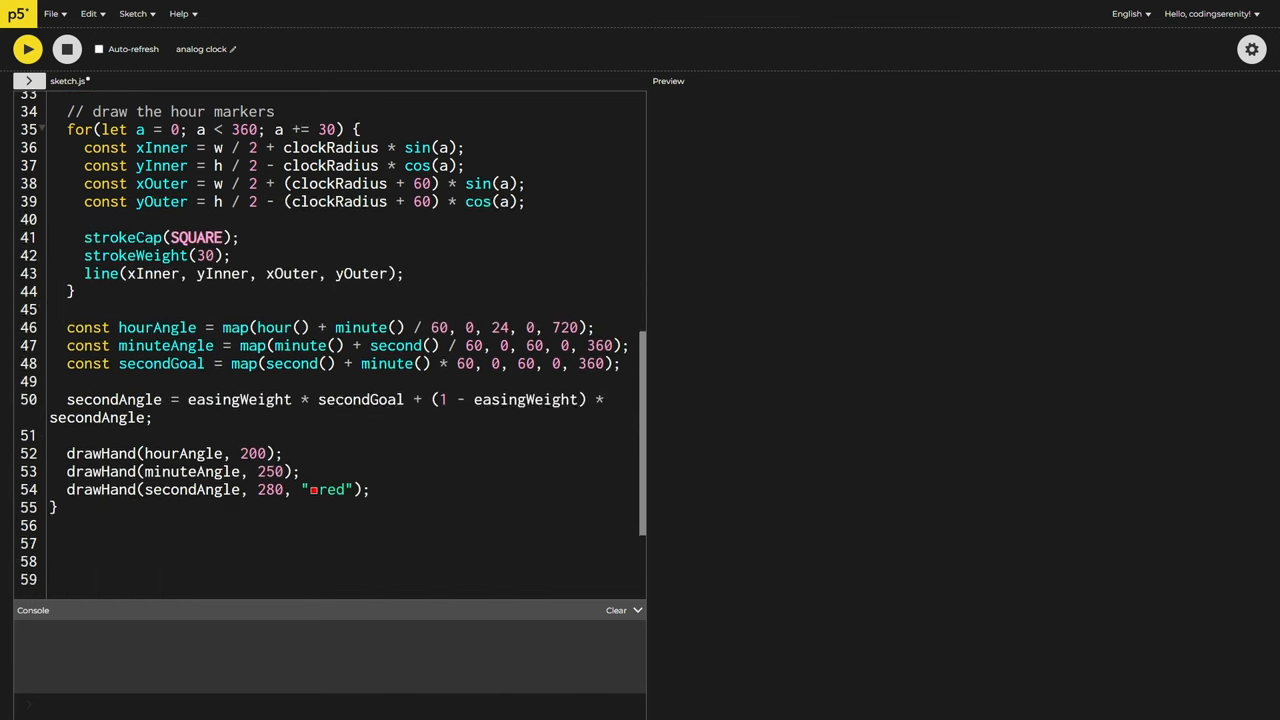
text(get)
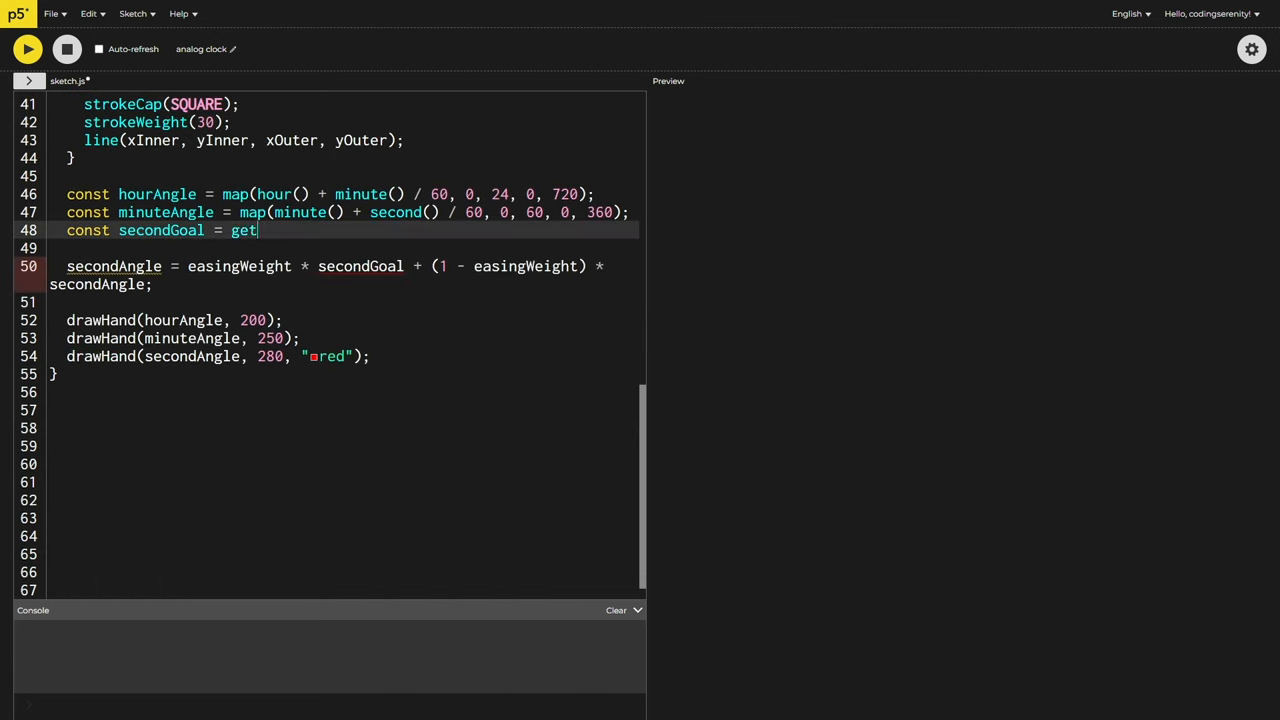
scroll(up, 3)
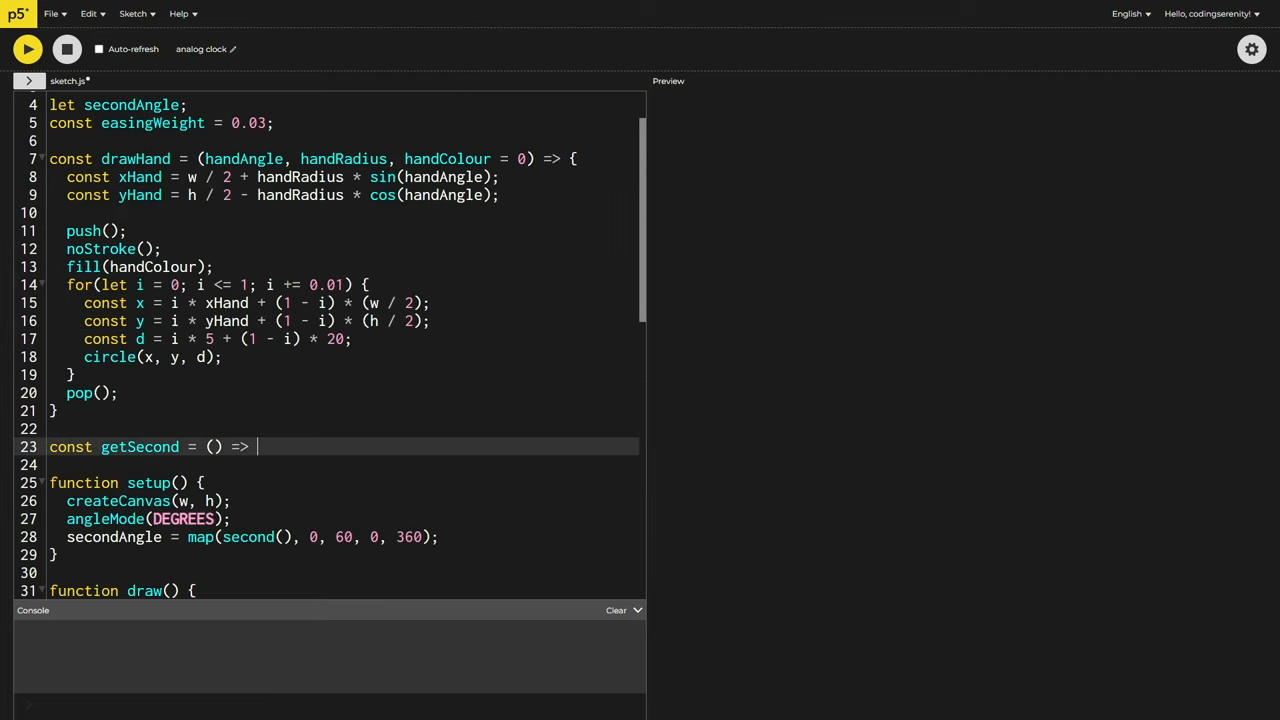
text(map(second() + minute() * 60, 0, 60, 0, 360);)
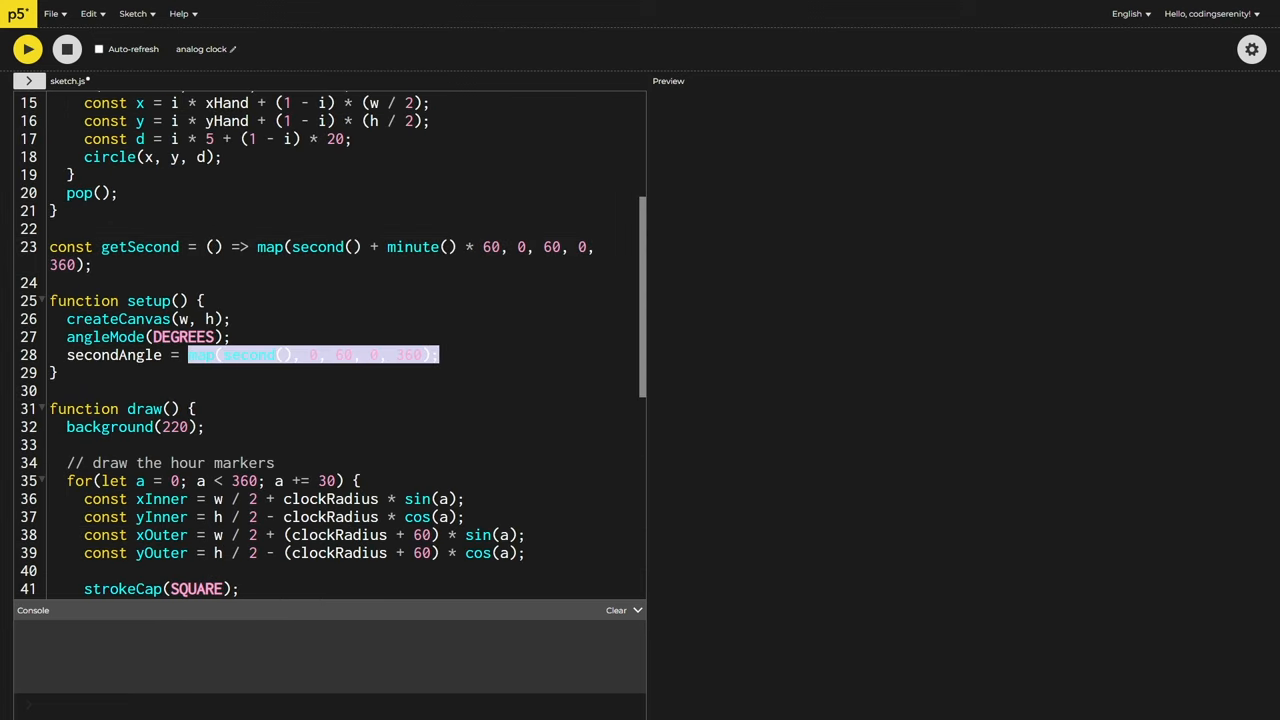
text(getSecond();)
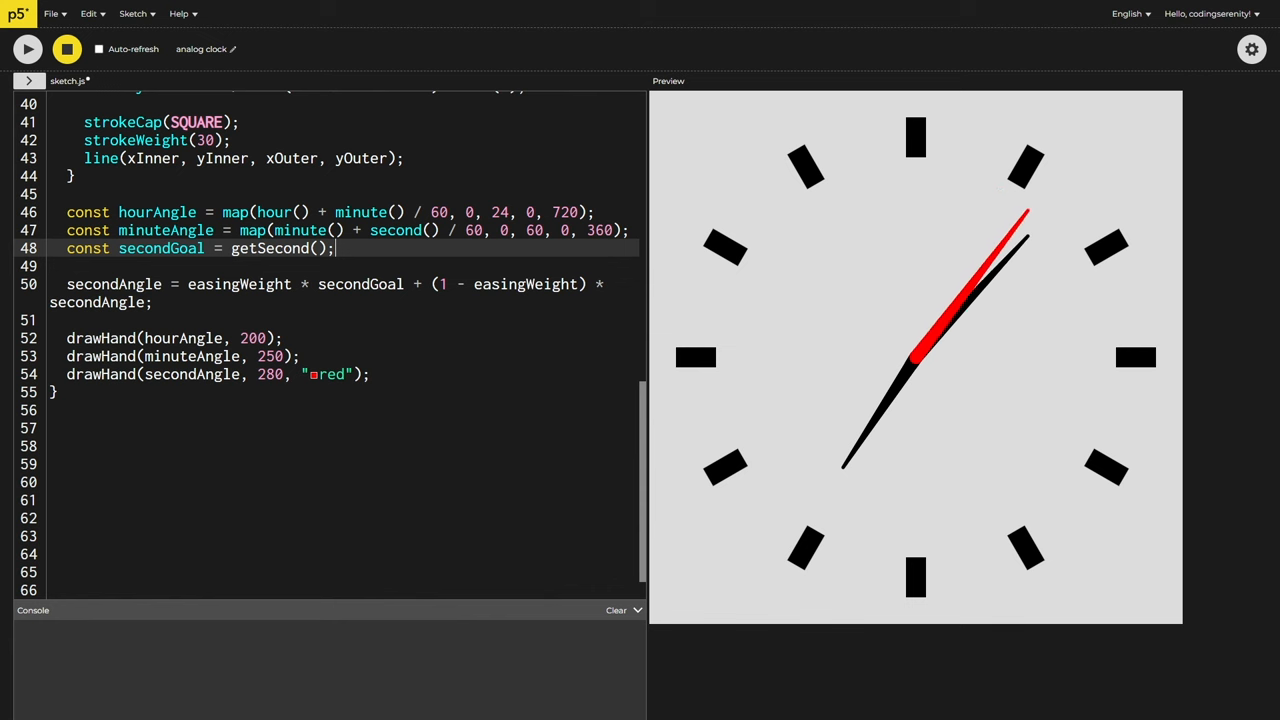
click(68, 48)
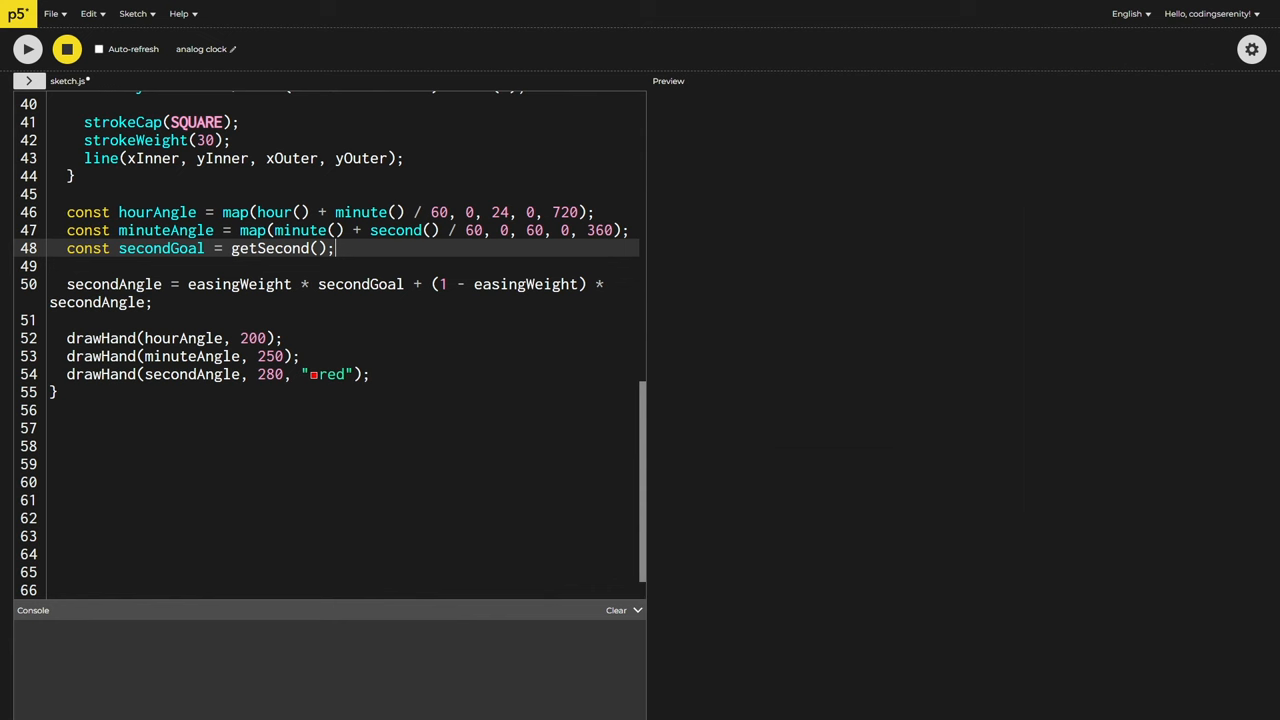
Extend getSecond with 3600*hour(), 86400*day(), 2678400*month() and 32140800*year(), then preview
scroll(up, 3)
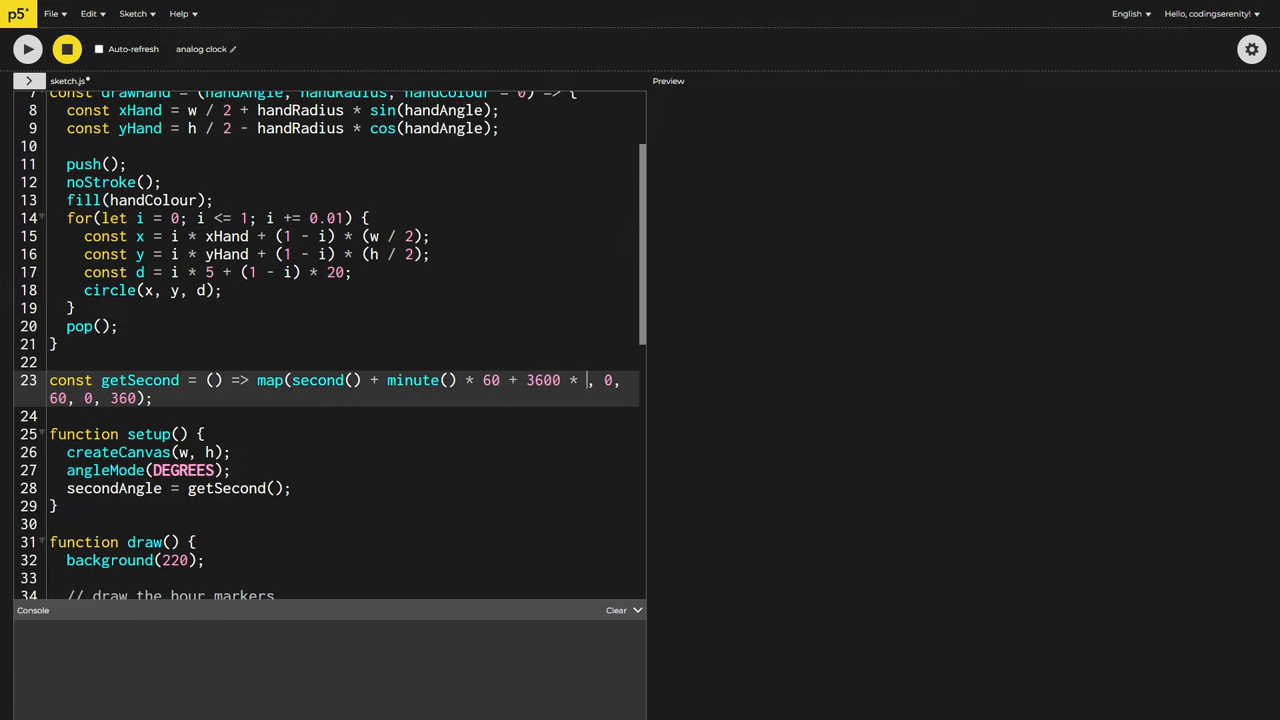
text(hour())
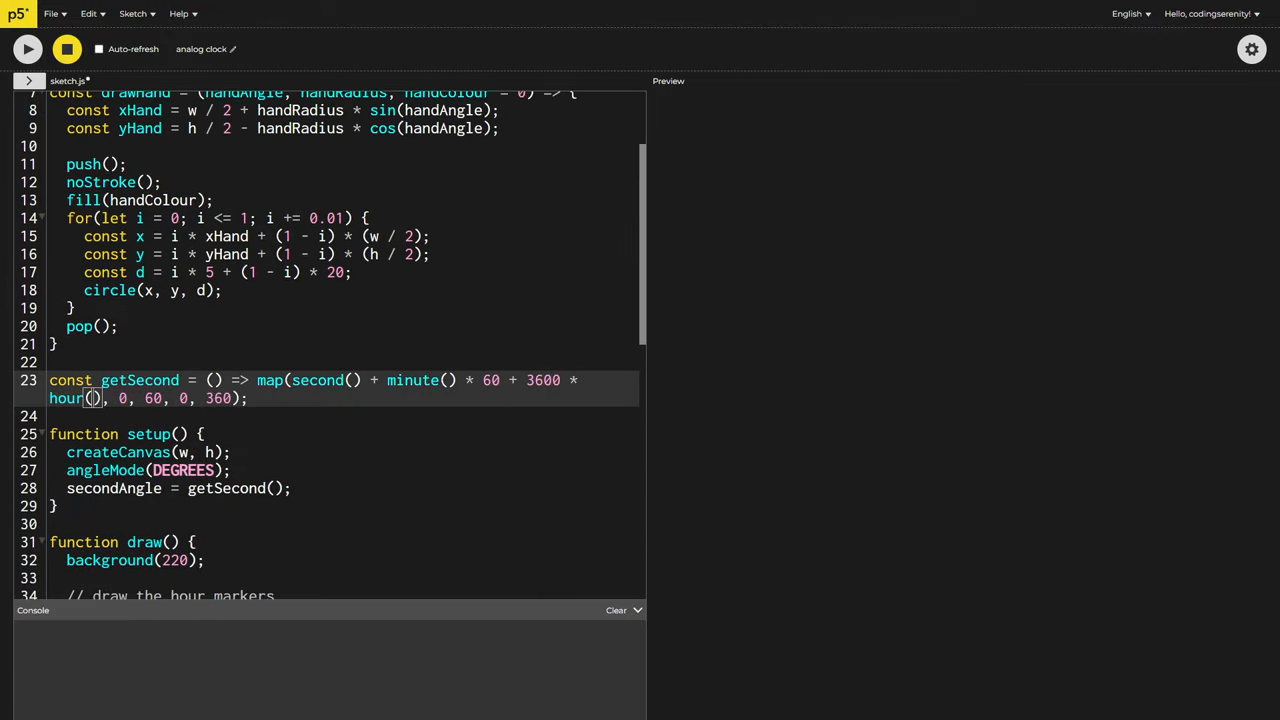
text(+ 86400 * day())
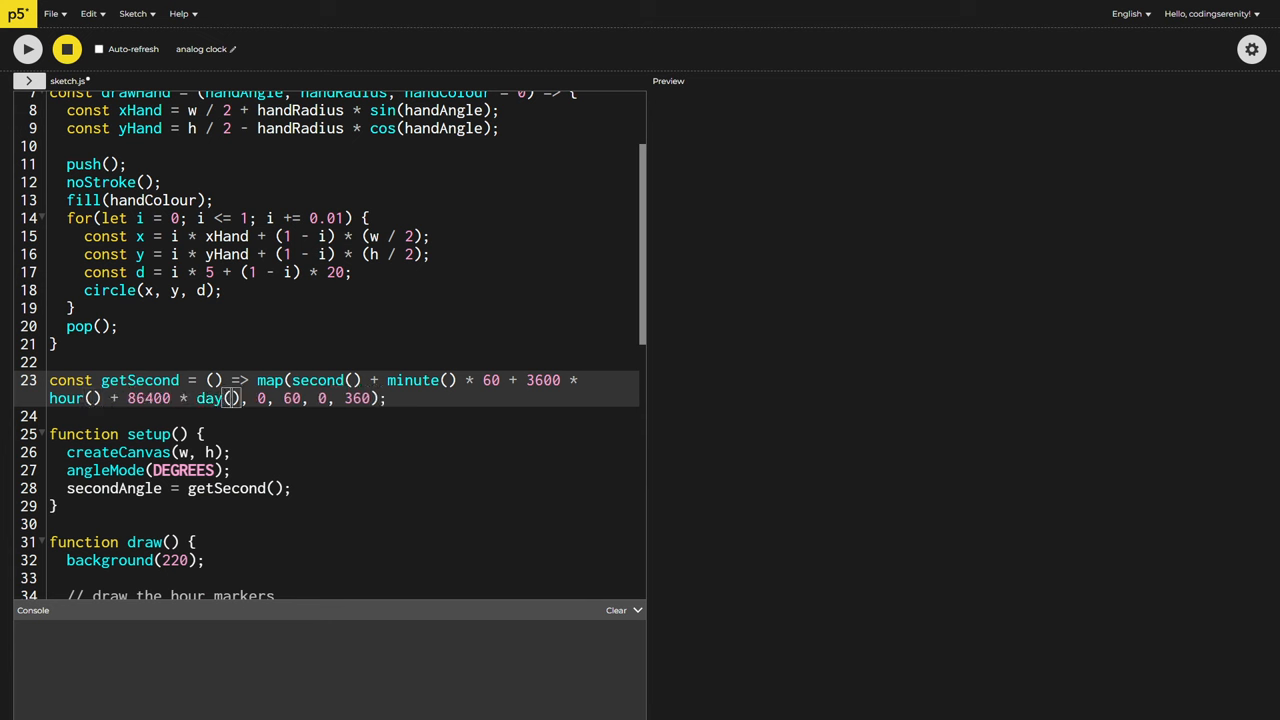
text(+ 2678400 * month())
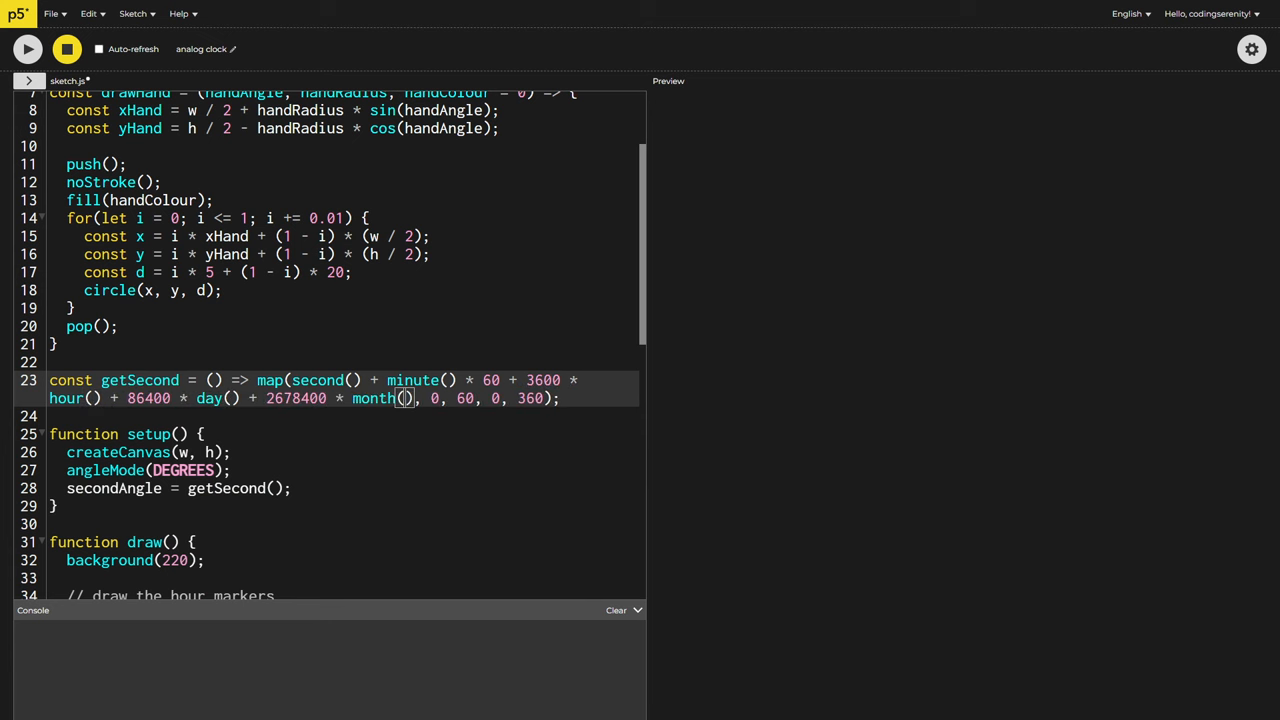
text(+ 32140800 * year())
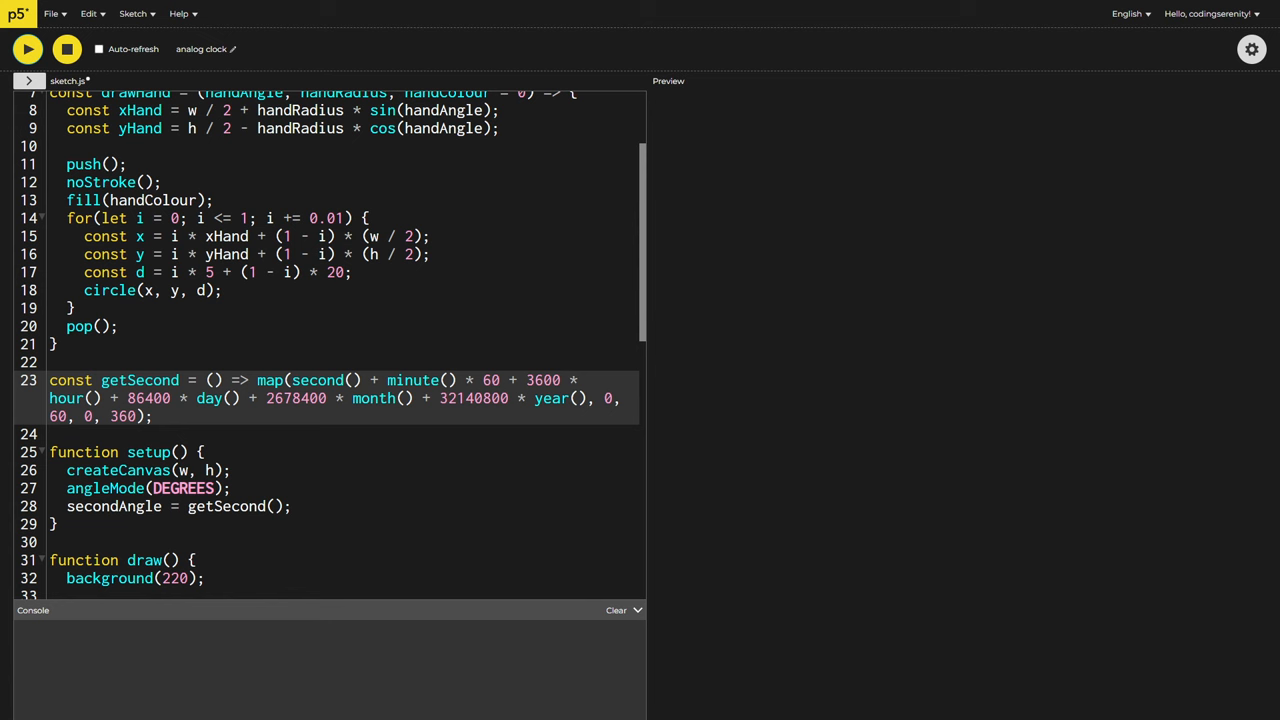
scroll(up, 3)
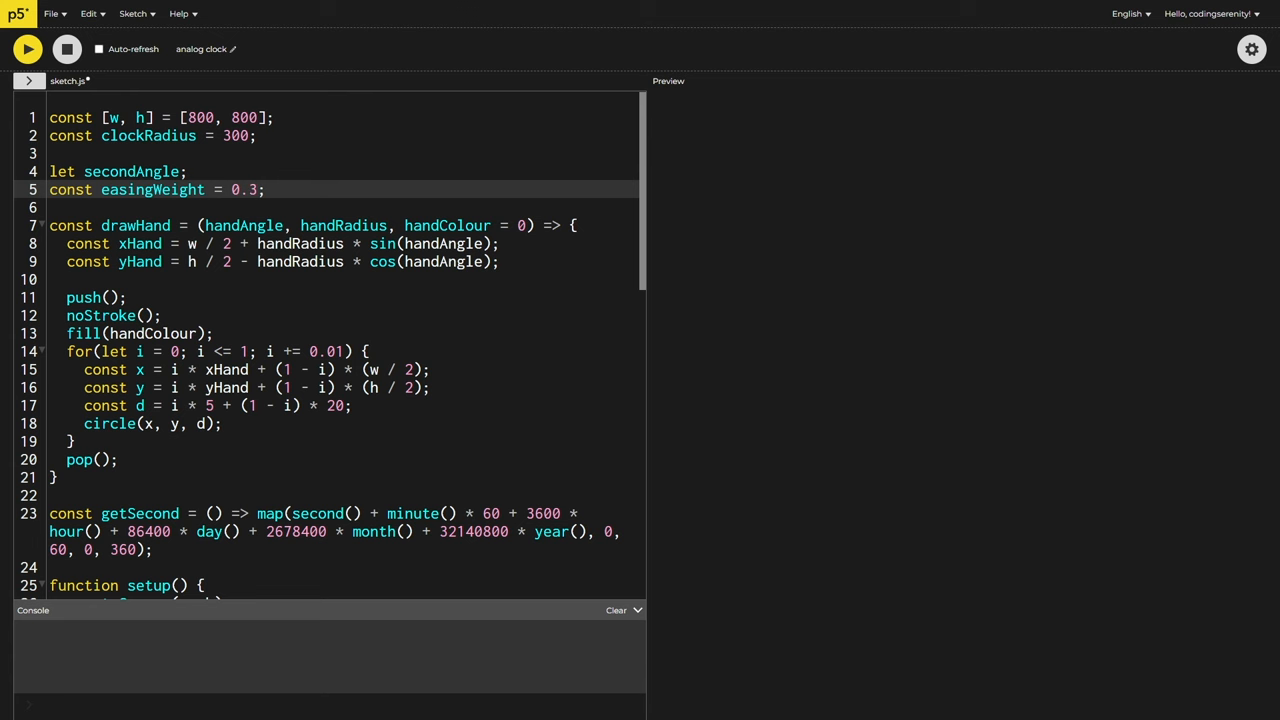
click(28, 48)
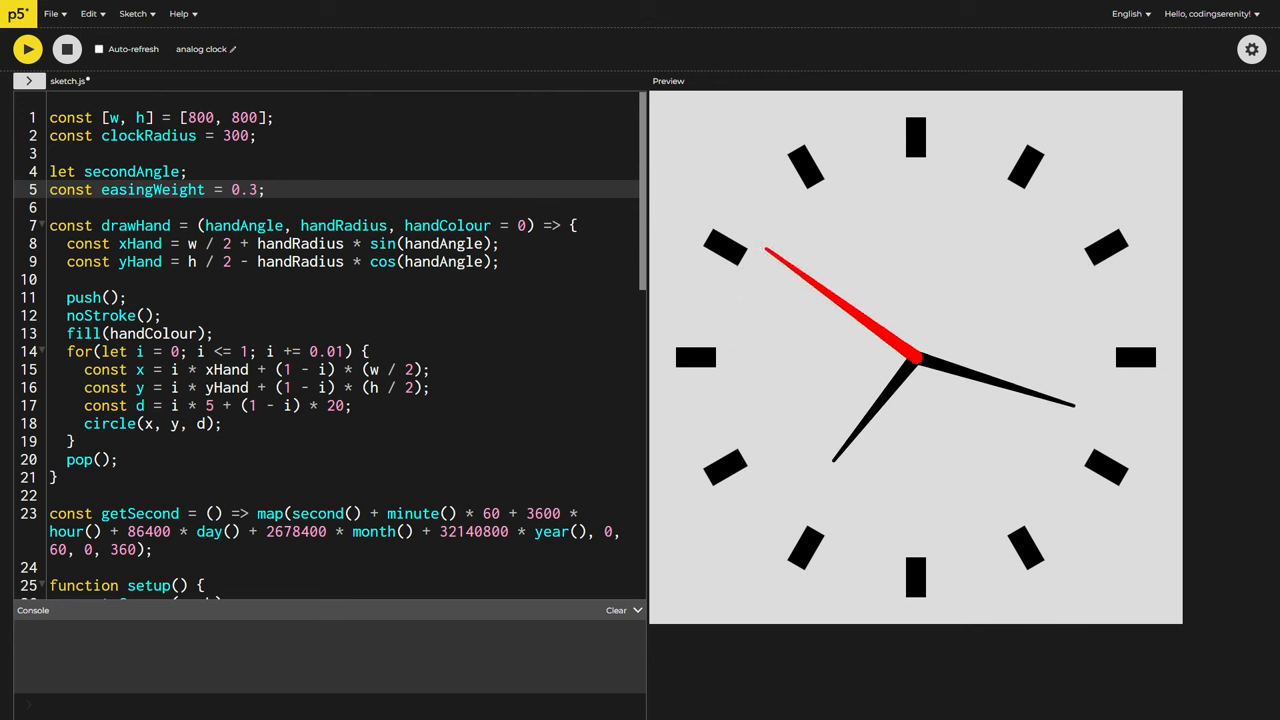
Darken the background to 60 with stroke(255, 140) markers, rerun, and show the sketch files
click(66, 48)
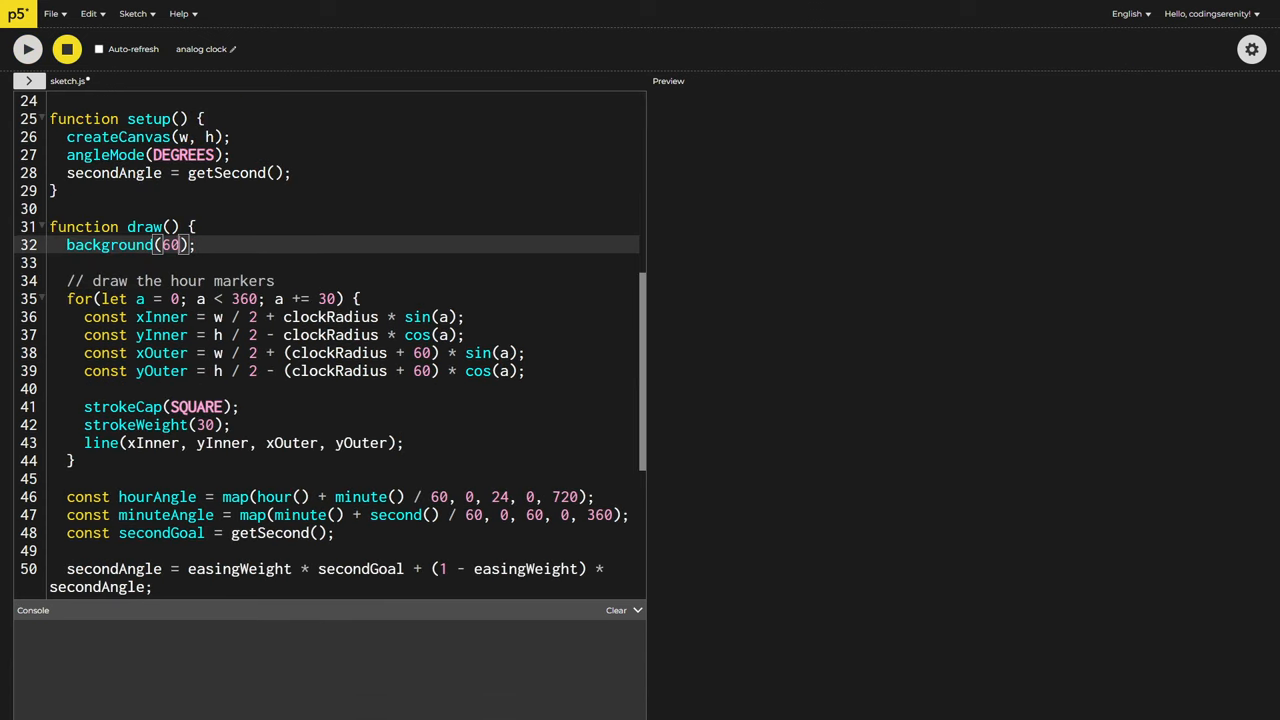
scroll(down, 3)
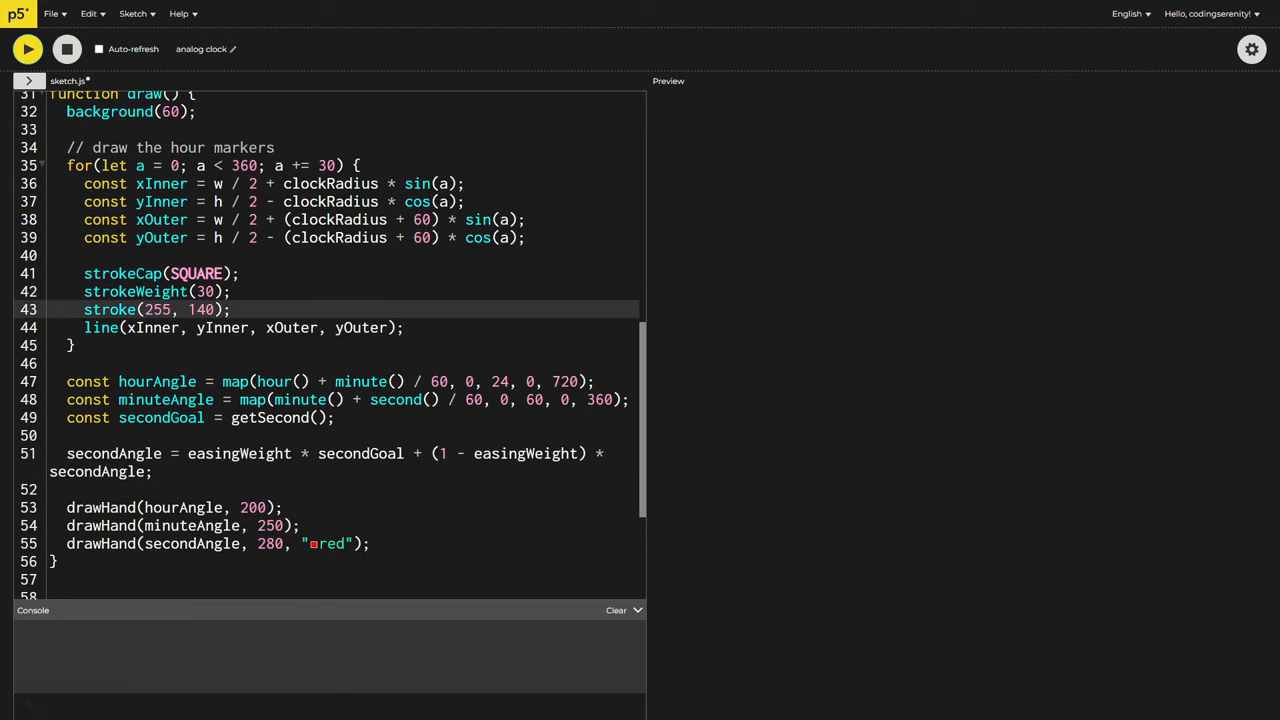
click(28, 48)
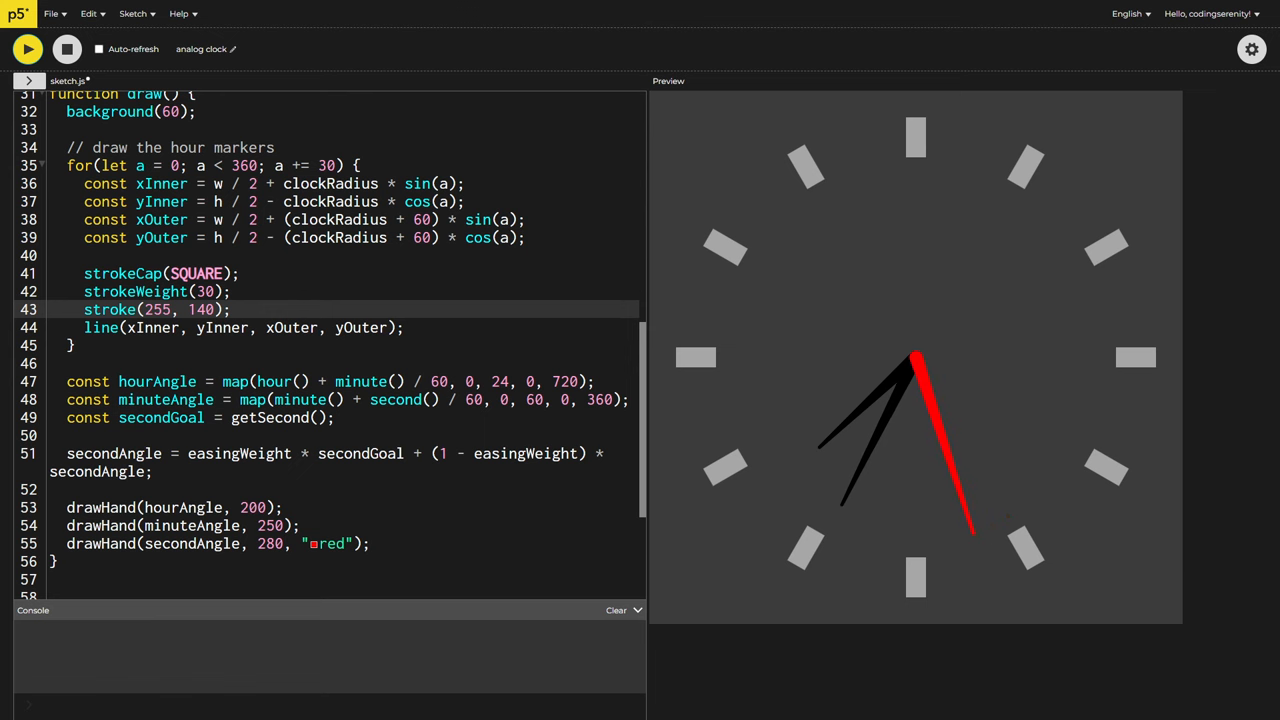
click(28, 80)
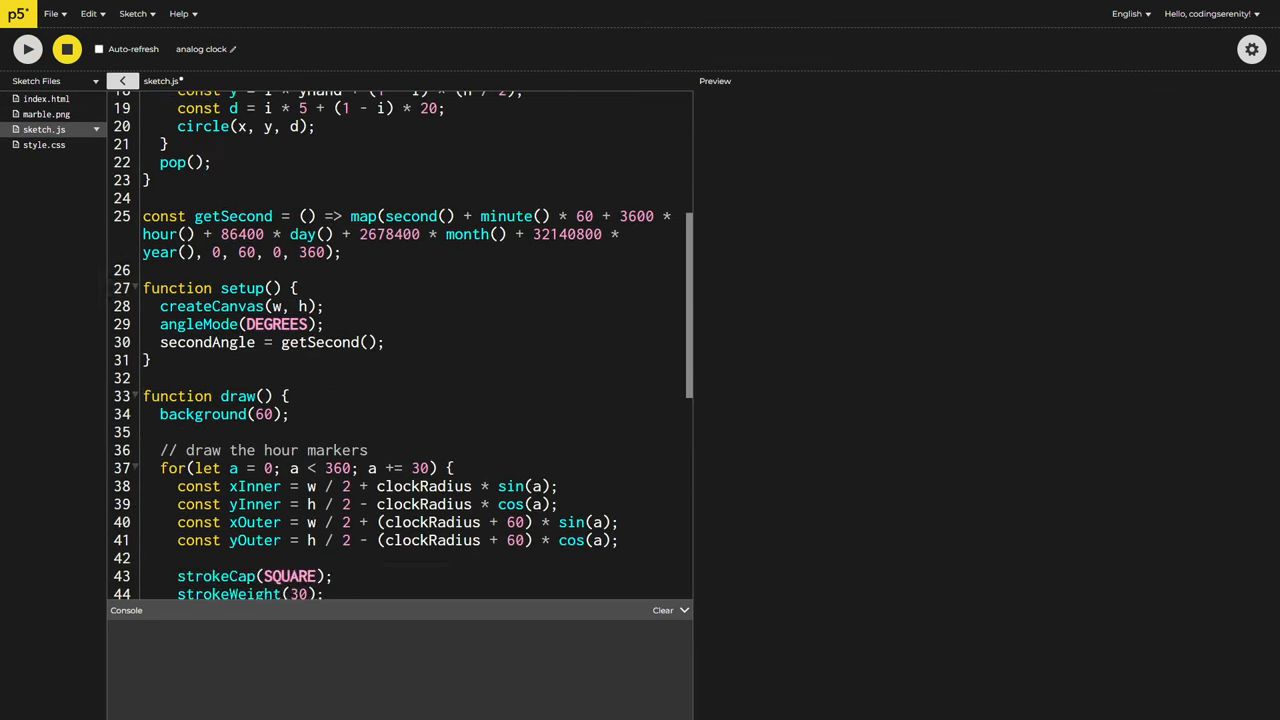
Add secondVelocity easing, marble background image, drawDigit display and dotted markers, previewing
scroll(down, 3)
text(let secondVelocity = 0;)
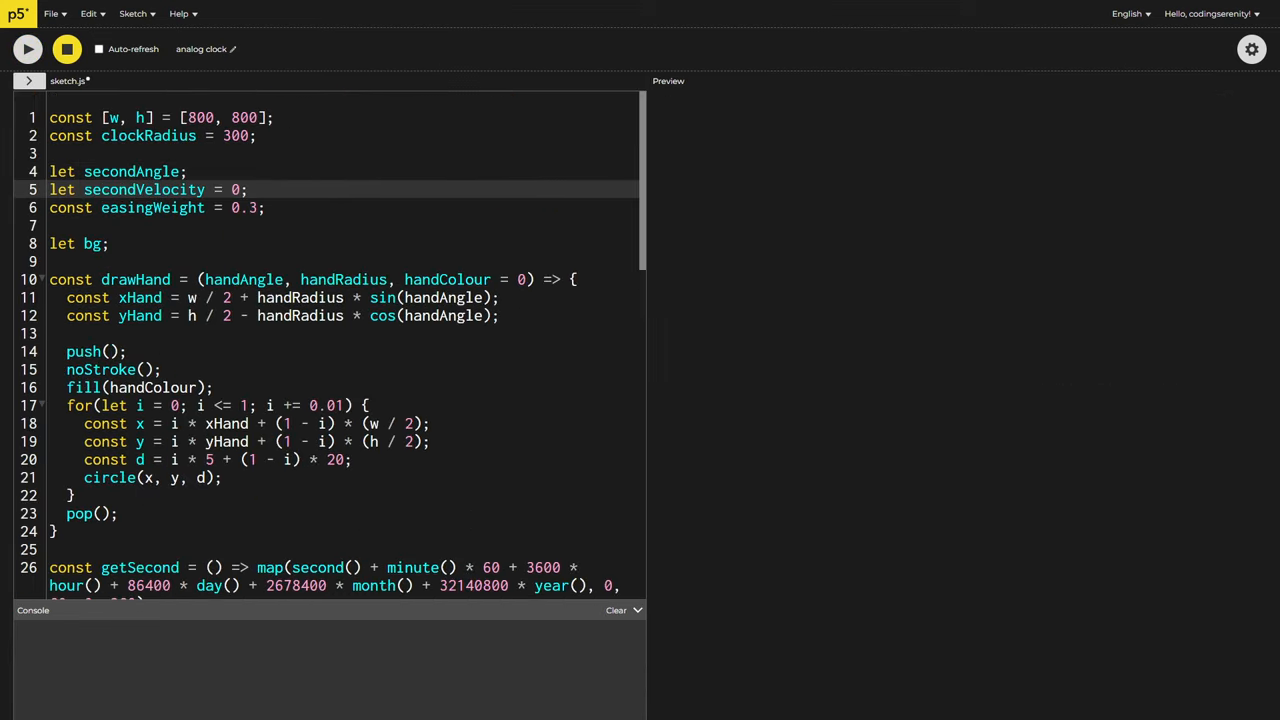
scroll(down, 3)
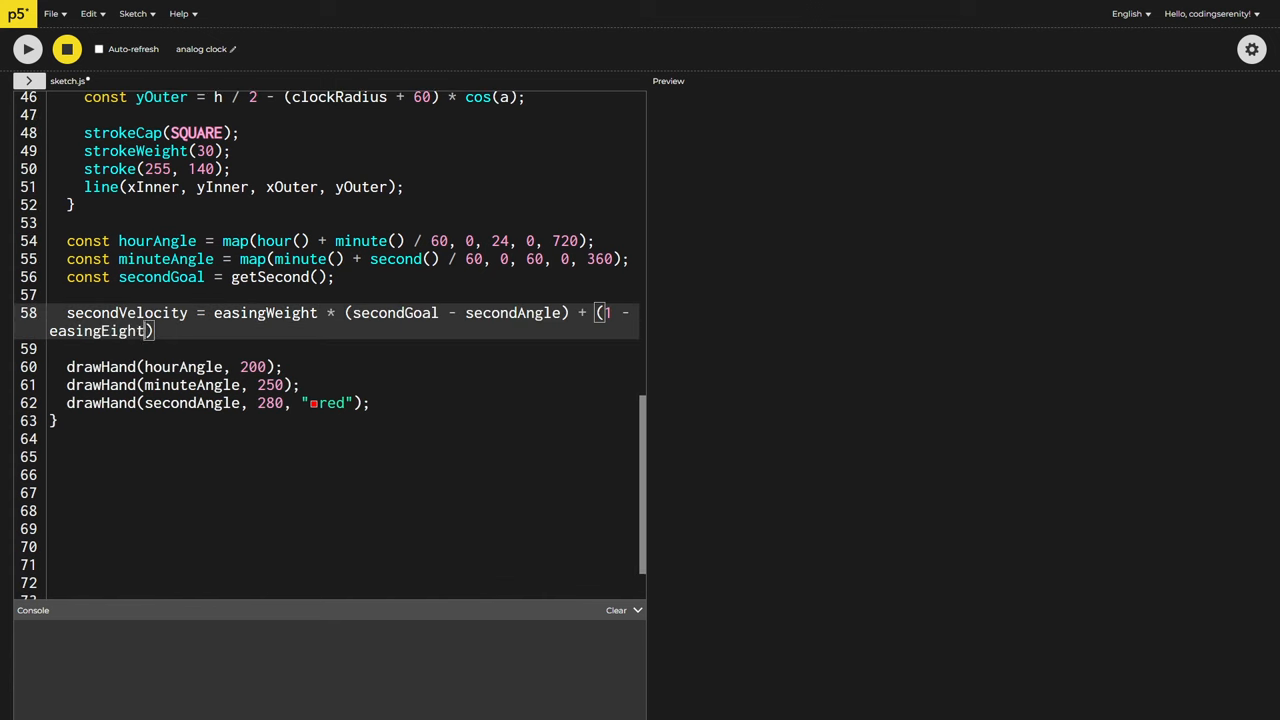
click(28, 48)
text(fill)
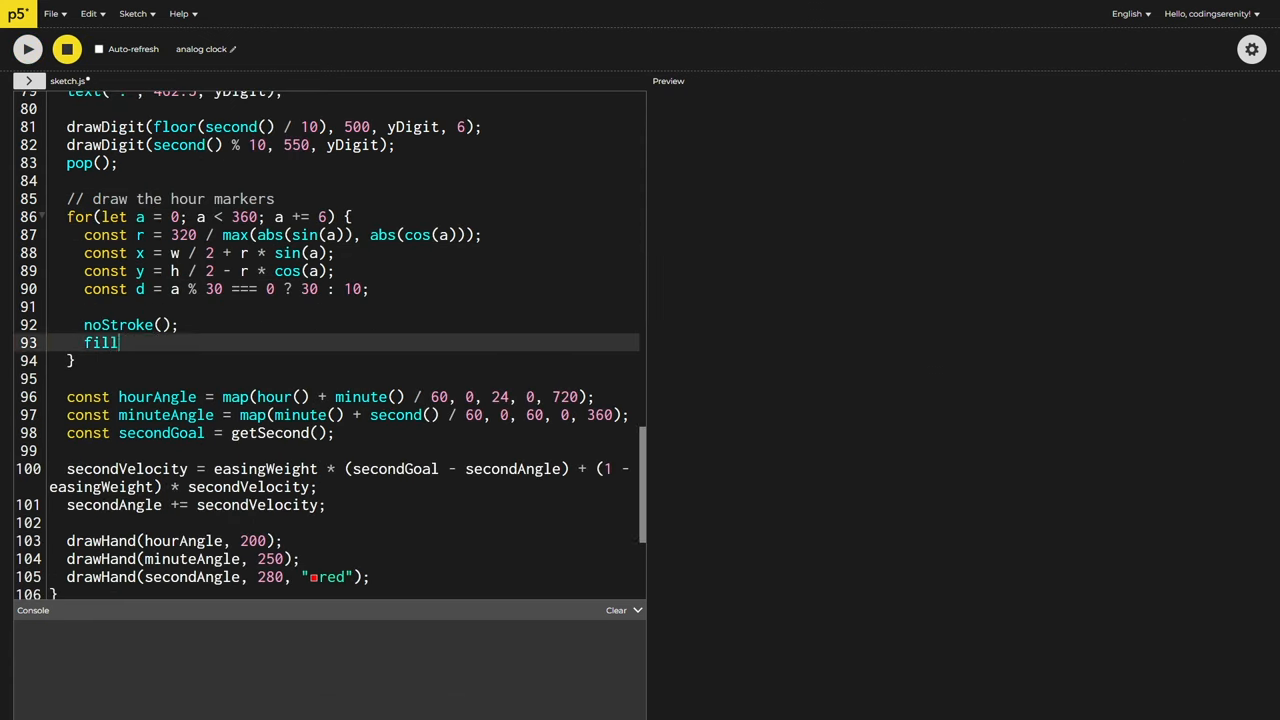
click(28, 48)
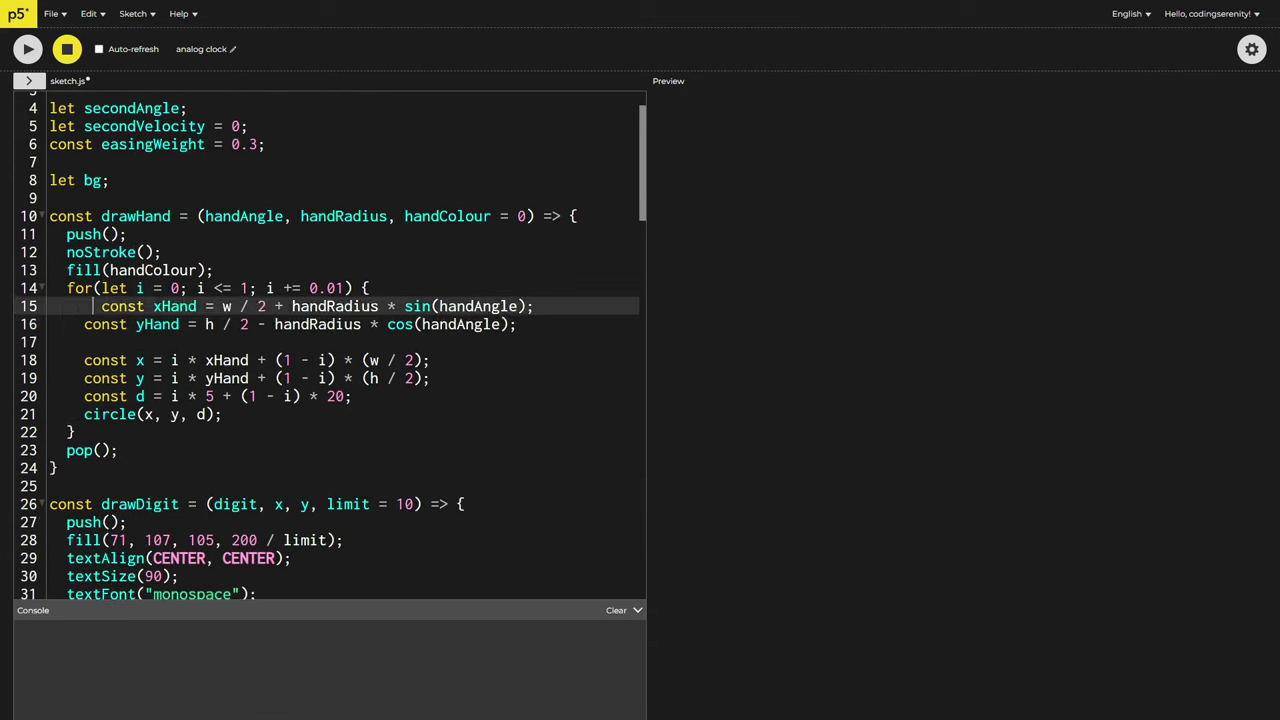
click(28, 48)
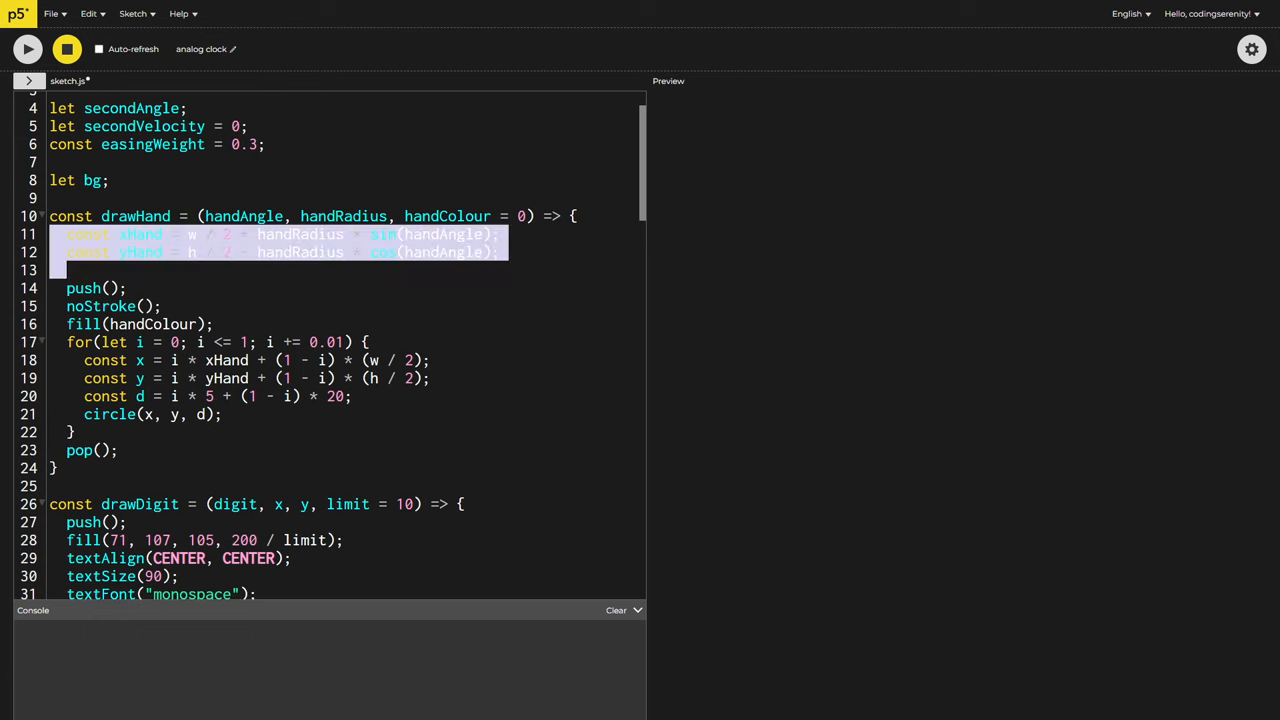
click(28, 48)
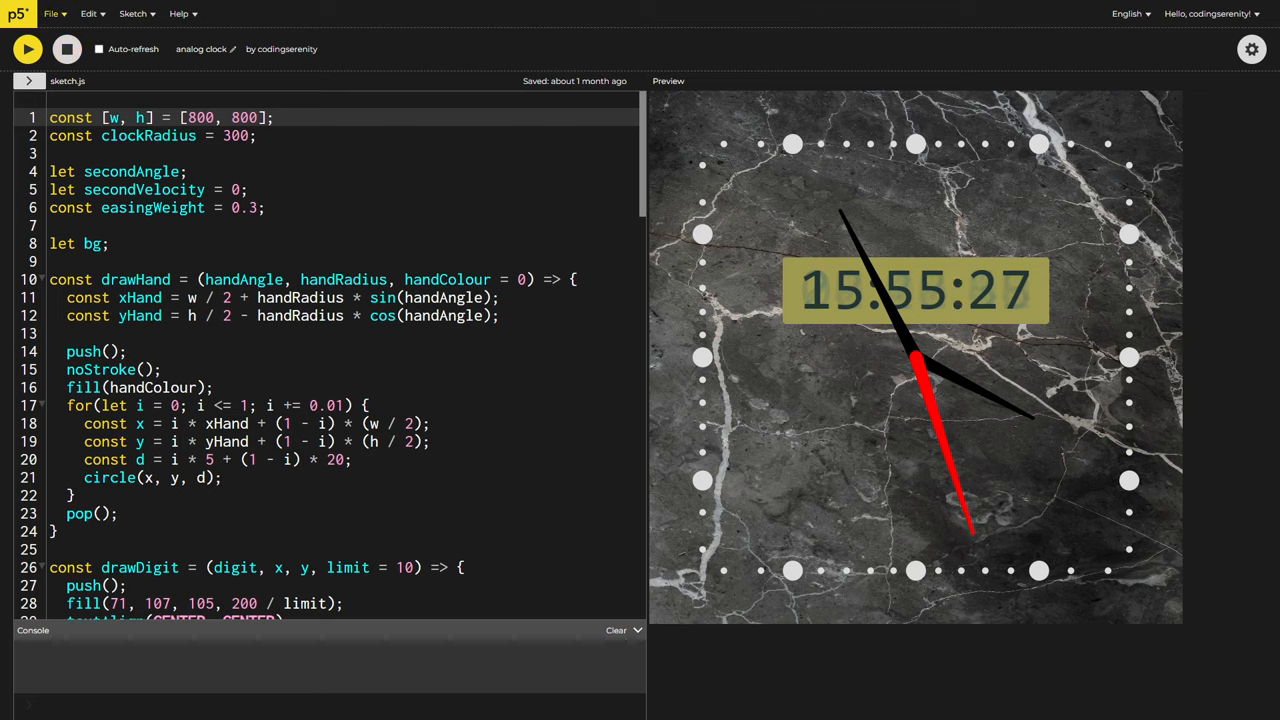
Bring up the sketch's sharing links via File > Share
click(52, 12)
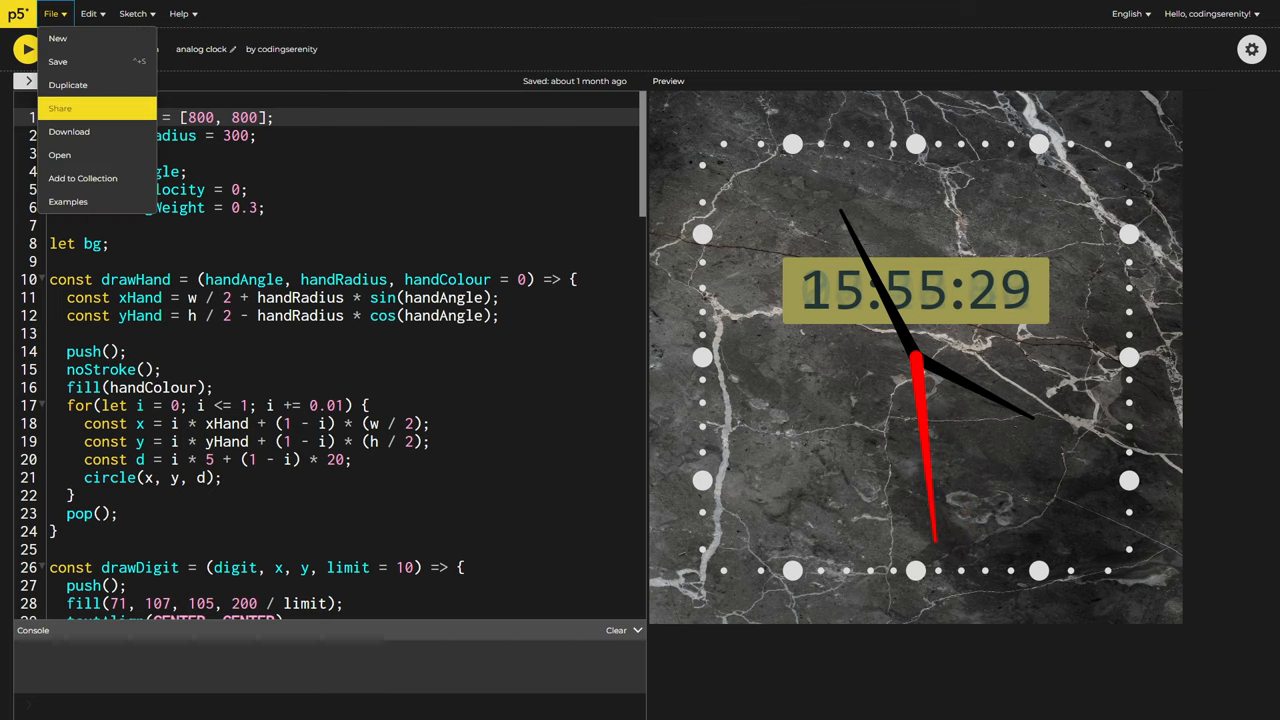
click(60, 108)
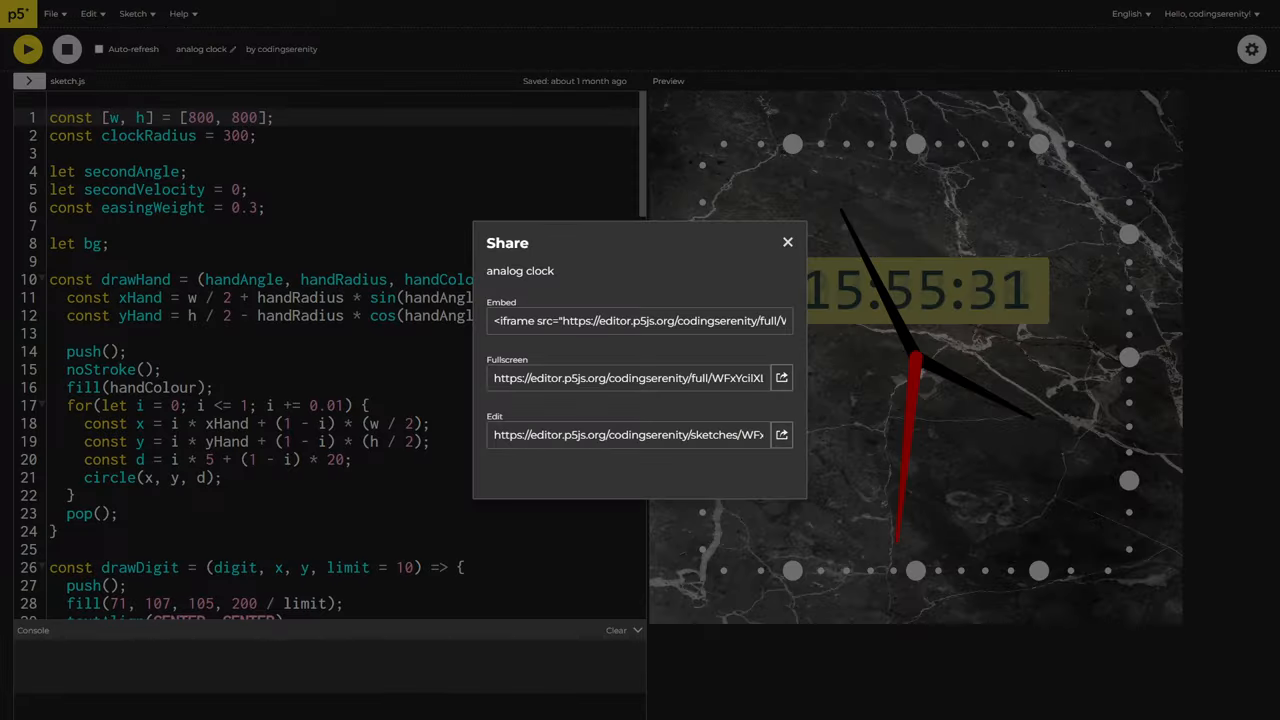